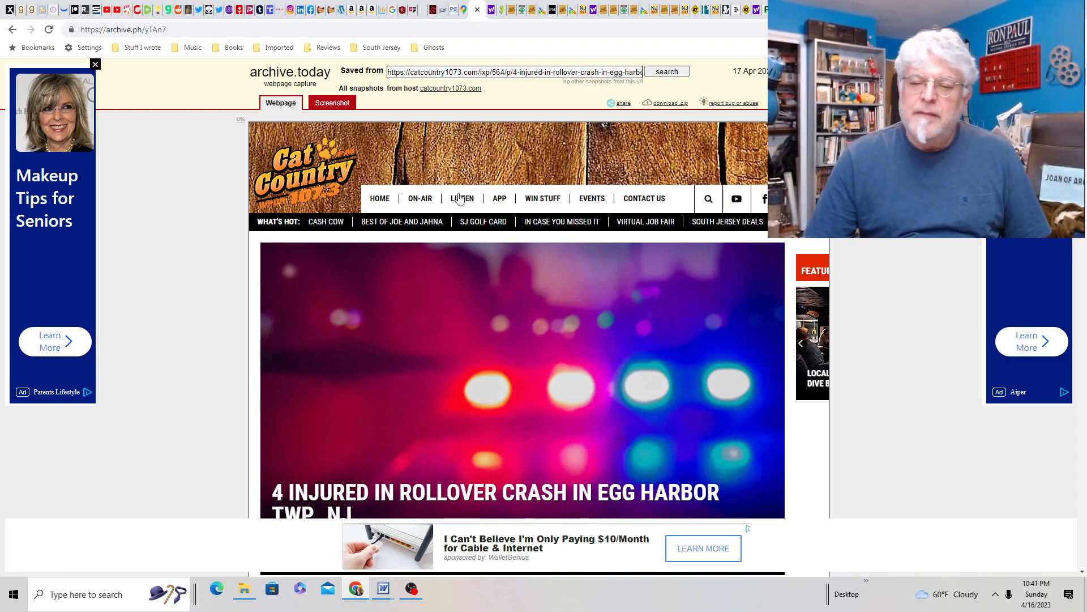
mouse_move(193, 347)
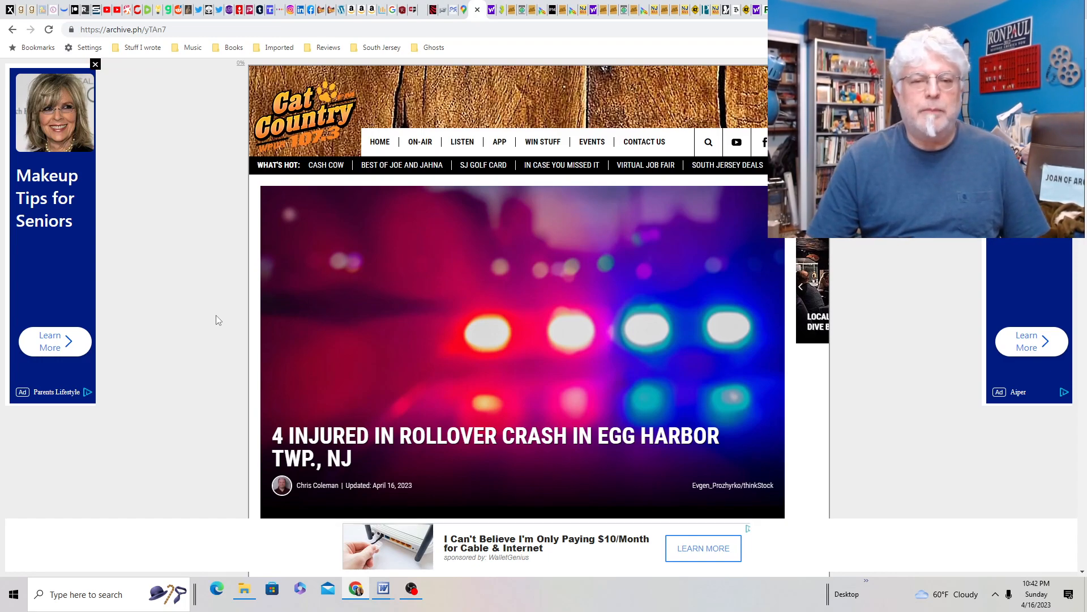
Scroll the Cat Country capture to the Egg Harbor Township rollover crash article's opening paragraphs.
scroll(down, 3)
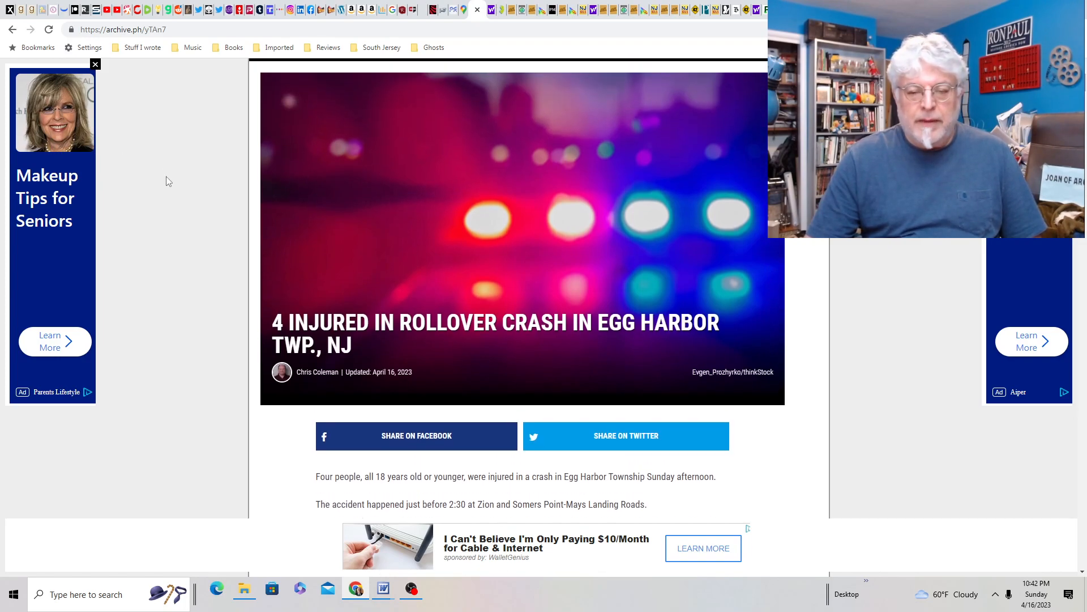
mouse_move(489, 9)
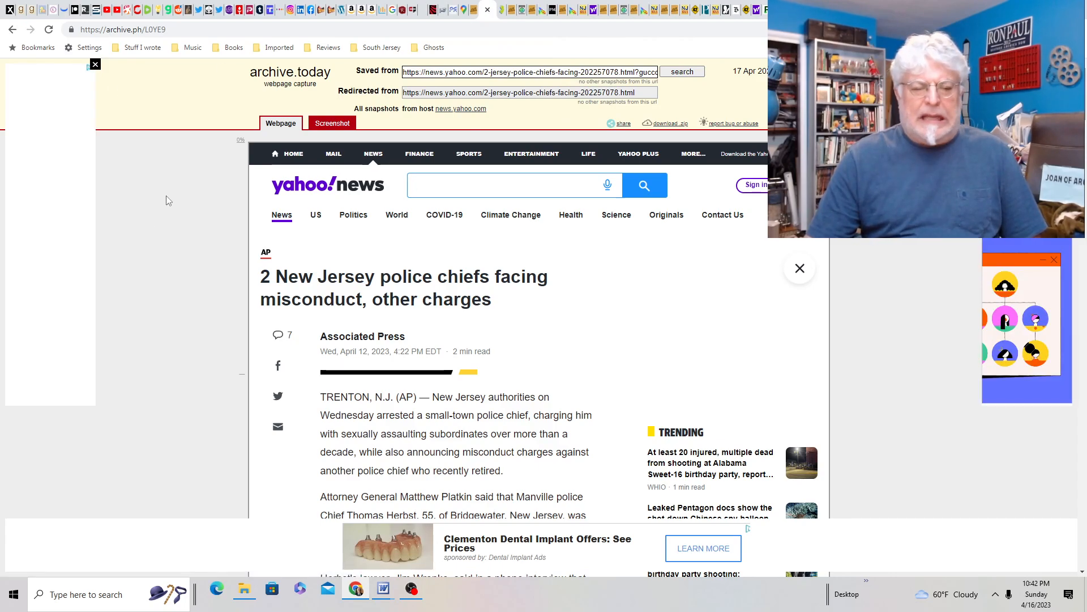
Load the Yahoo News capture on two NJ police chiefs' misconduct charges and read its opening.
scroll(down, 3)
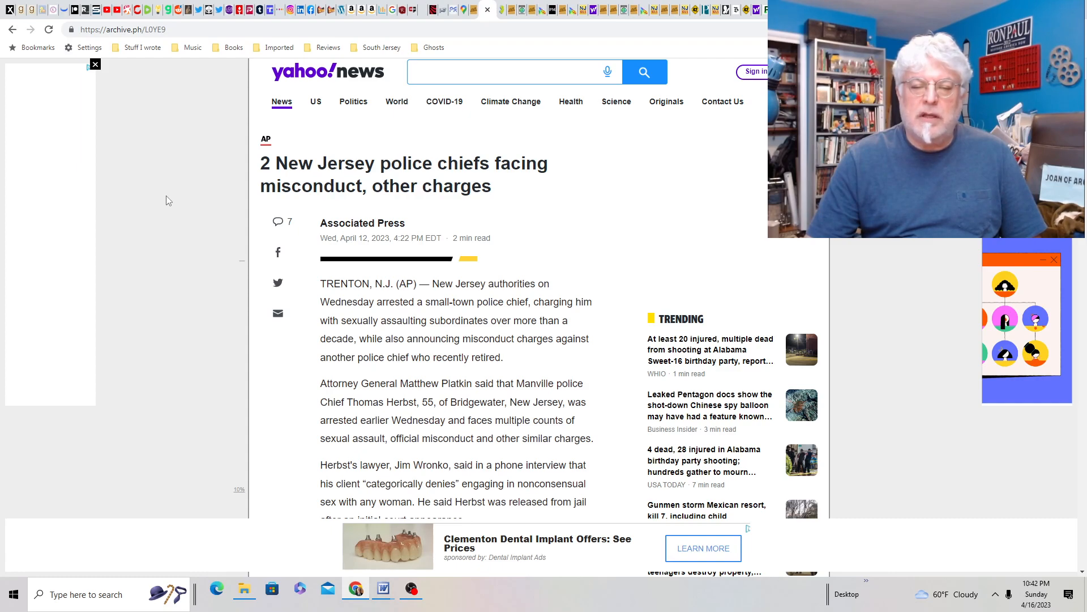
click(513, 71)
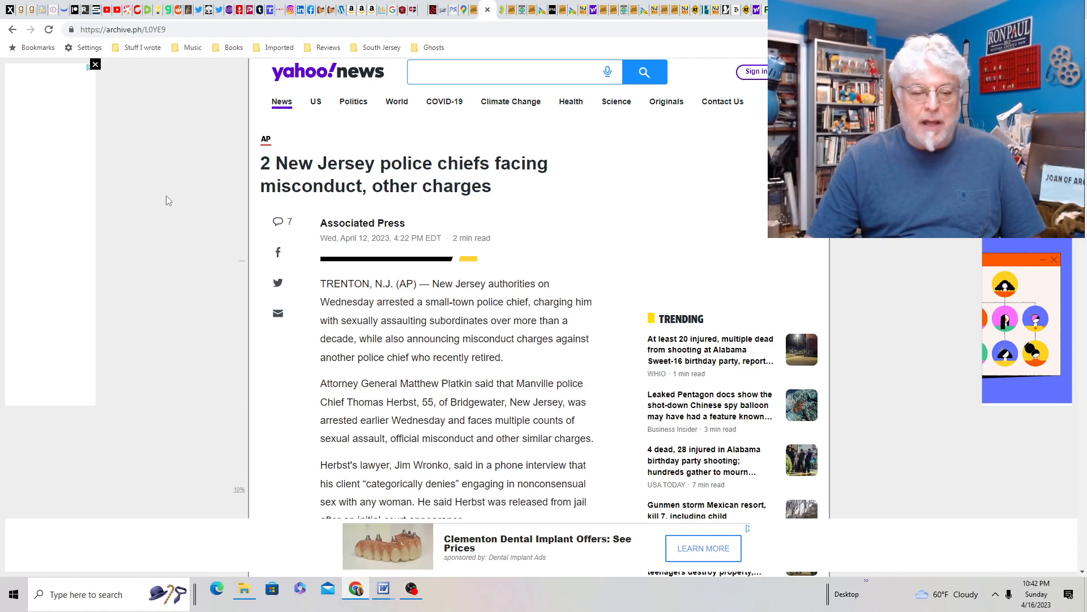
scroll(down, 3)
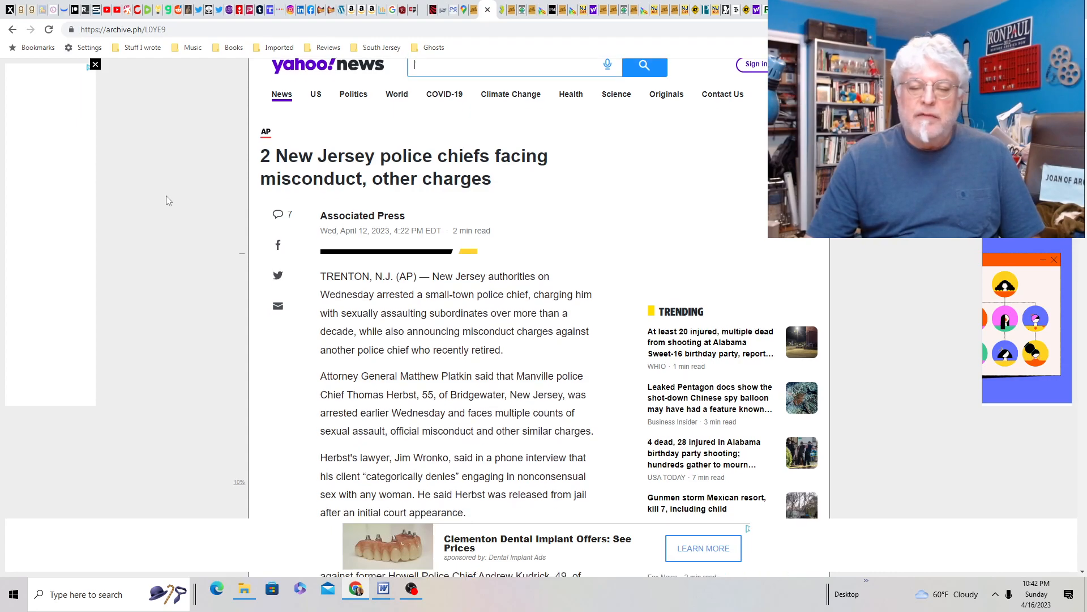
scroll(down, 3)
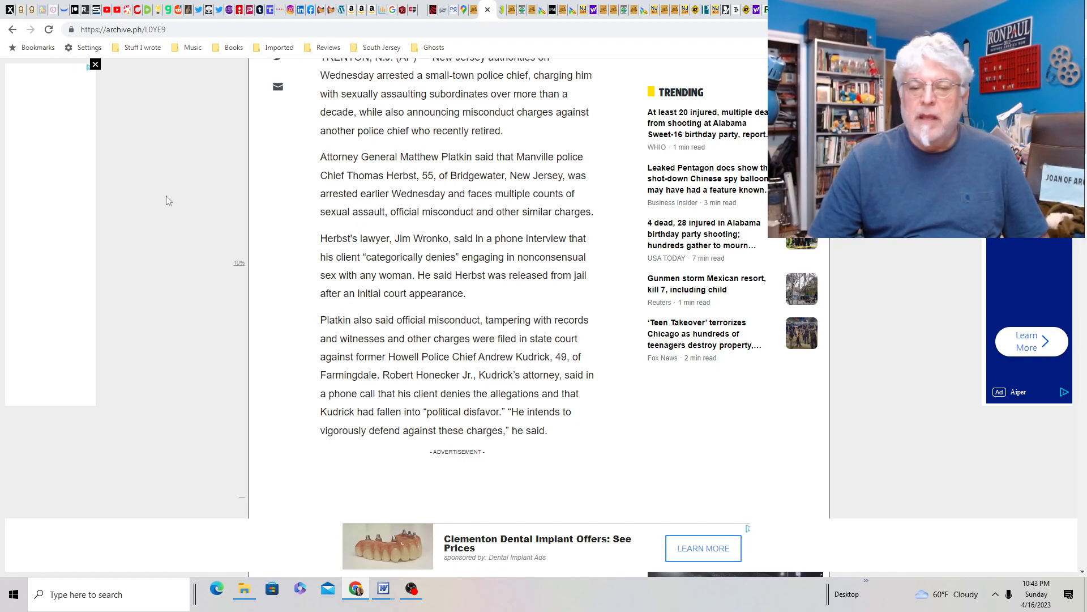
Read past the ad through the attorney general's remarks, then scroll back to the headline.
scroll(down, 3)
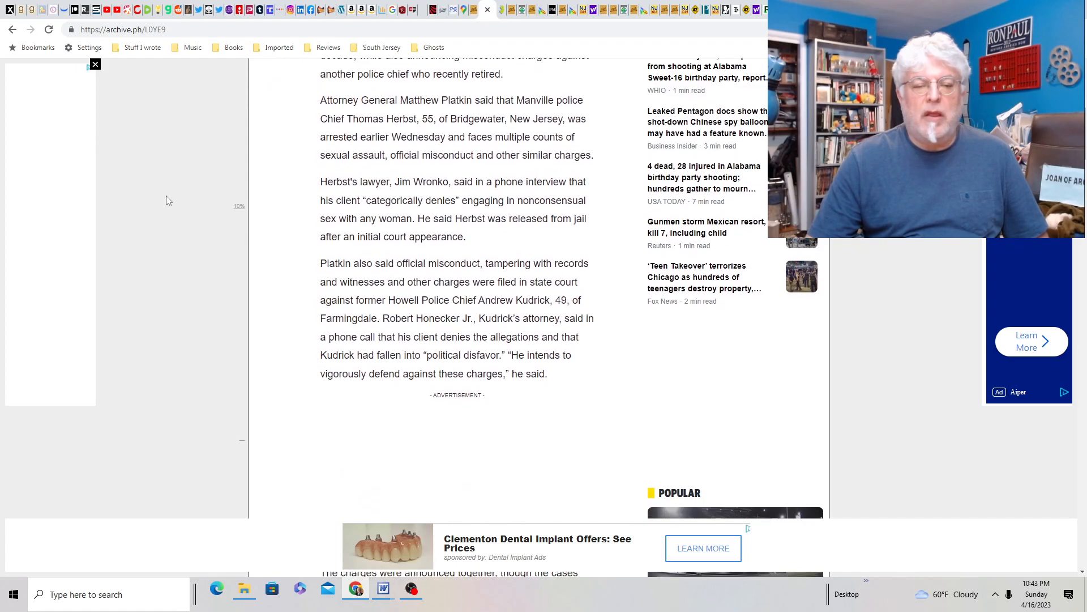
scroll(down, 3)
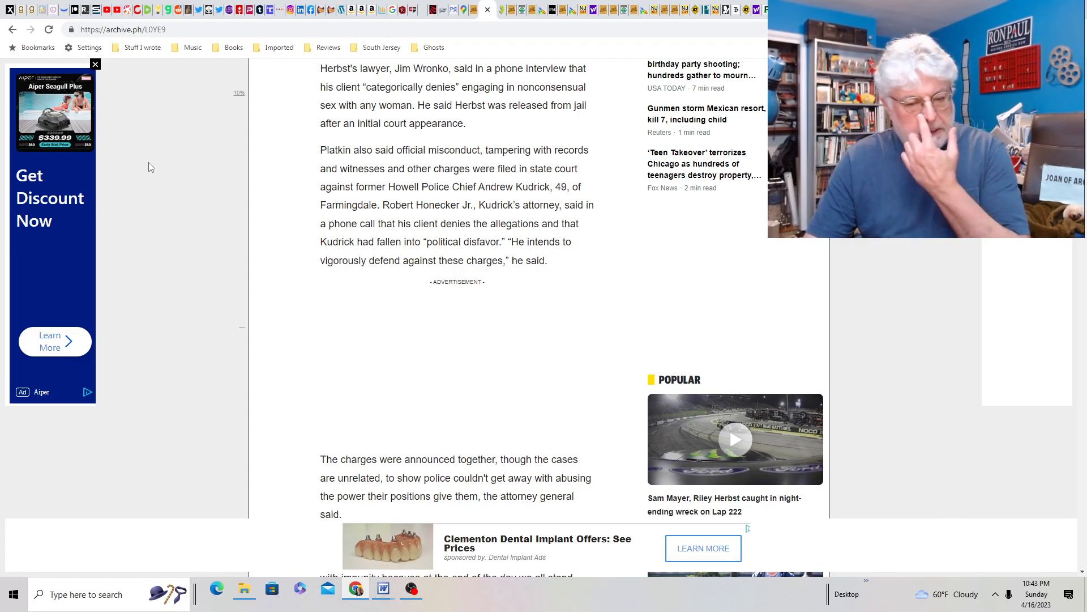
scroll(down, 3)
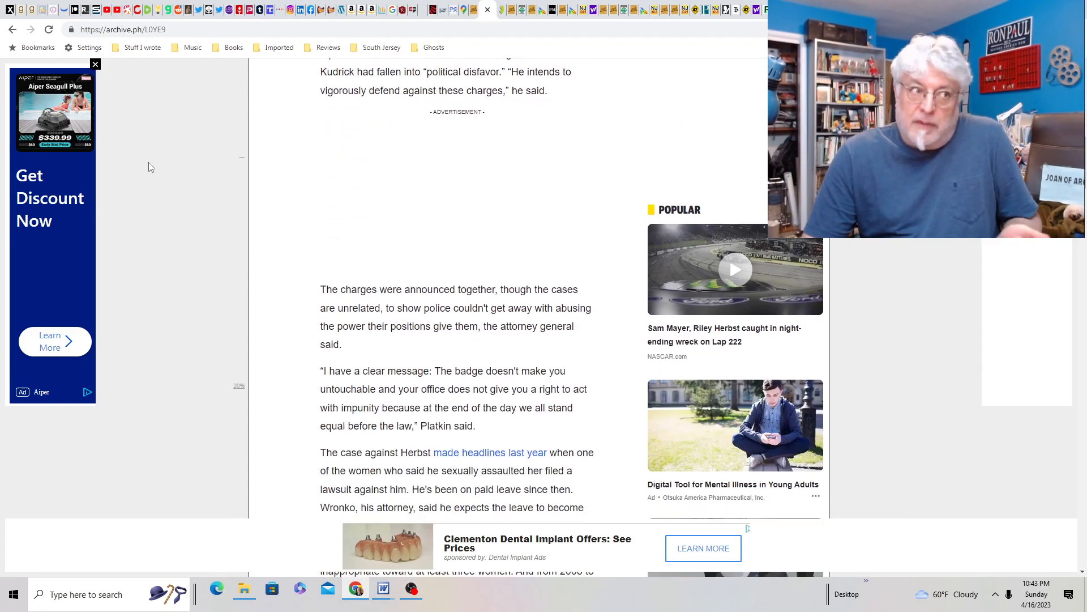
scroll(up, 3)
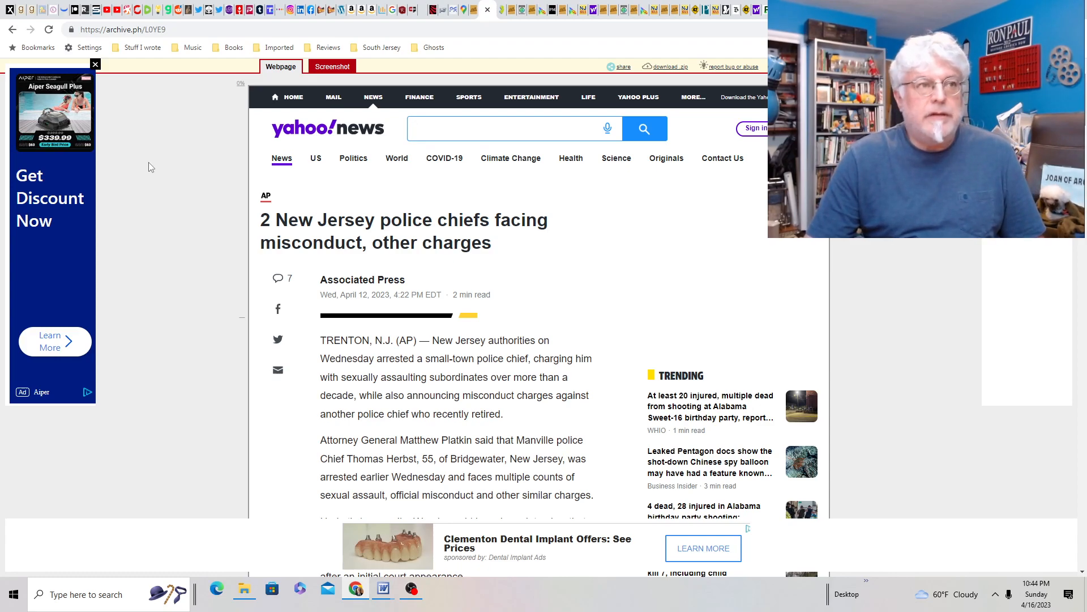
click(514, 129)
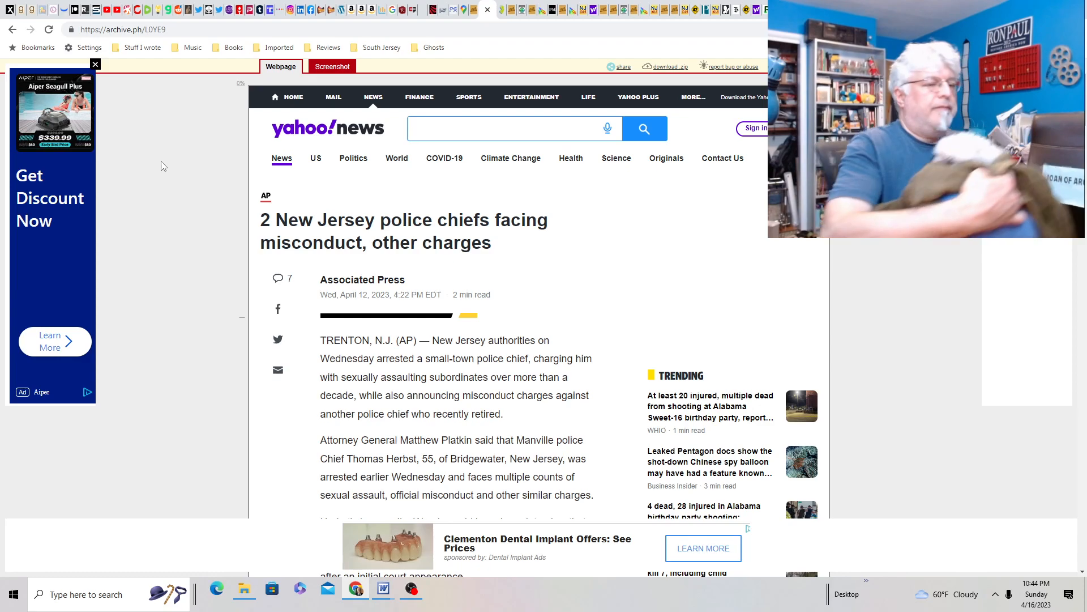
click(509, 129)
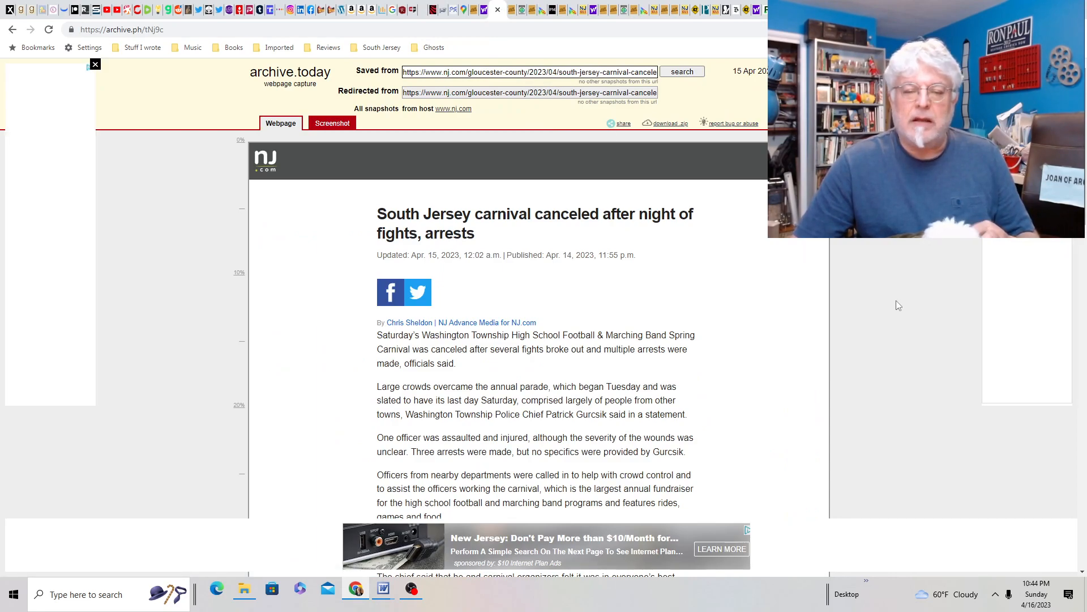
Read the NJ.com carnival capture to the chief's note that no shots were fired.
scroll(down, 3)
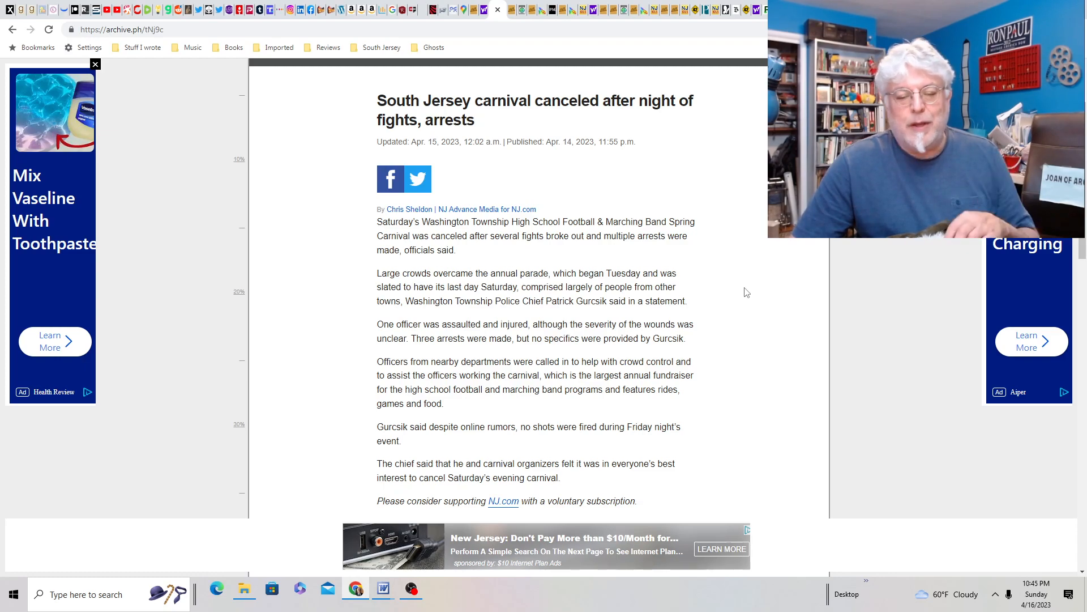
mouse_move(511, 9)
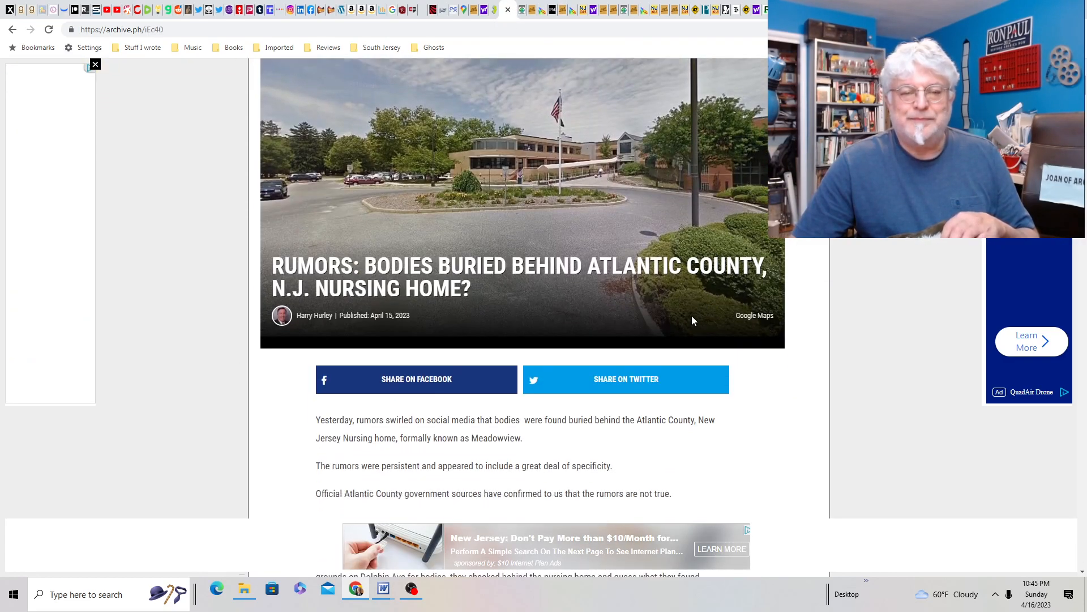
mouse_move(839, 269)
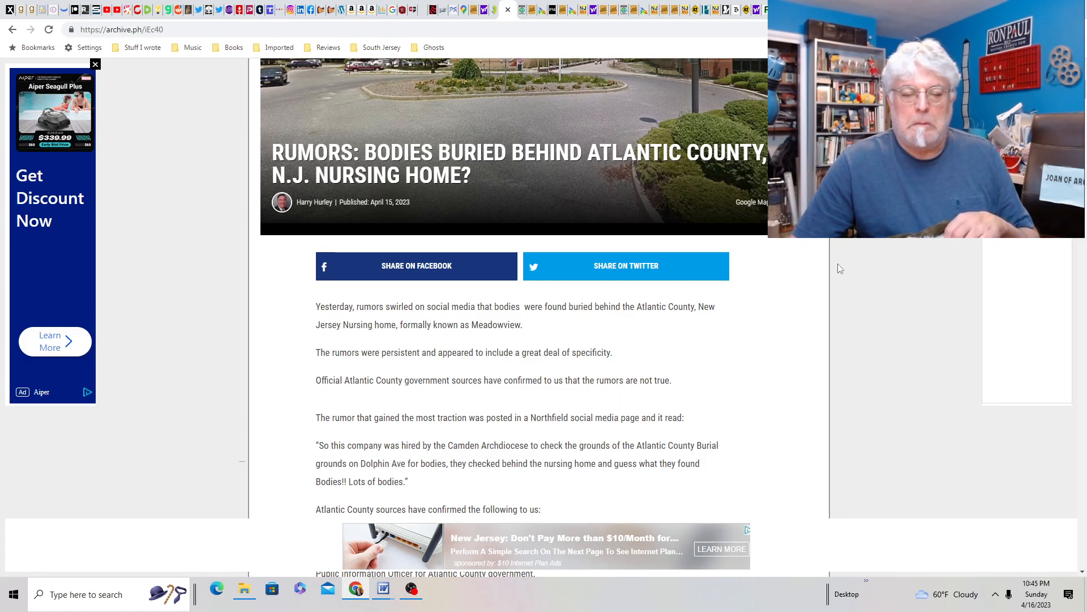
Read the Atlantic County nursing home burial-rumor article through the county's official denial.
scroll(down, 3)
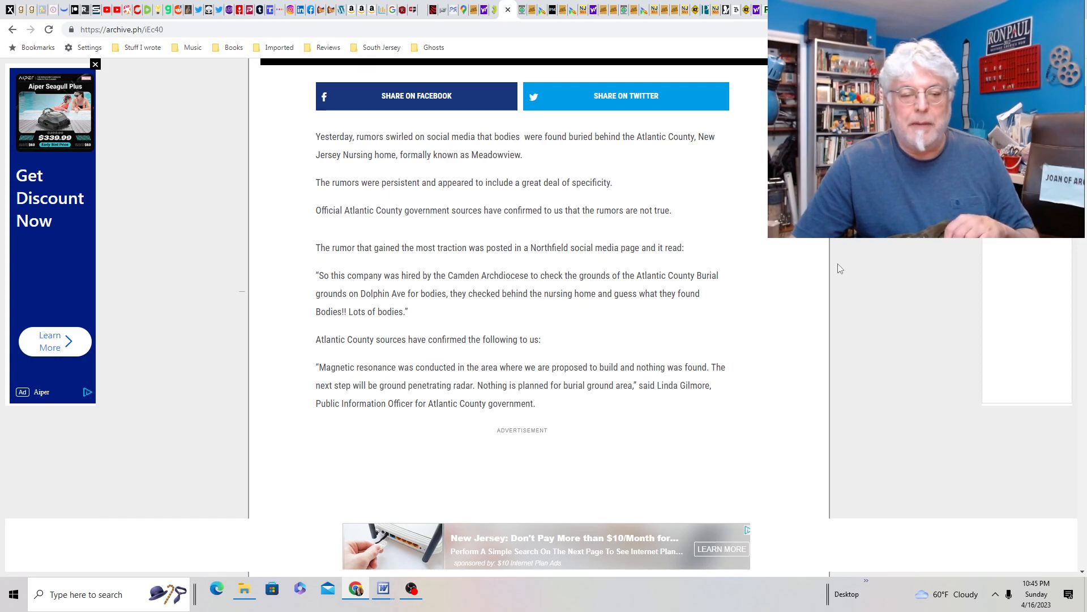
scroll(down, 3)
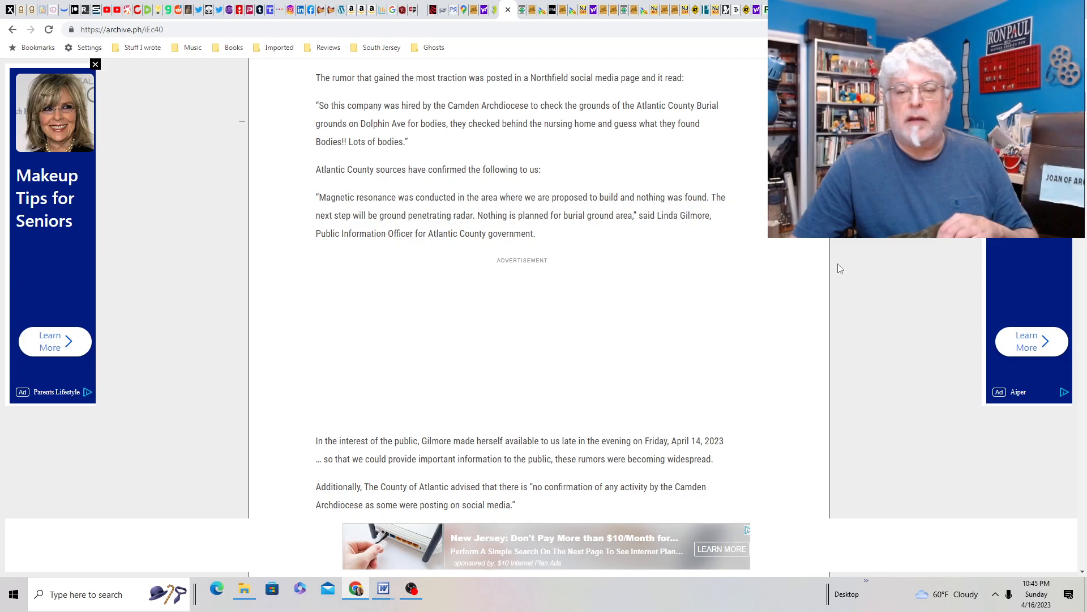
scroll(down, 3)
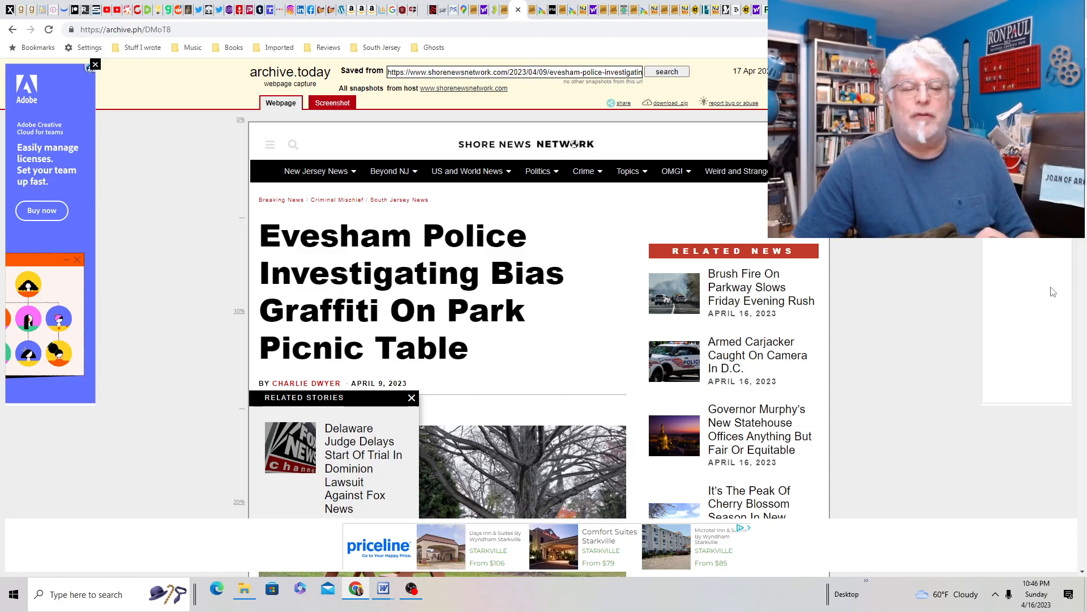
Read the Evesham picnic-table bias graffiti story text in the Shore News Network capture.
scroll(down, 3)
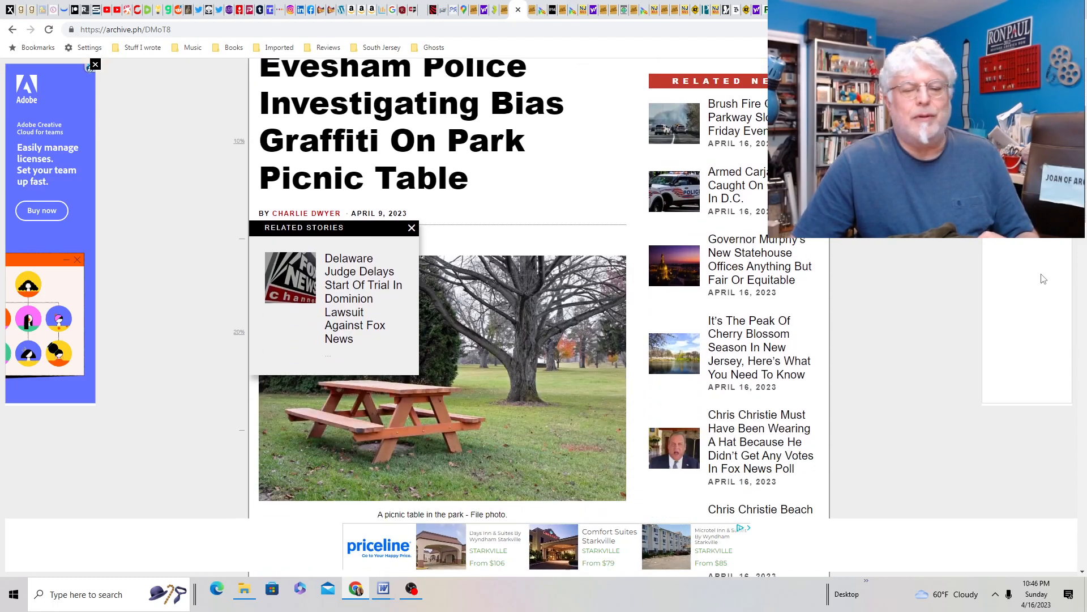
scroll(down, 3)
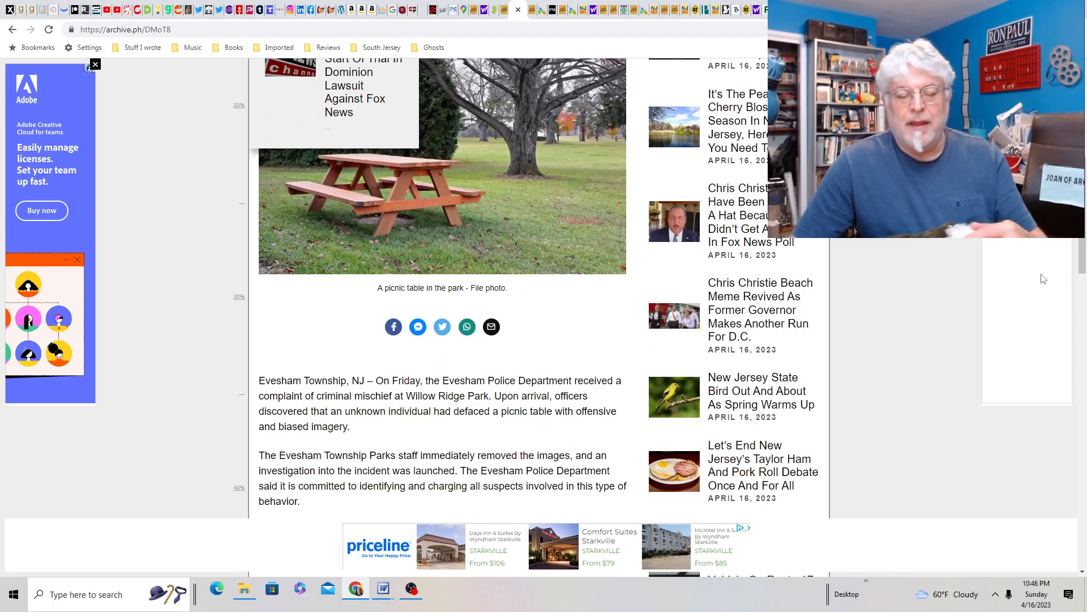
scroll(down, 3)
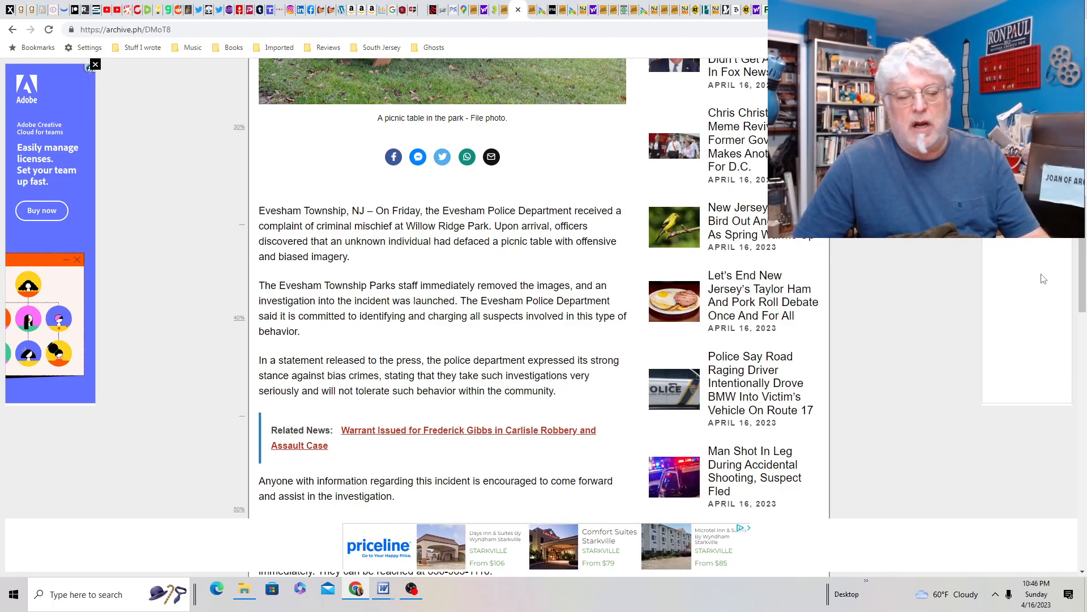
scroll(down, 3)
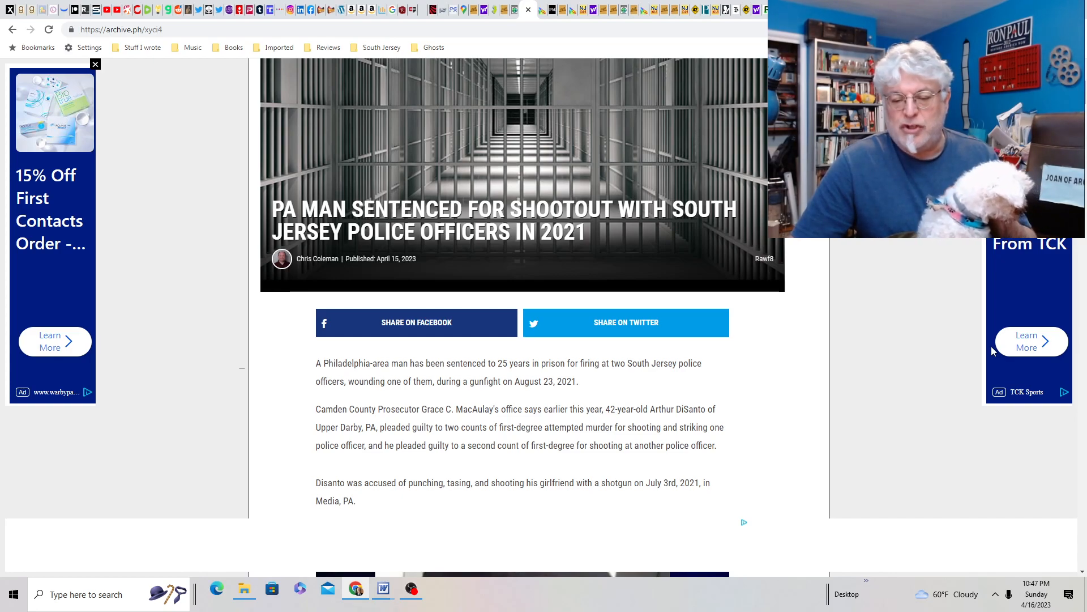
Read past the DiSanto shootout sentencing story down to the Hancock House ten-murders entry.
scroll(down, 3)
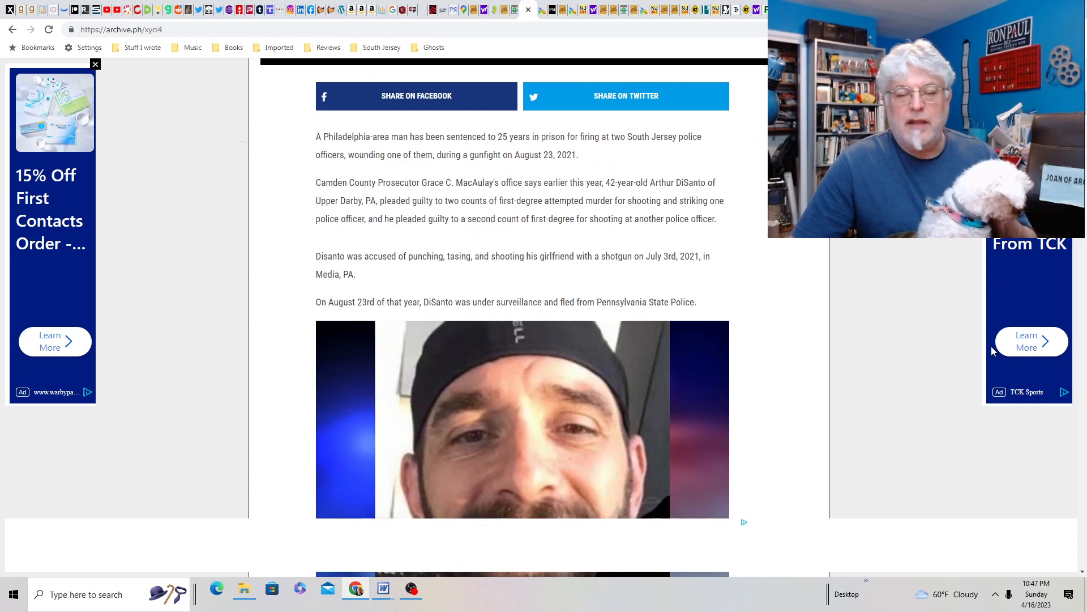
scroll(down, 3)
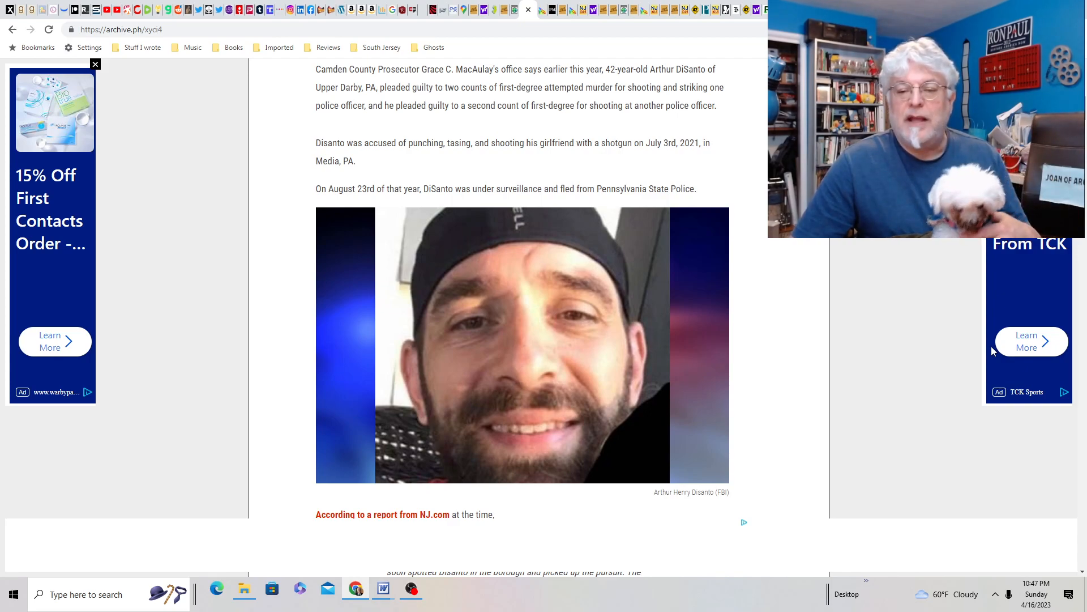
scroll(down, 3)
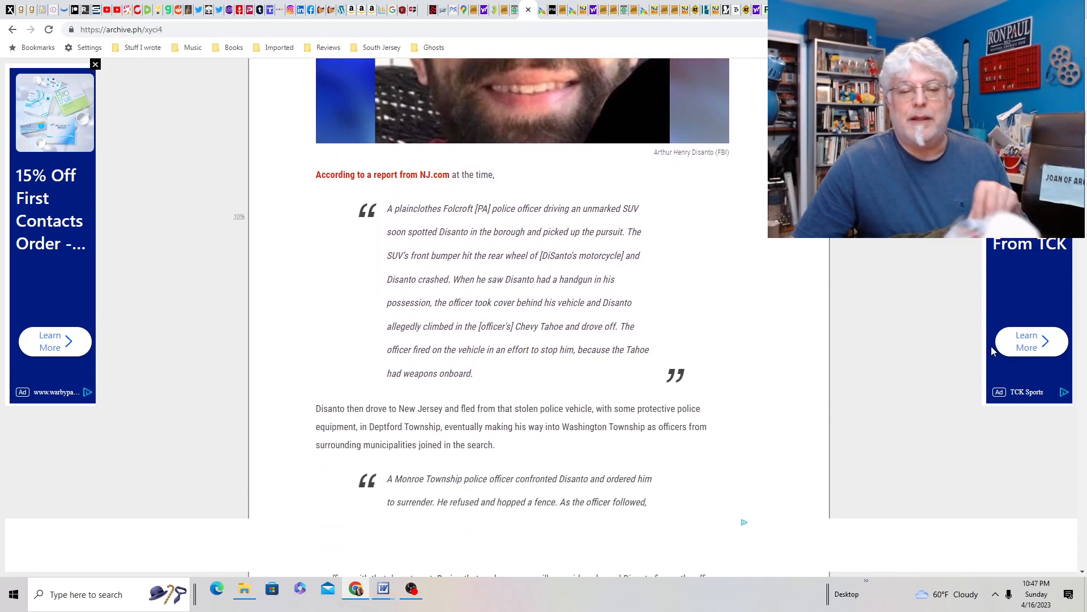
scroll(down, 3)
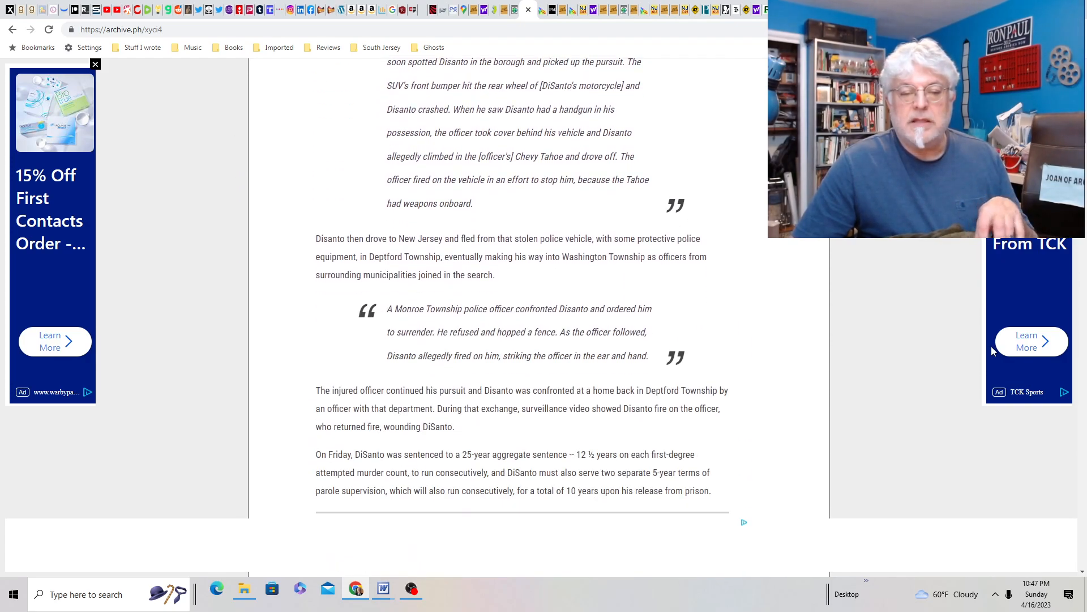
scroll(down, 3)
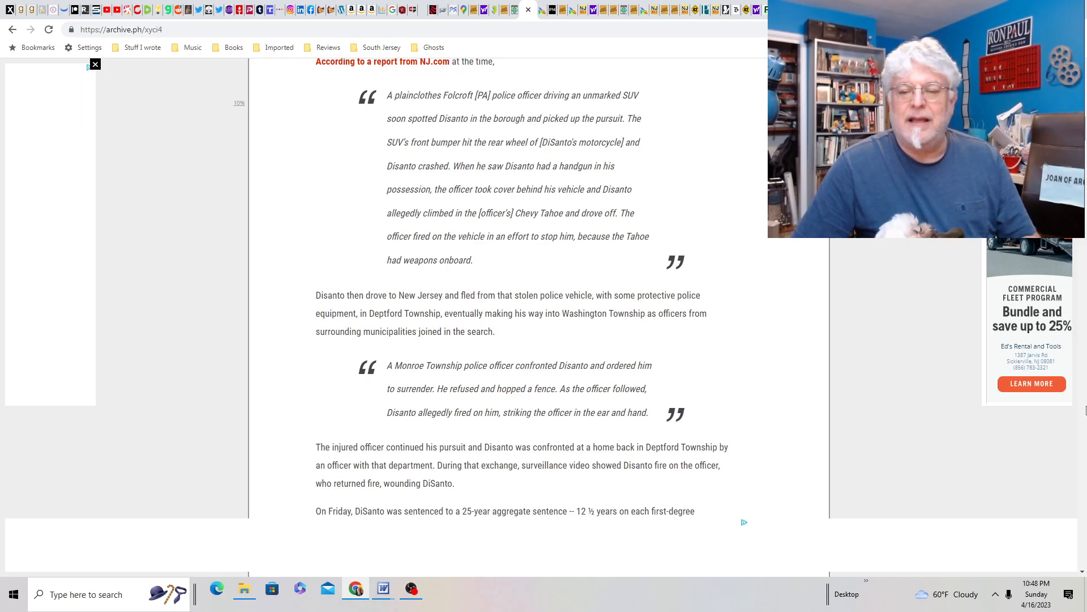
scroll(down, 3)
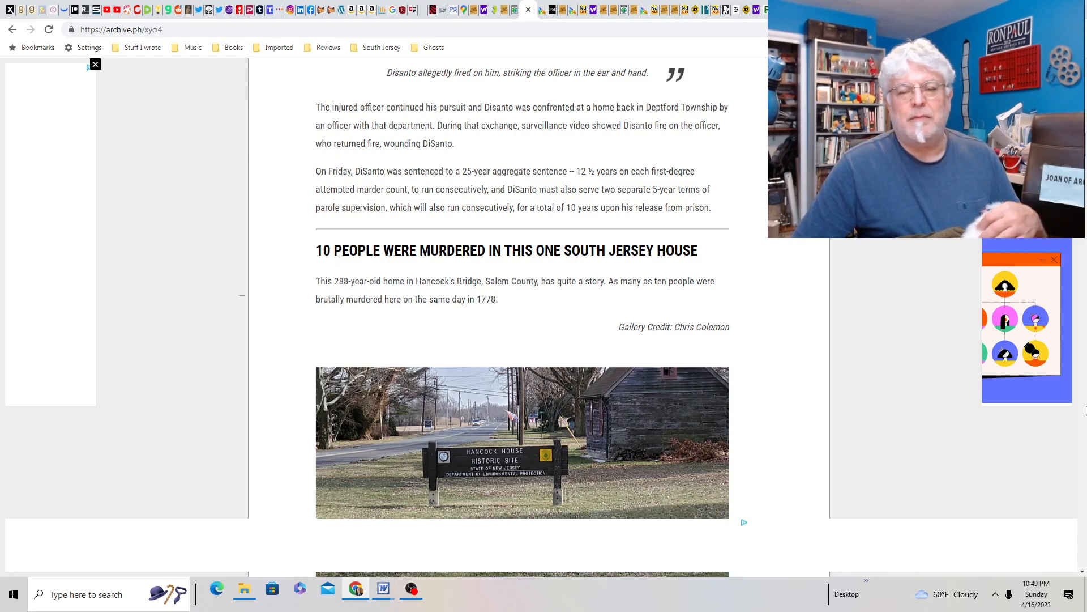
scroll(down, 3)
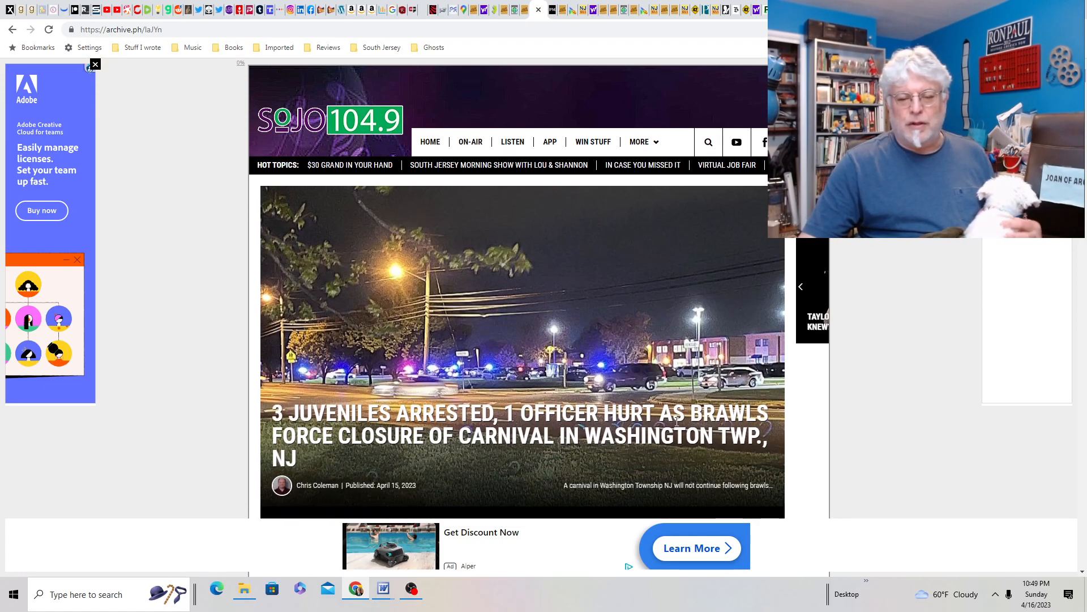
Read the Washington Township carnival brawl capture through the police denial of gunshots.
scroll(down, 3)
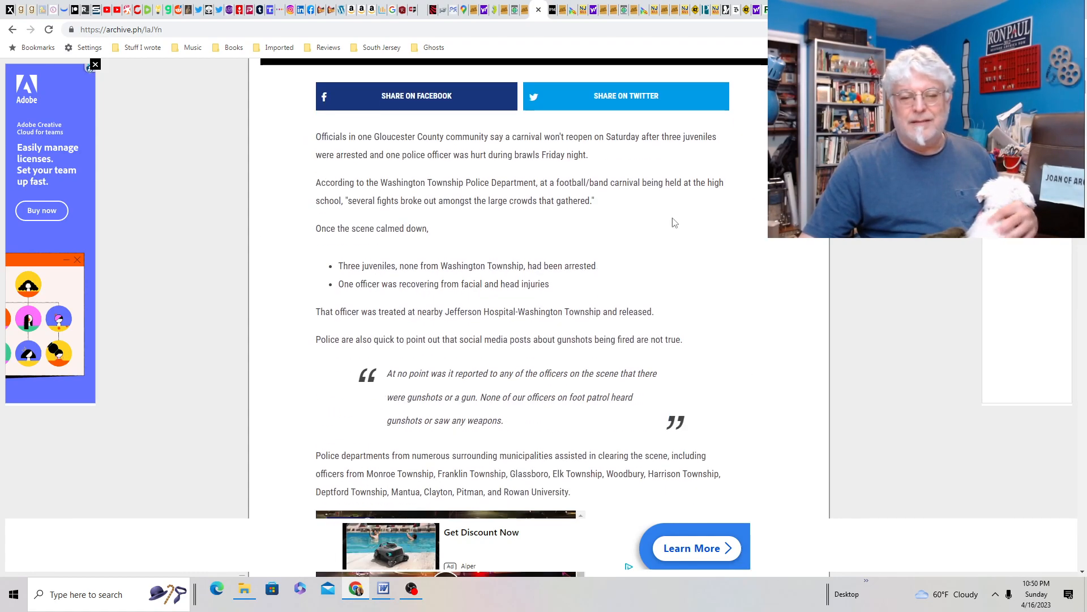
mouse_move(706, 327)
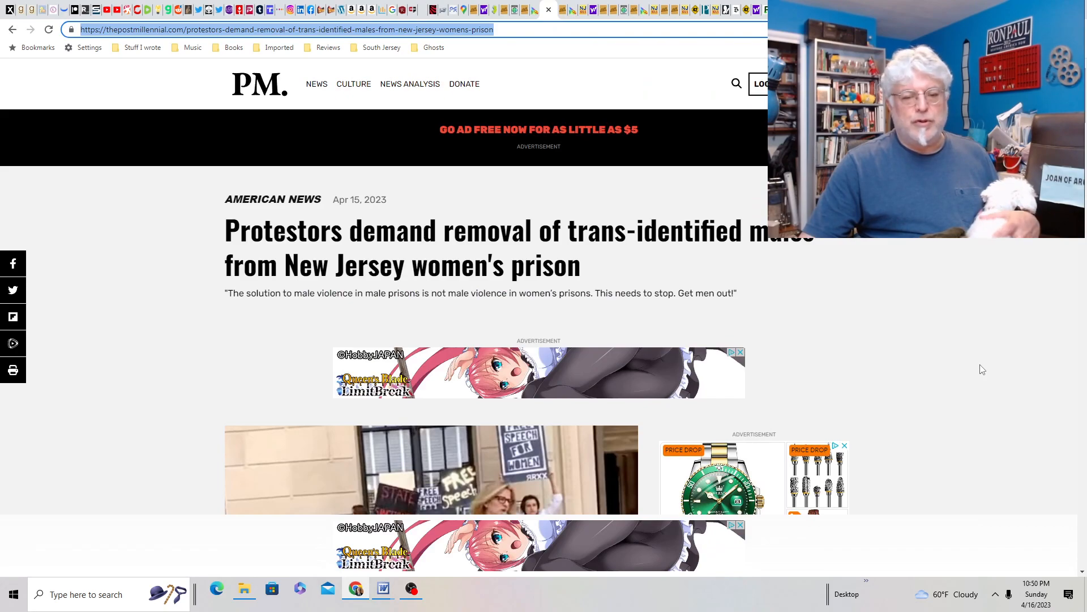
Scroll the Post Millennial women's prison protest article down to its photo.
scroll(down, 3)
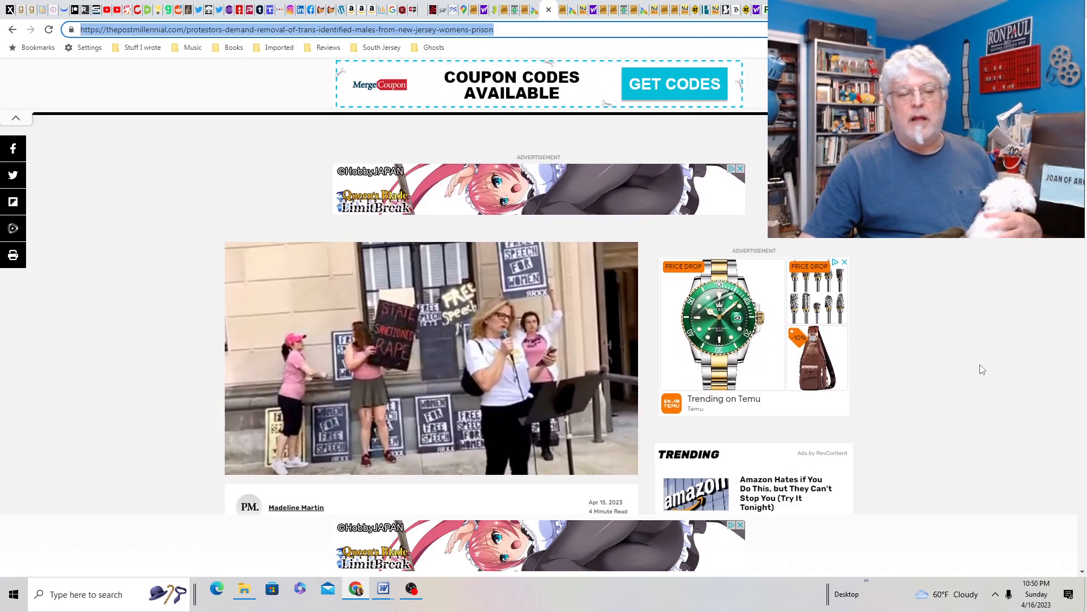
scroll(down, 3)
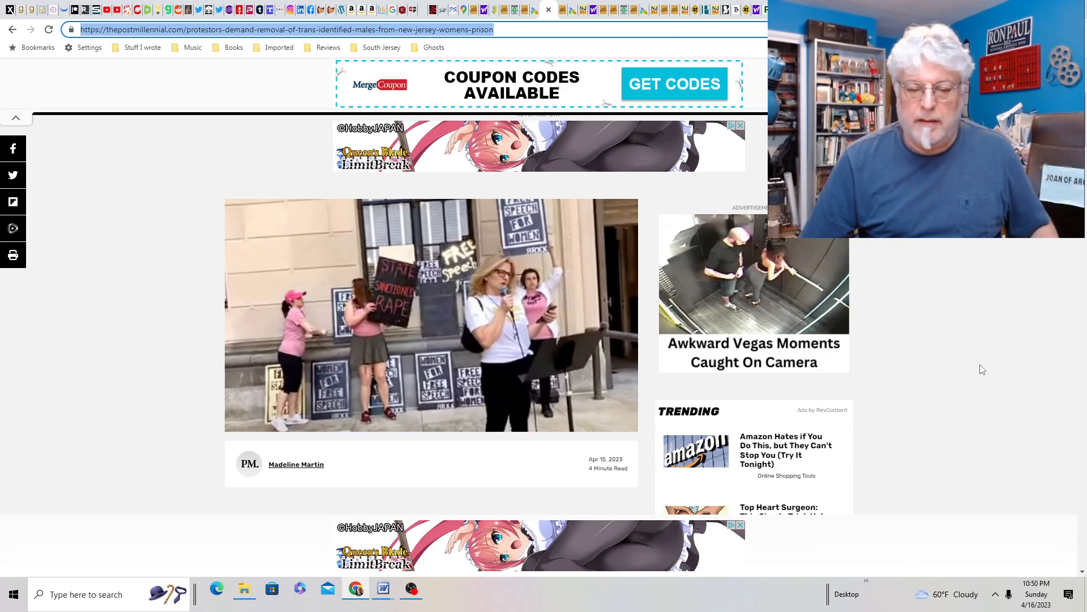
mouse_move(863, 377)
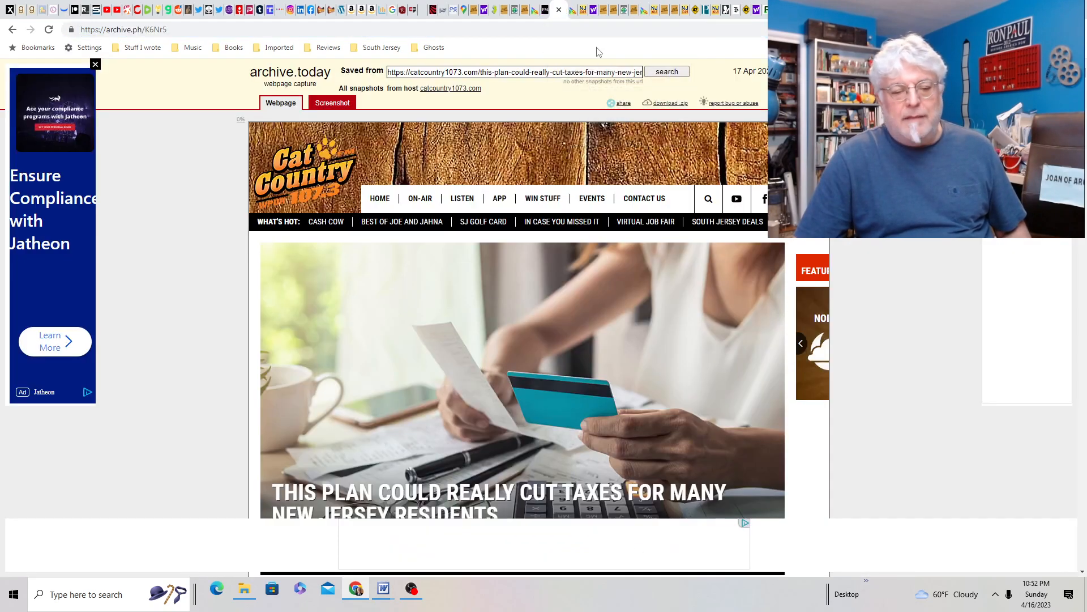
Read the SALT deduction article, then the 'NJ Law: Don't Wear This While Committing a Crime' capture.
scroll(down, 3)
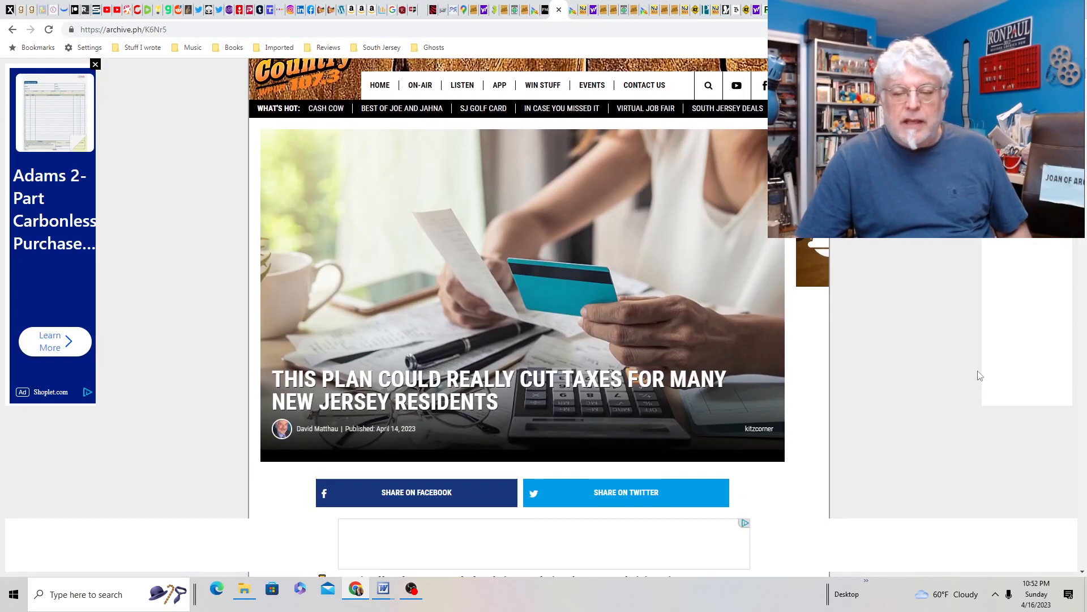
scroll(down, 3)
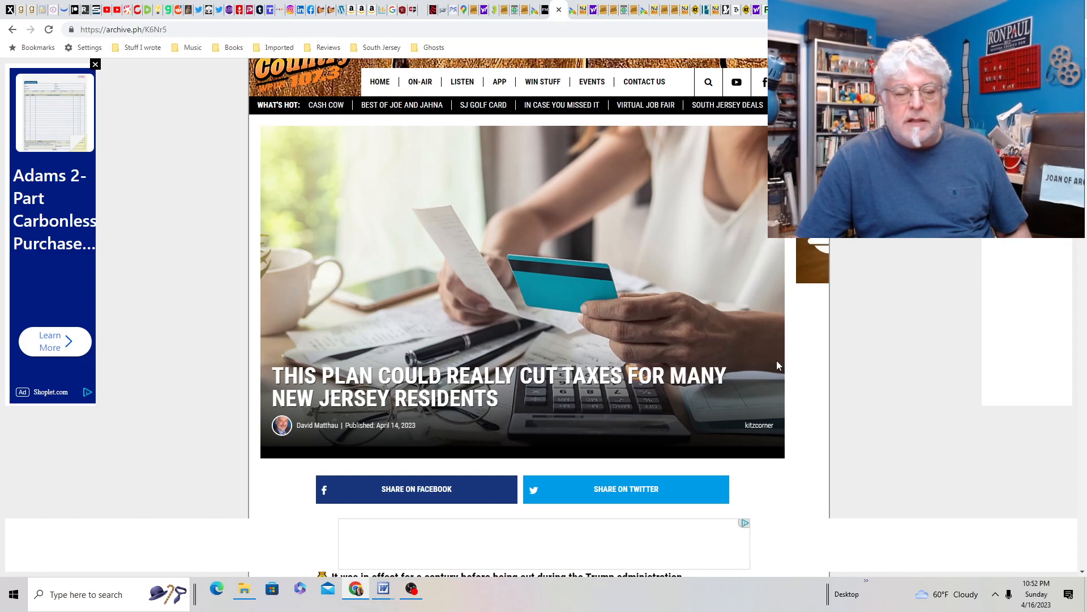
scroll(down, 3)
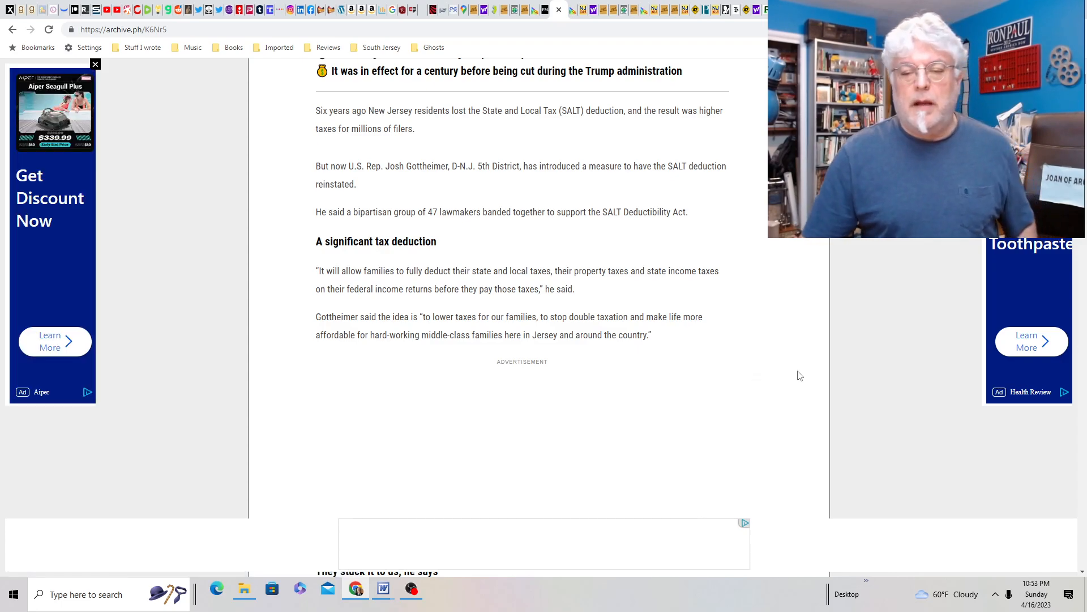
scroll(down, 3)
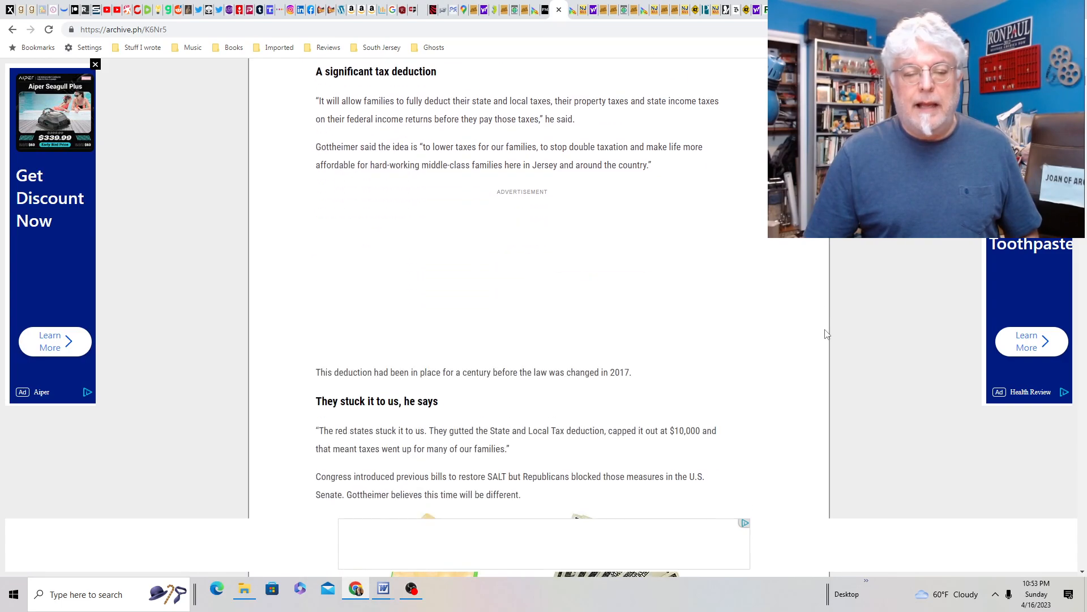
scroll(down, 3)
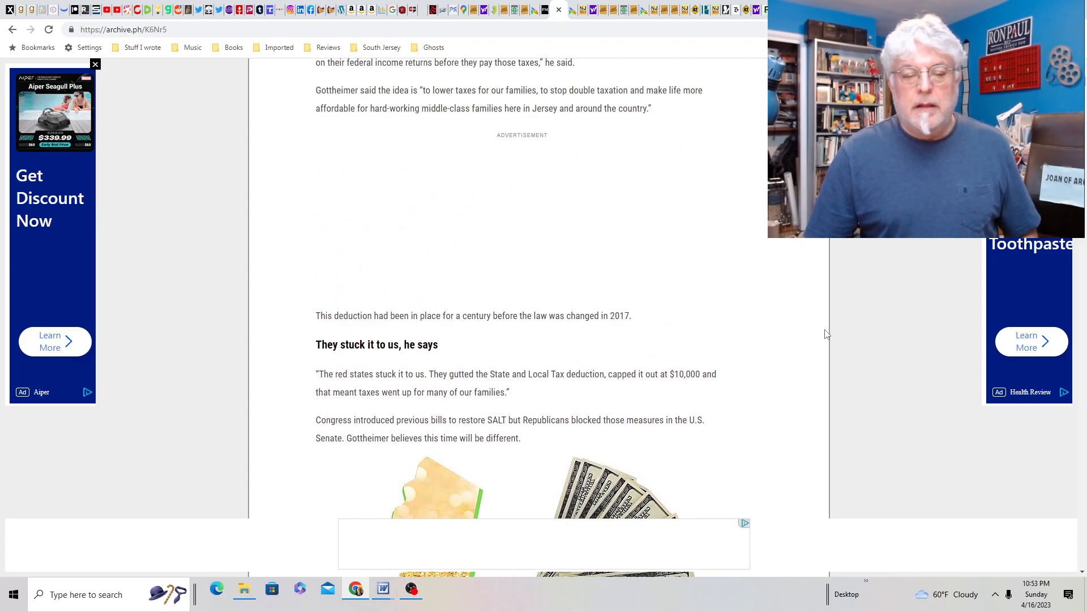
scroll(down, 3)
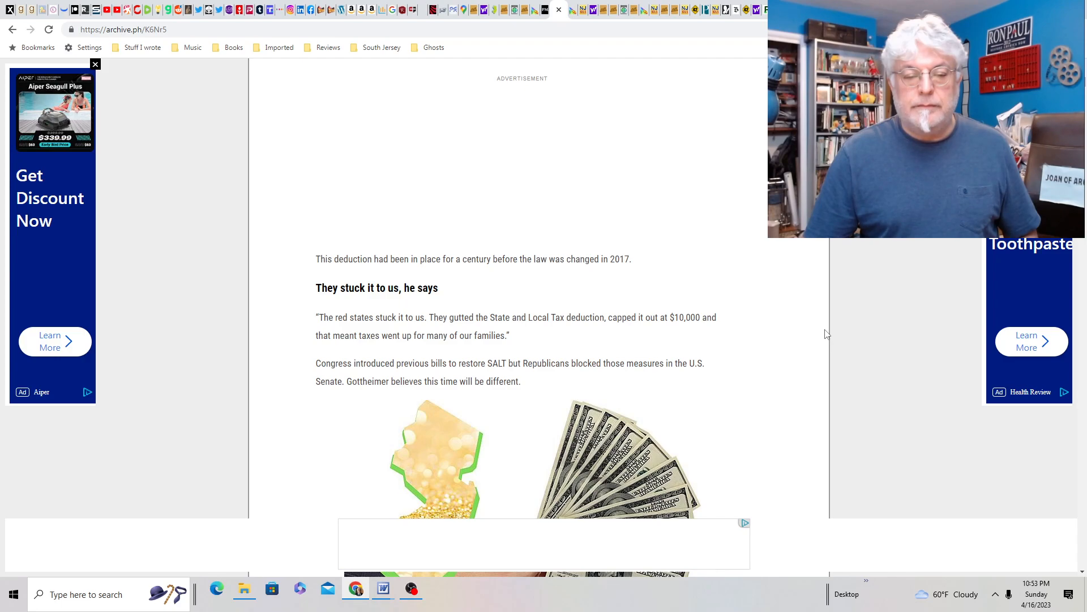
scroll(down, 3)
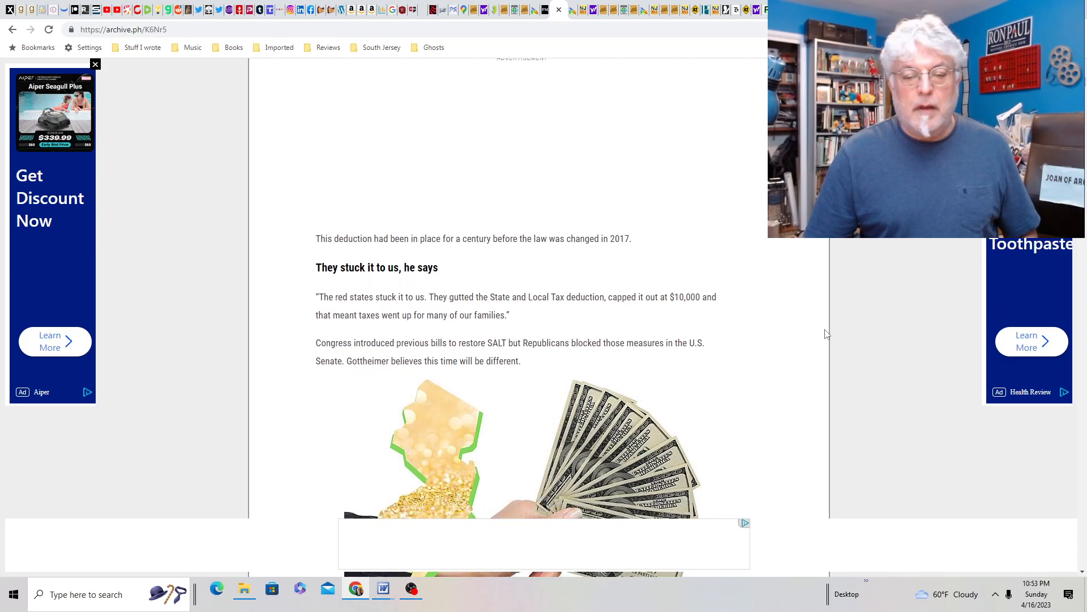
scroll(down, 3)
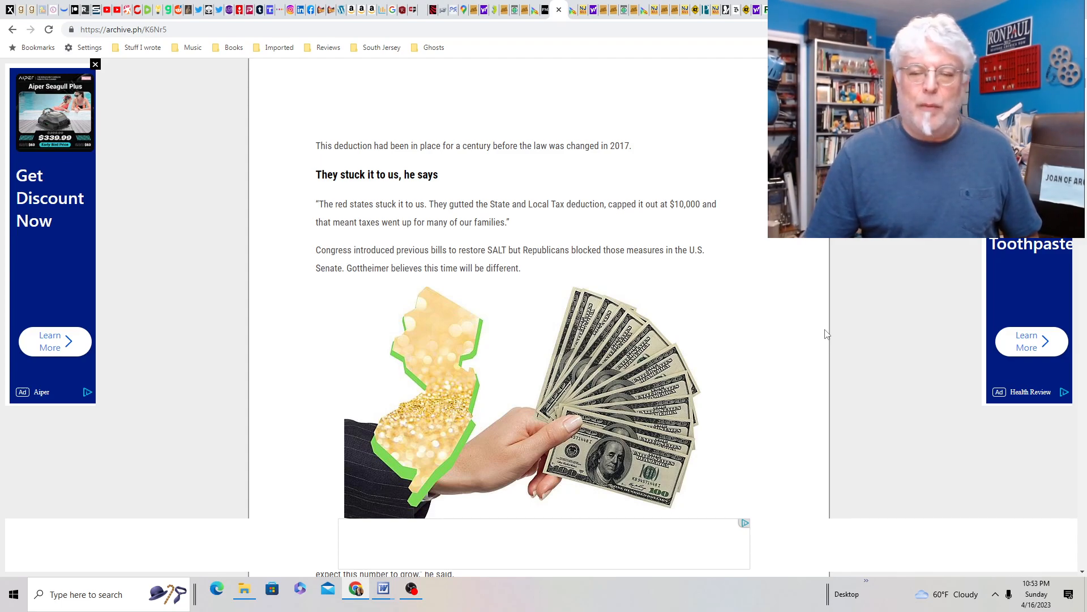
scroll(down, 3)
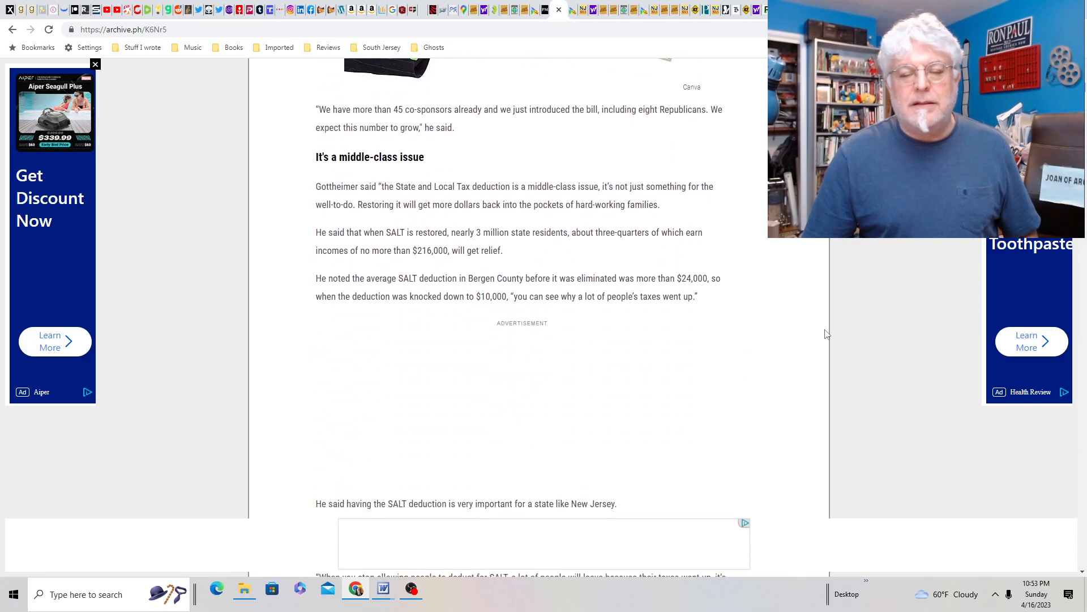
scroll(down, 3)
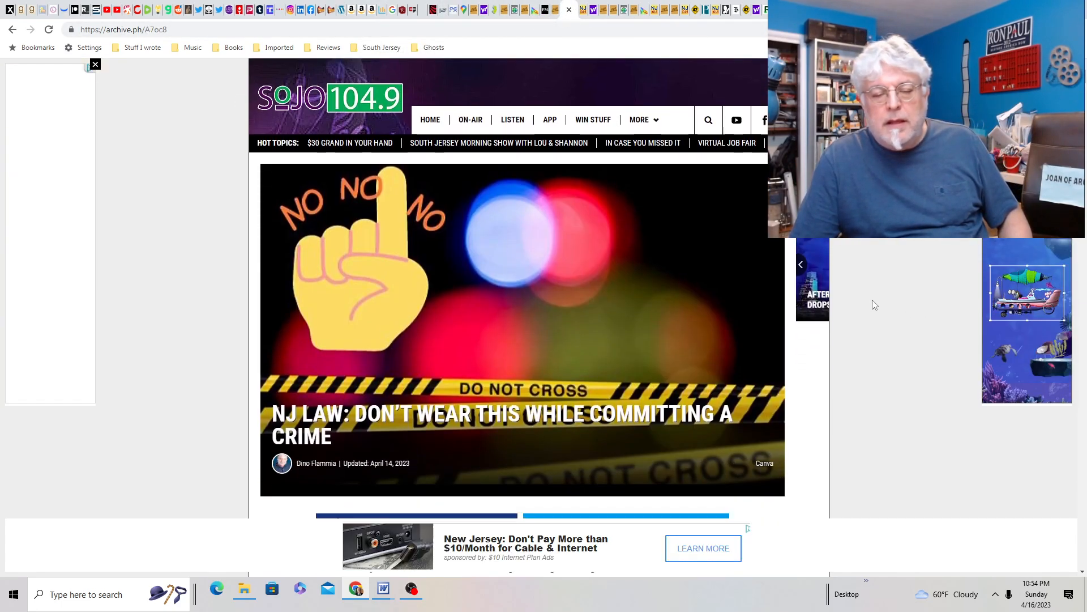
Read the SOJO 104.9 bulletproof-vest law article past the vest image to its end.
scroll(down, 3)
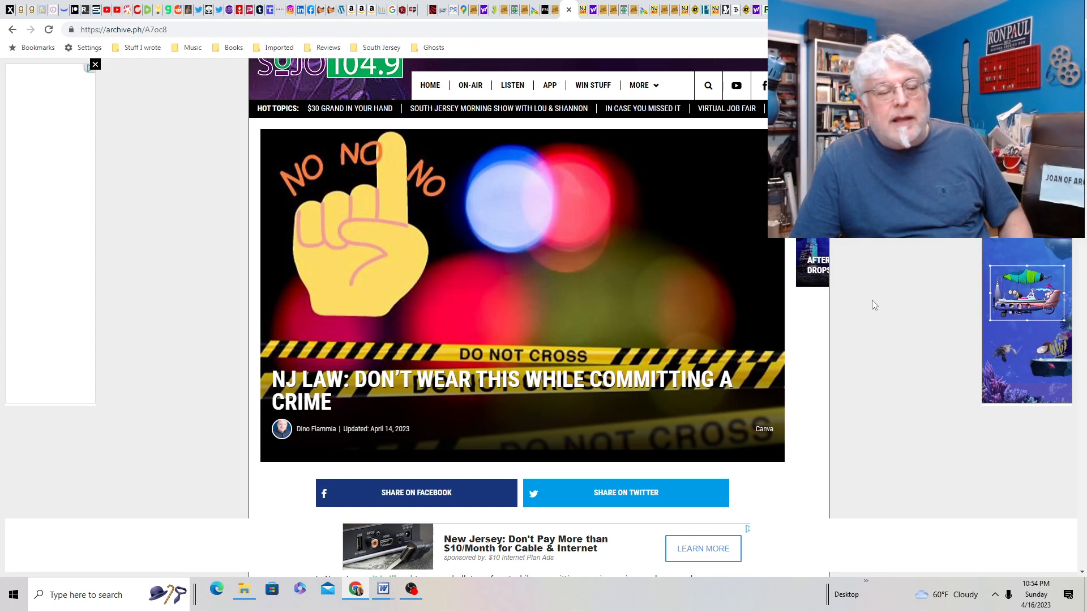
scroll(down, 3)
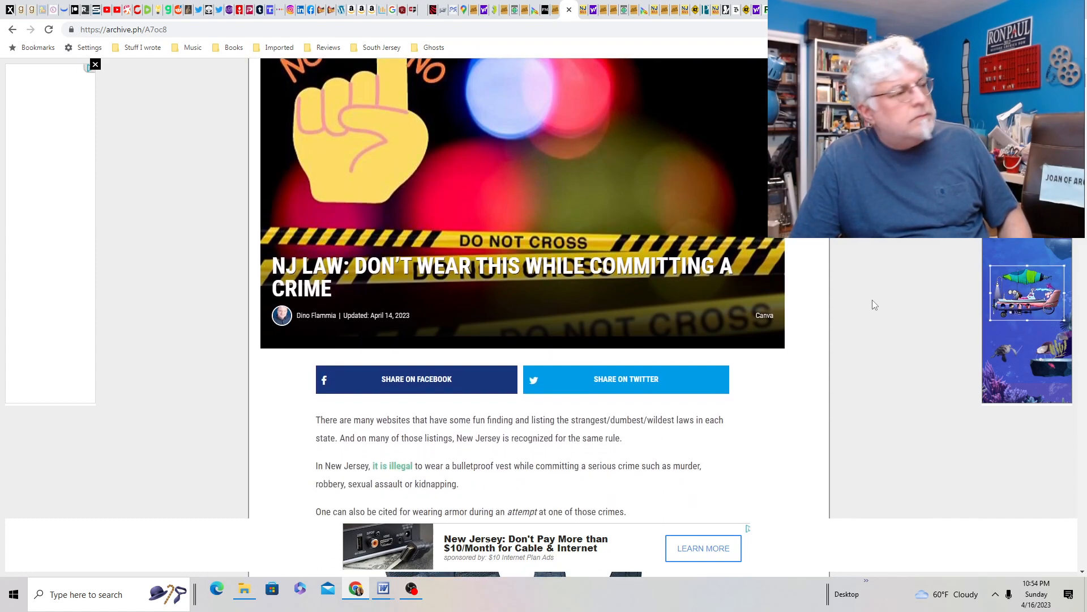
scroll(down, 3)
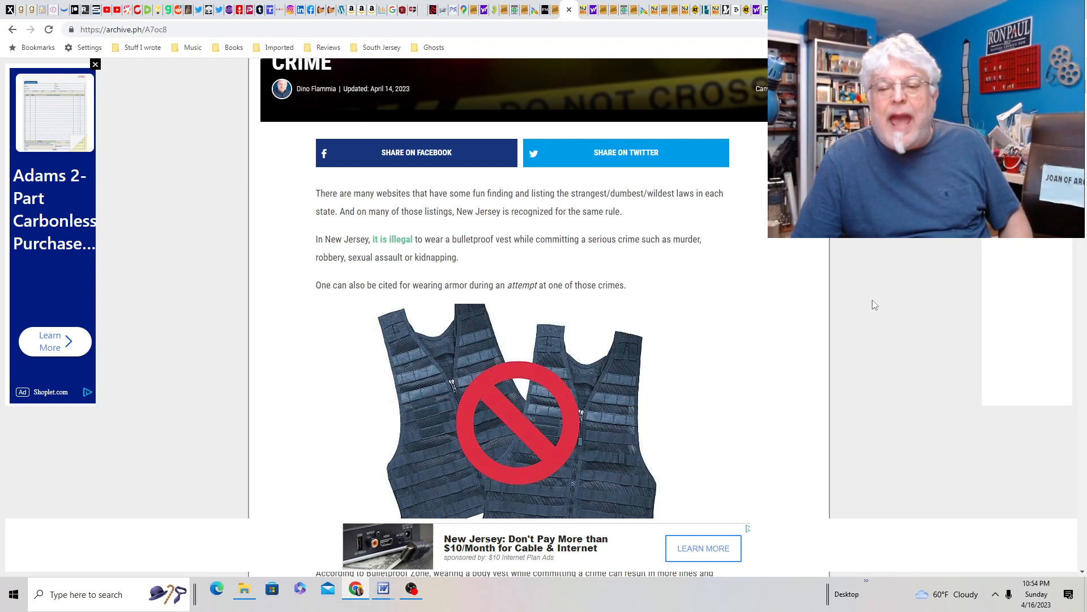
scroll(down, 3)
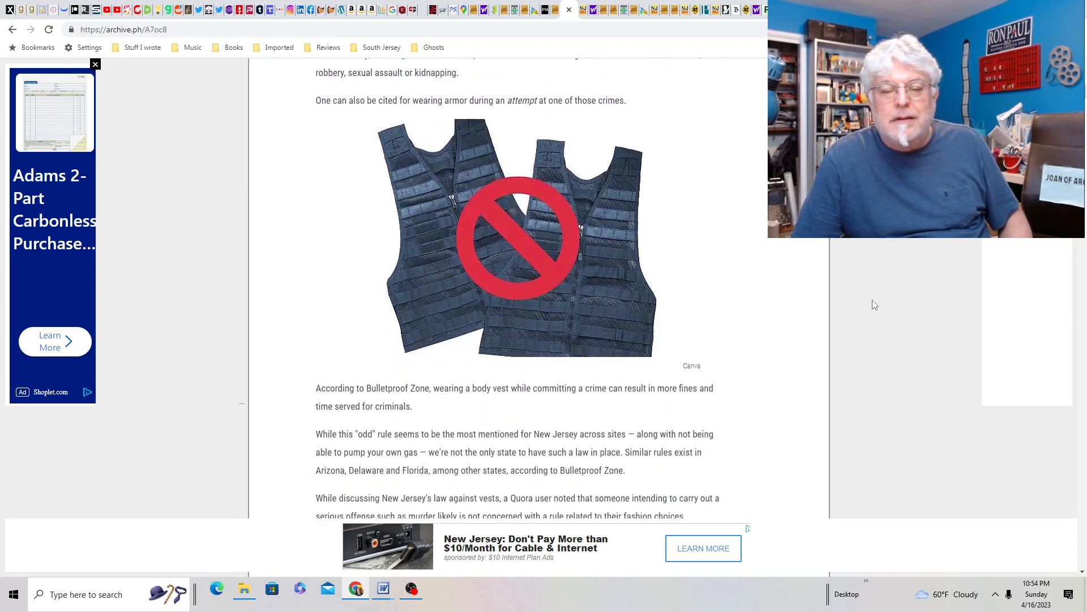
scroll(down, 3)
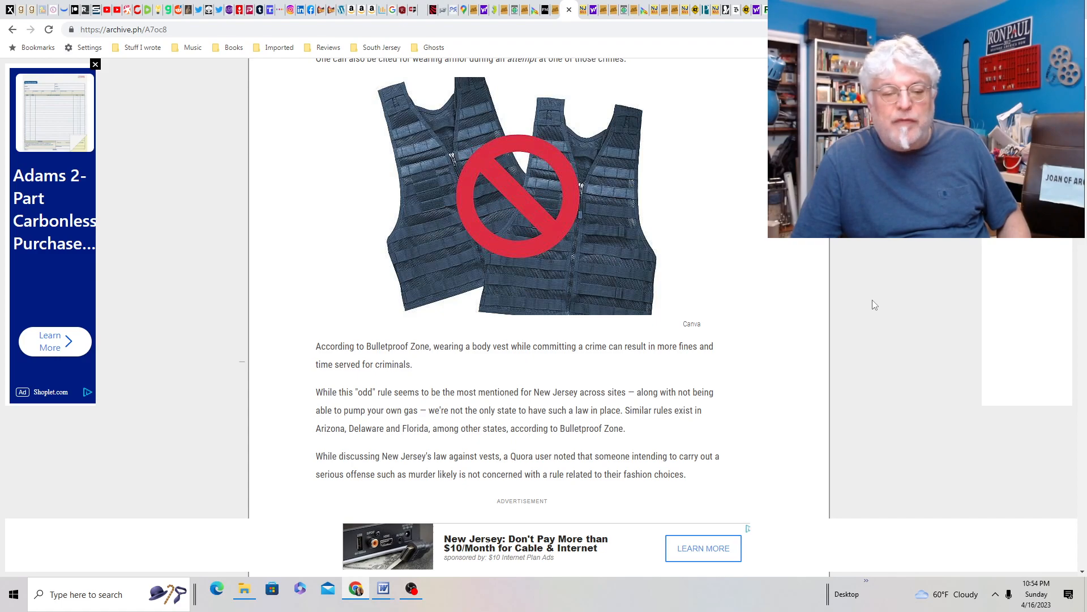
scroll(down, 3)
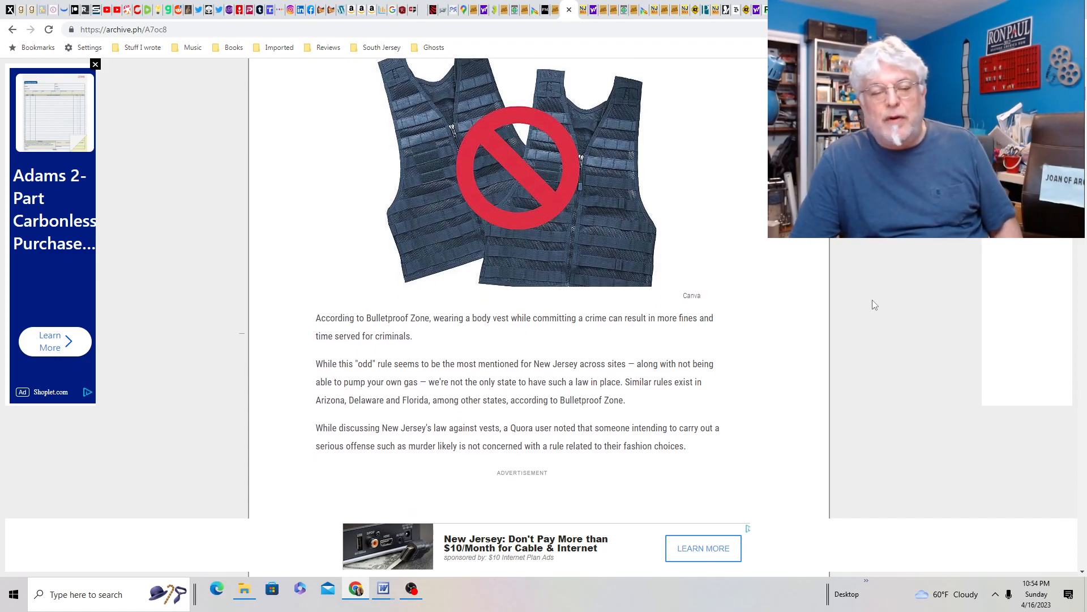
scroll(down, 3)
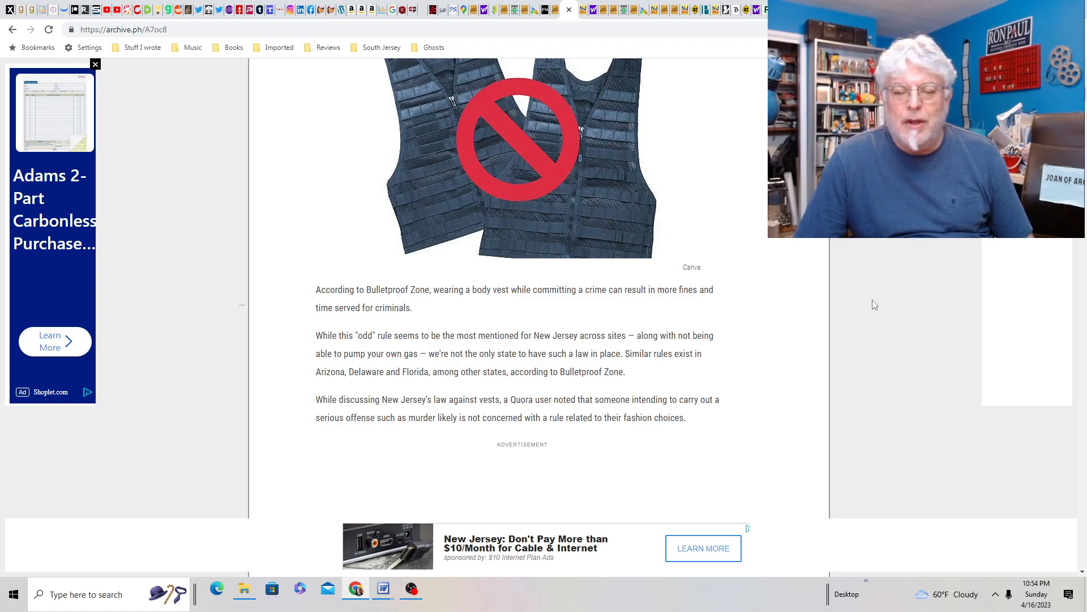
scroll(down, 3)
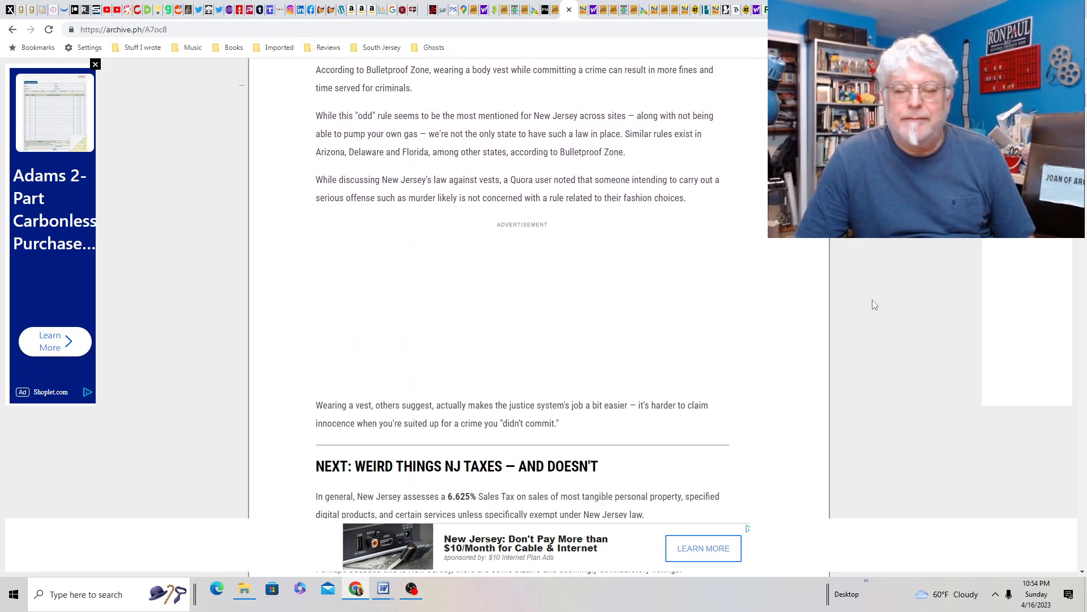
scroll(down, 3)
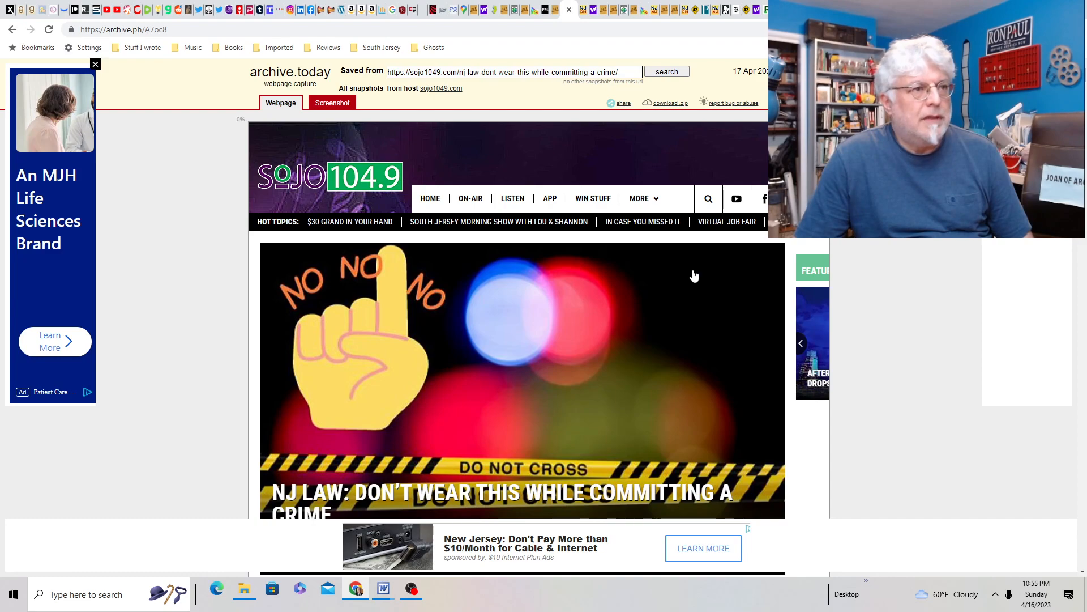
scroll(down, 3)
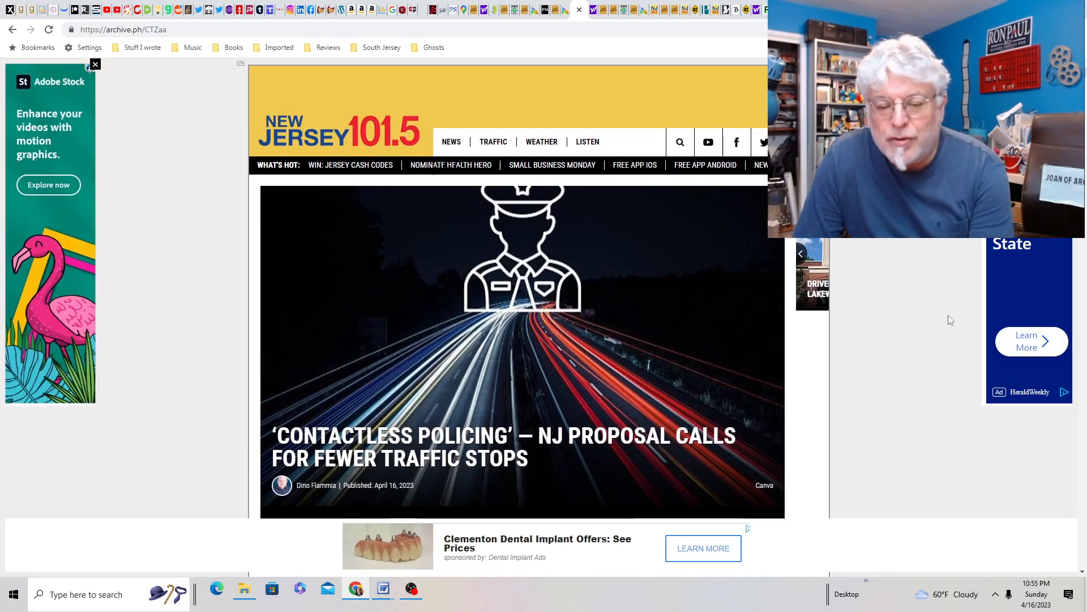
Read the 'Contactless Policing' article down through the critics' concerns.
scroll(down, 3)
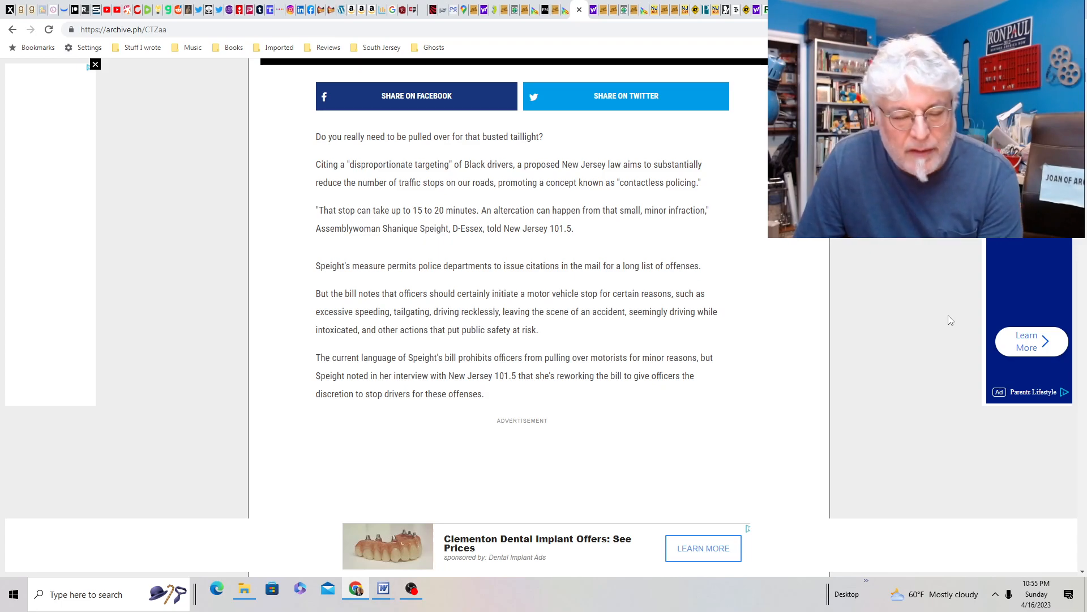
scroll(down, 3)
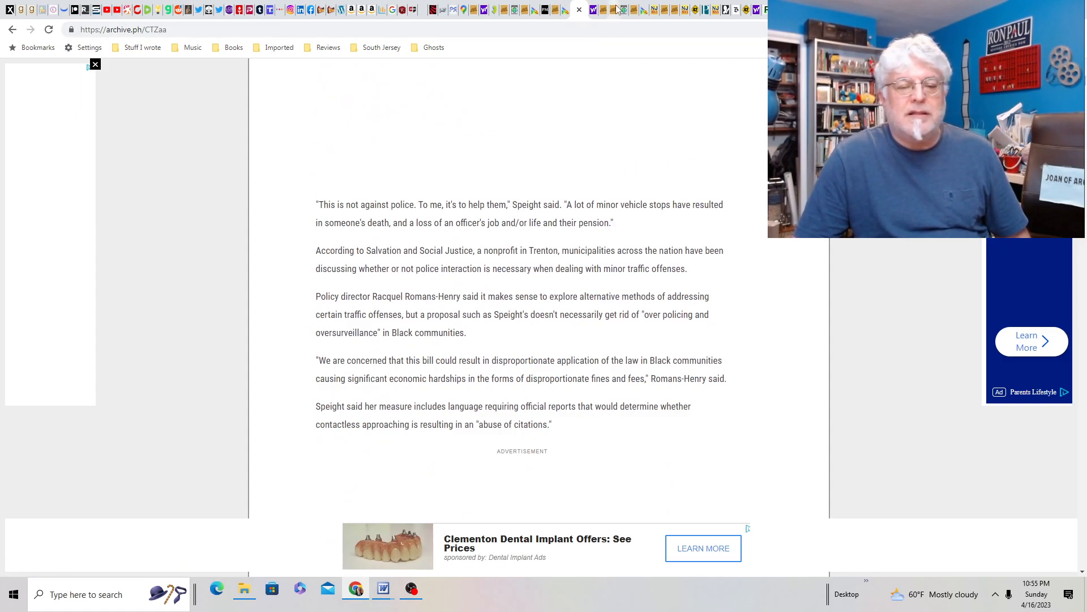
mouse_move(593, 9)
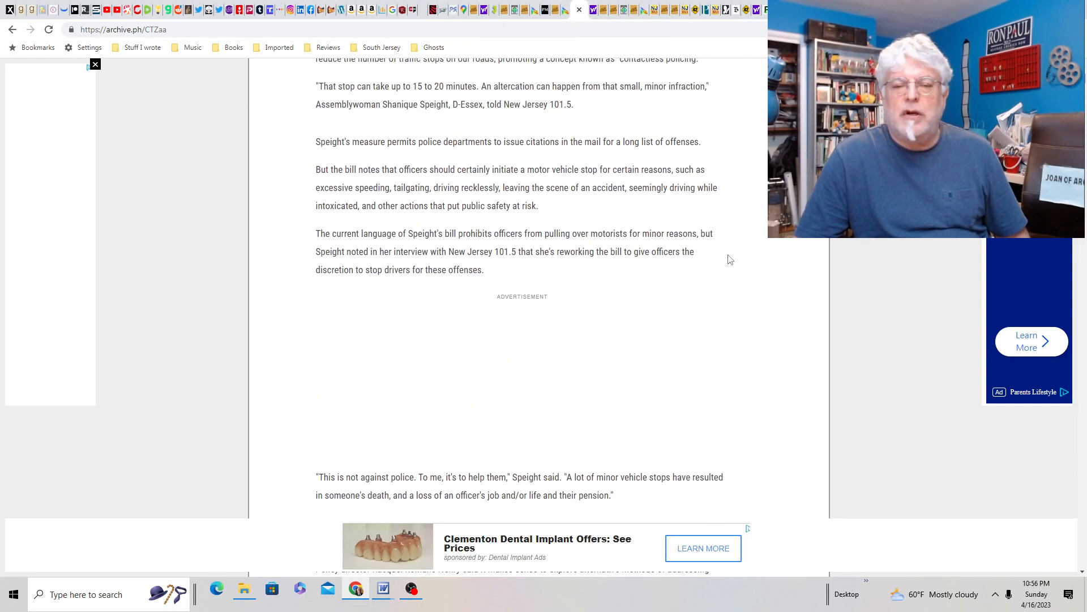
scroll(up, 3)
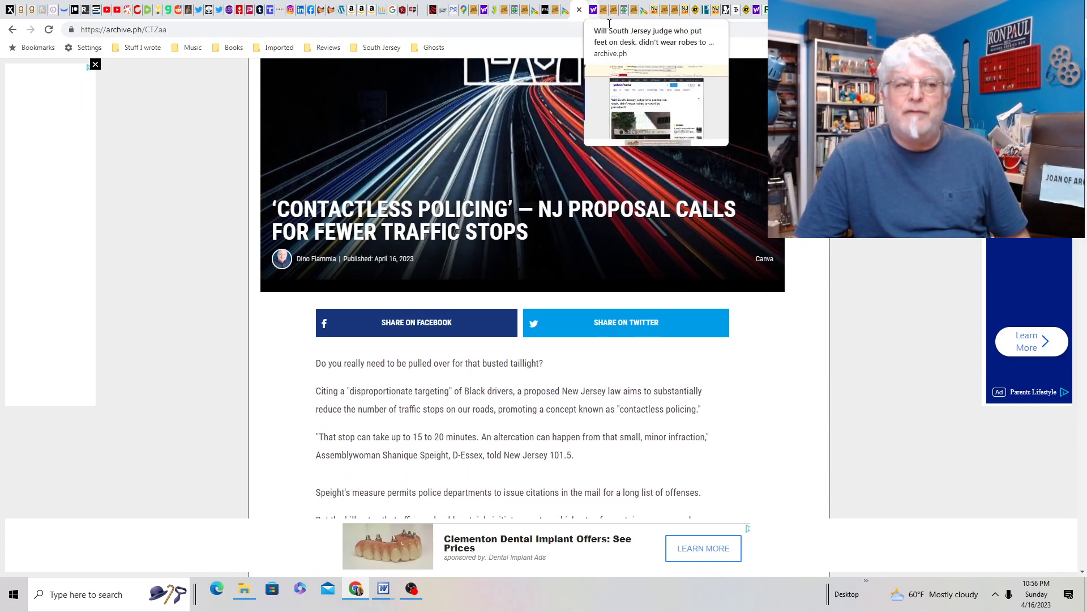
scroll(down, 3)
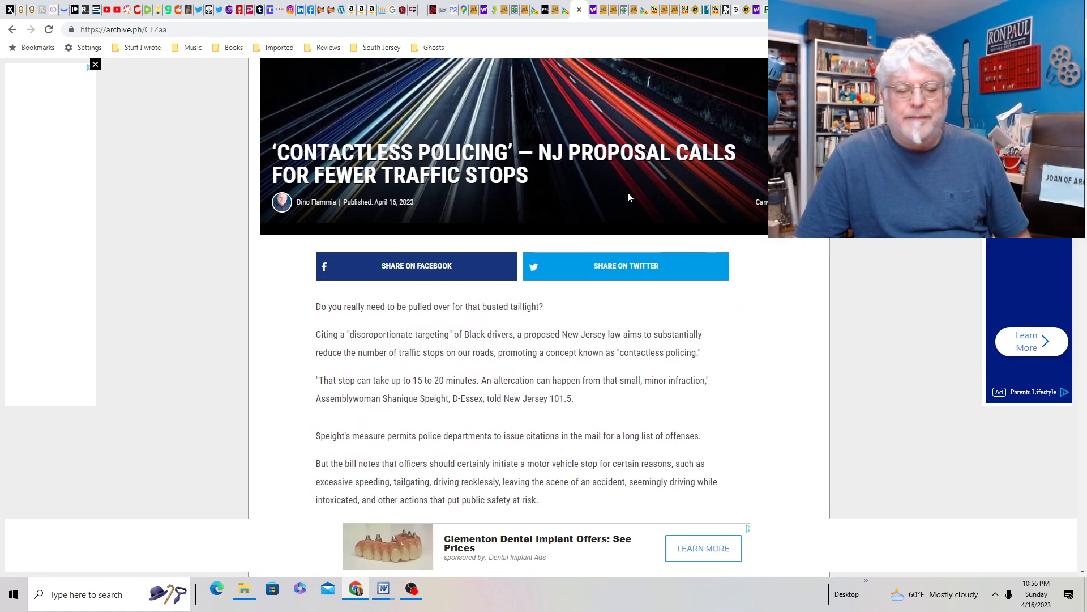
scroll(down, 3)
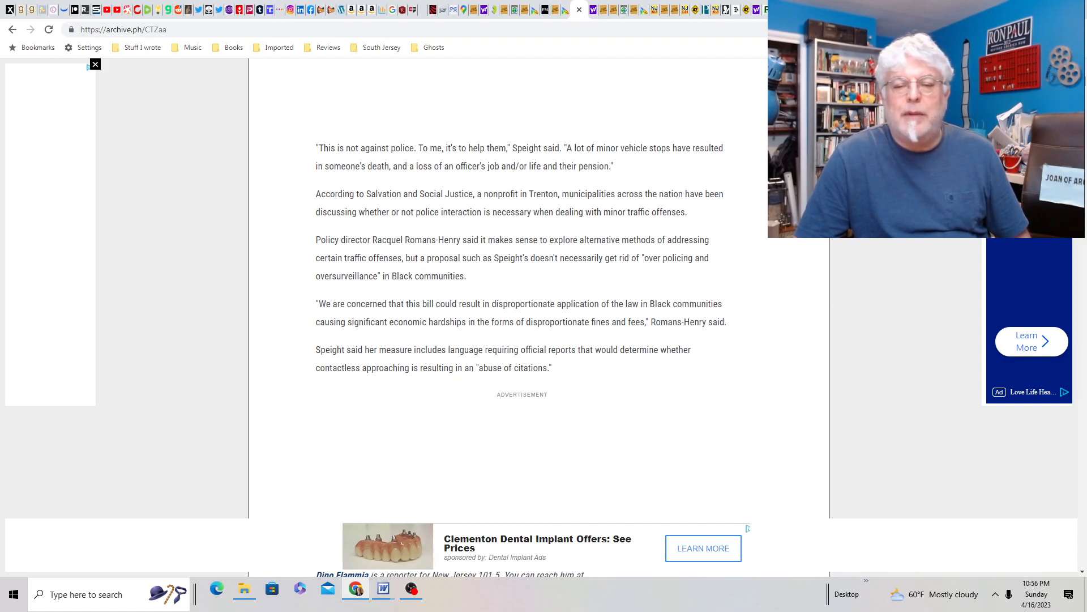
scroll(down, 3)
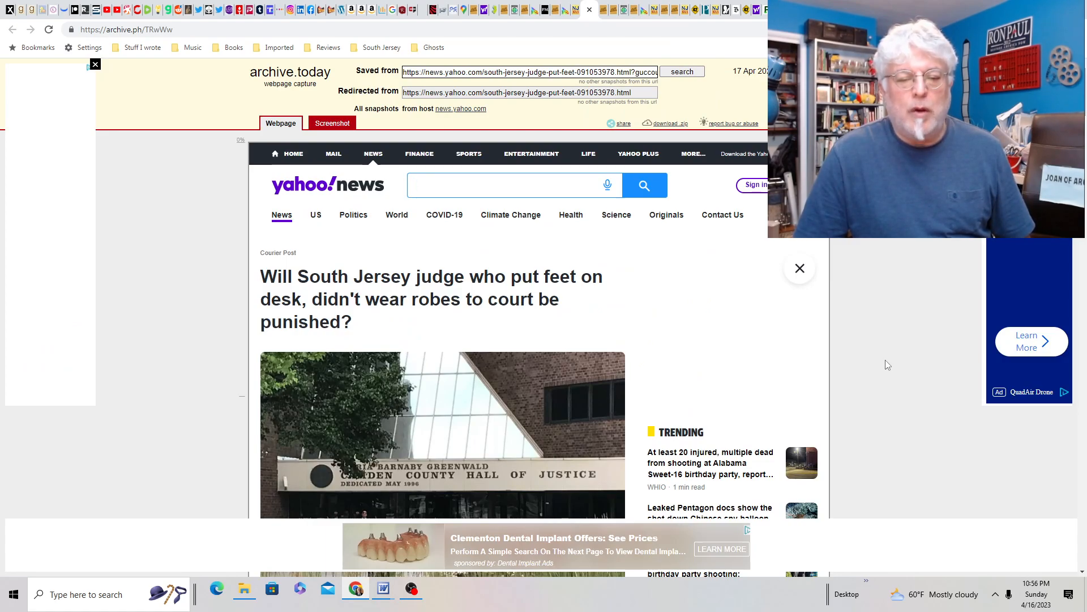
Read the Yahoo News judge story's opening paragraphs on Judge Michael Kassel's proposed reprimand.
scroll(down, 3)
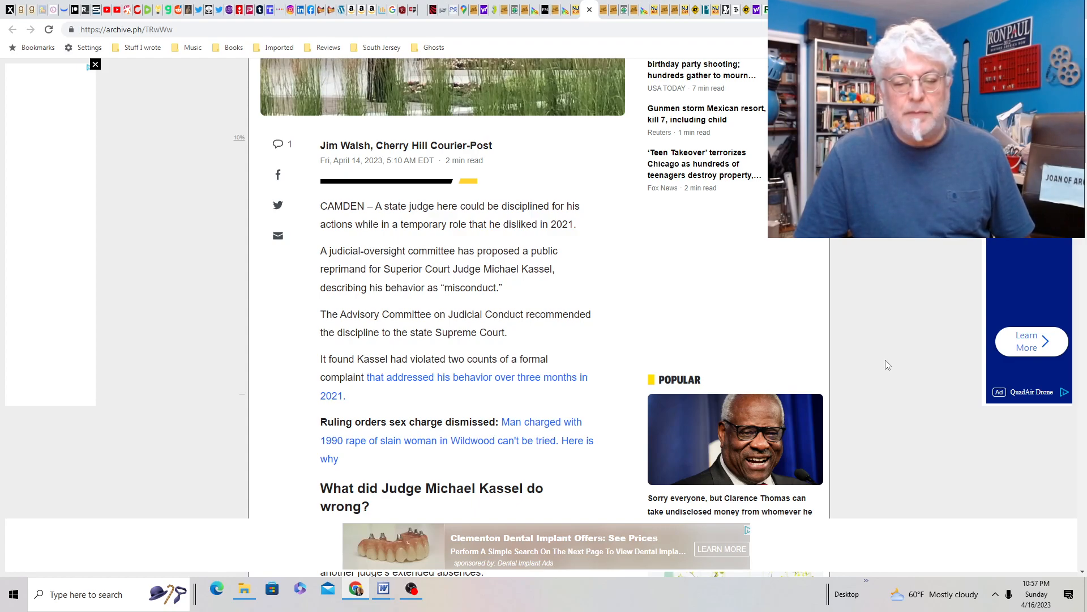
scroll(down, 3)
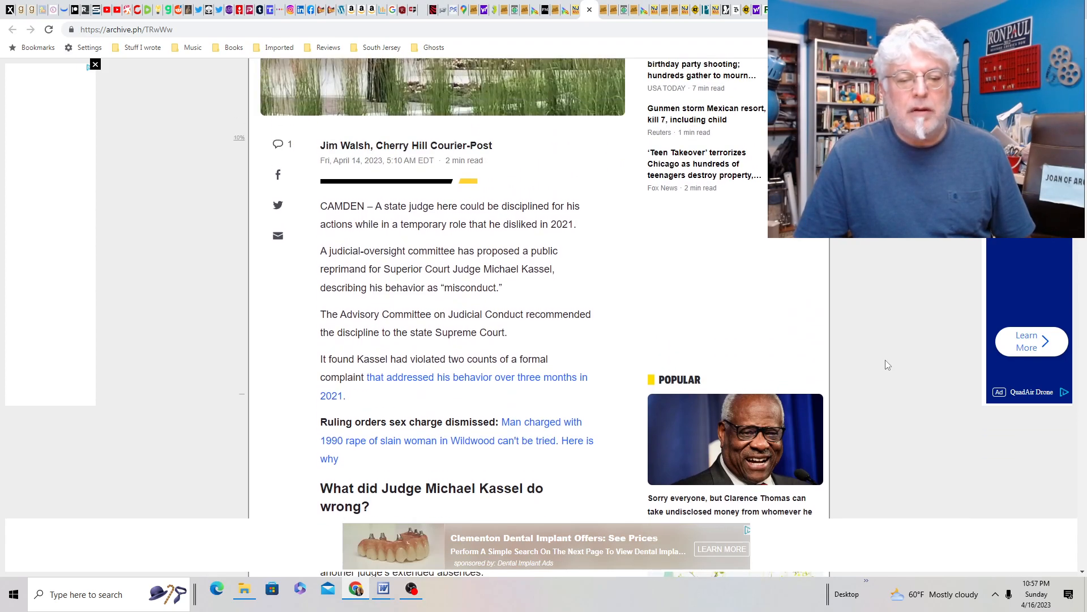
scroll(down, 3)
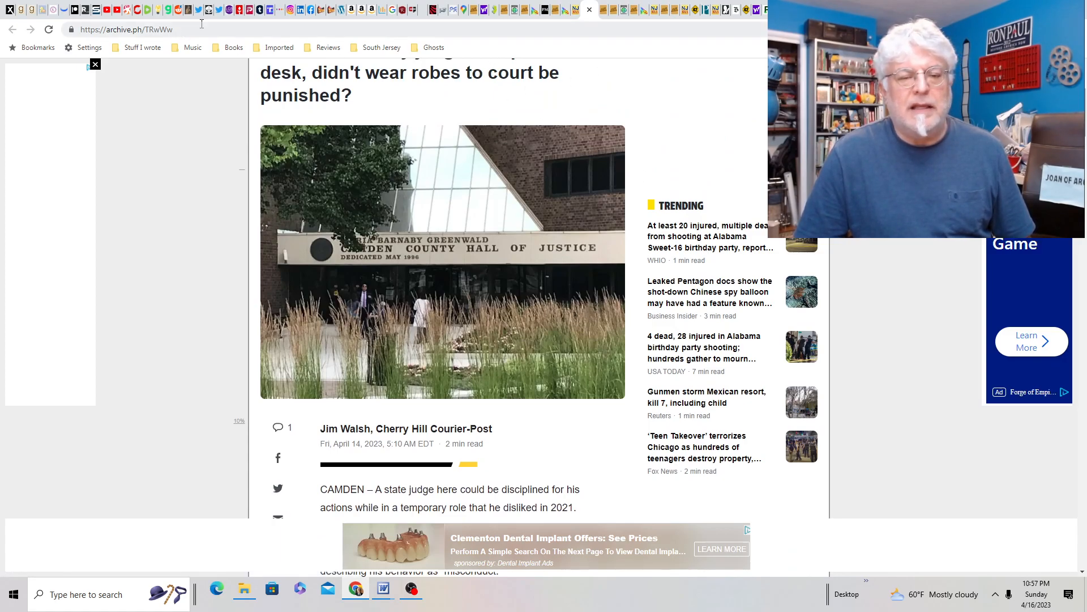
mouse_move(605, 9)
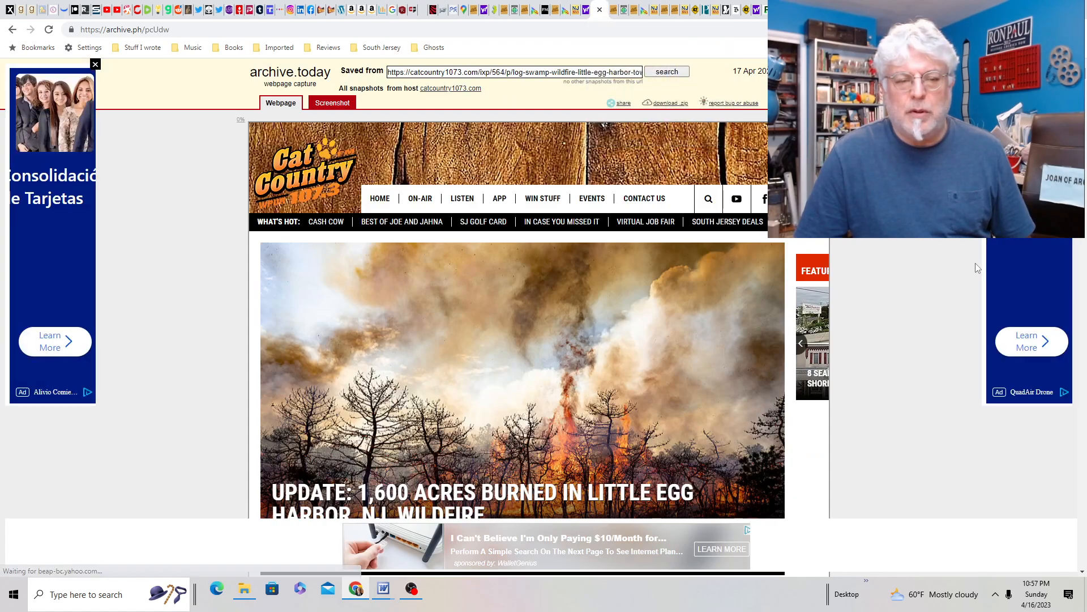
Read the Little Egg Harbor wildfire story down to its containment update.
scroll(down, 3)
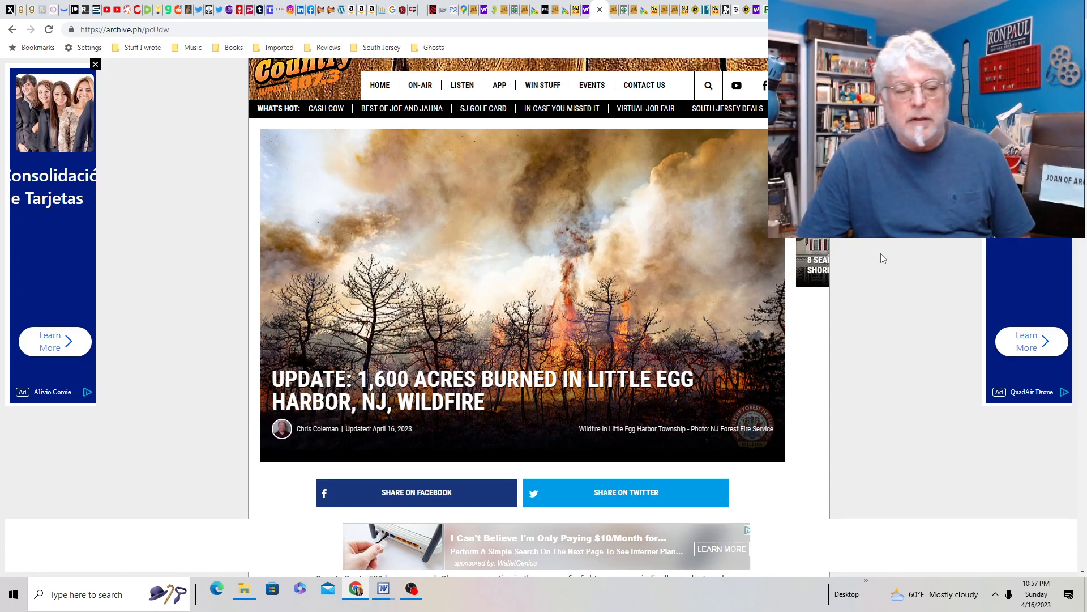
scroll(down, 3)
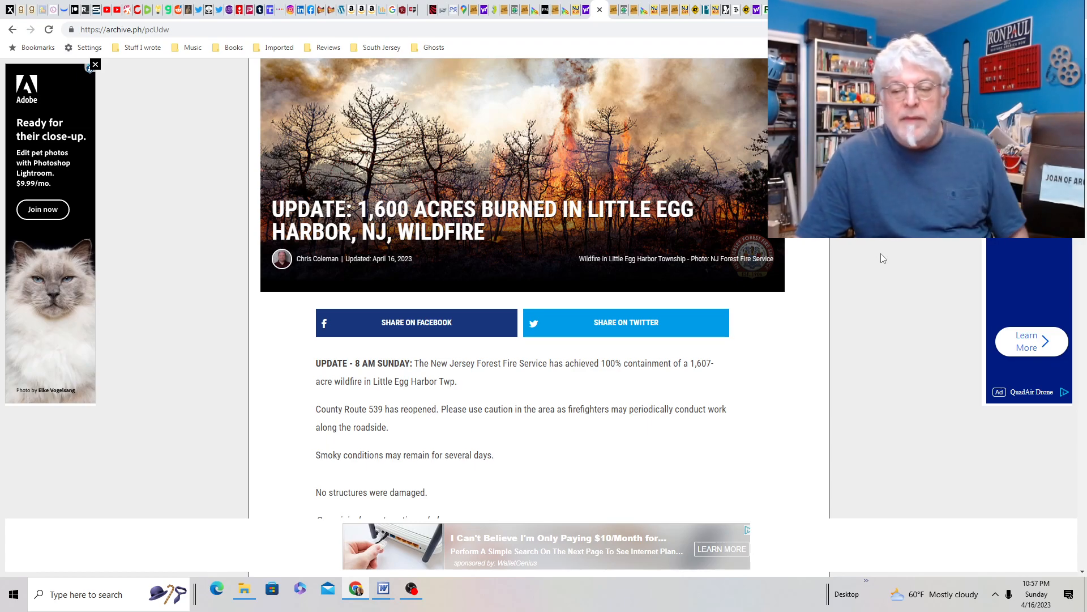
scroll(down, 3)
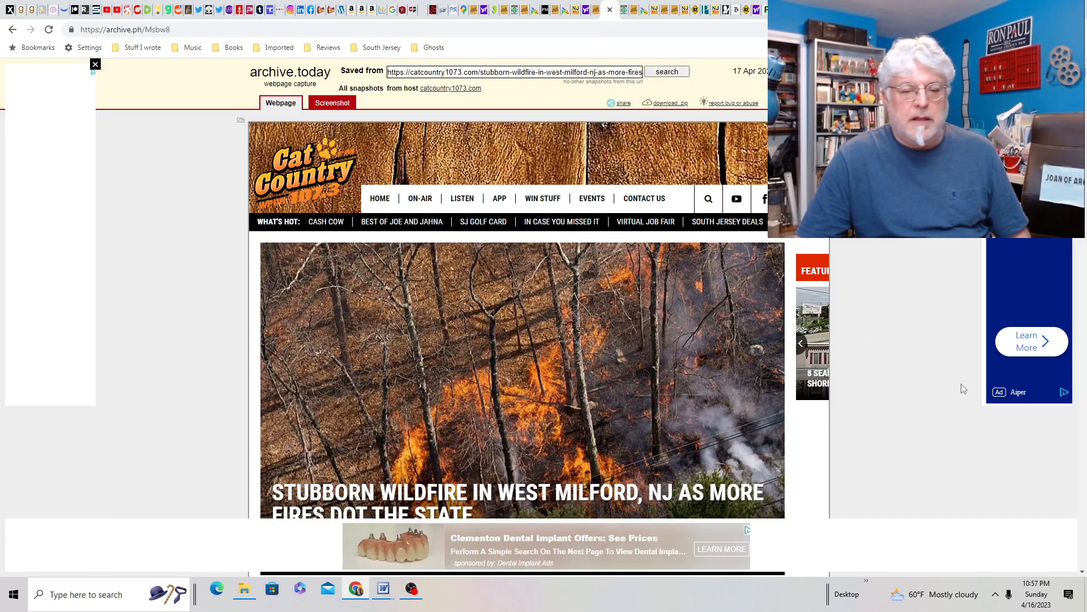
Read through the bullet points of the West Milford wildfire article.
scroll(down, 3)
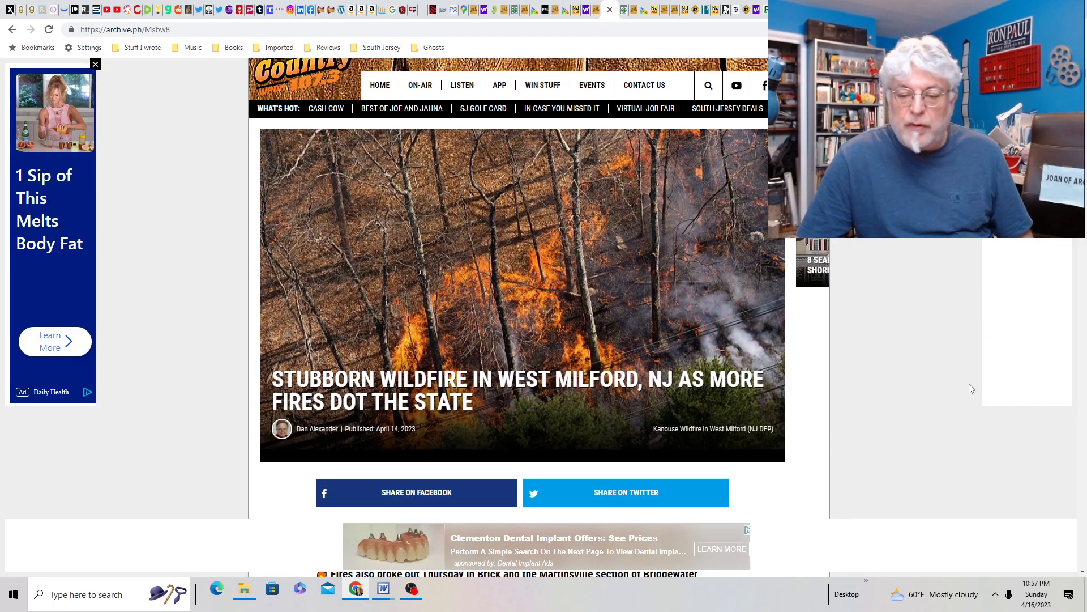
scroll(down, 3)
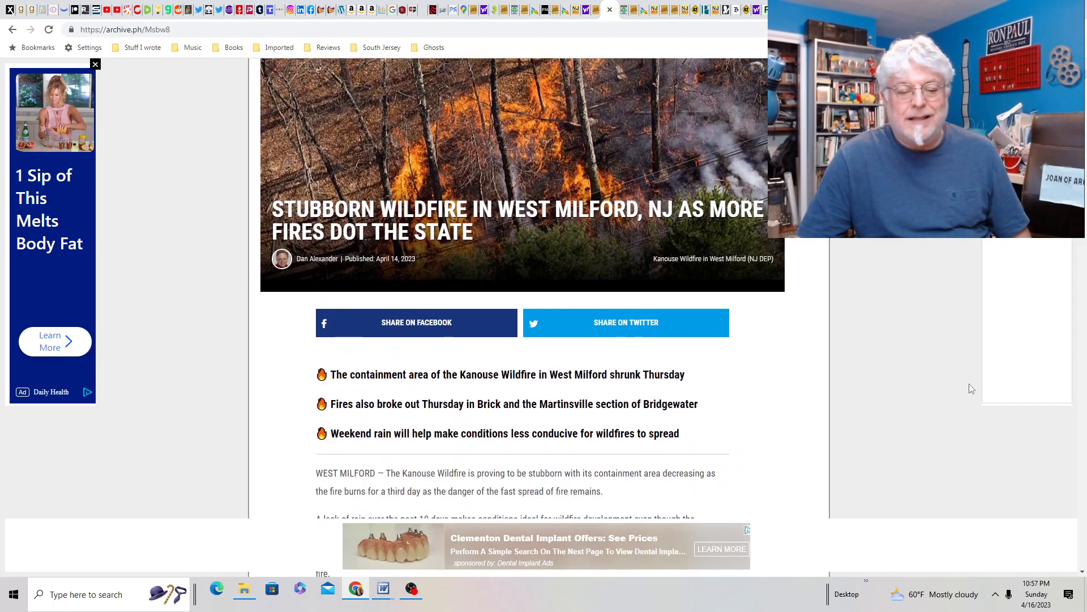
scroll(down, 3)
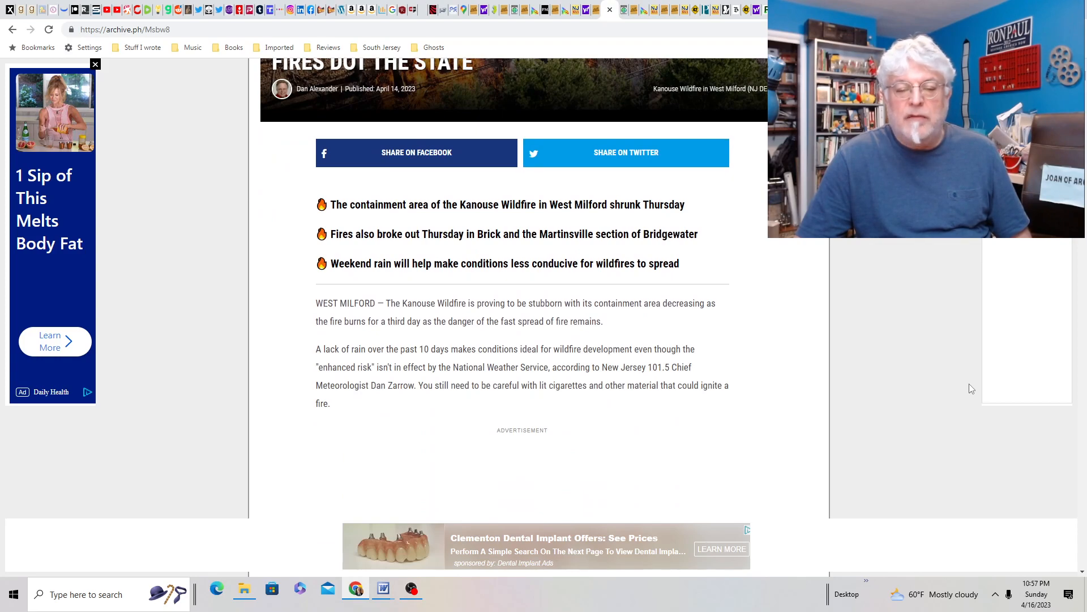
scroll(down, 3)
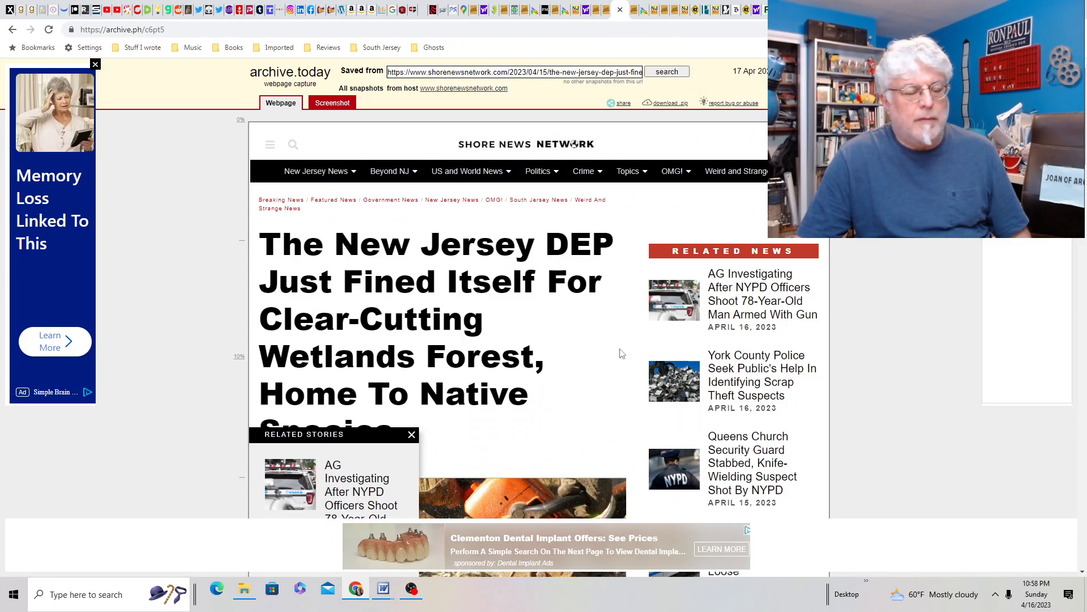
Read the Shore News Network DEP wetlands story through its habitat-plan details.
scroll(down, 3)
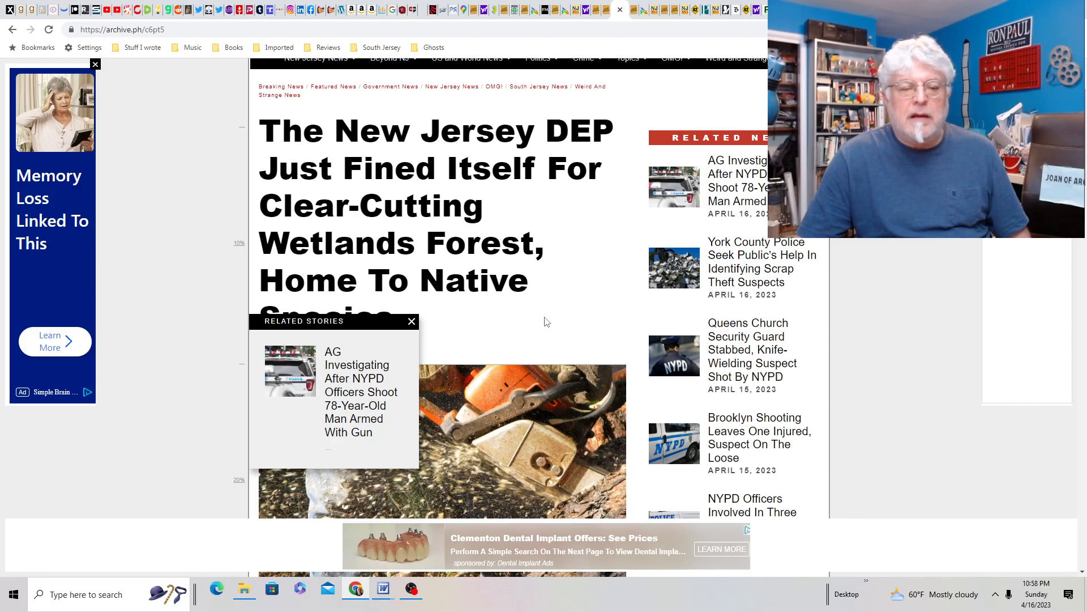
scroll(down, 3)
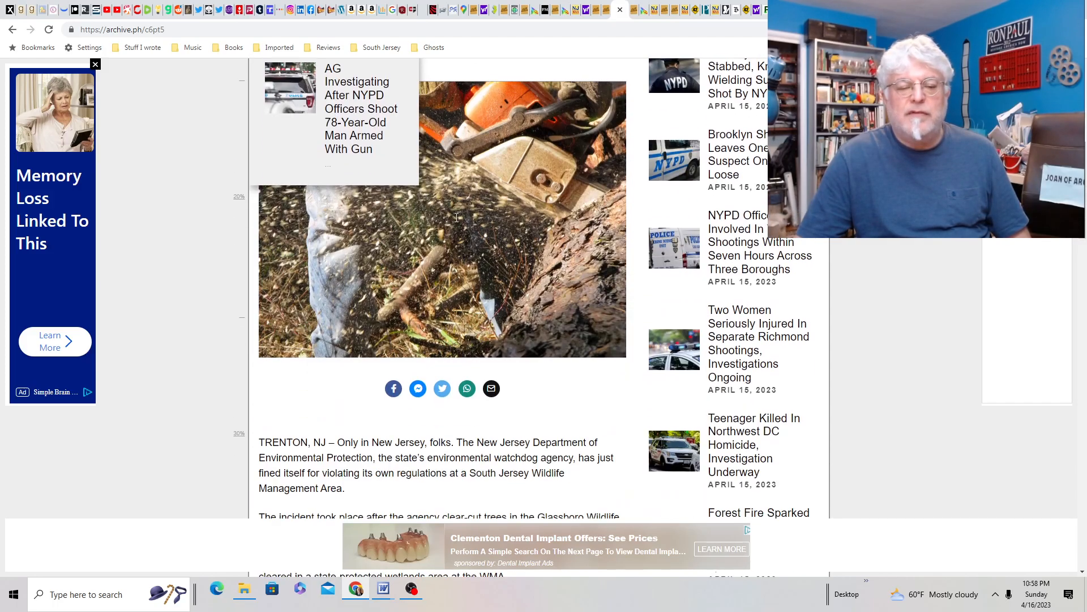
scroll(down, 3)
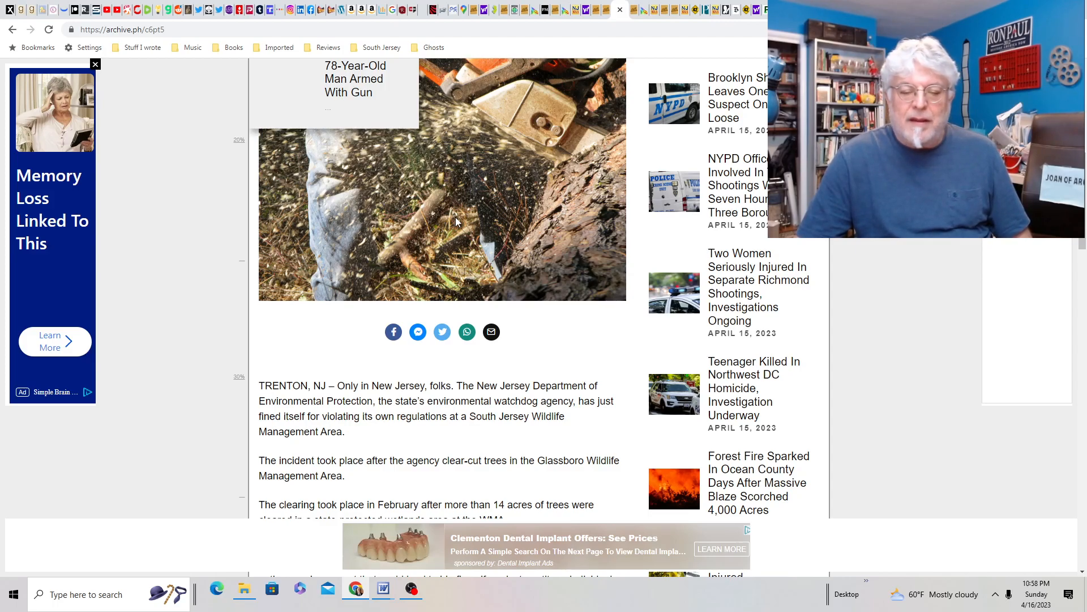
scroll(down, 3)
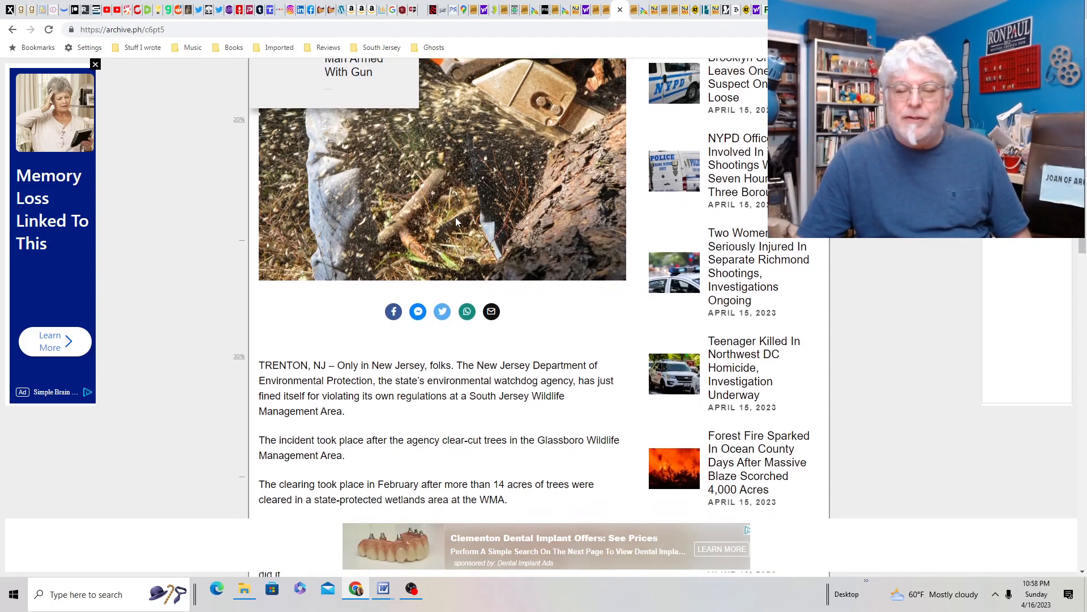
scroll(down, 3)
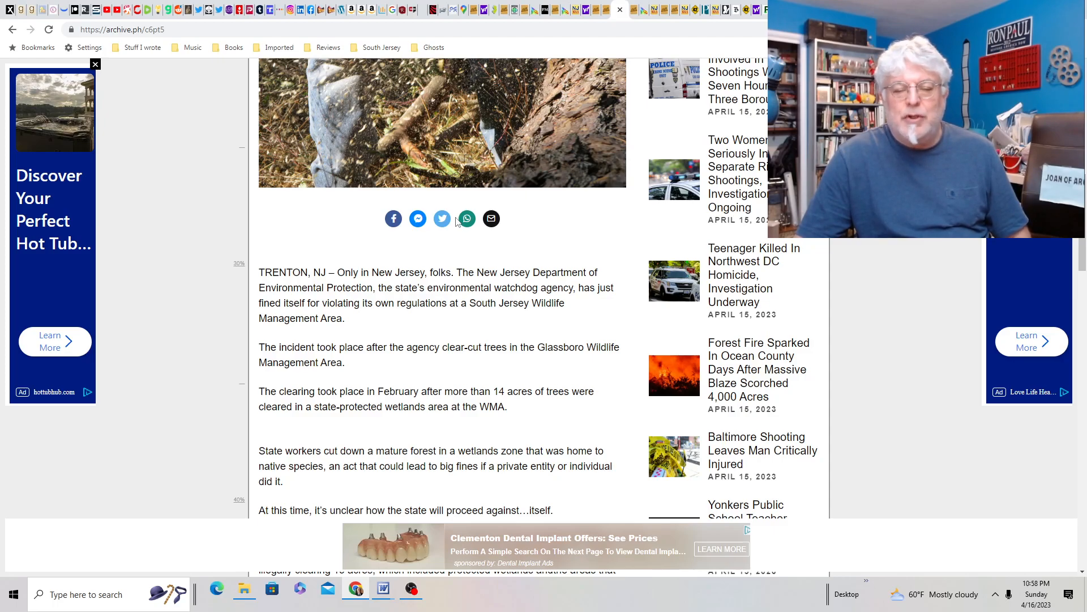
scroll(down, 3)
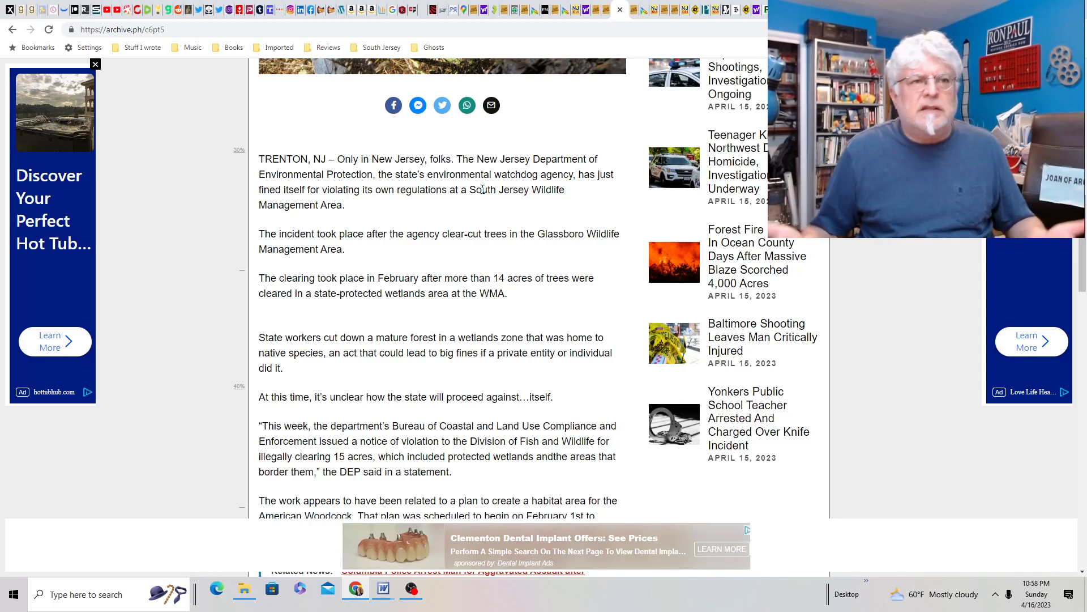
scroll(down, 3)
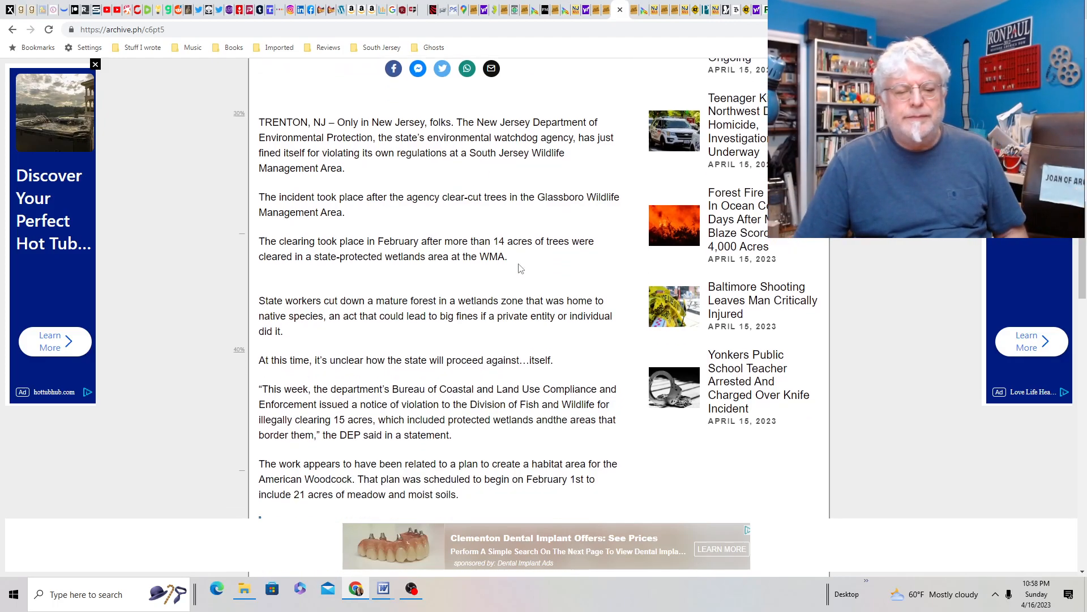
scroll(down, 3)
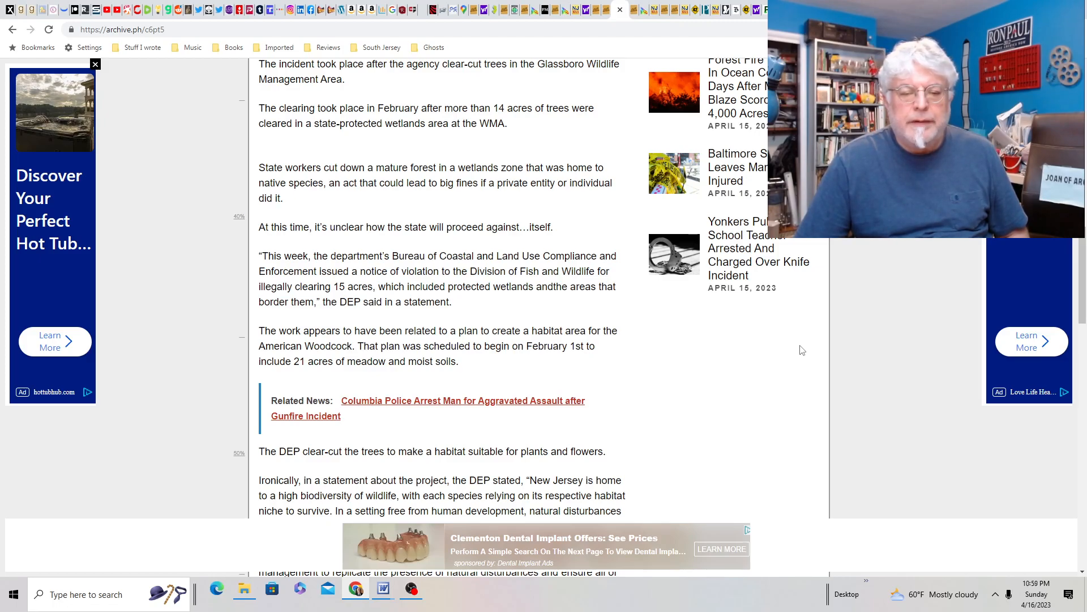
scroll(down, 3)
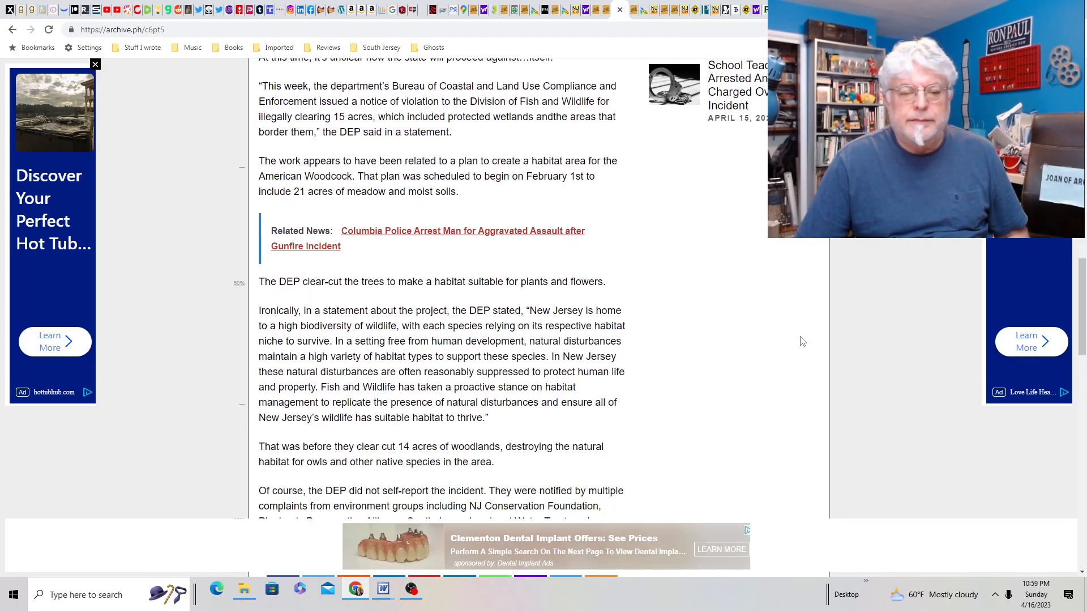
scroll(down, 3)
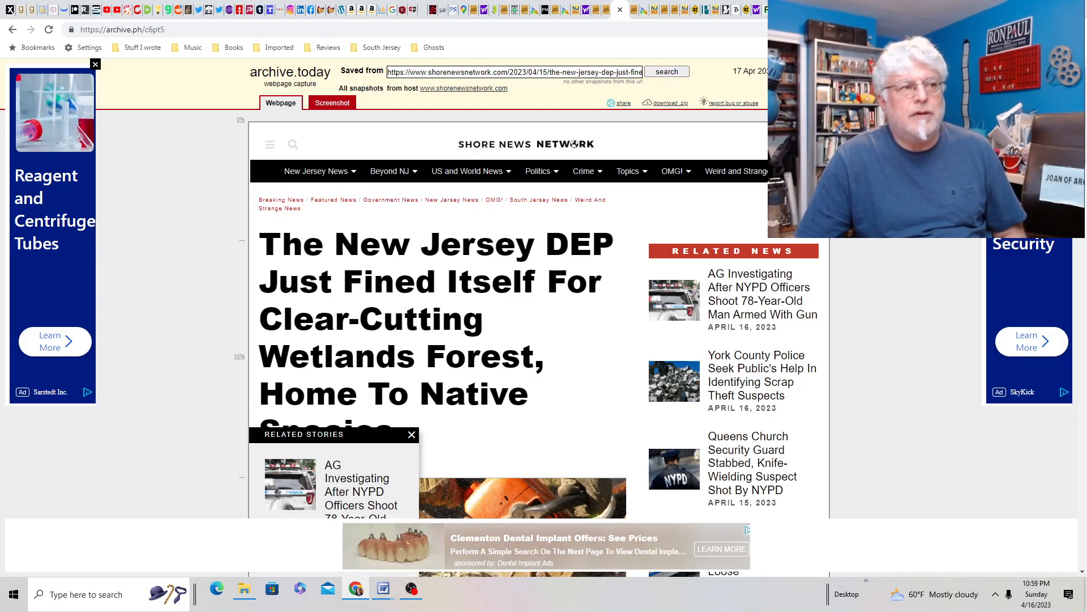
scroll(down, 3)
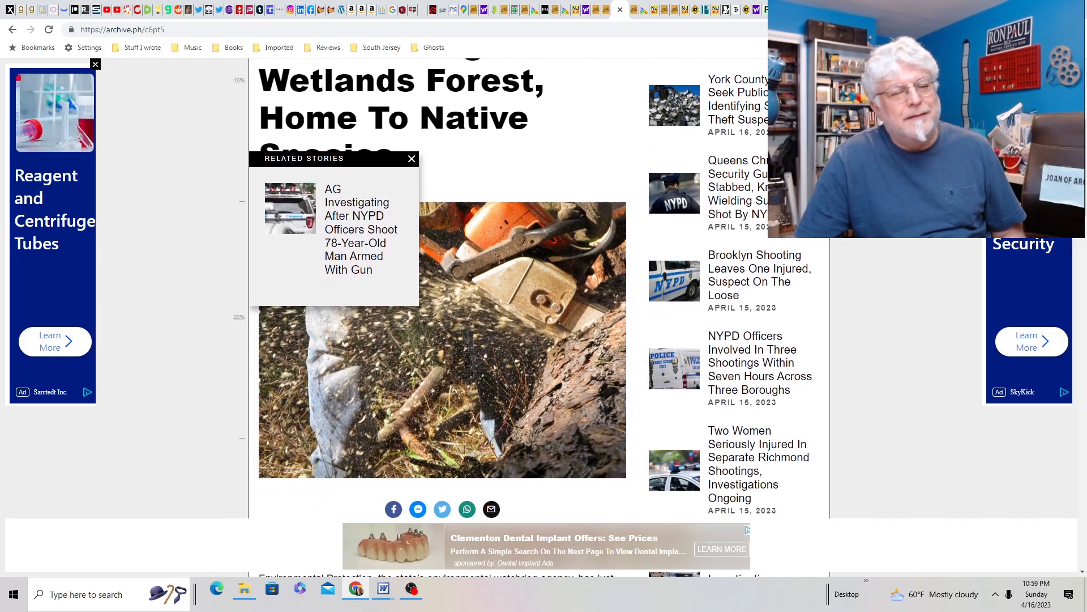
scroll(down, 3)
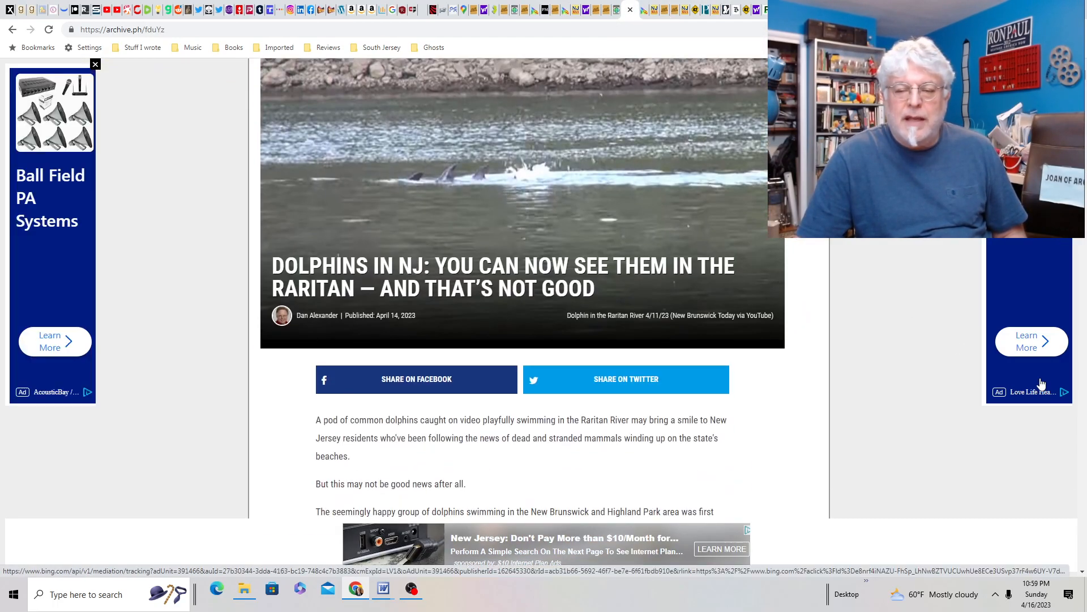
Continue reading the Raritan dolphins article through NOAA's freshwater skin-lesion warning.
scroll(down, 3)
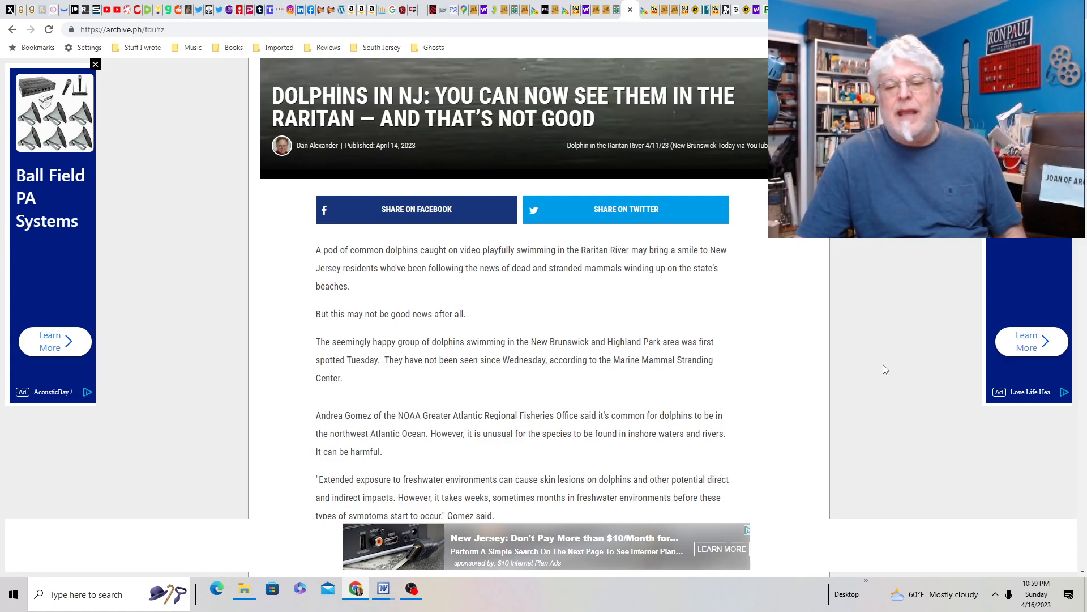
mouse_move(857, 353)
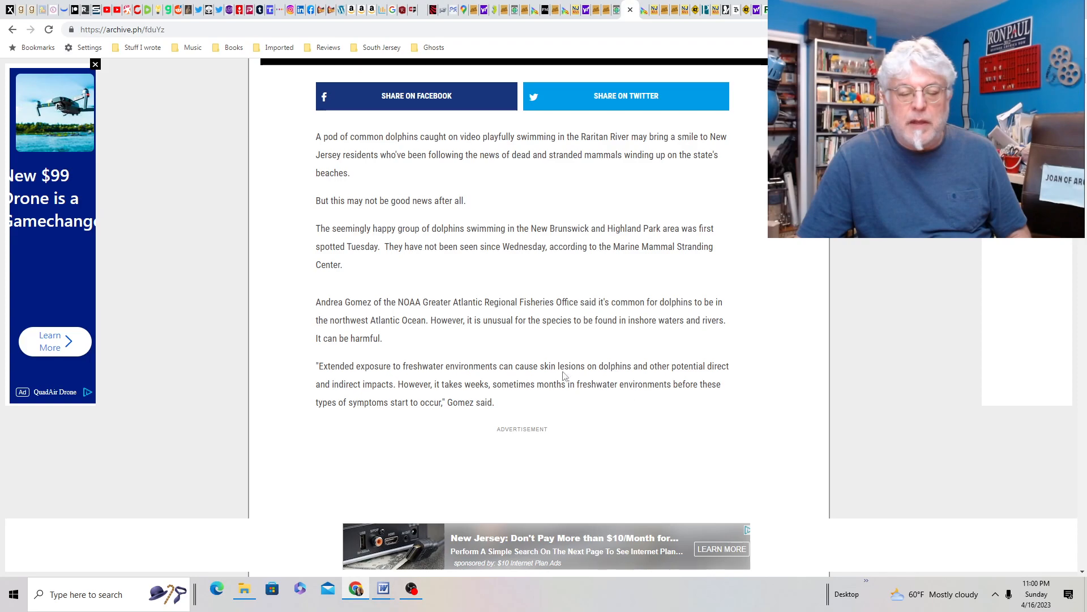
mouse_move(472, 345)
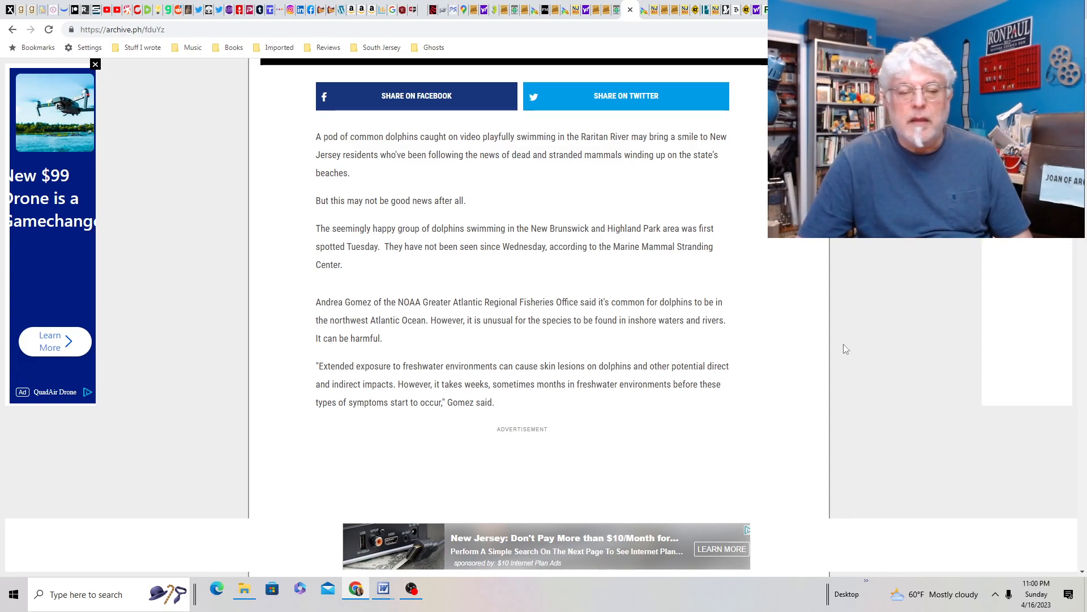
scroll(down, 3)
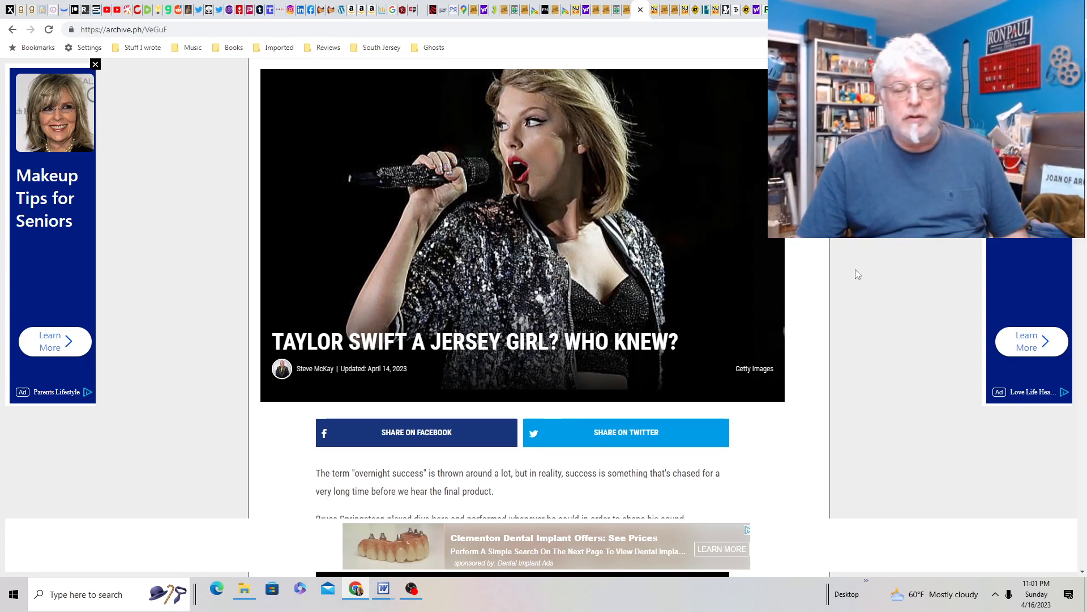
Read the Taylor Swift Jersey Girl article past the Coffee Talk owner's quote.
scroll(down, 3)
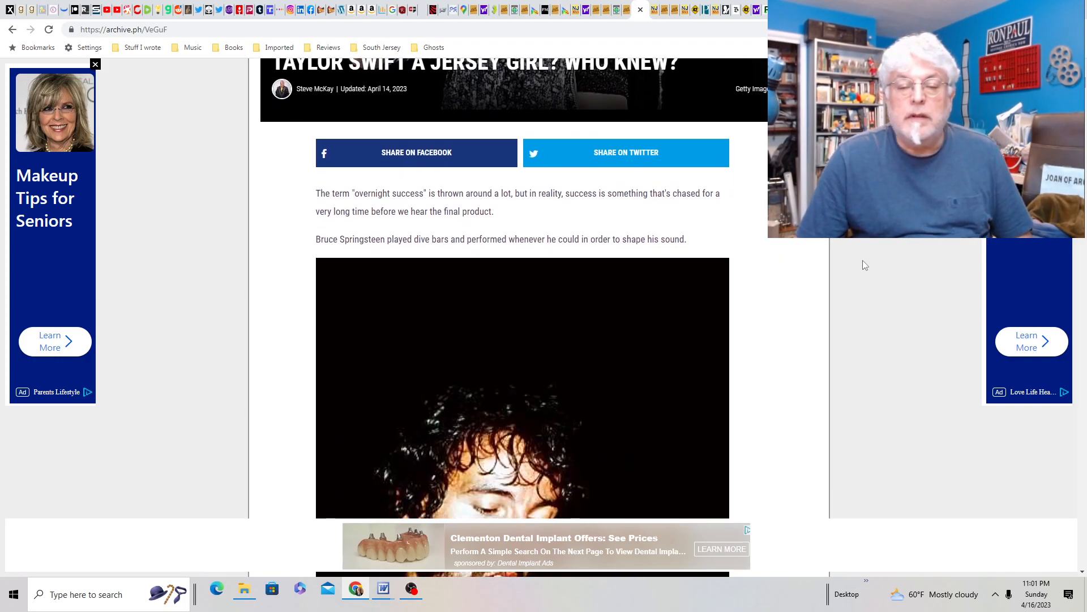
scroll(down, 3)
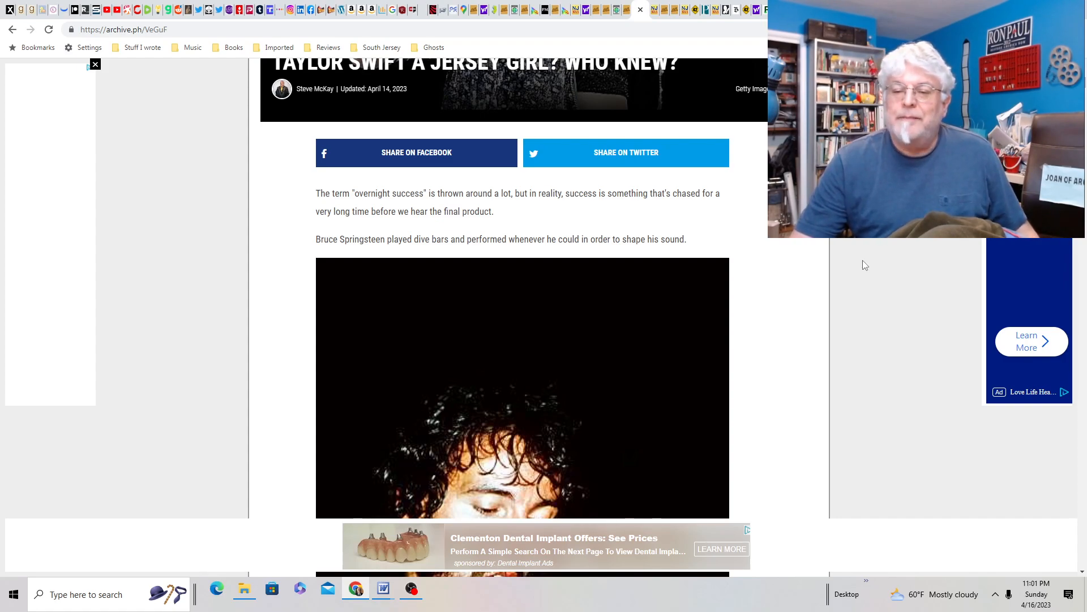
scroll(down, 3)
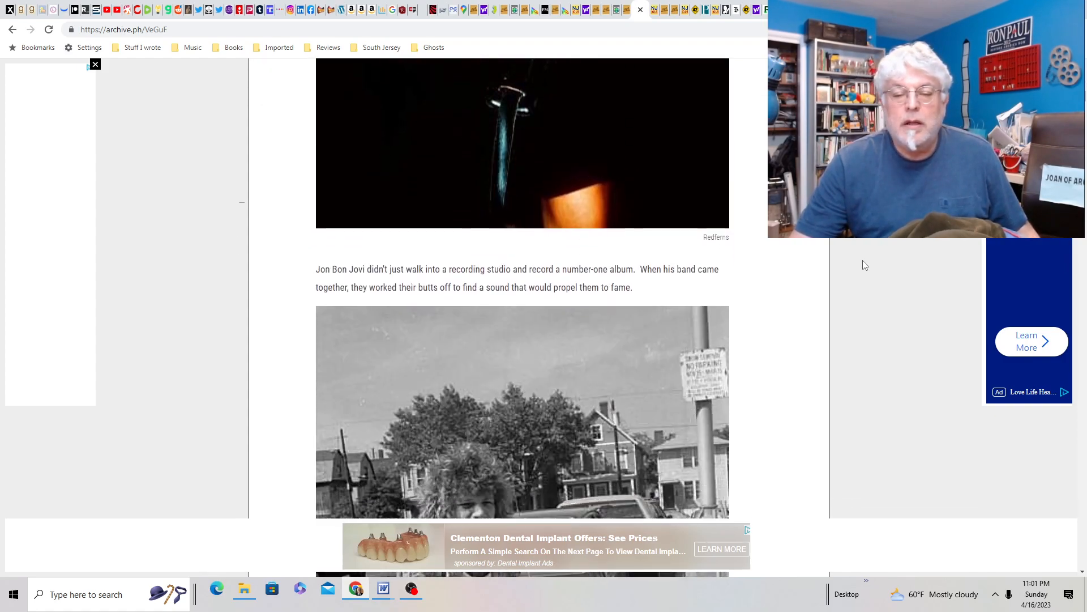
scroll(down, 3)
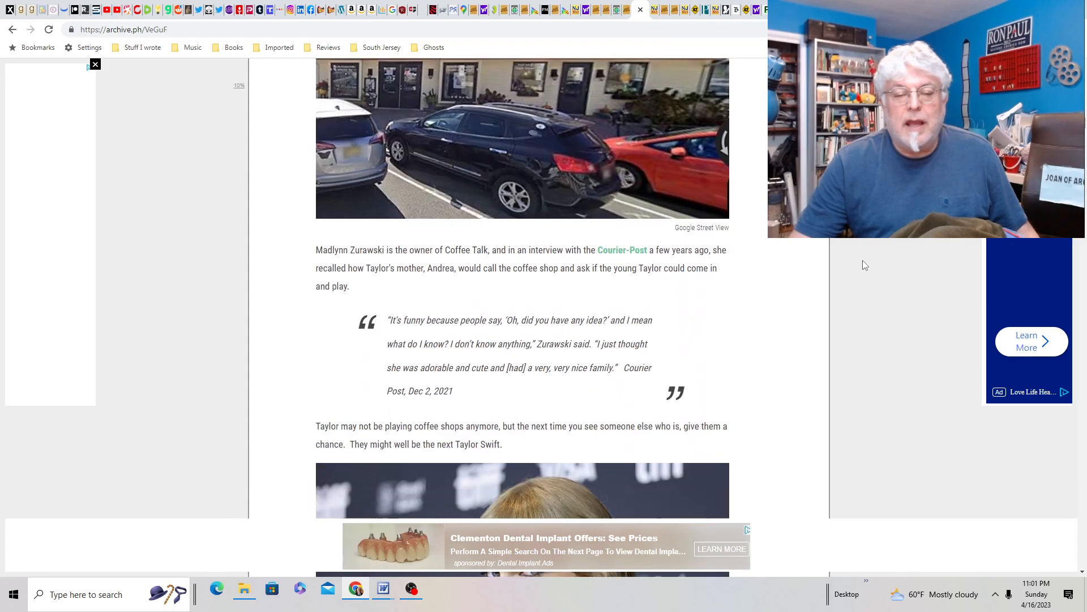
scroll(down, 3)
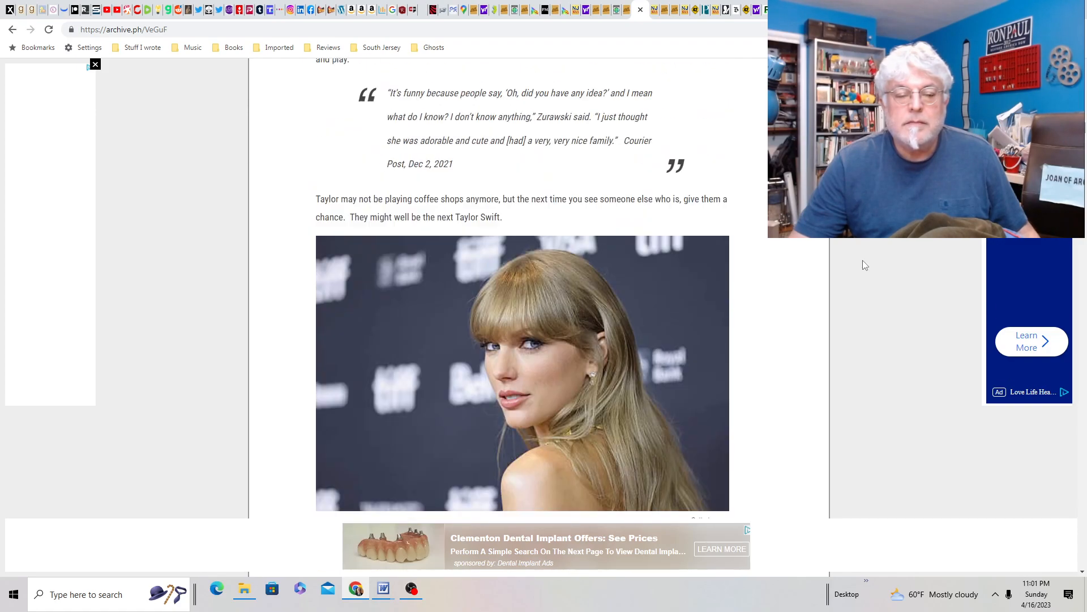
scroll(down, 3)
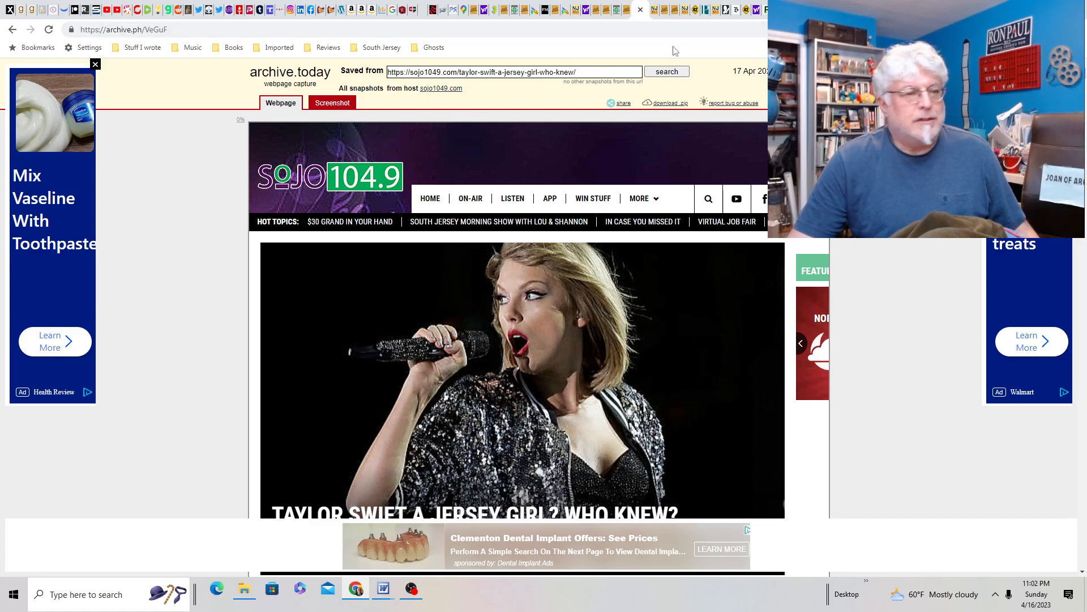
mouse_move(677, 22)
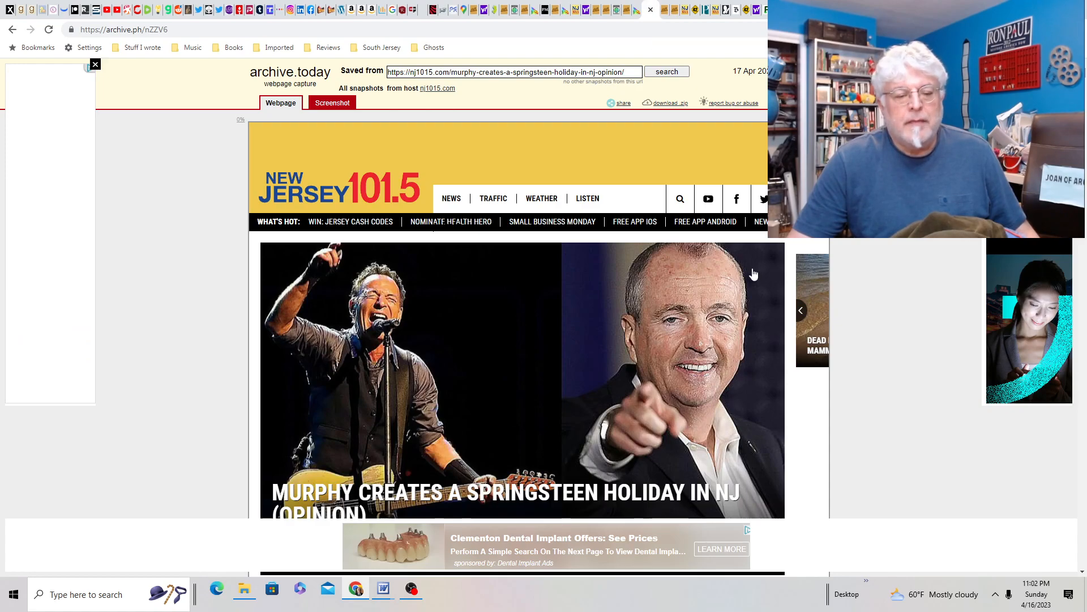
Scroll into the Murphy Springsteen holiday opinion piece.
scroll(down, 3)
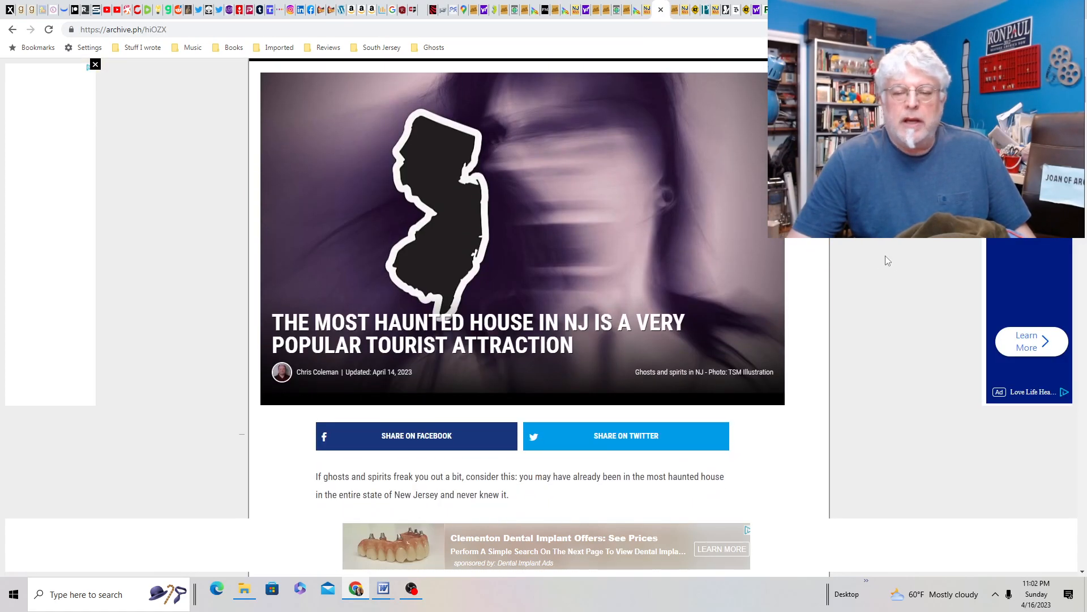
Read the haunted house article through the Emlen Physick Estate entry.
scroll(down, 3)
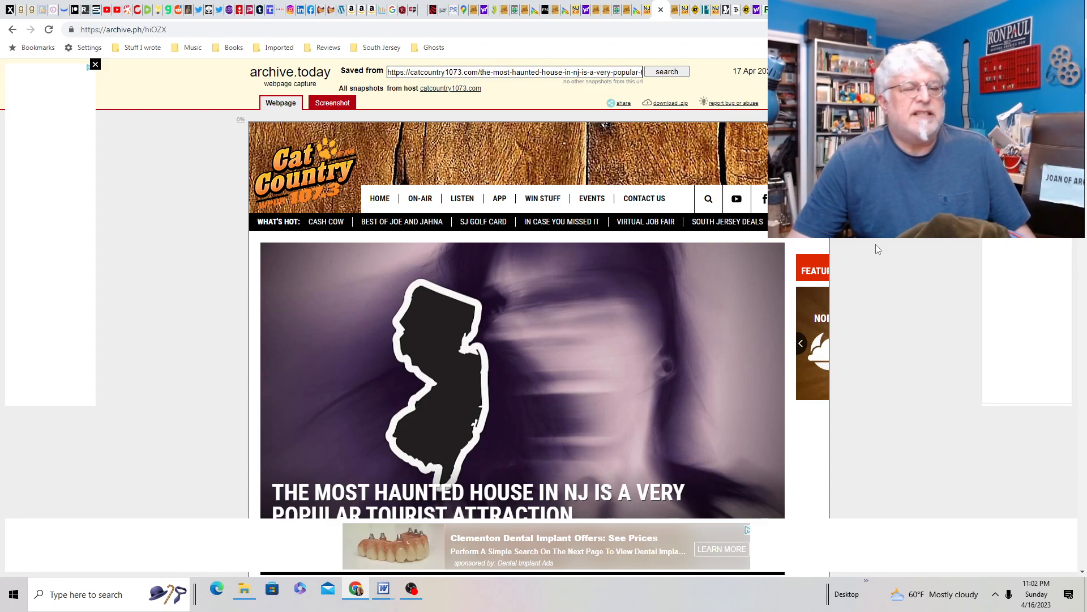
scroll(down, 3)
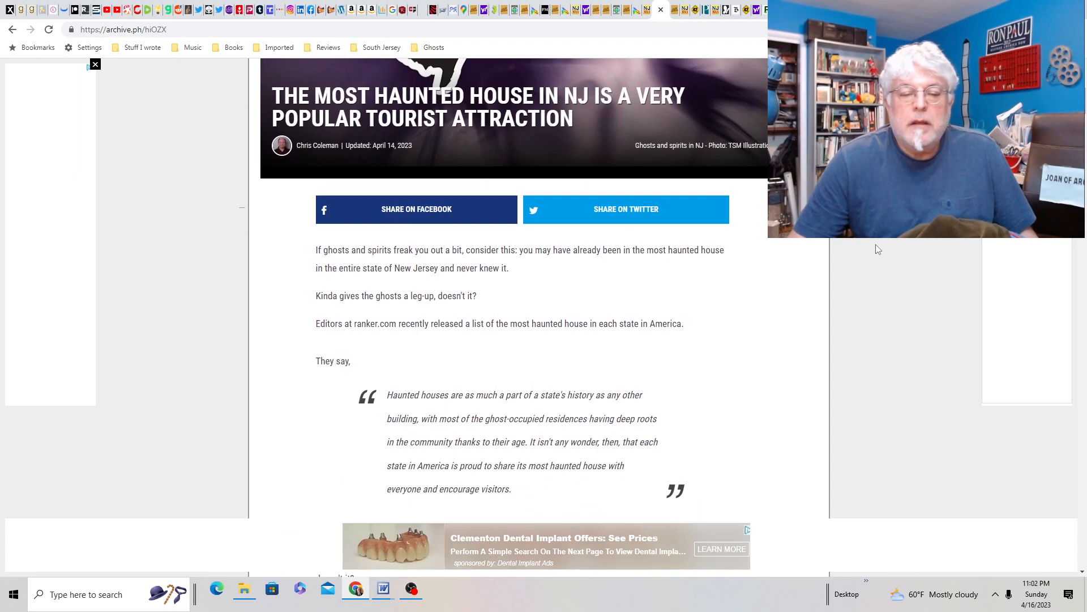
scroll(down, 3)
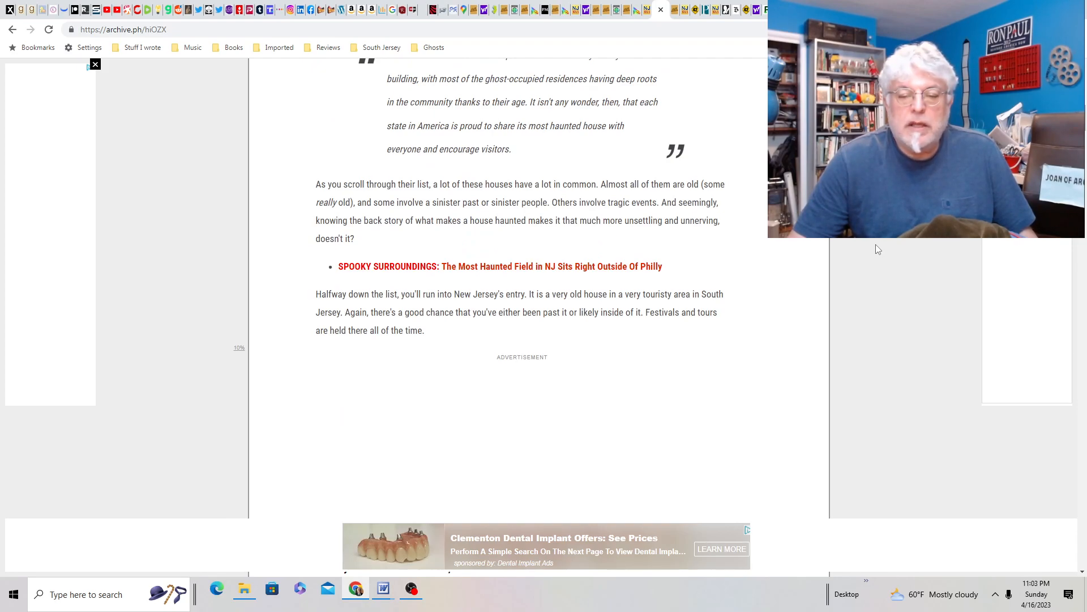
scroll(down, 3)
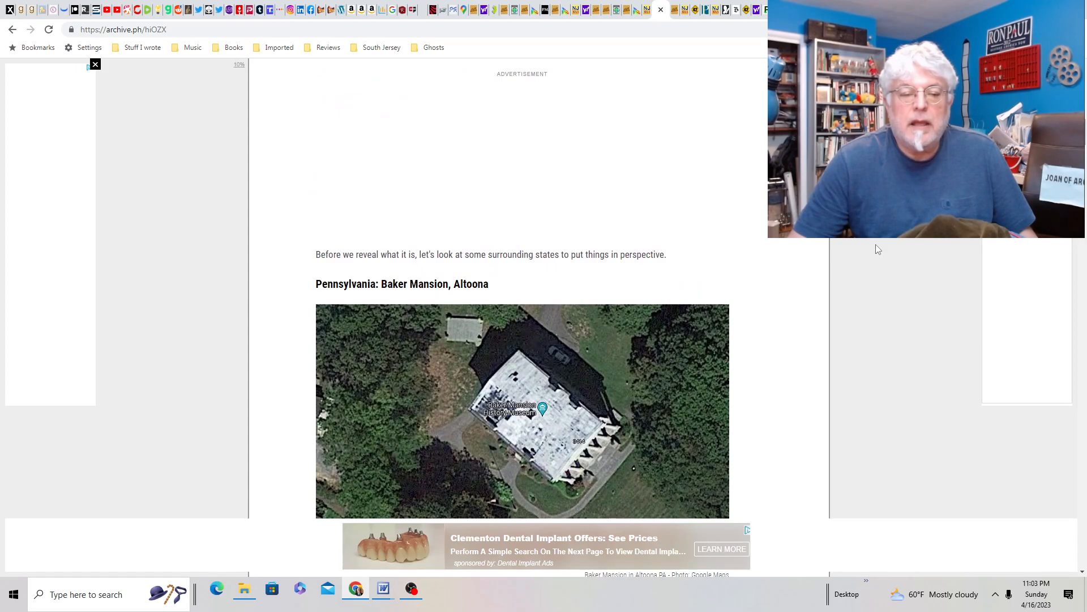
scroll(down, 3)
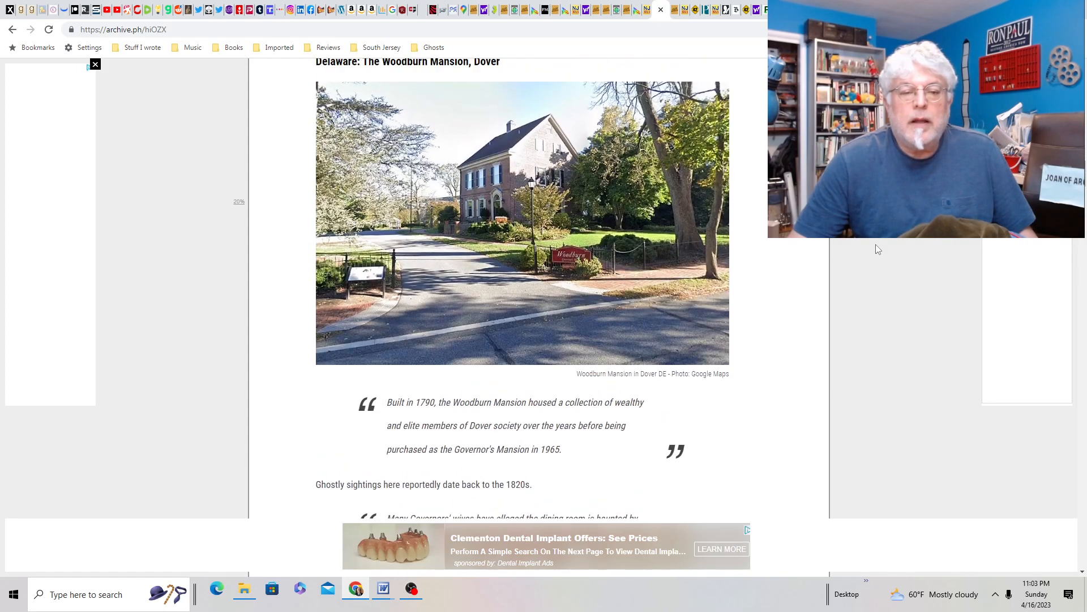
scroll(down, 3)
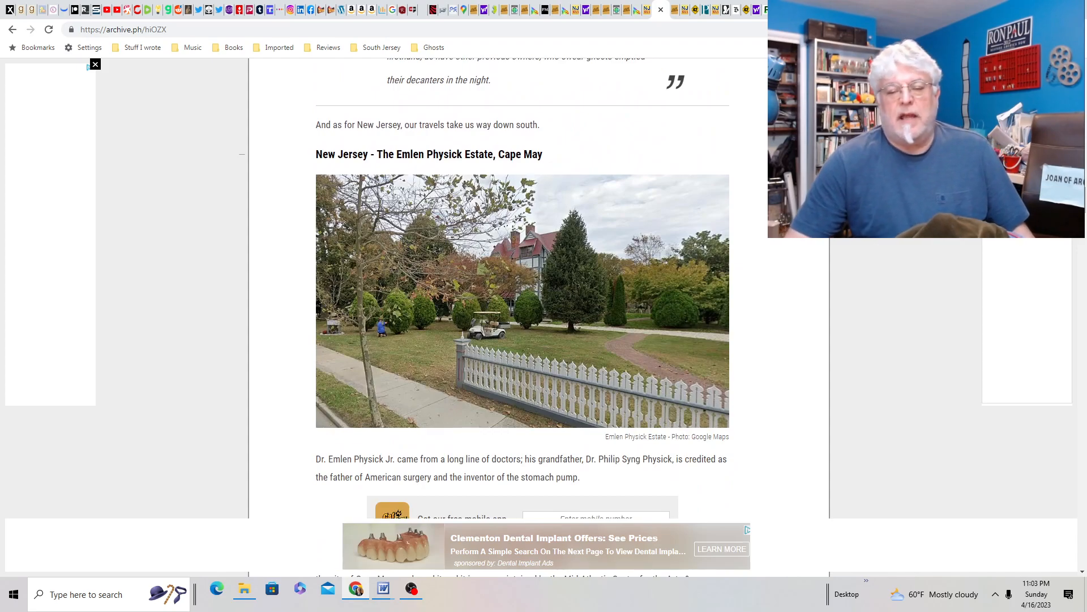
scroll(down, 3)
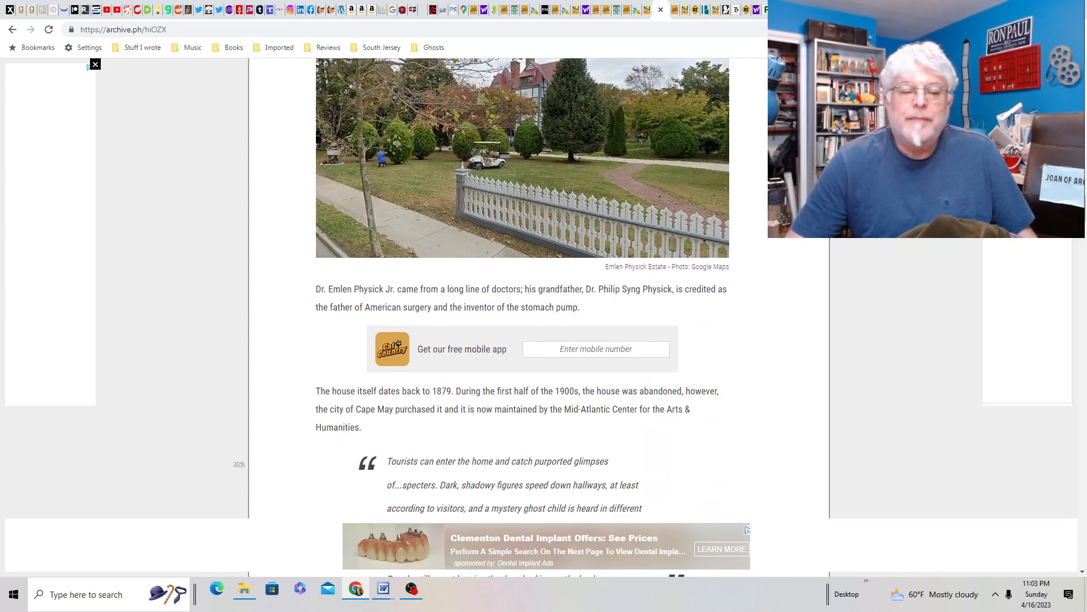
scroll(down, 3)
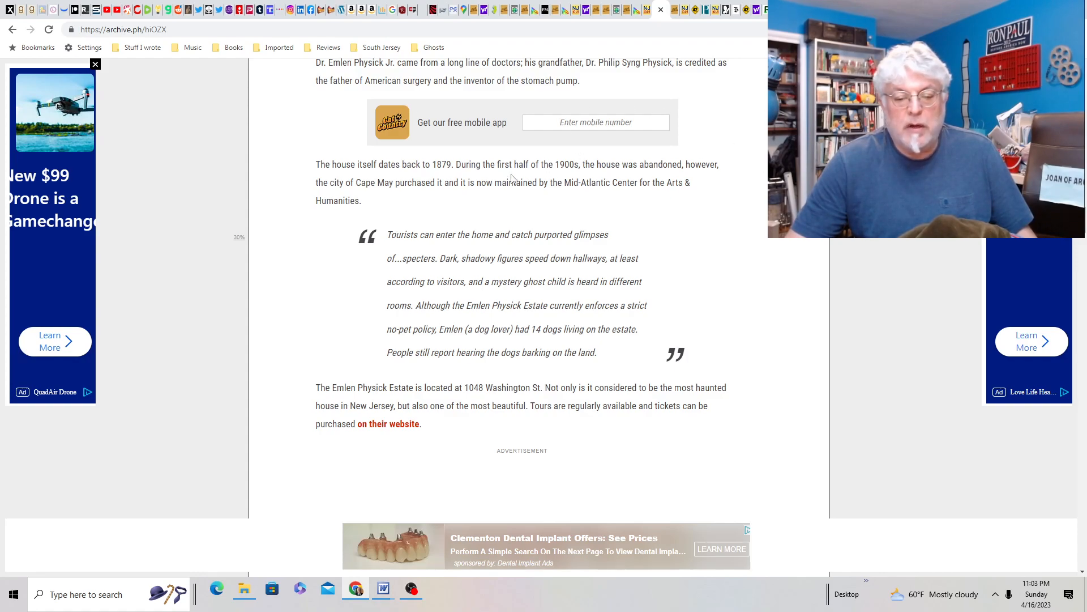
scroll(up, 3)
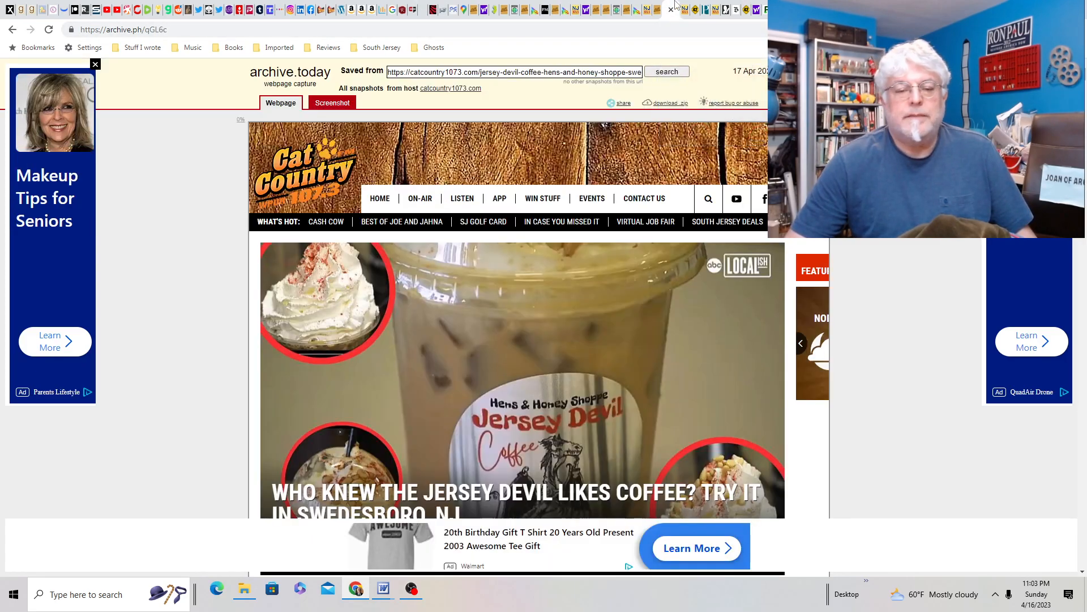
Read down the Jersey Devil coffee article to the Hens and Honey Shoppe address.
scroll(down, 3)
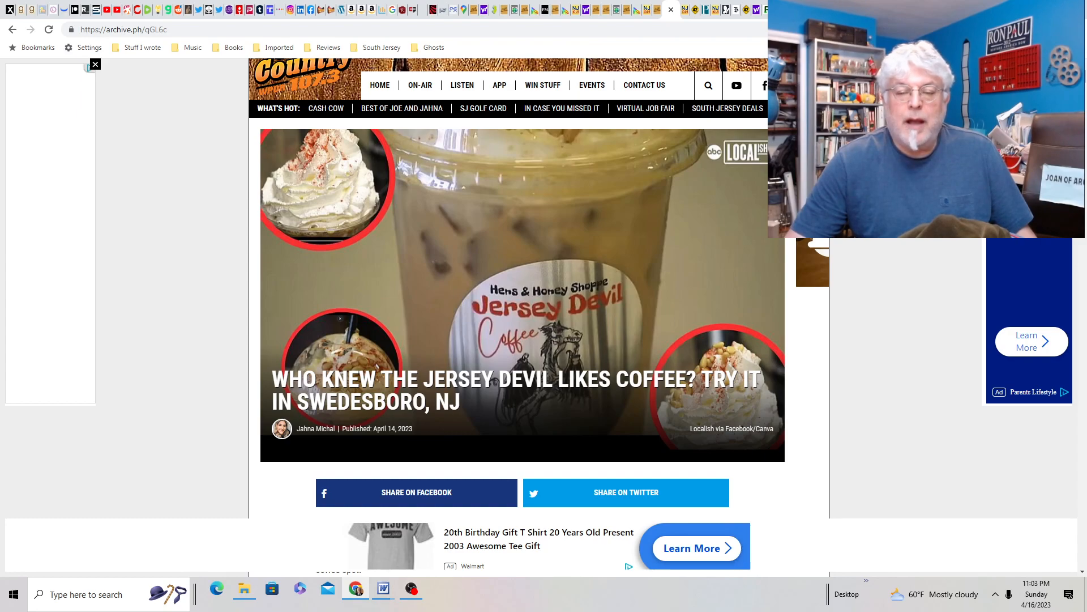
scroll(down, 3)
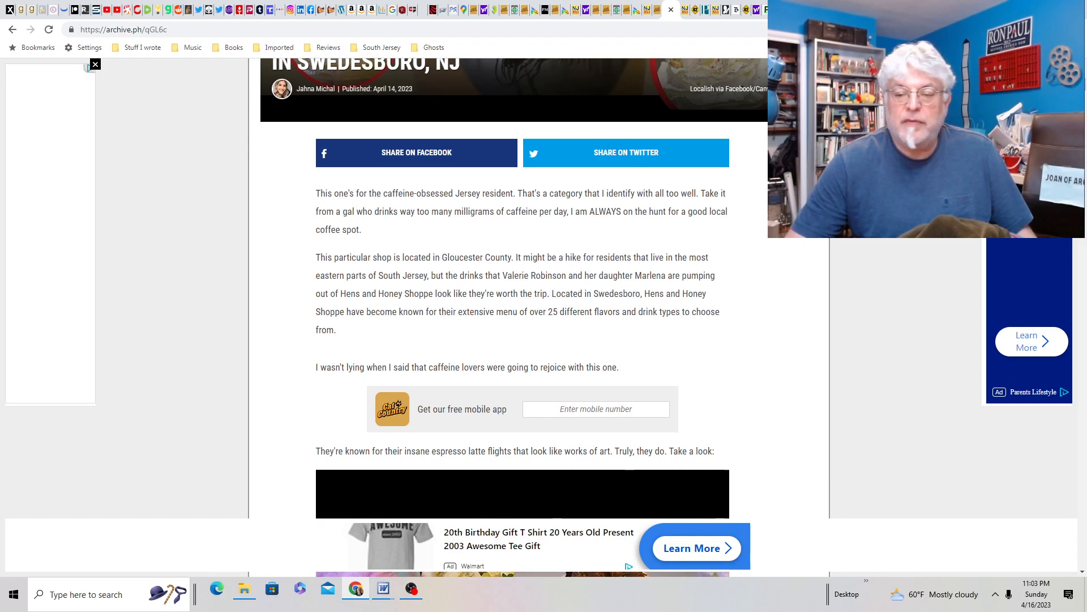
scroll(down, 3)
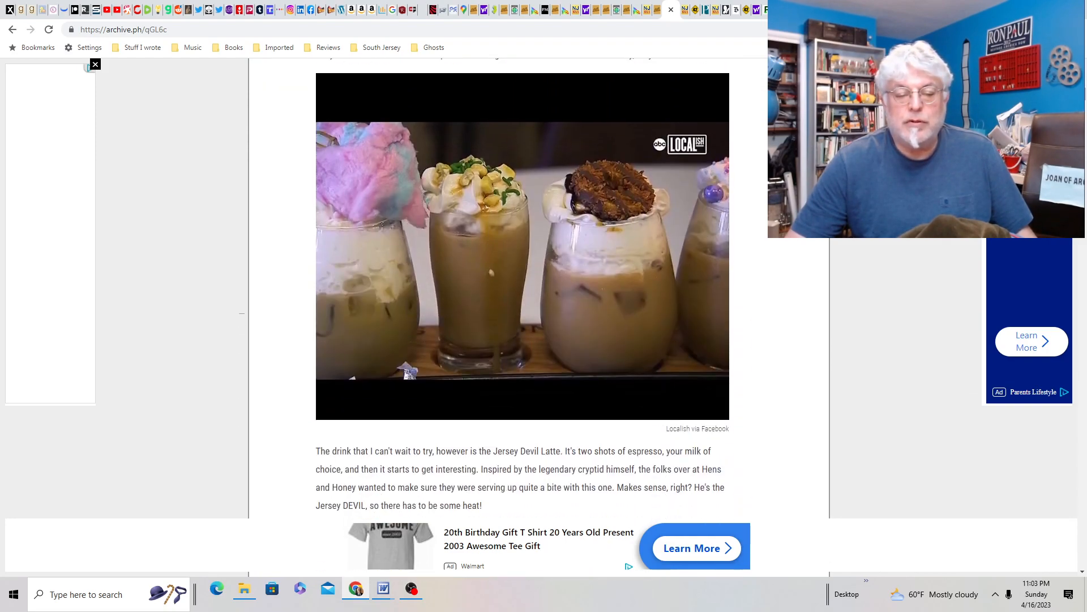
scroll(down, 3)
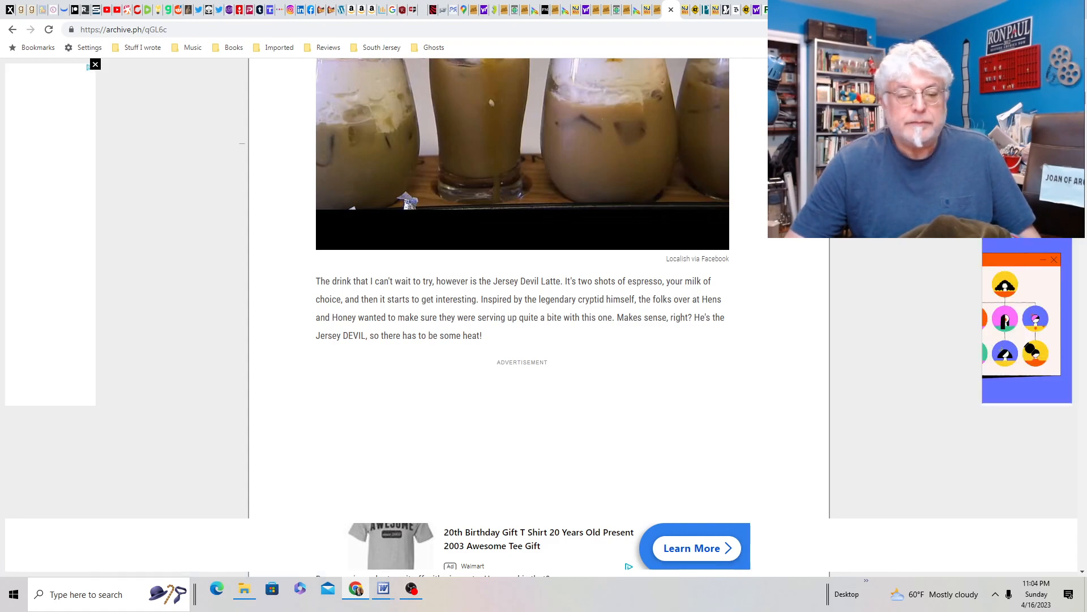
scroll(down, 3)
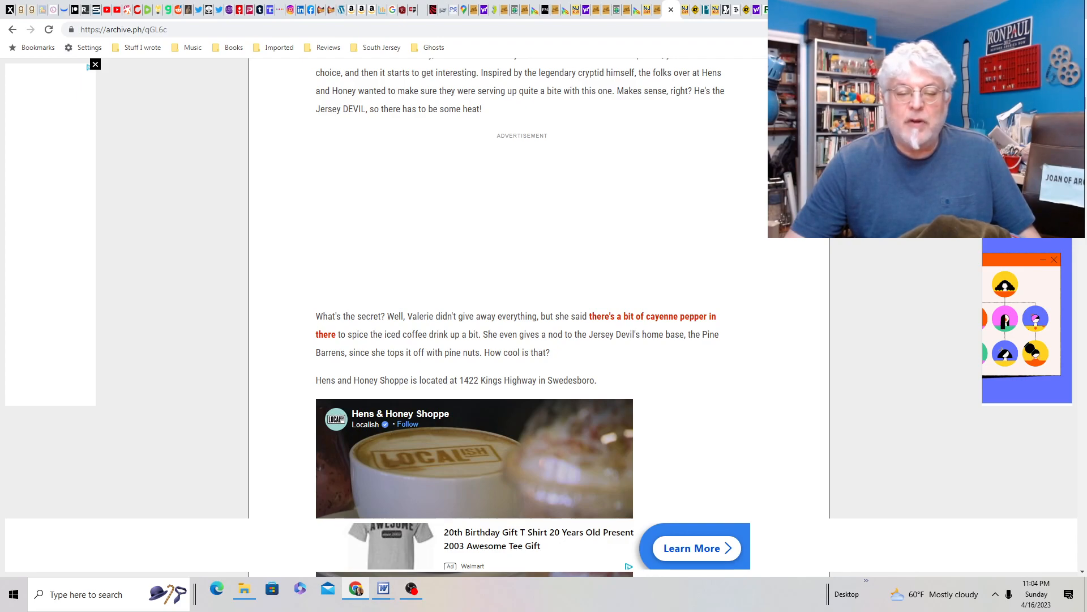
scroll(down, 3)
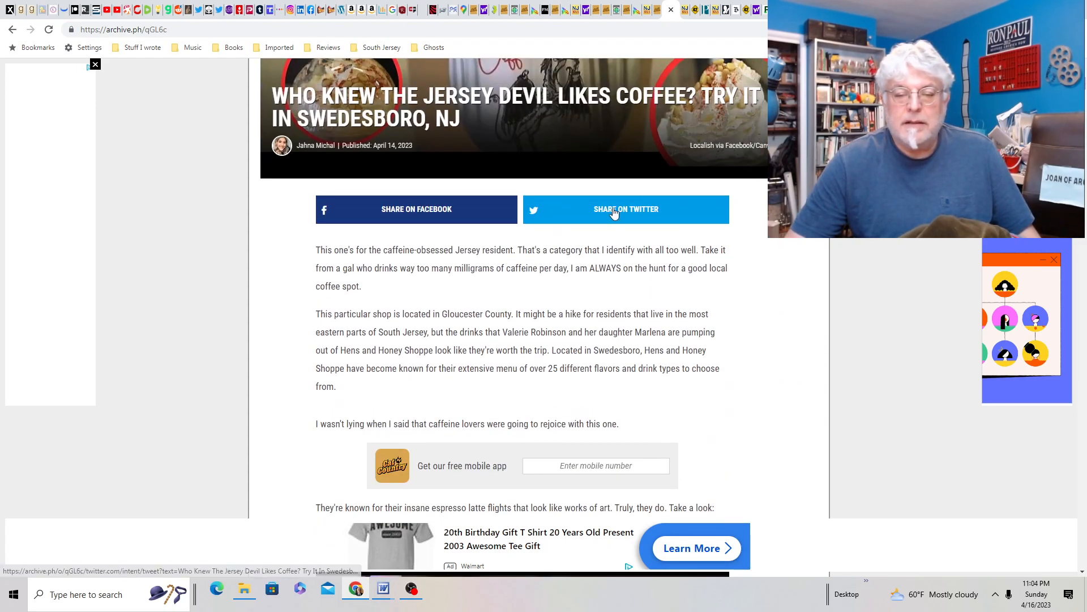
scroll(down, 3)
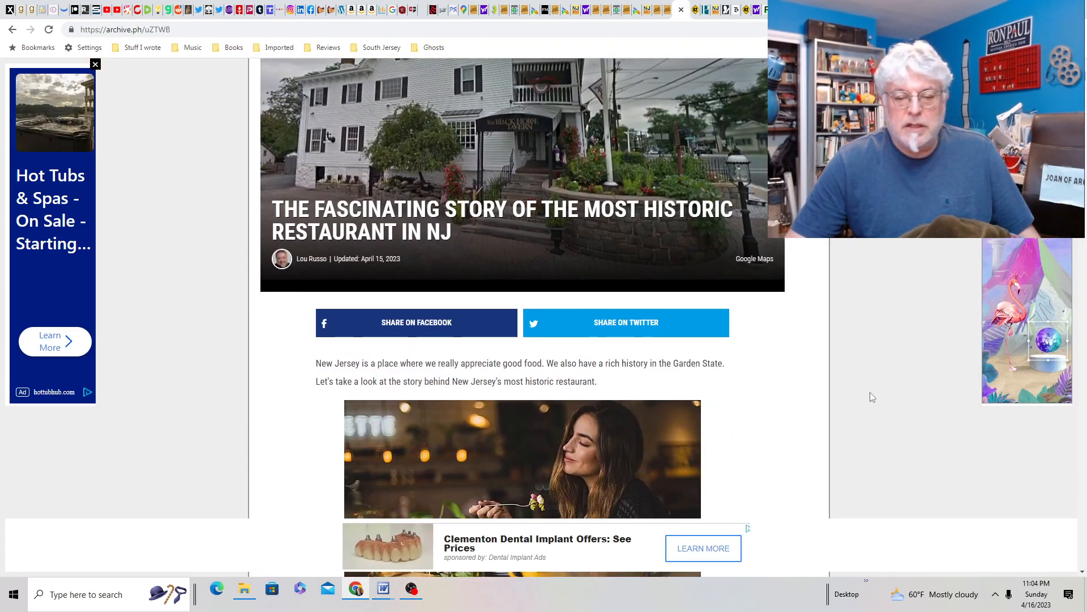
Read the historic-restaurant snapshot and follow its Black Horse Tavern & Pub link.
scroll(down, 3)
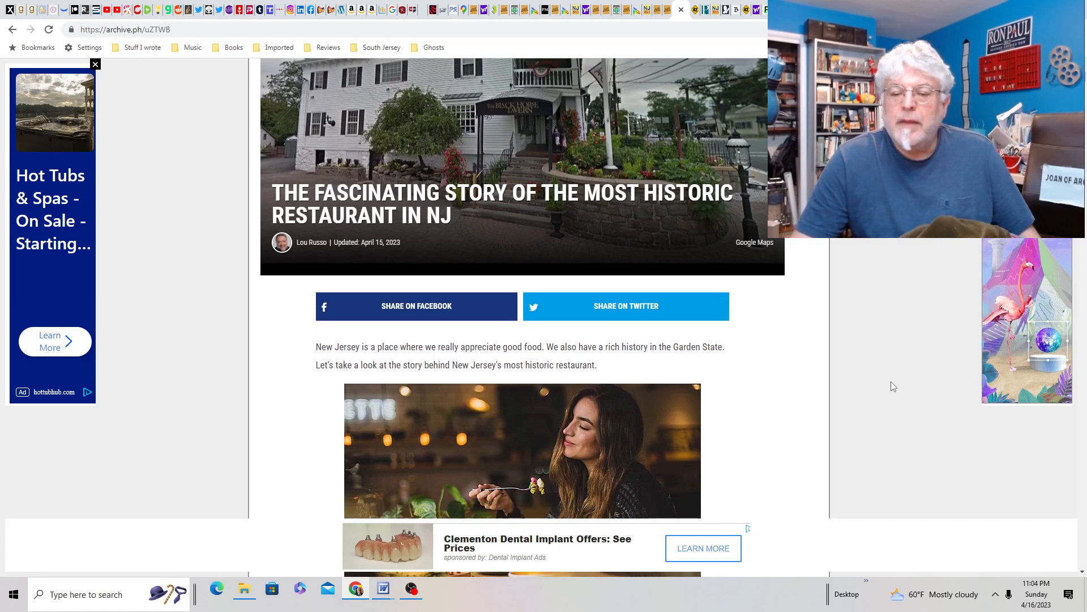
scroll(down, 3)
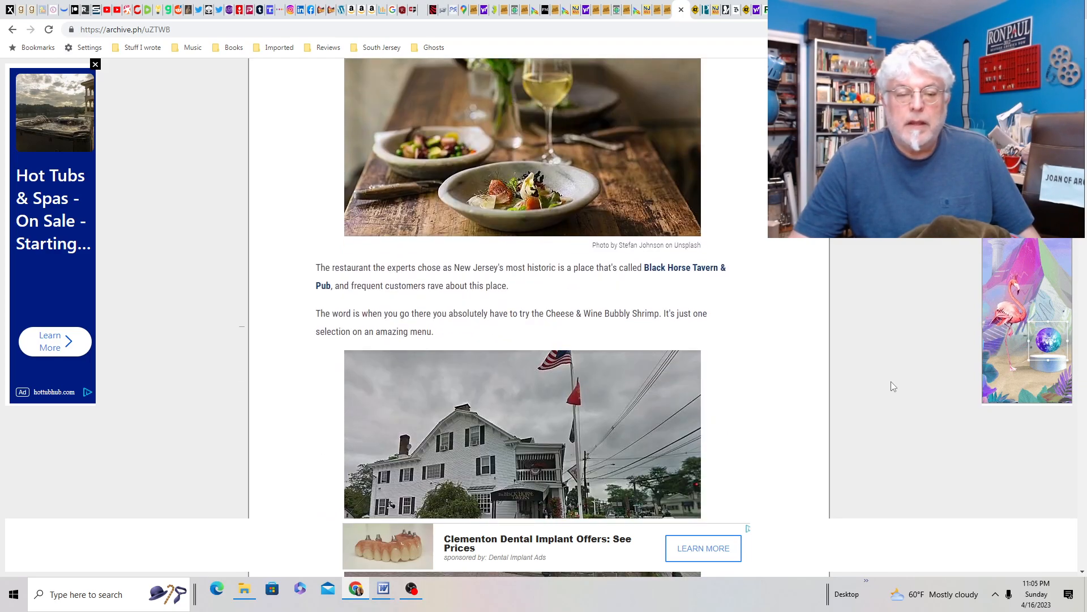
mouse_move(558, 283)
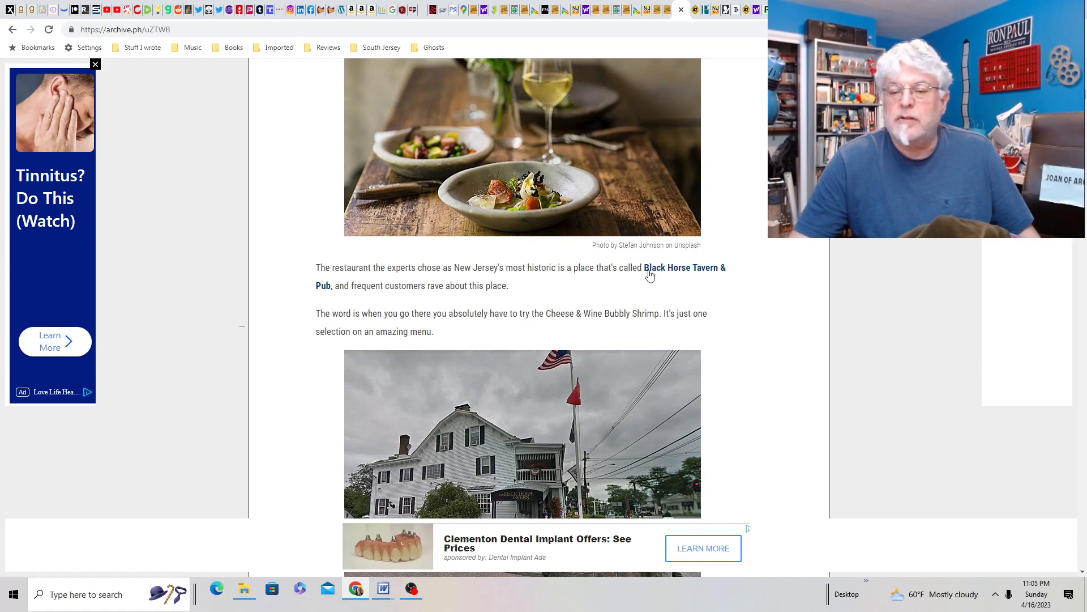
mouse_move(595, 337)
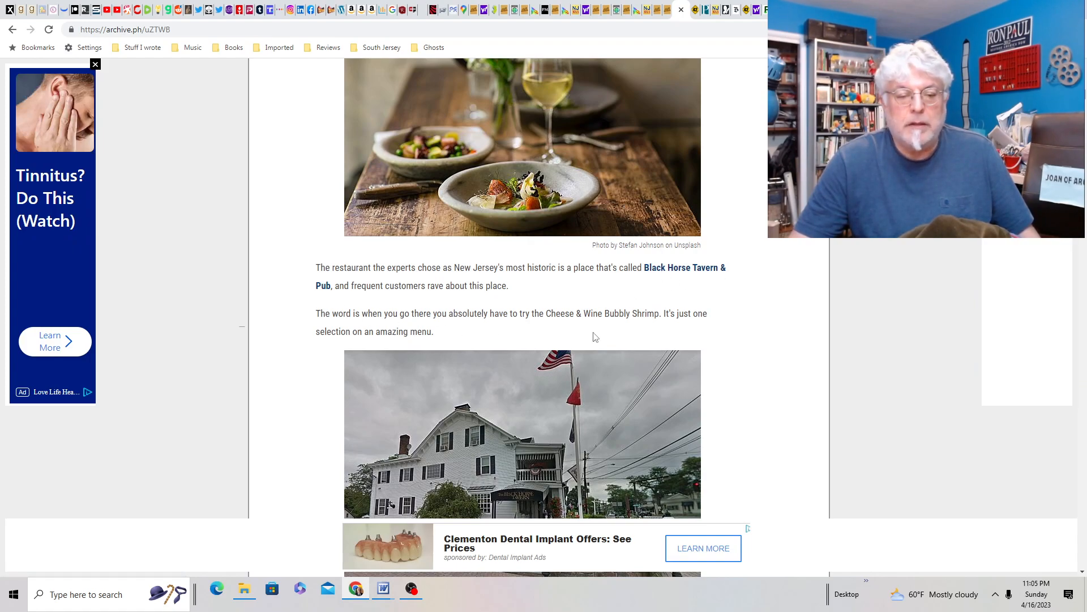
mouse_move(700, 273)
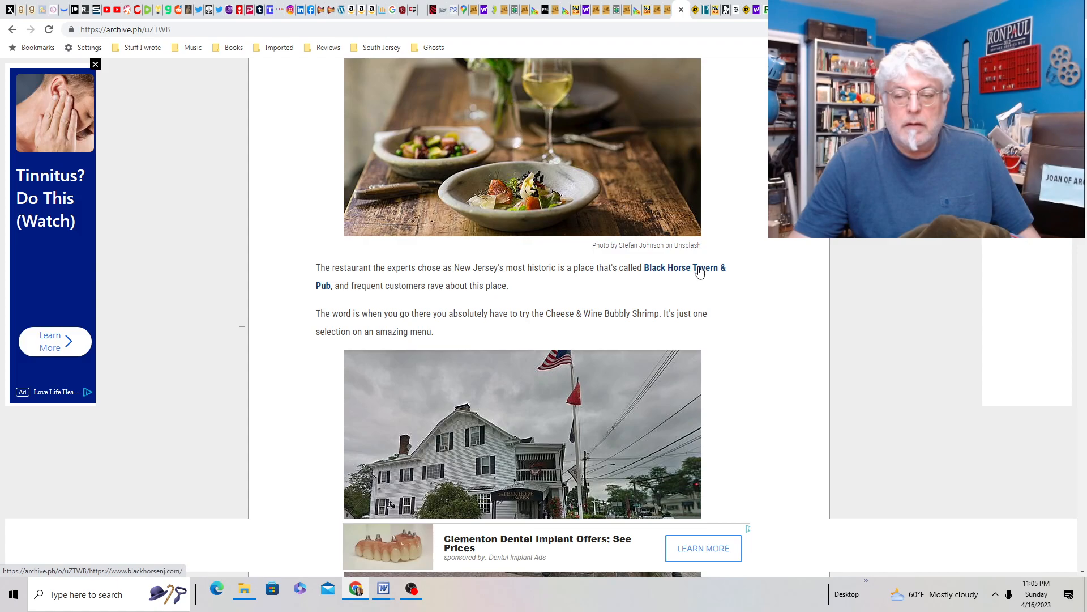
click(684, 267)
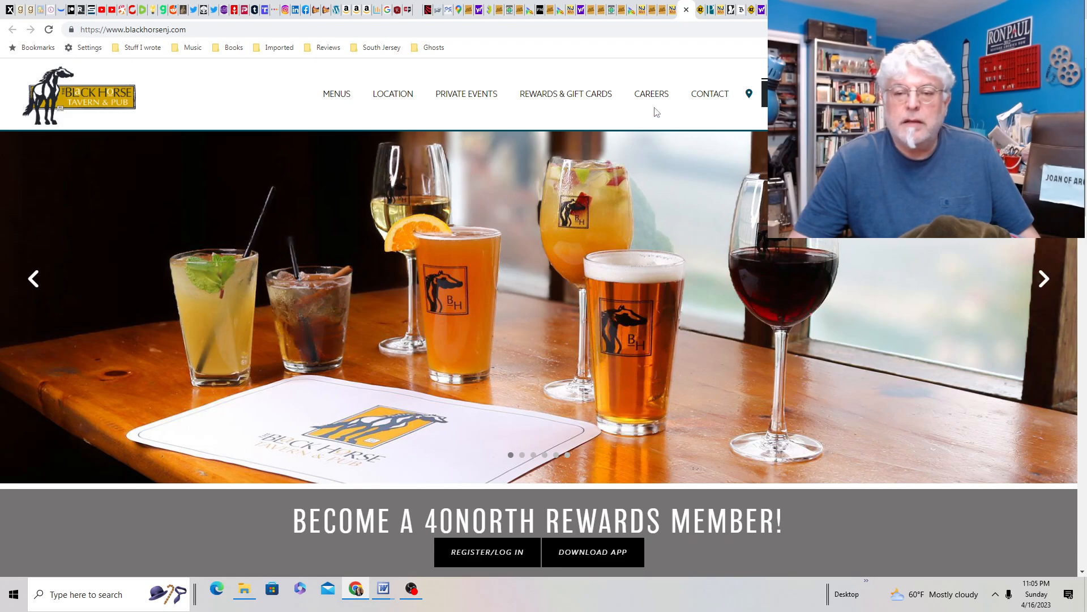
Browse the Black Horse Tavern homepage, then open its CONTACT page with phone numbers.
scroll(down, 3)
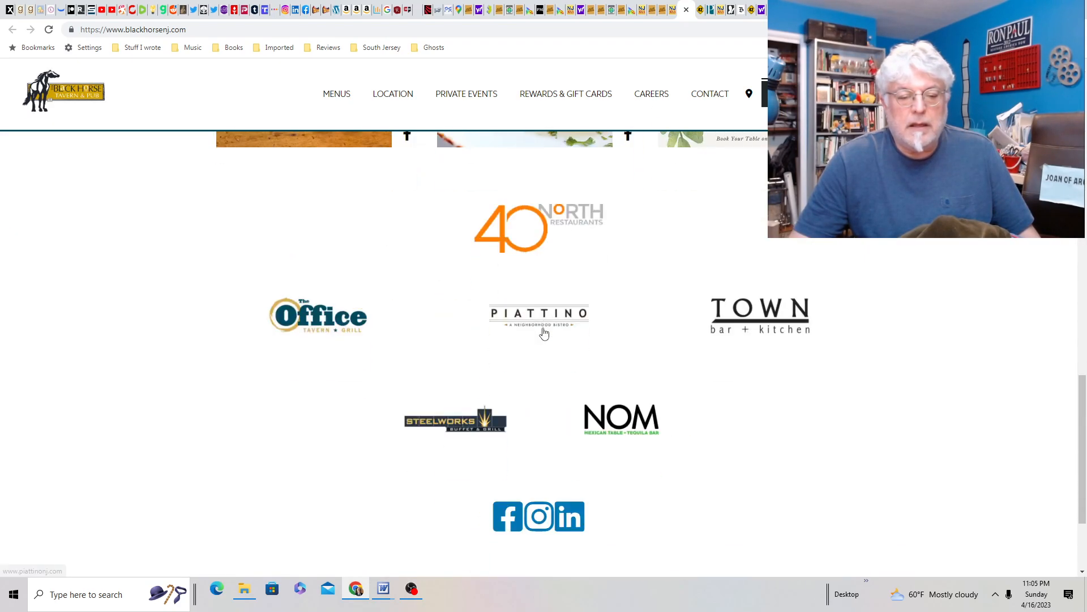
scroll(down, 3)
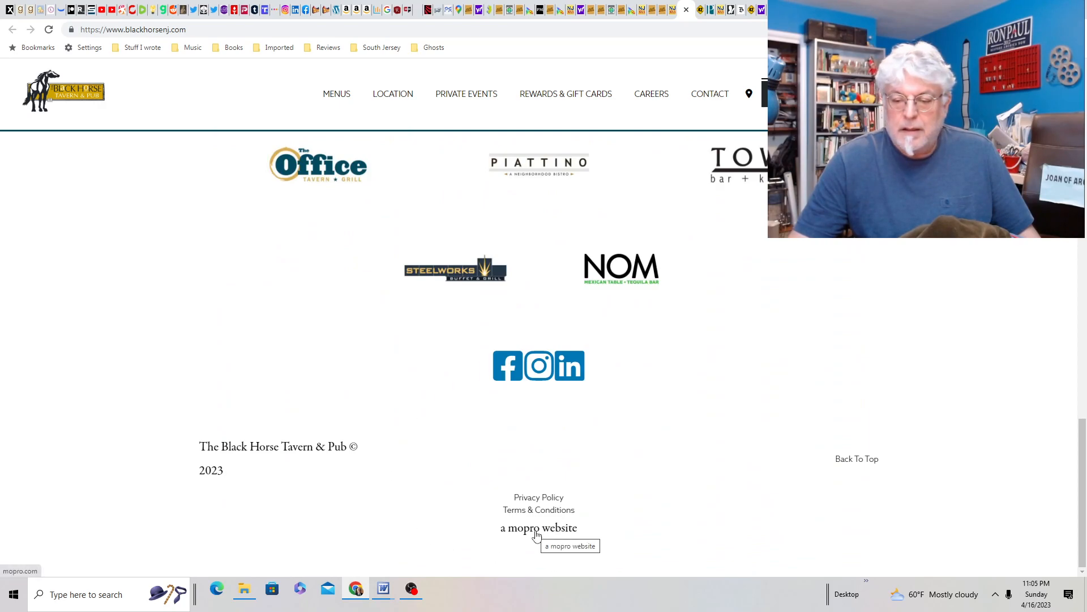
scroll(up, 3)
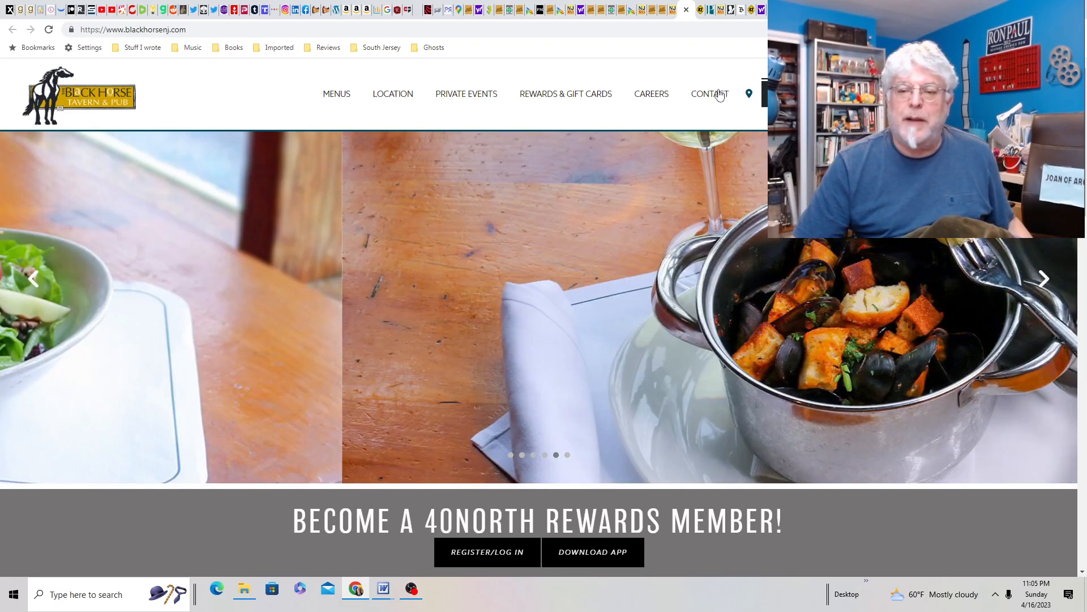
click(709, 94)
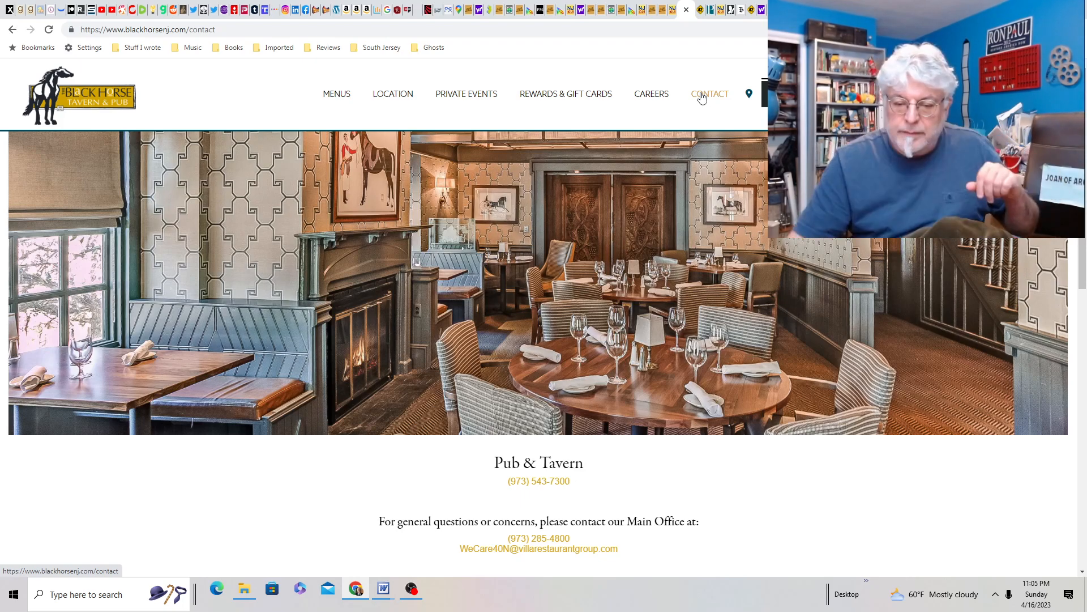
scroll(down, 3)
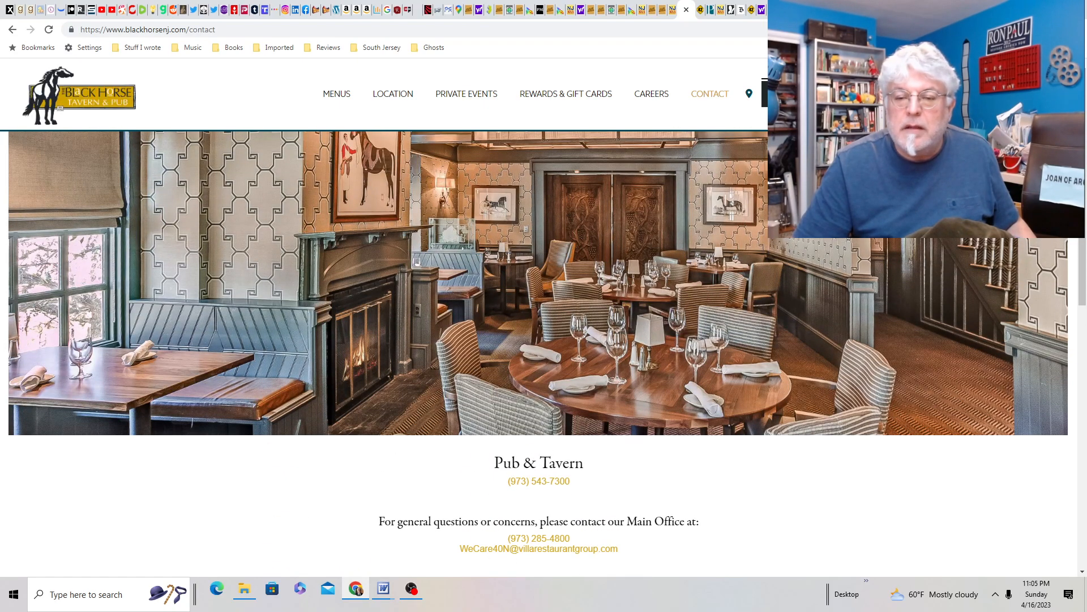
mouse_move(392, 93)
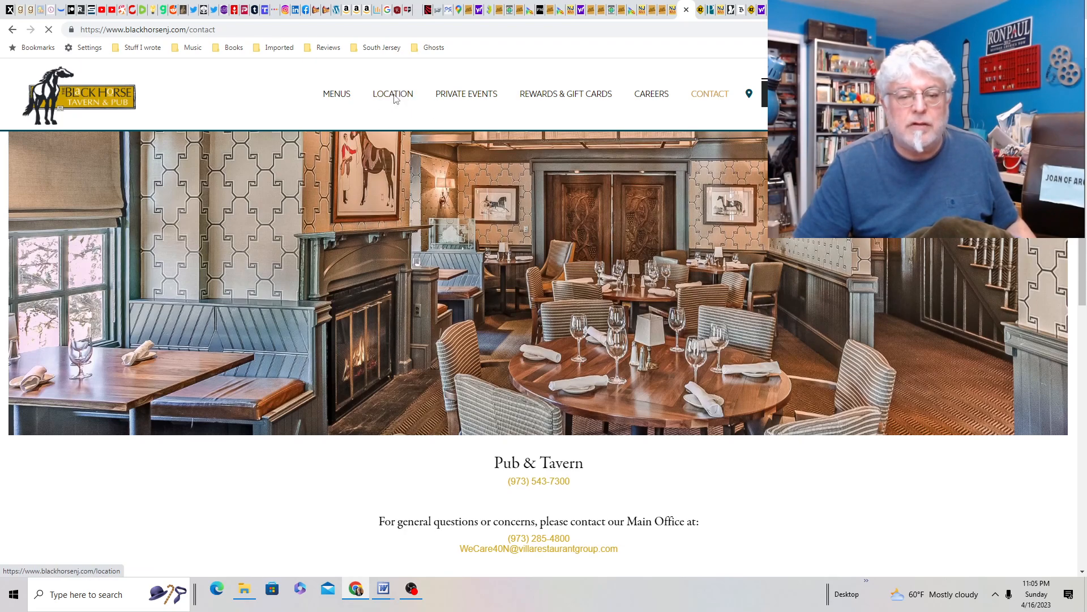
Open the LOCATION page showing the Mendham address and opening hours.
click(392, 93)
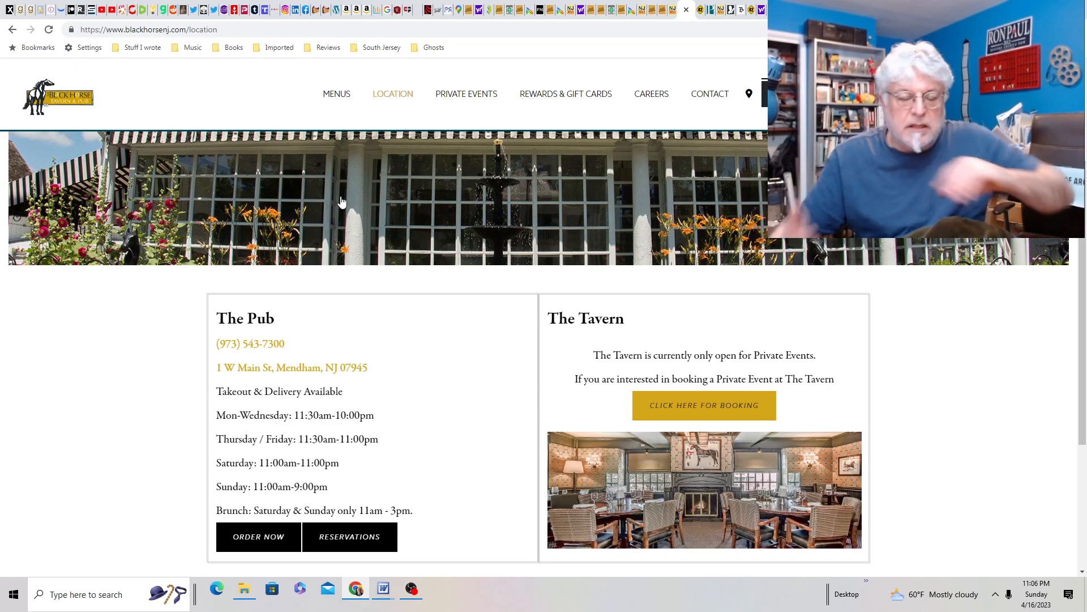
scroll(down, 3)
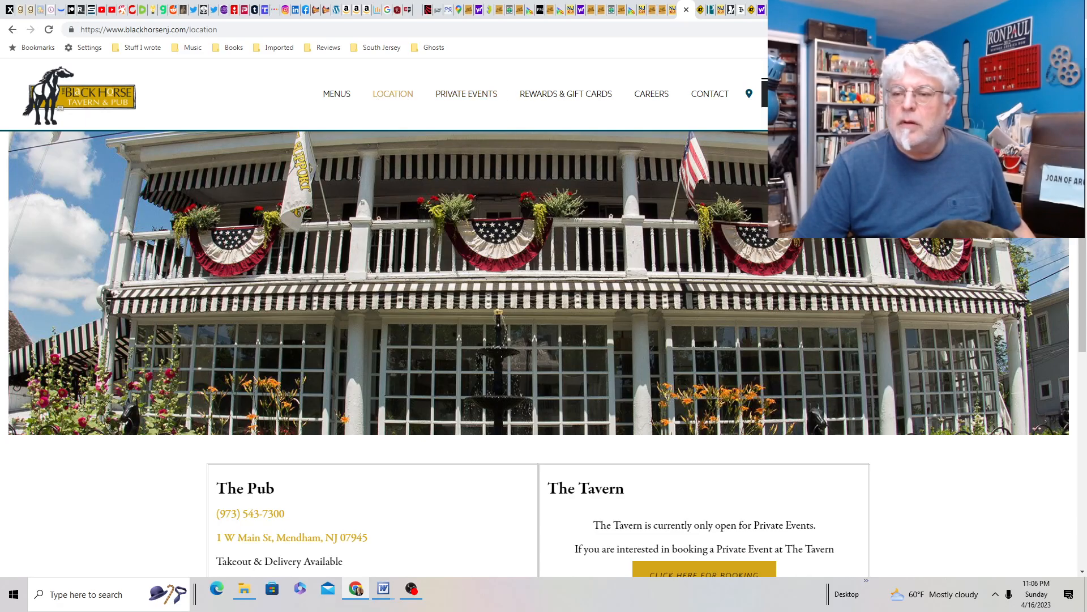
mouse_move(359, 109)
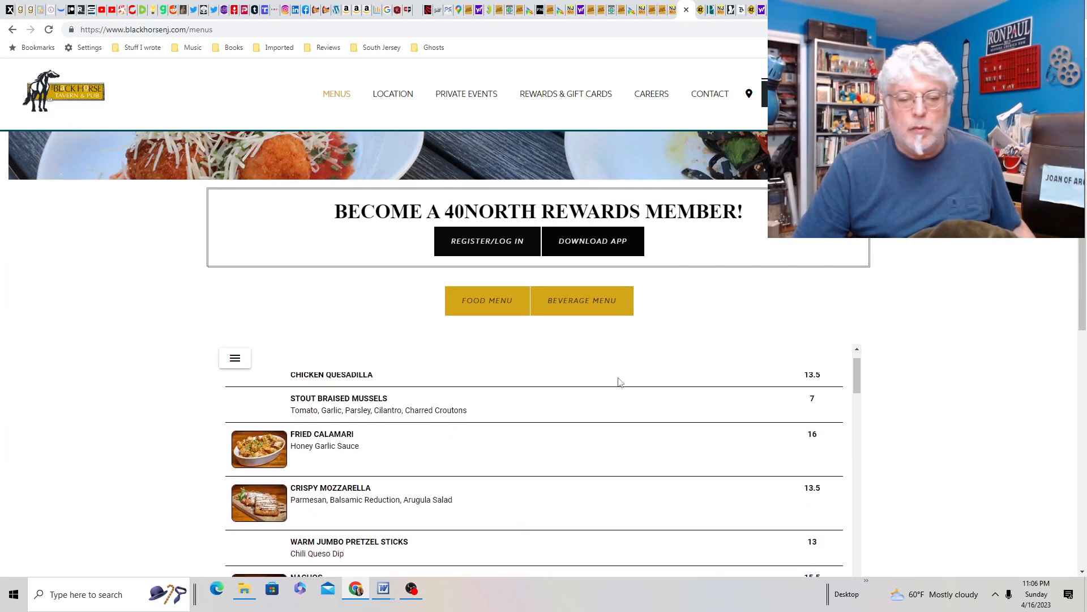
Read the food menu past Salads, Pub Favorites, Raw Bar and Handhelds.
scroll(down, 3)
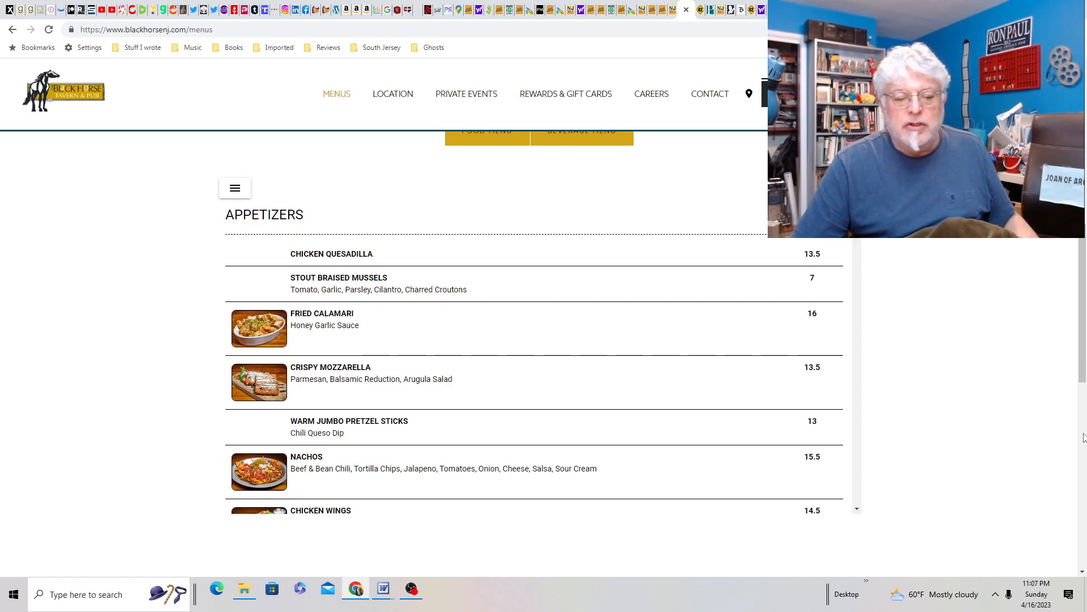
scroll(down, 3)
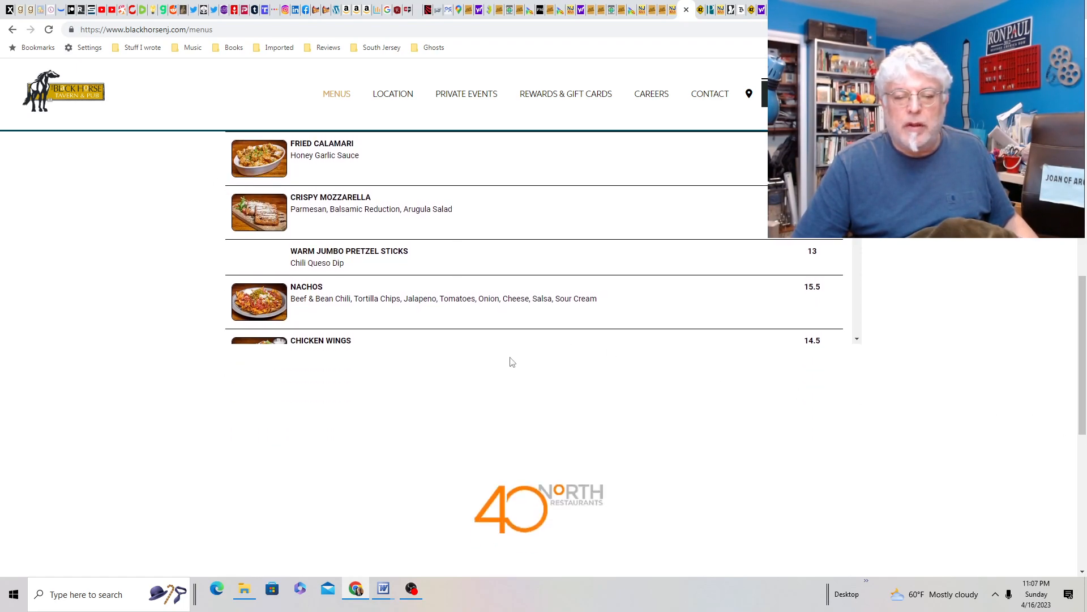
scroll(down, 3)
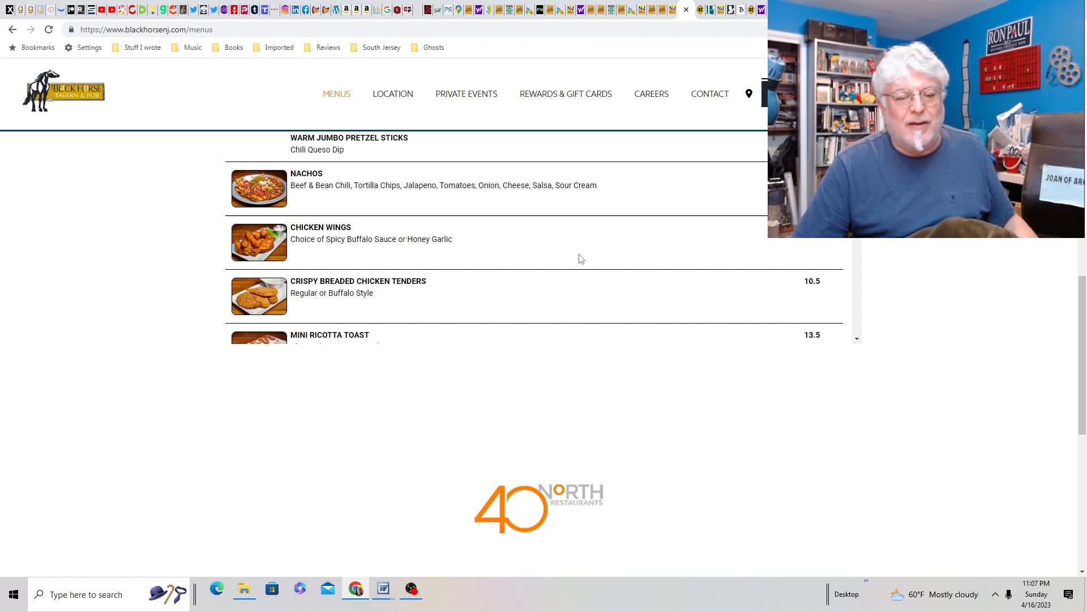
scroll(down, 3)
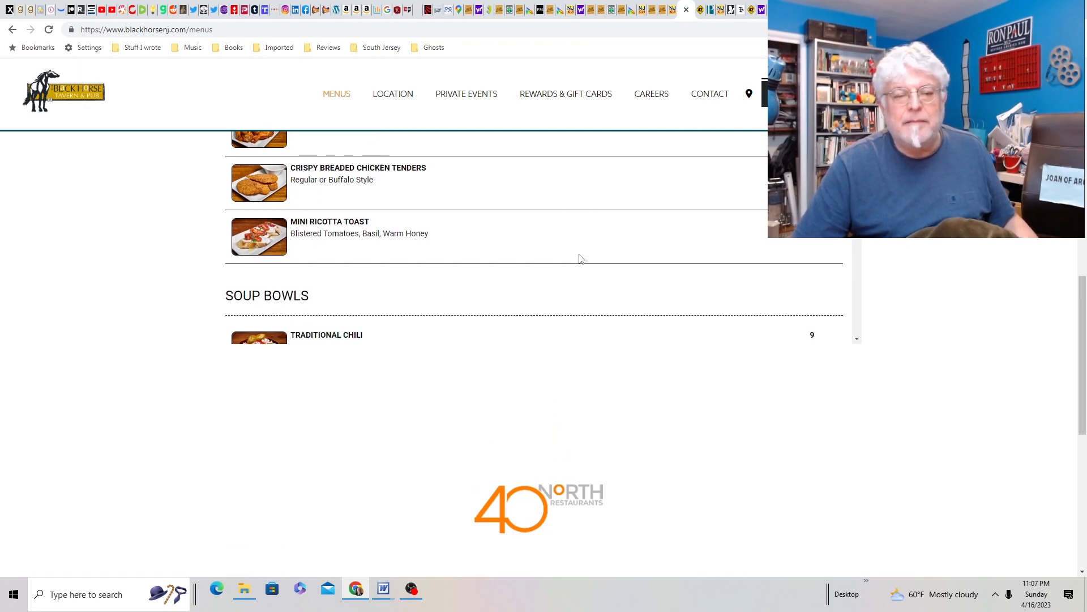
scroll(down, 3)
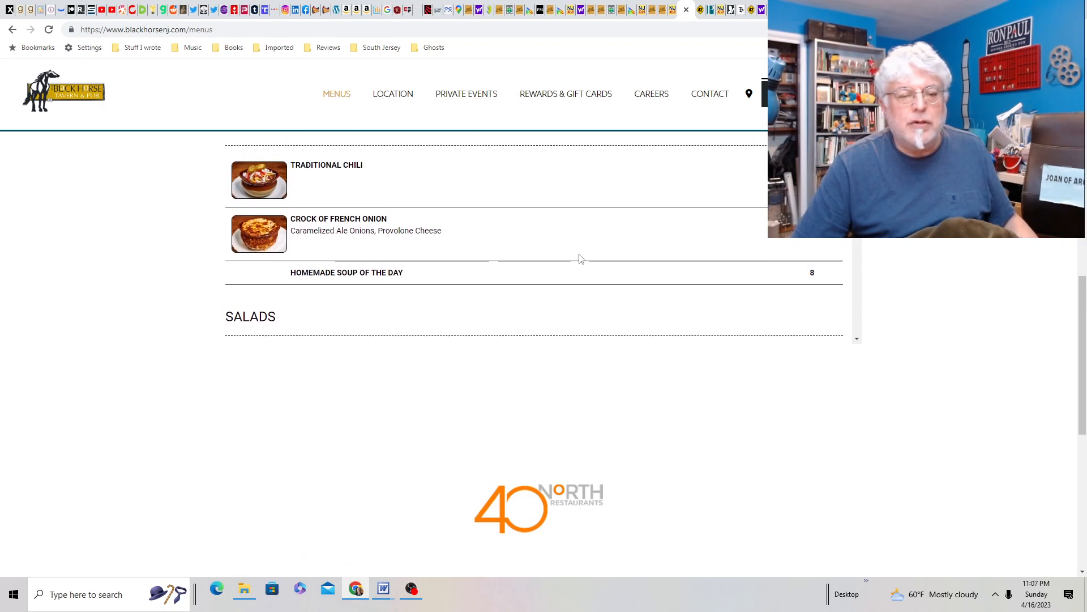
scroll(up, 3)
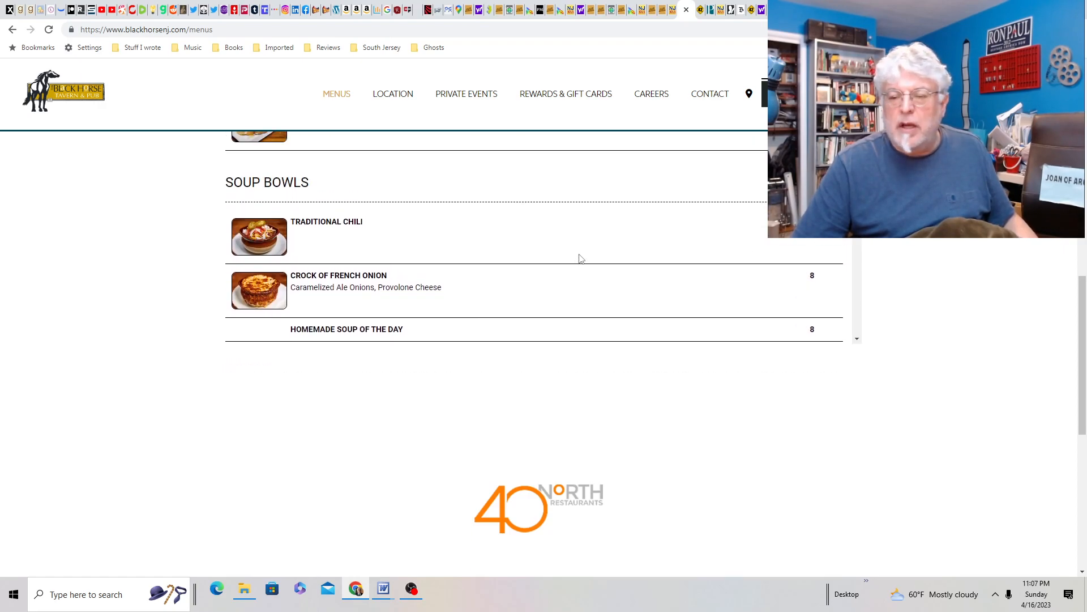
scroll(down, 3)
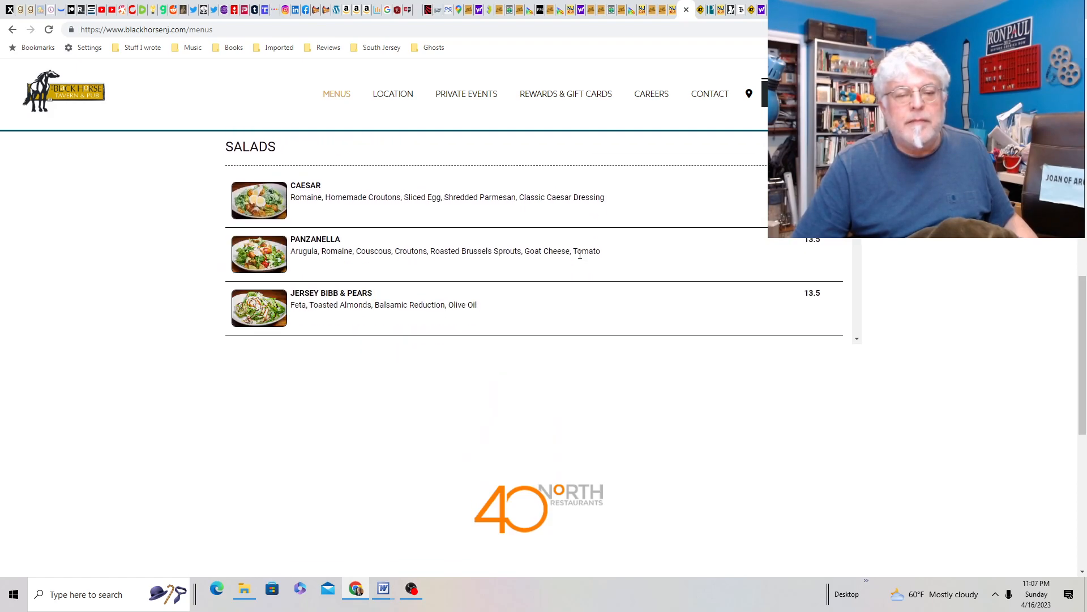
scroll(down, 3)
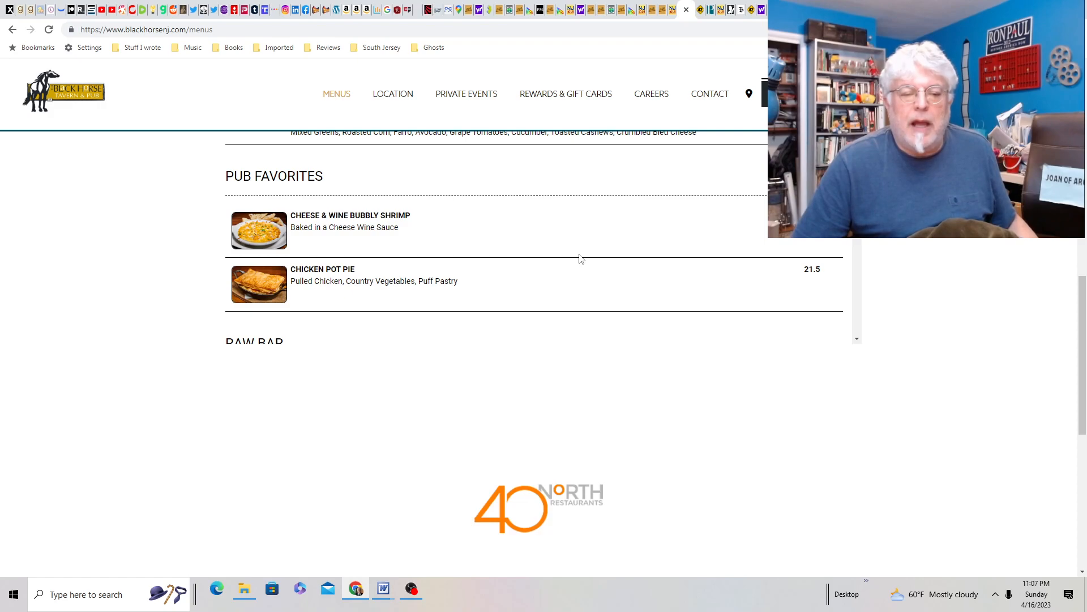
scroll(down, 3)
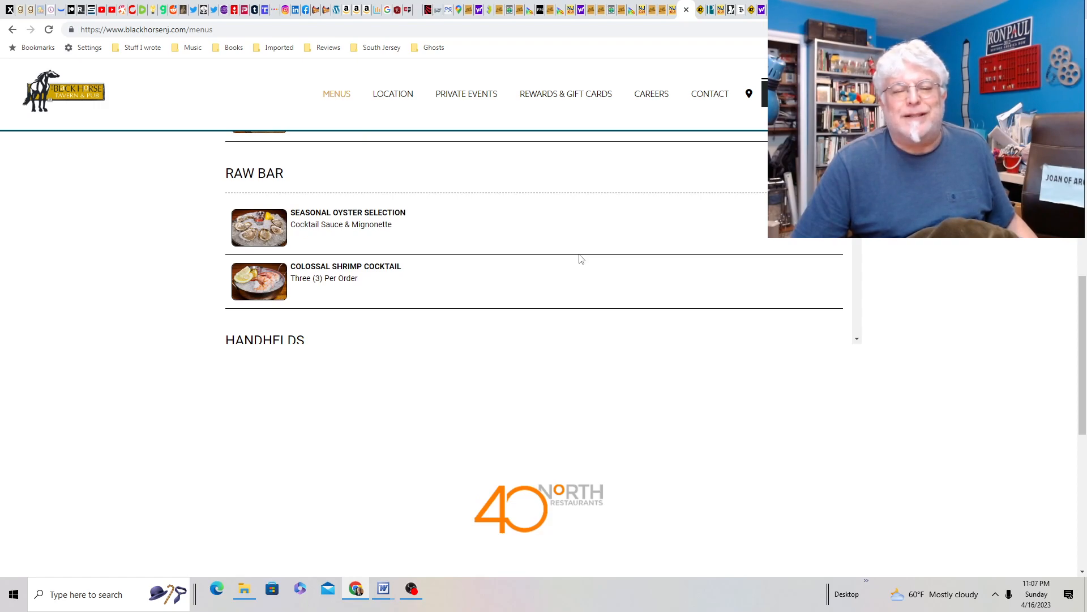
scroll(down, 3)
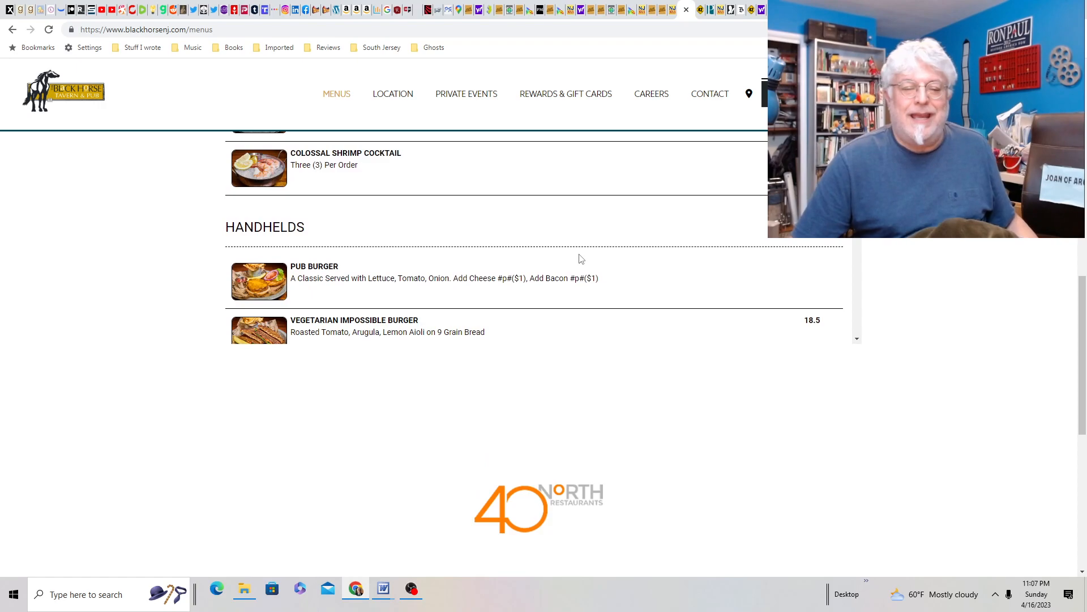
scroll(down, 3)
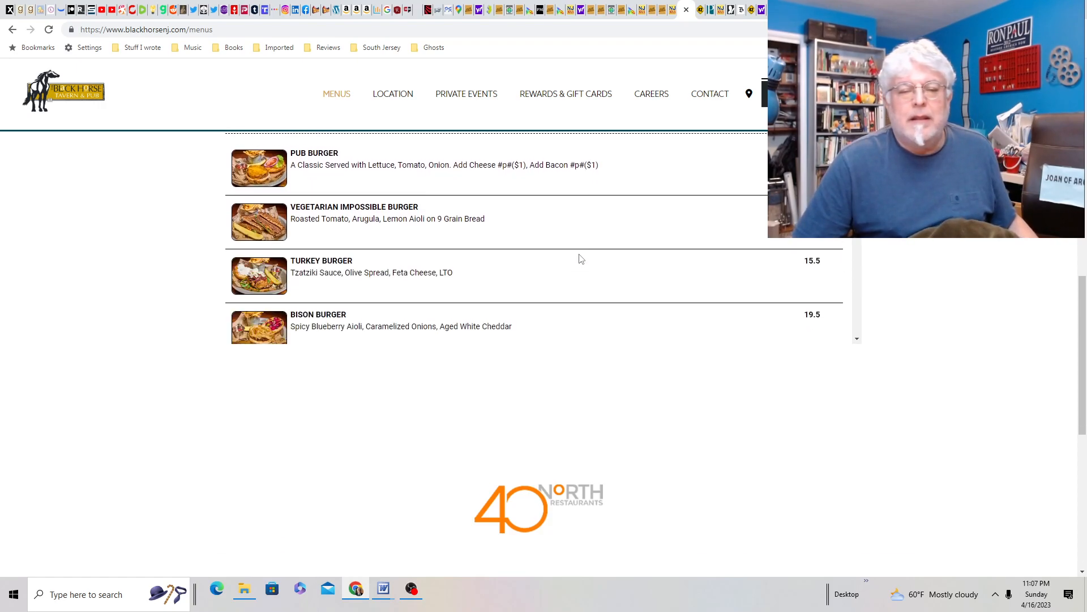
mouse_move(425, 213)
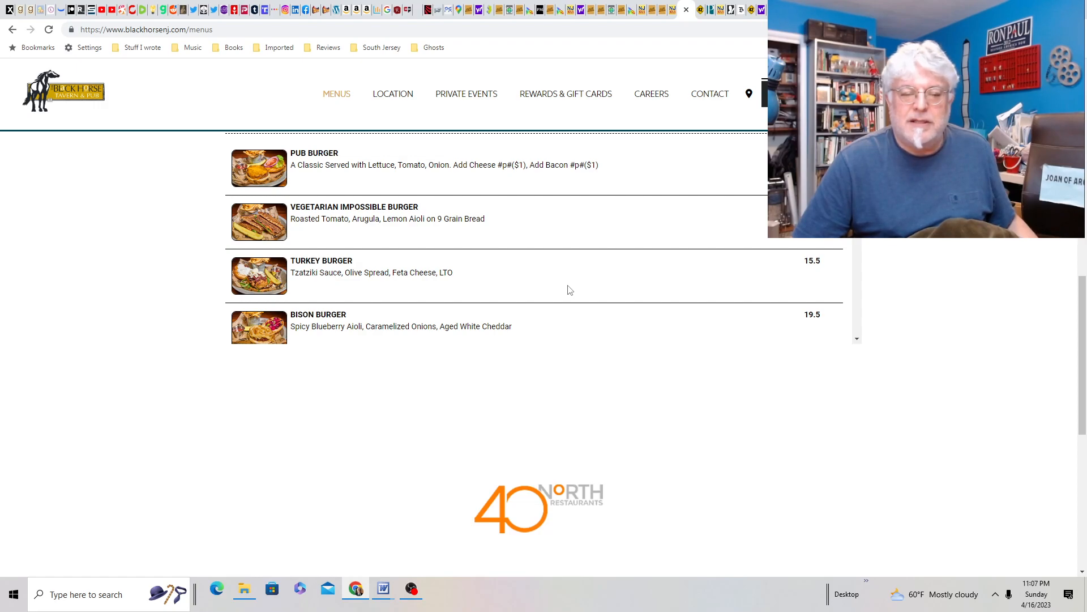
mouse_move(657, 283)
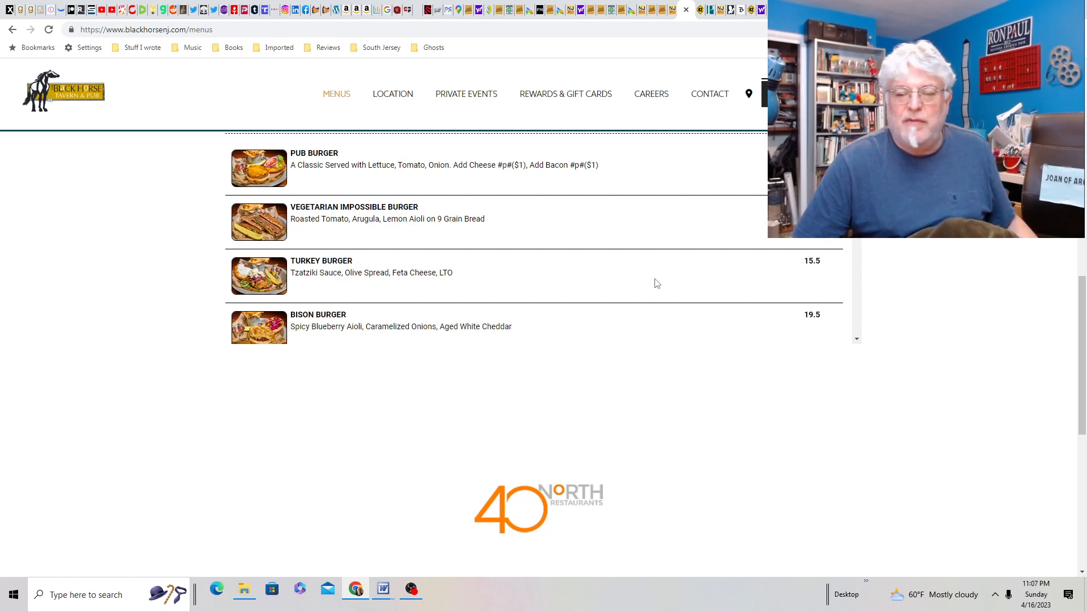
mouse_move(687, 311)
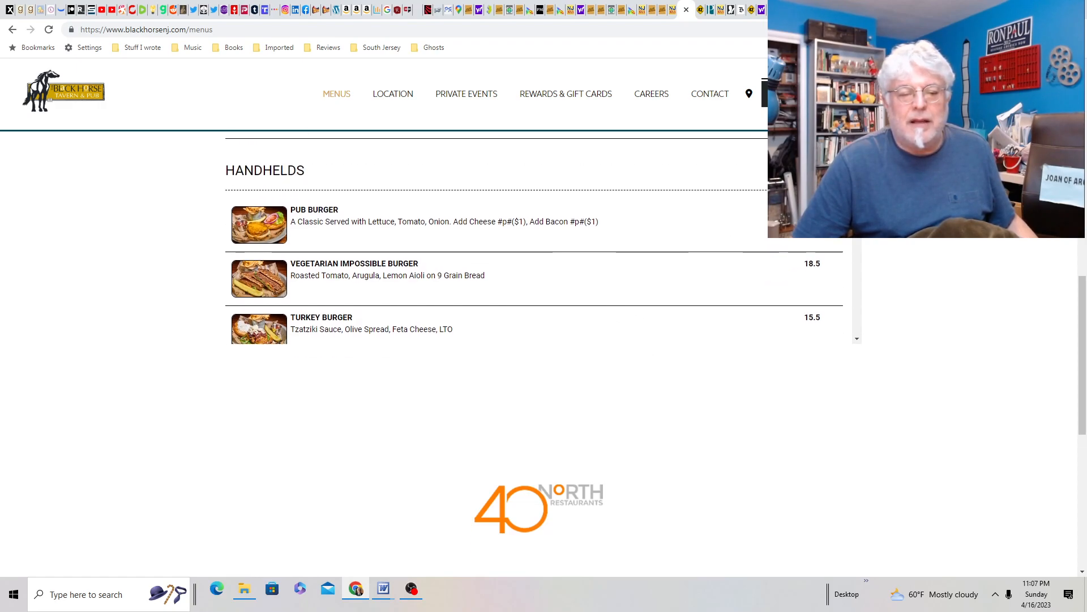
mouse_move(819, 241)
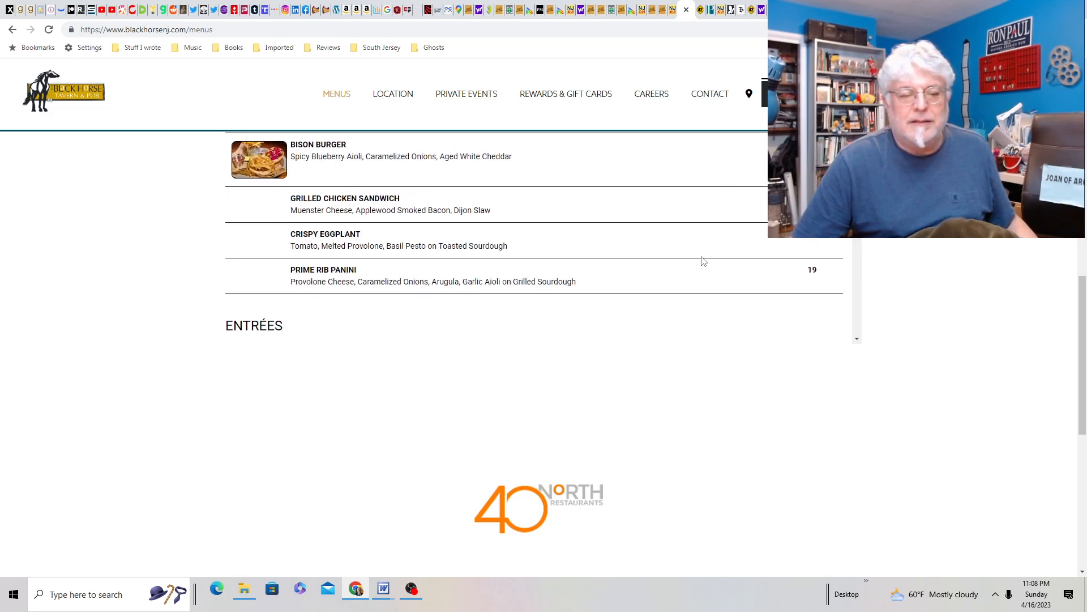
mouse_move(639, 249)
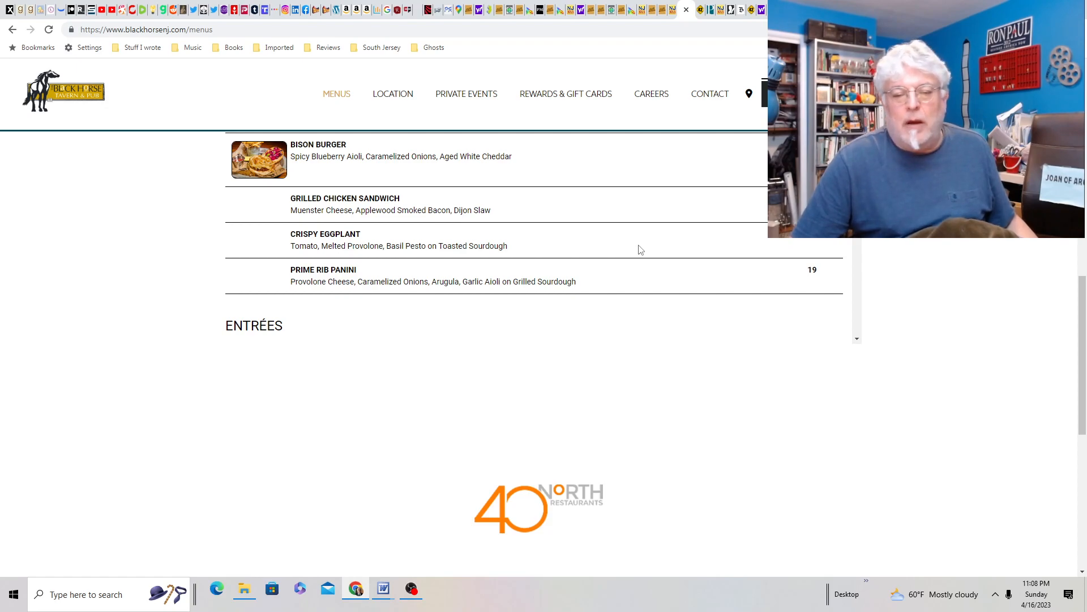
scroll(down, 3)
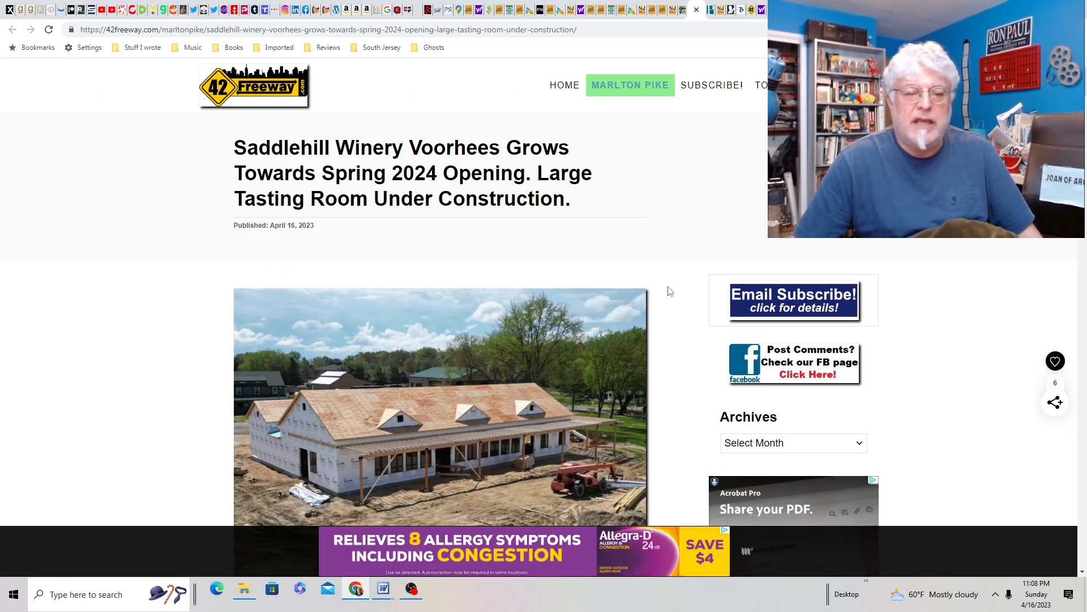
Glance through the 42Freeway Saddlehill Winery Voorhees article.
scroll(down, 3)
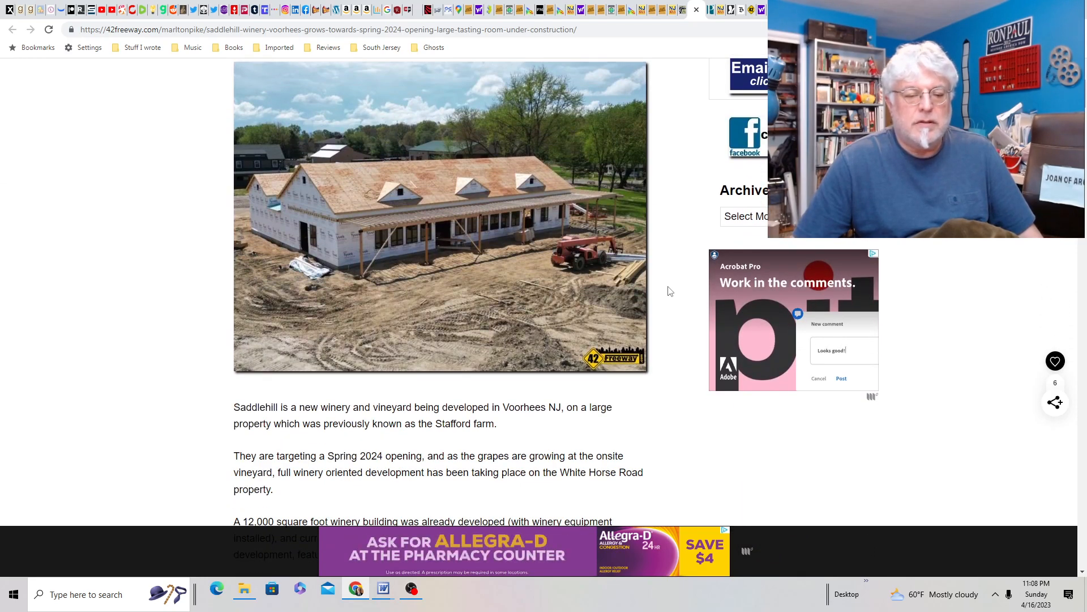
scroll(up, 3)
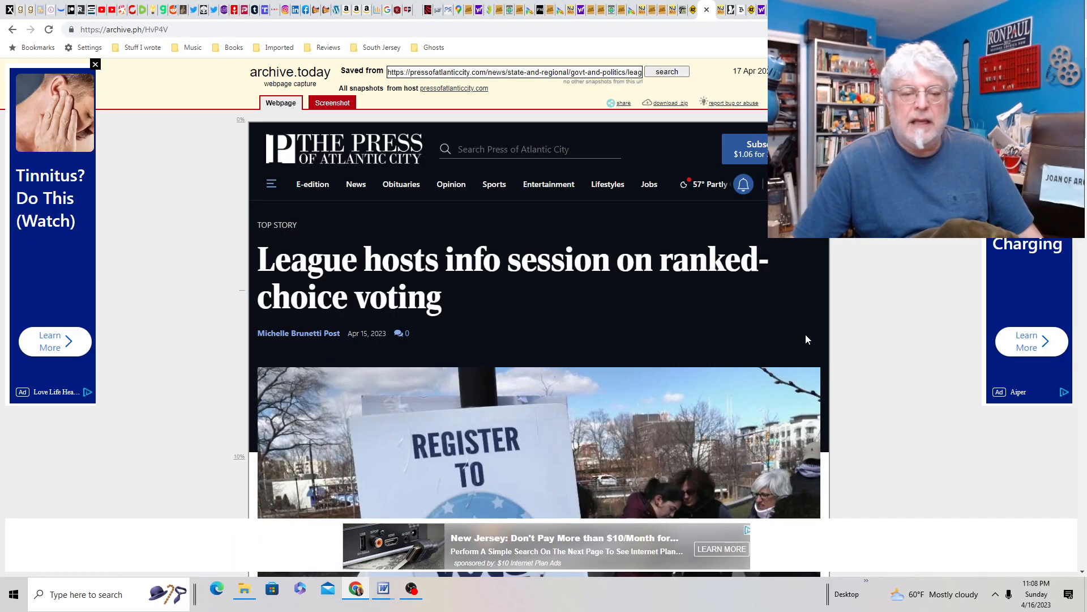
Scroll down the Press of Atlantic City ranked-choice voting capture.
scroll(down, 3)
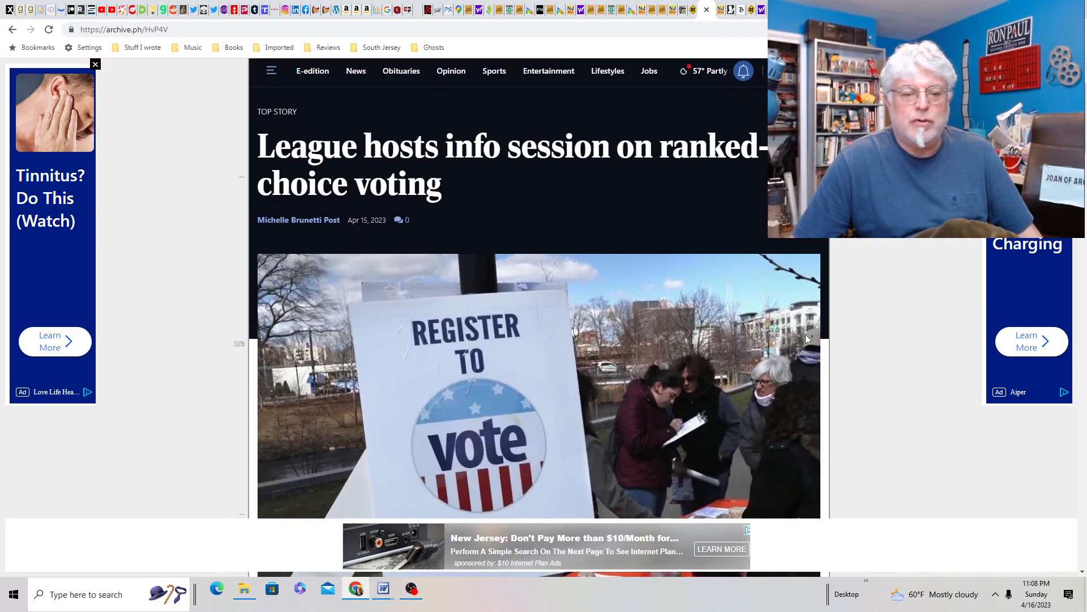
scroll(down, 3)
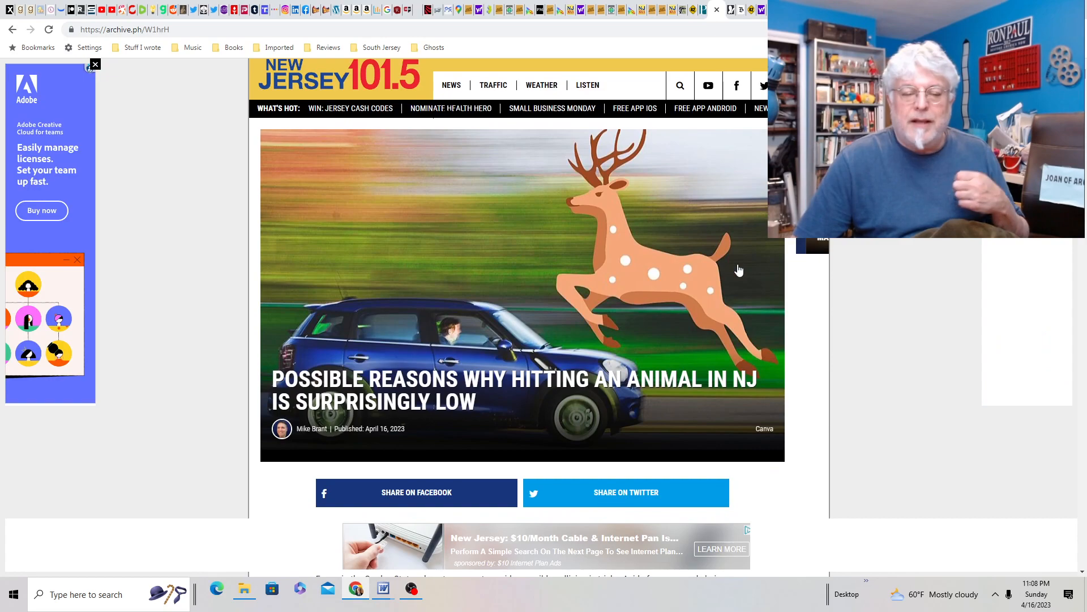
scroll(down, 3)
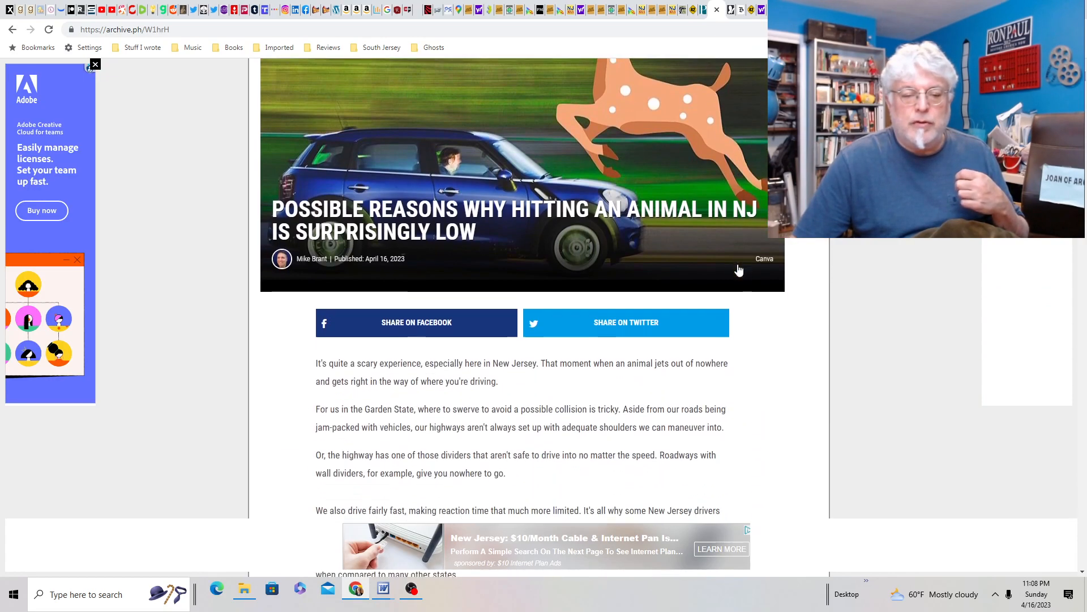
scroll(down, 3)
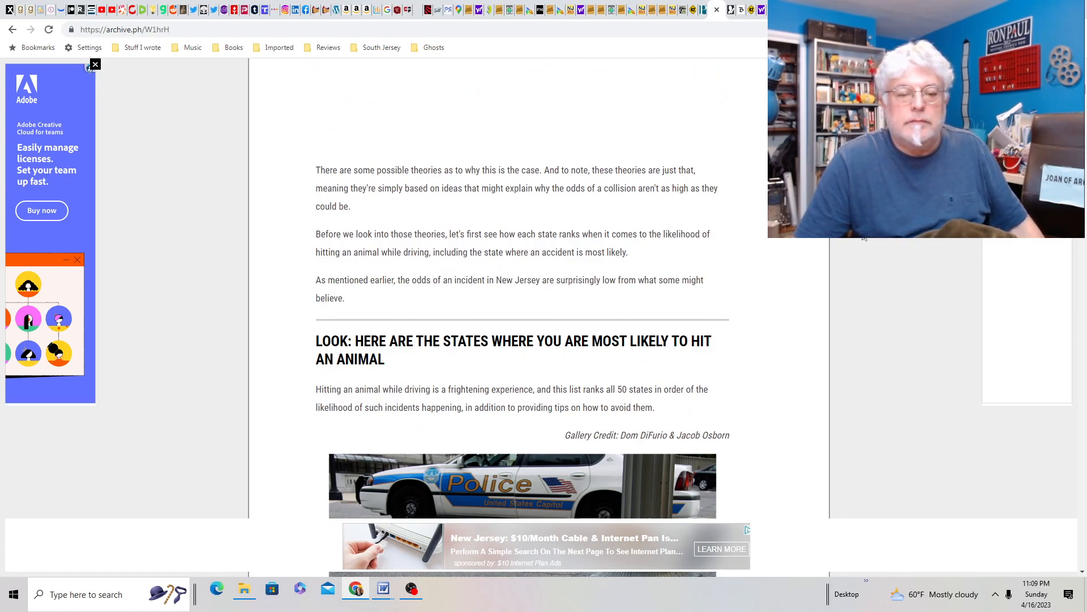
scroll(down, 3)
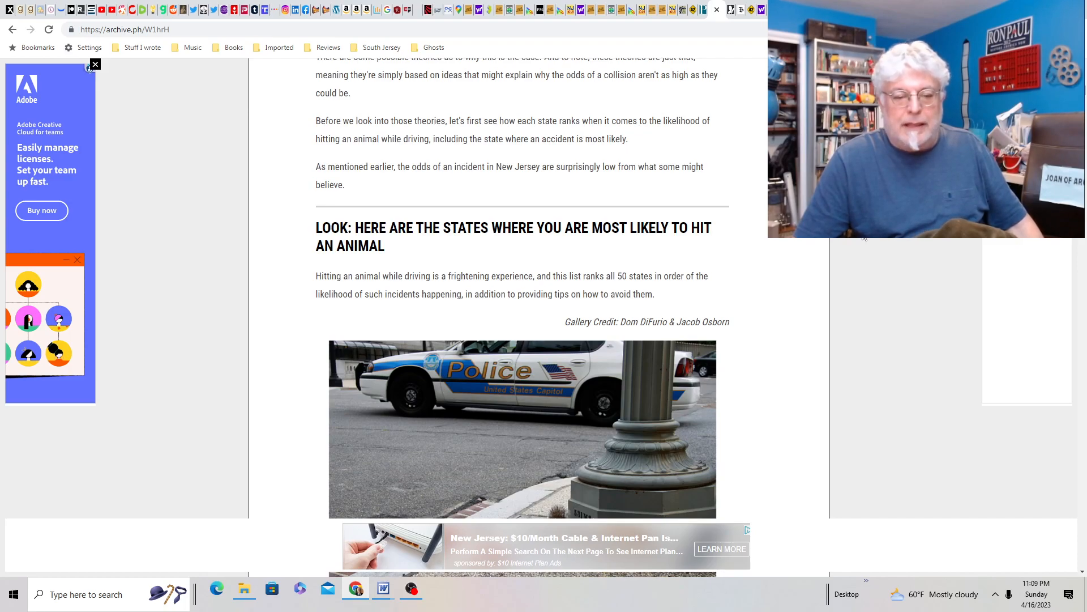
scroll(down, 3)
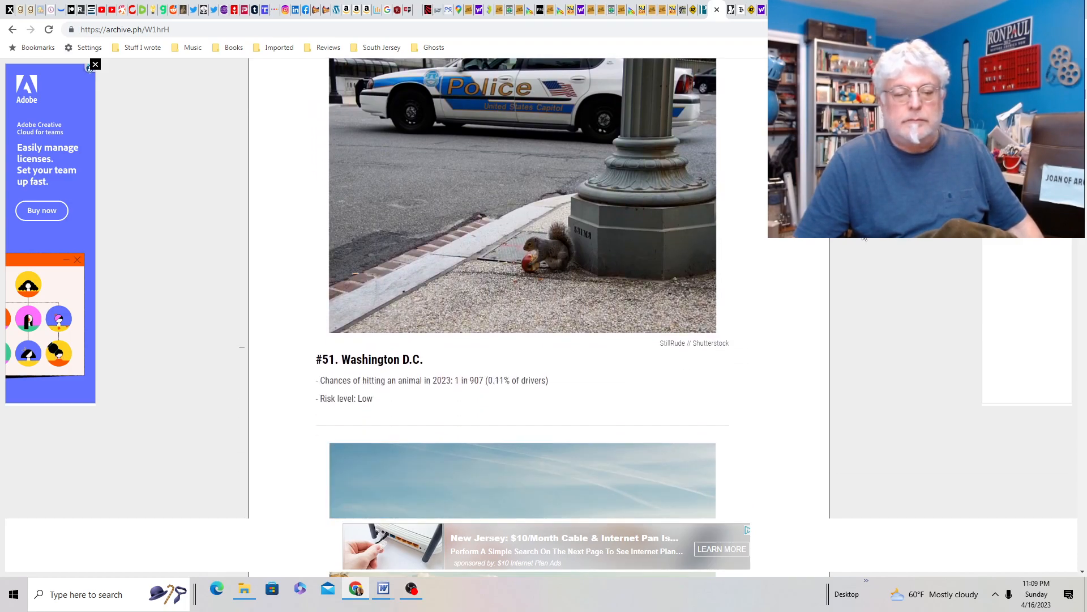
scroll(down, 3)
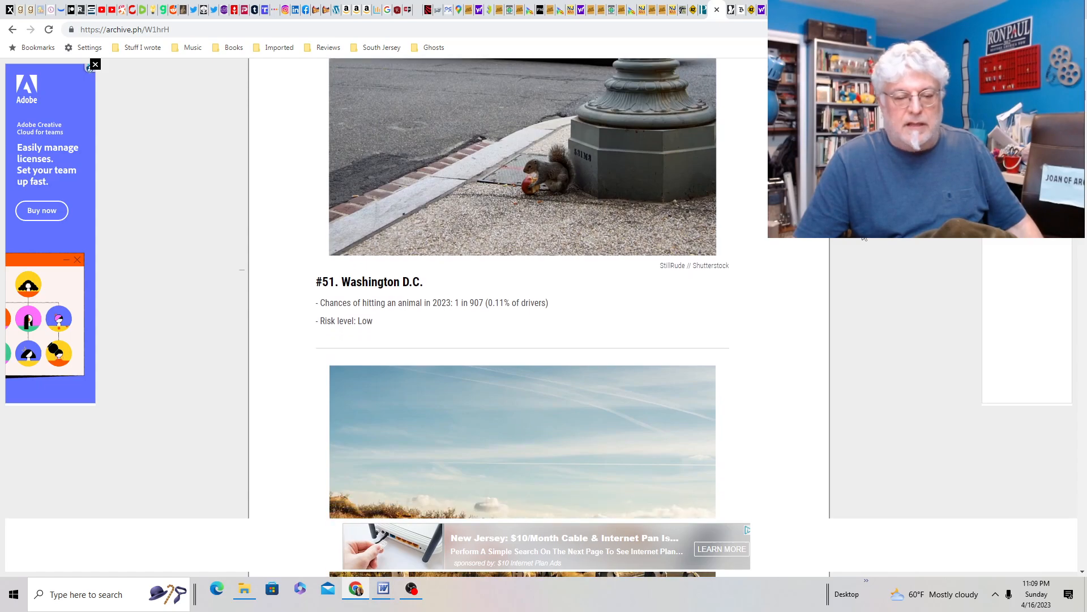
scroll(down, 3)
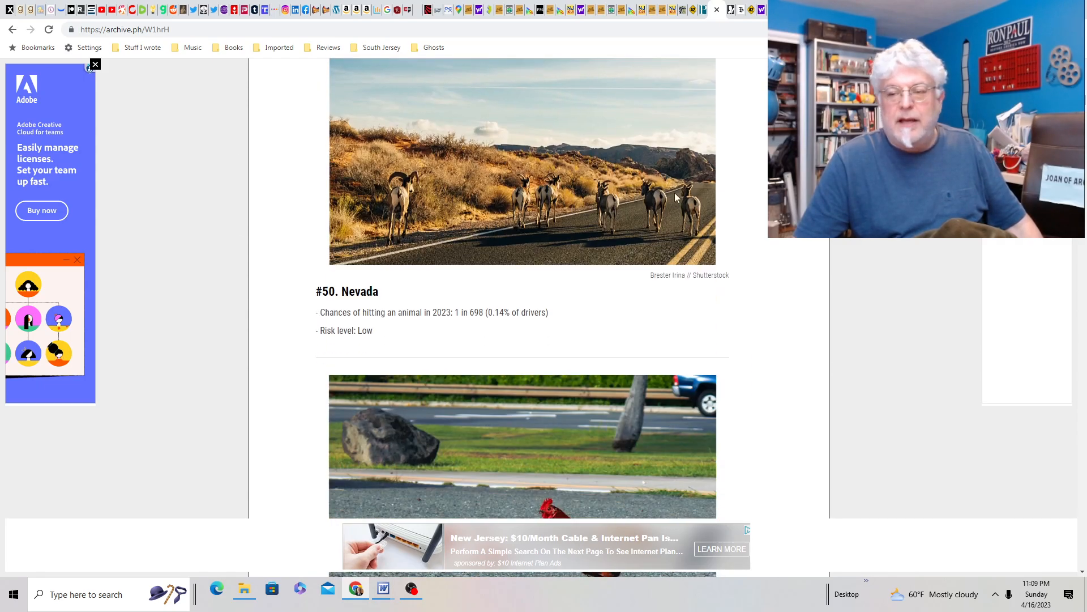
scroll(down, 3)
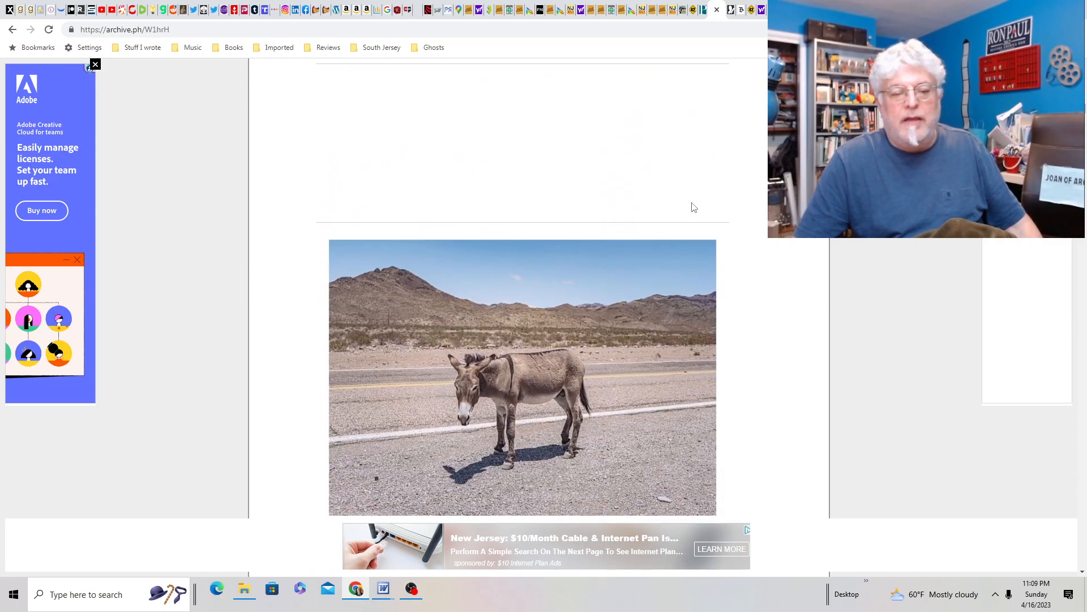
scroll(down, 3)
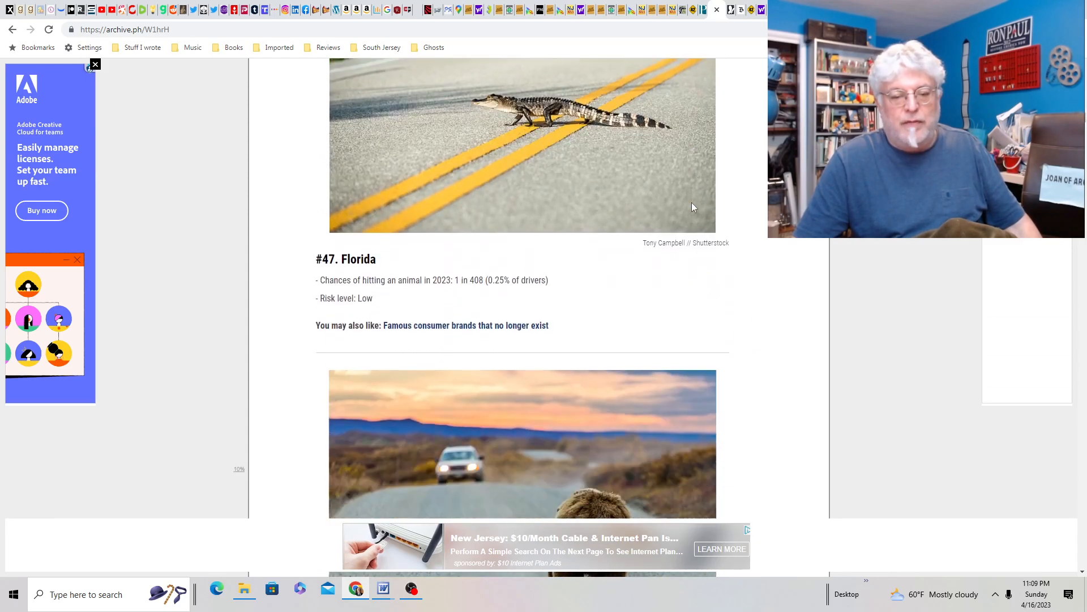
scroll(down, 3)
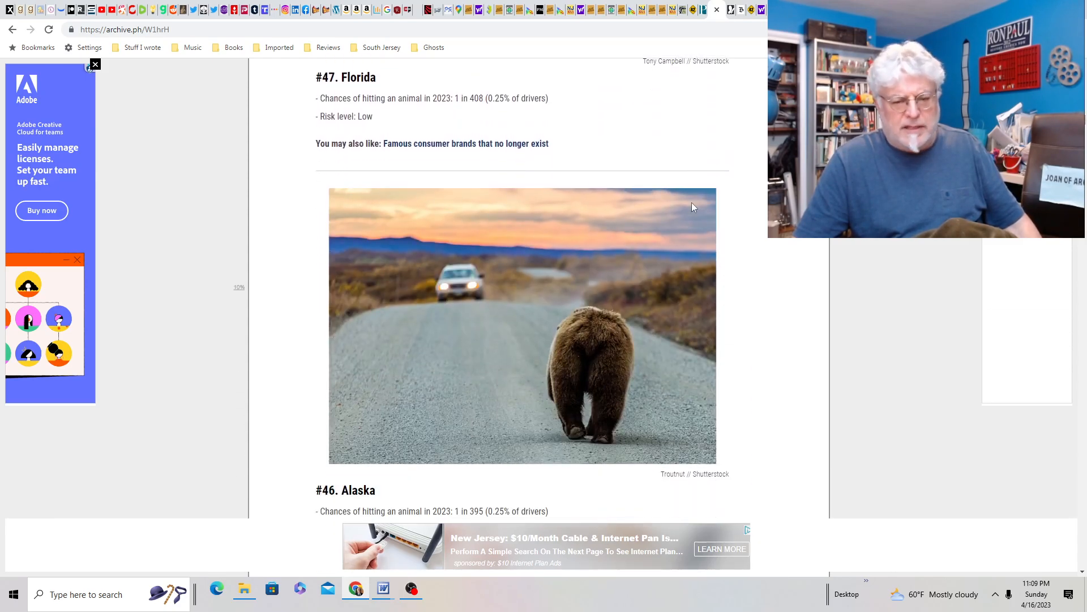
scroll(down, 3)
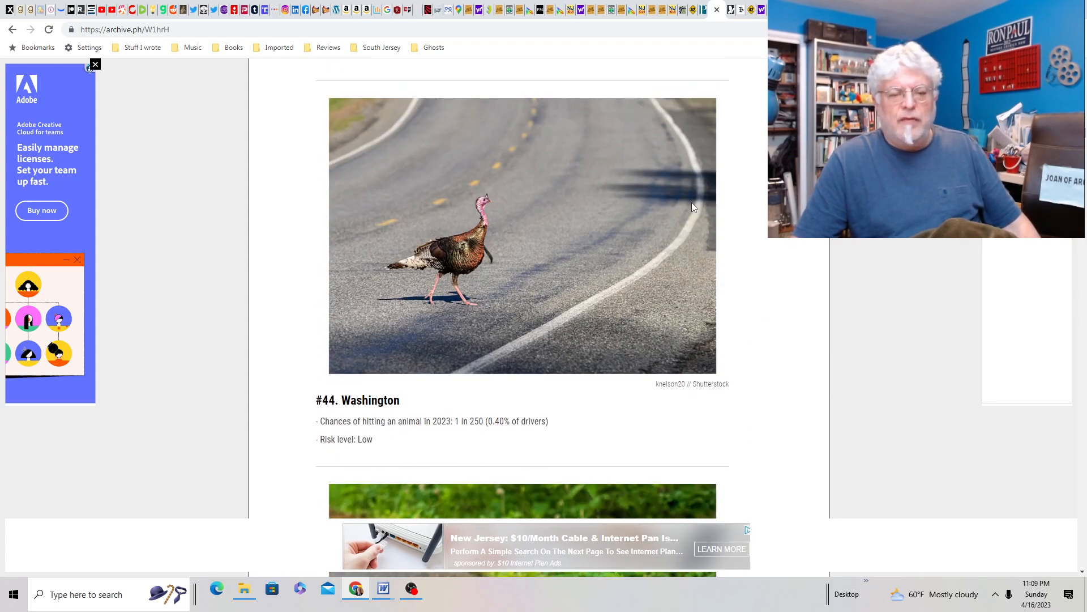
scroll(down, 3)
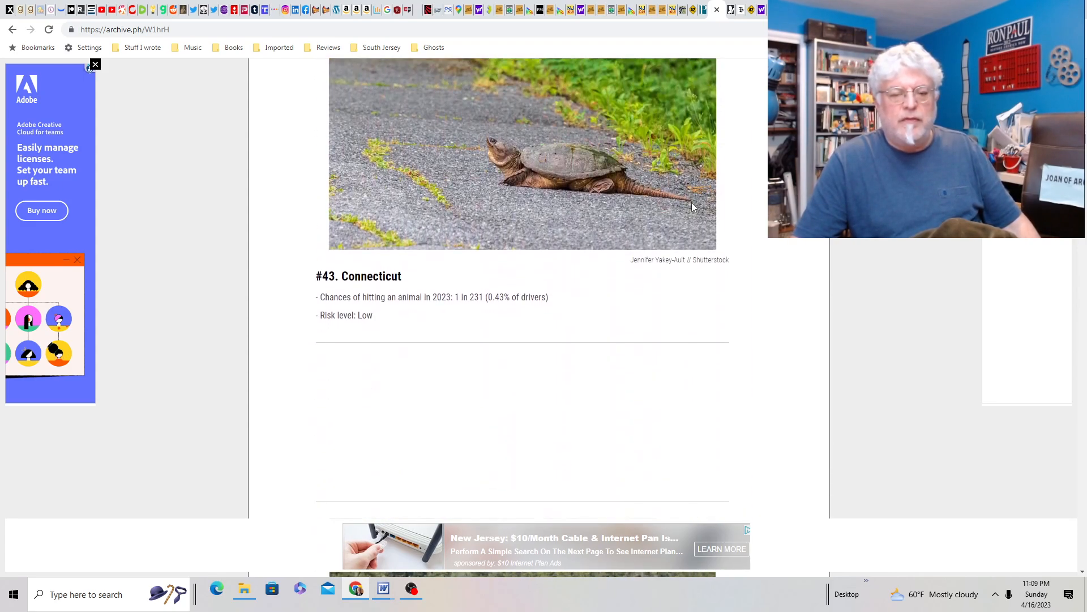
scroll(down, 3)
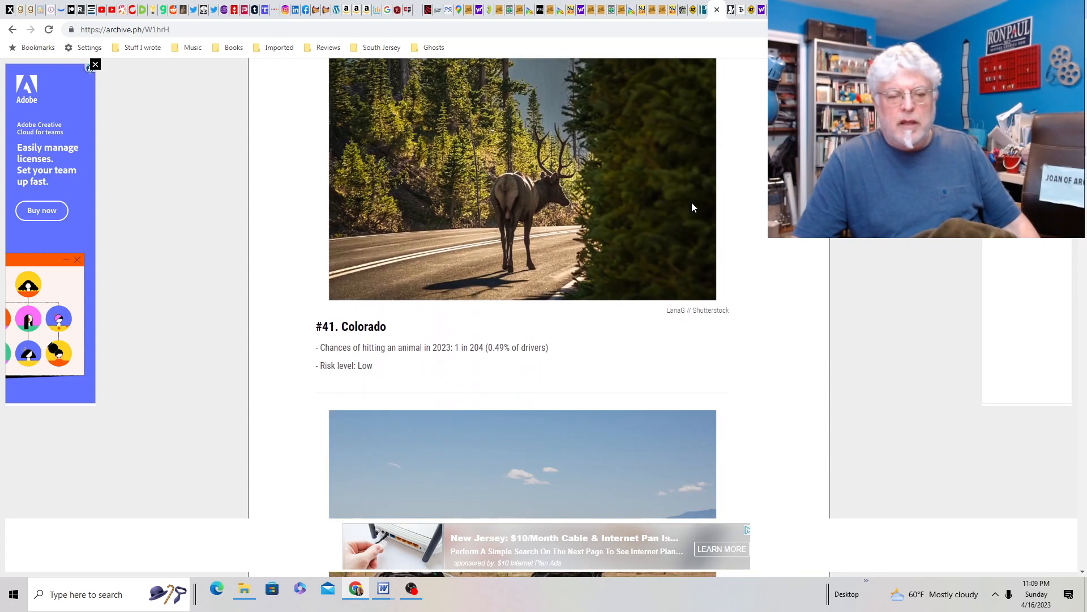
scroll(down, 3)
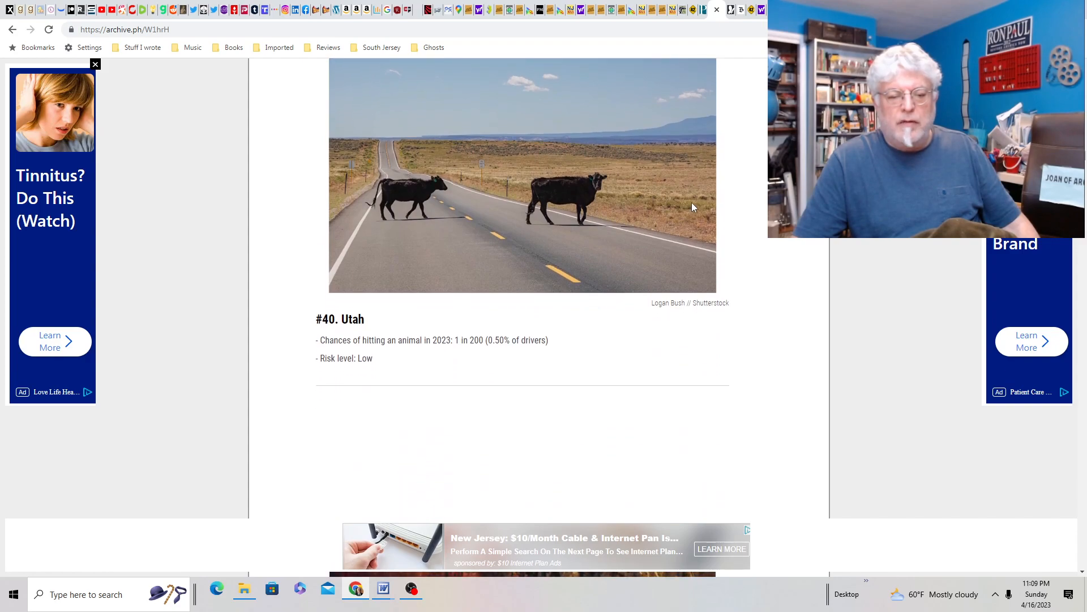
scroll(down, 3)
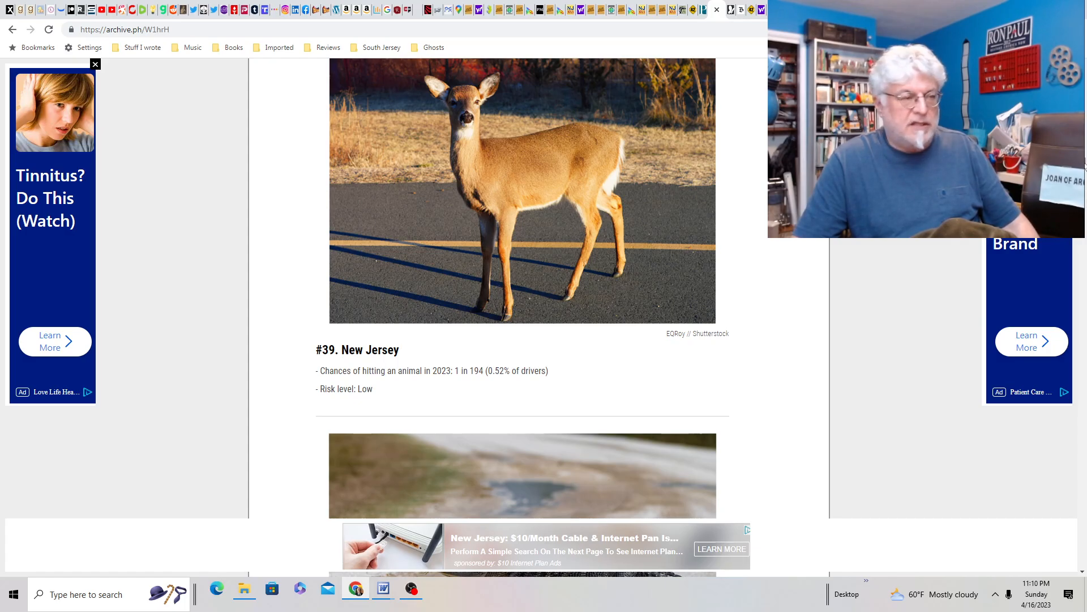
scroll(down, 3)
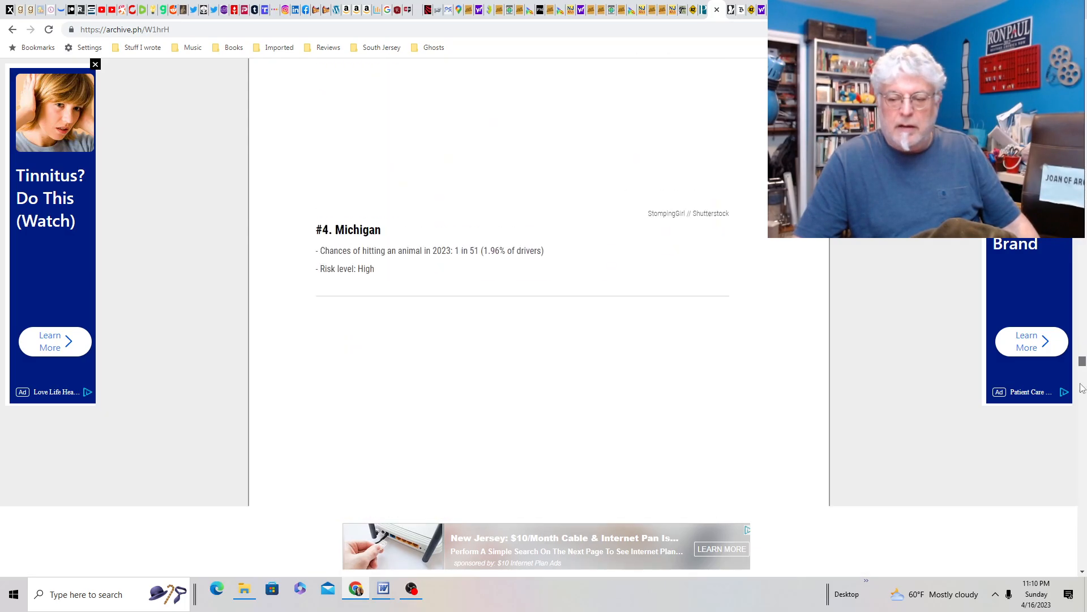
scroll(down, 3)
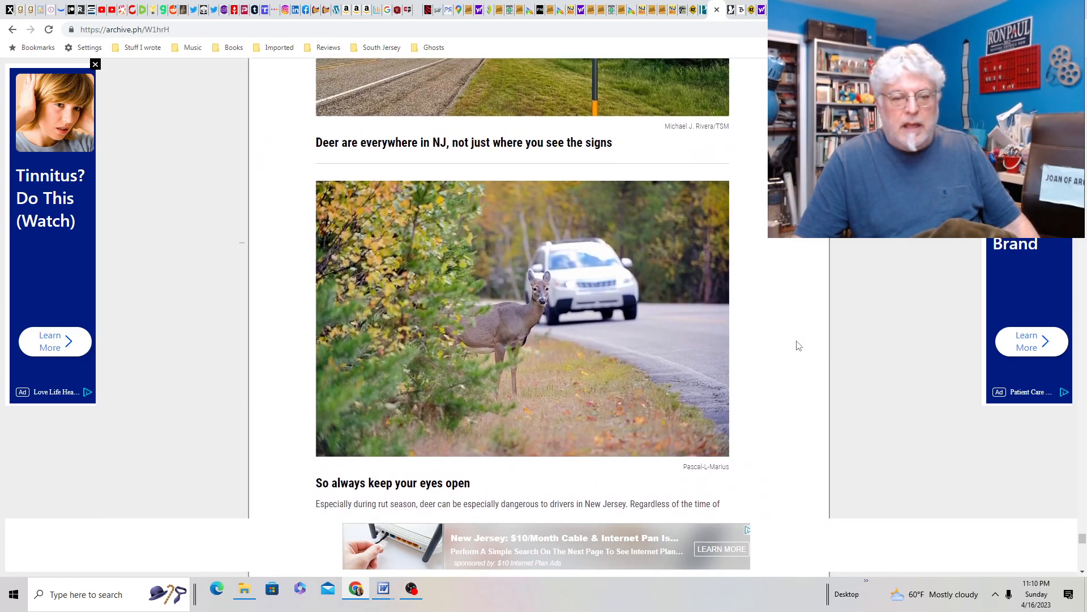
scroll(down, 3)
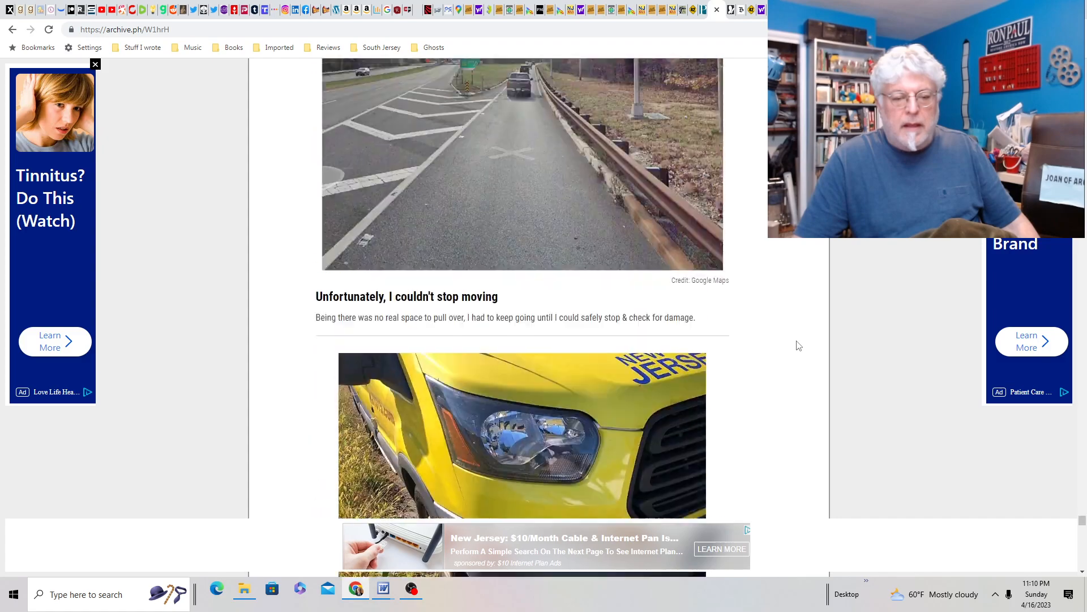
scroll(down, 3)
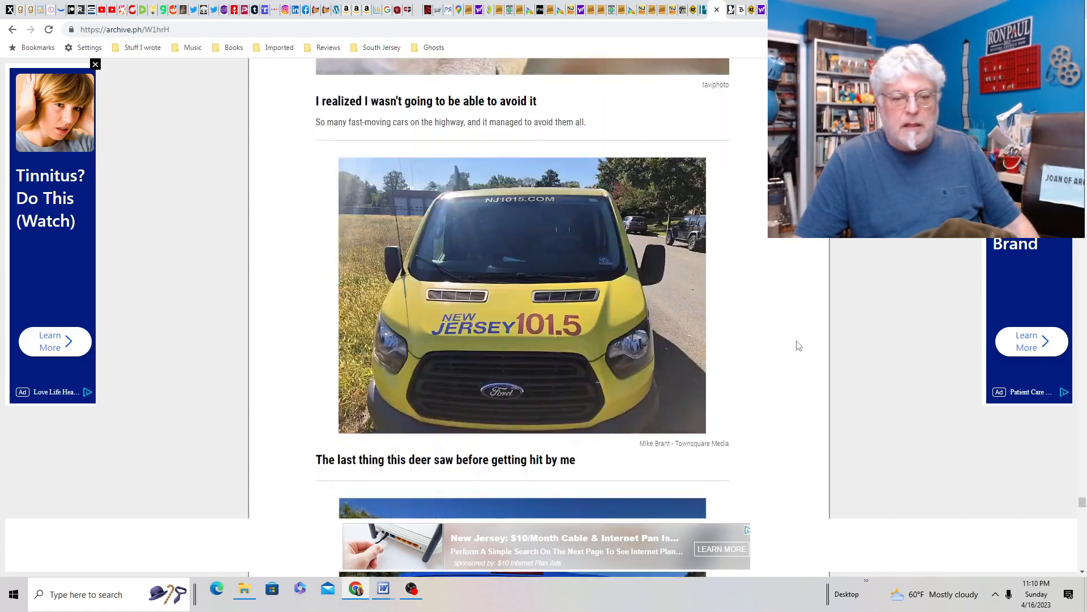
scroll(down, 3)
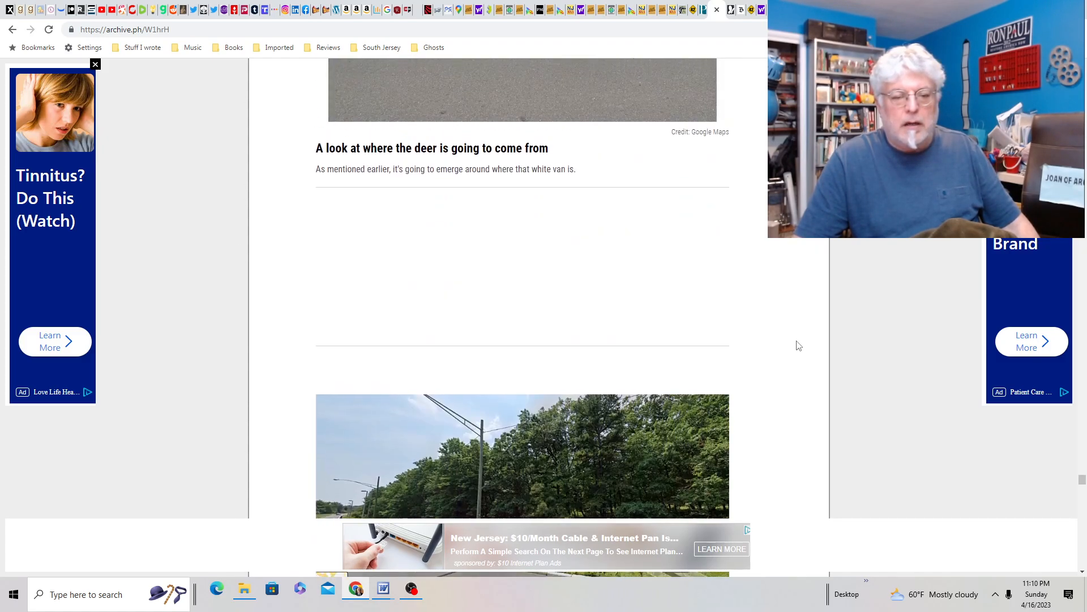
scroll(down, 3)
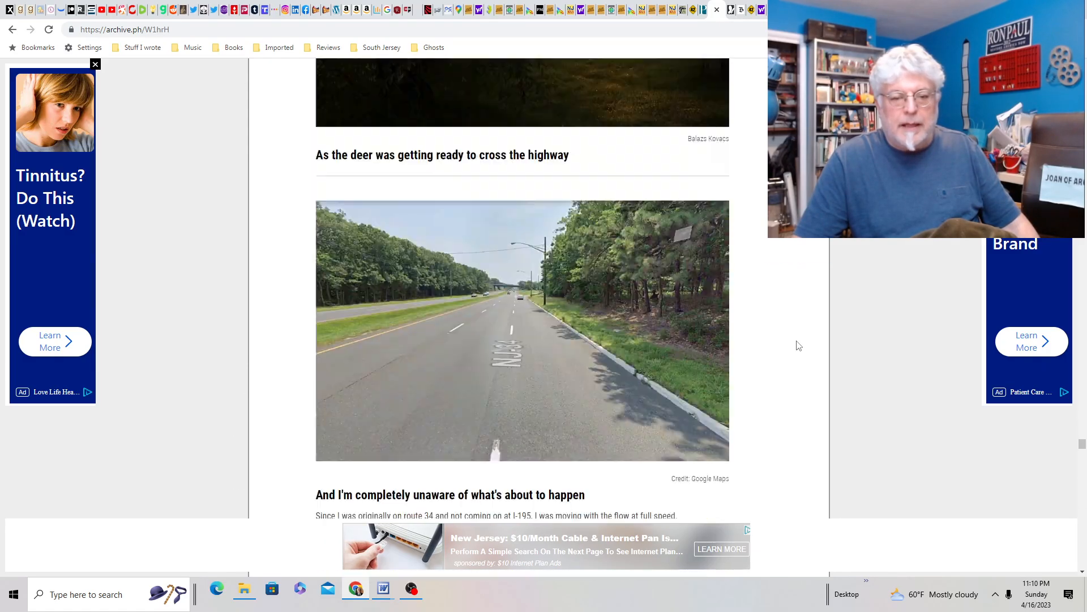
scroll(down, 3)
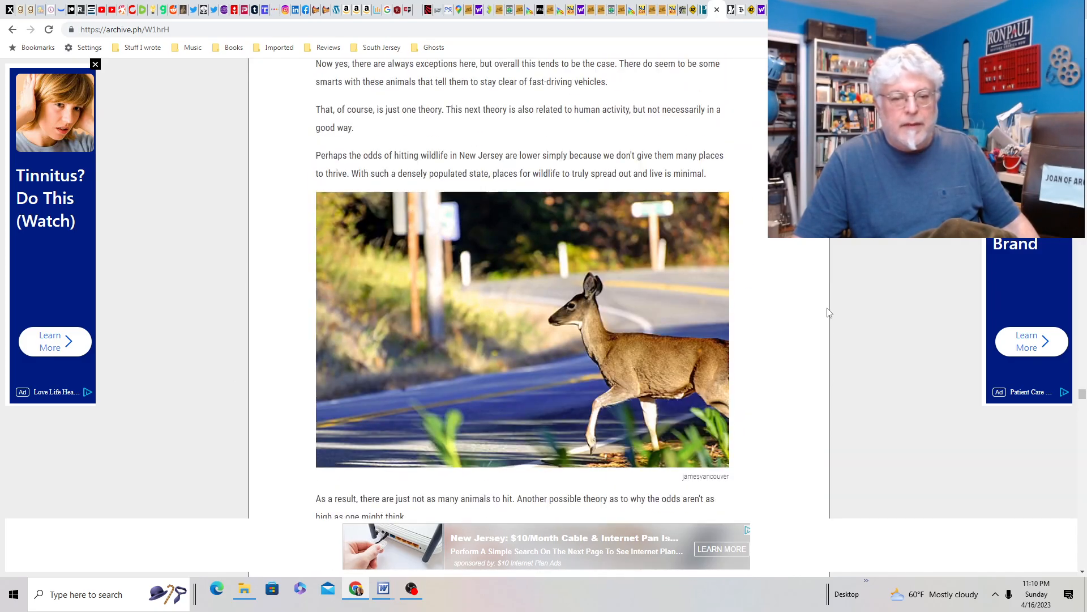
scroll(down, 3)
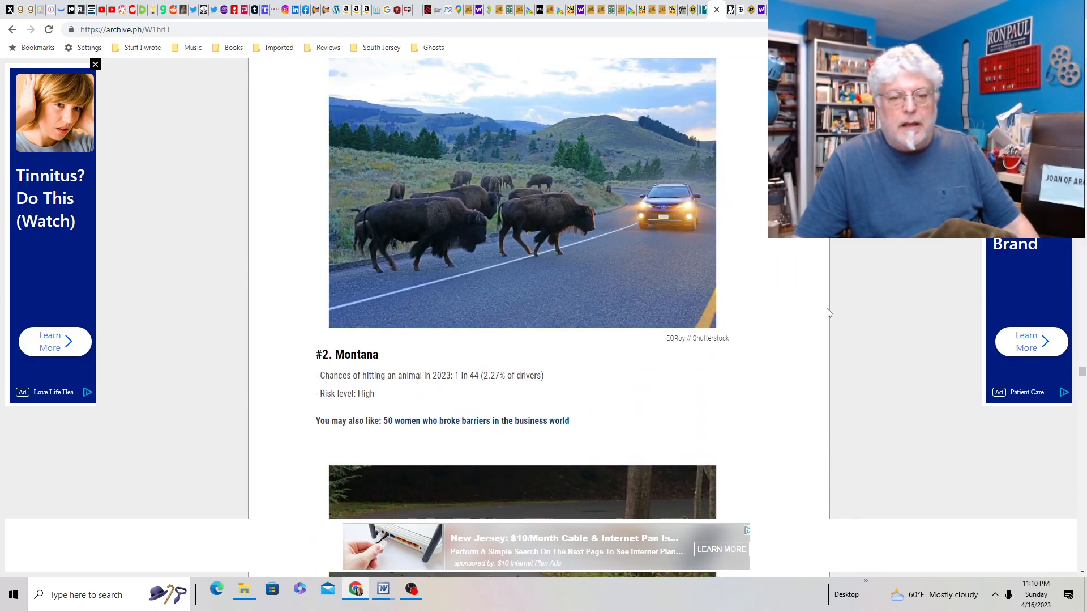
scroll(down, 3)
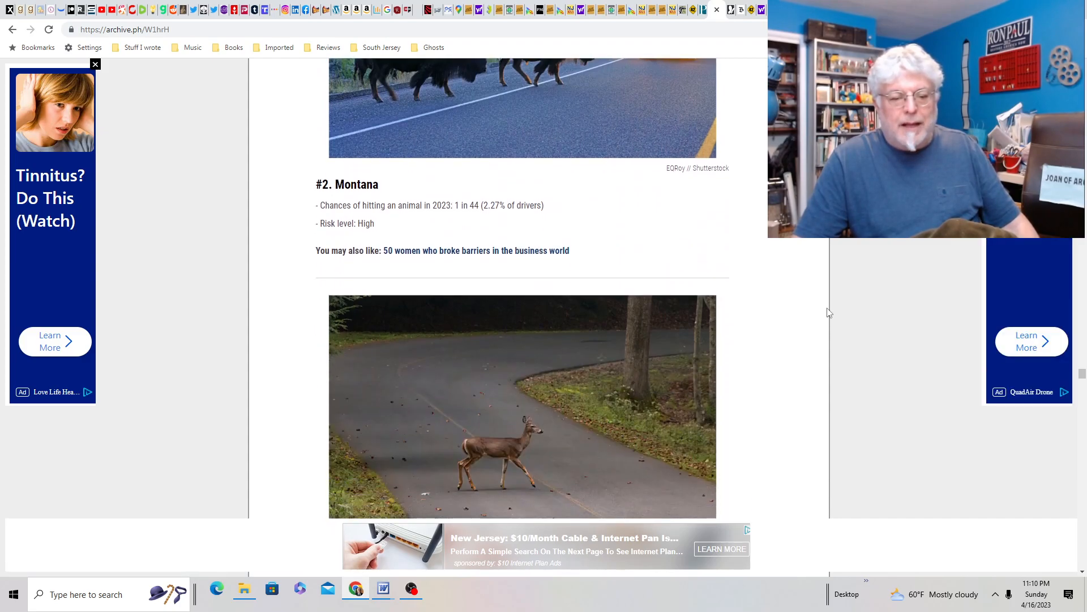
scroll(down, 3)
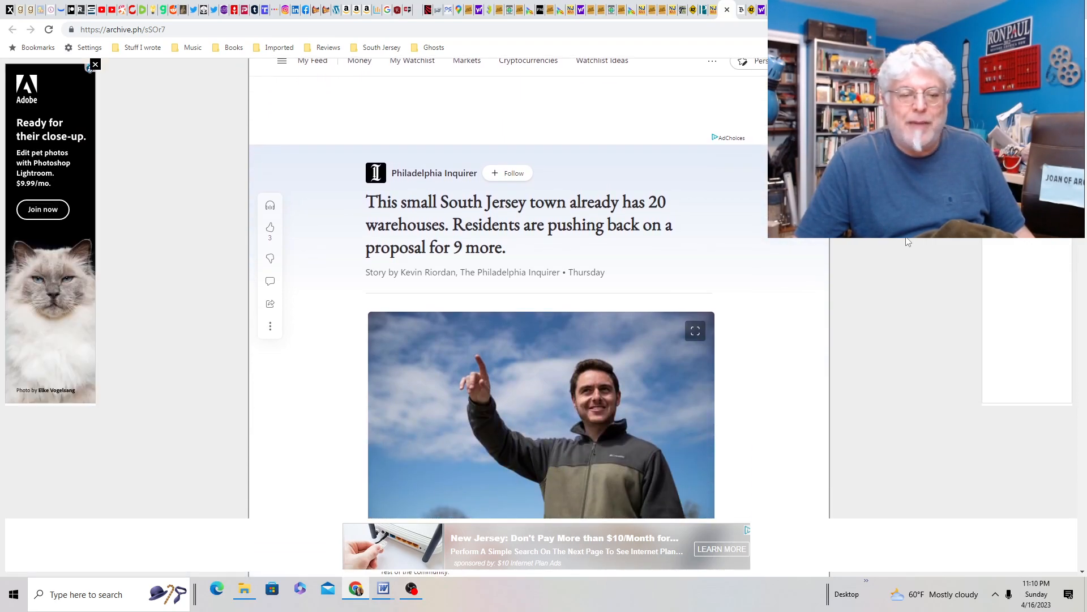
Read the Inquirer warehouse snapshot past the Walmart closure photo.
scroll(down, 3)
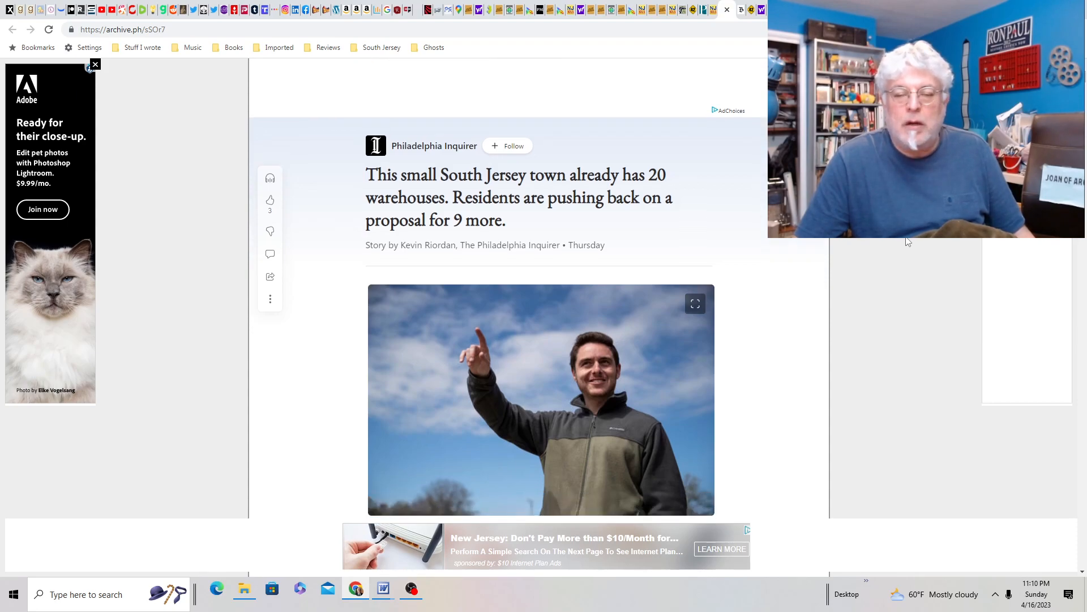
scroll(down, 3)
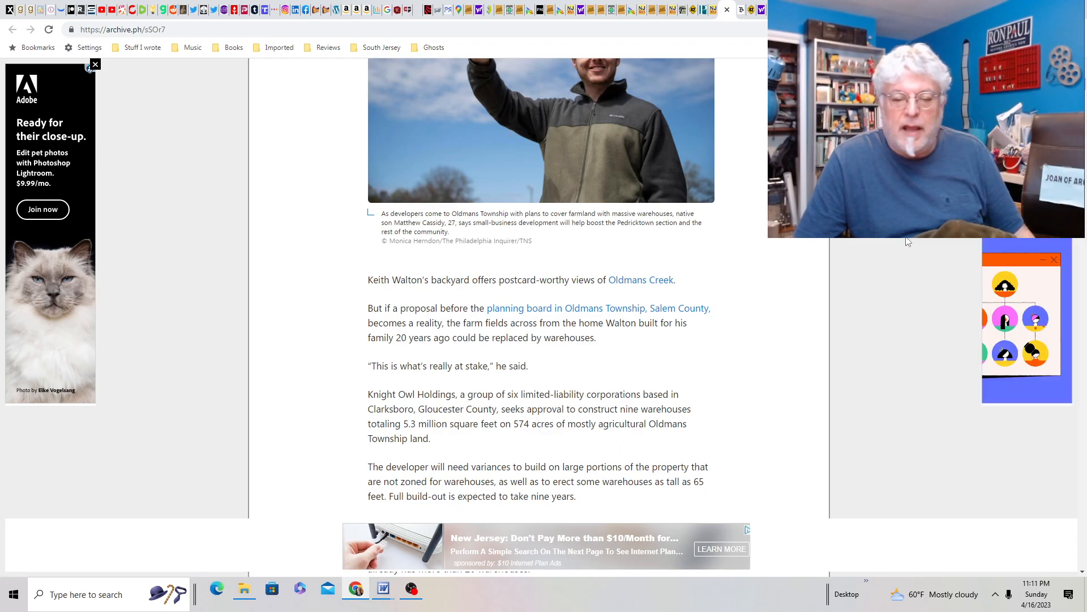
scroll(down, 3)
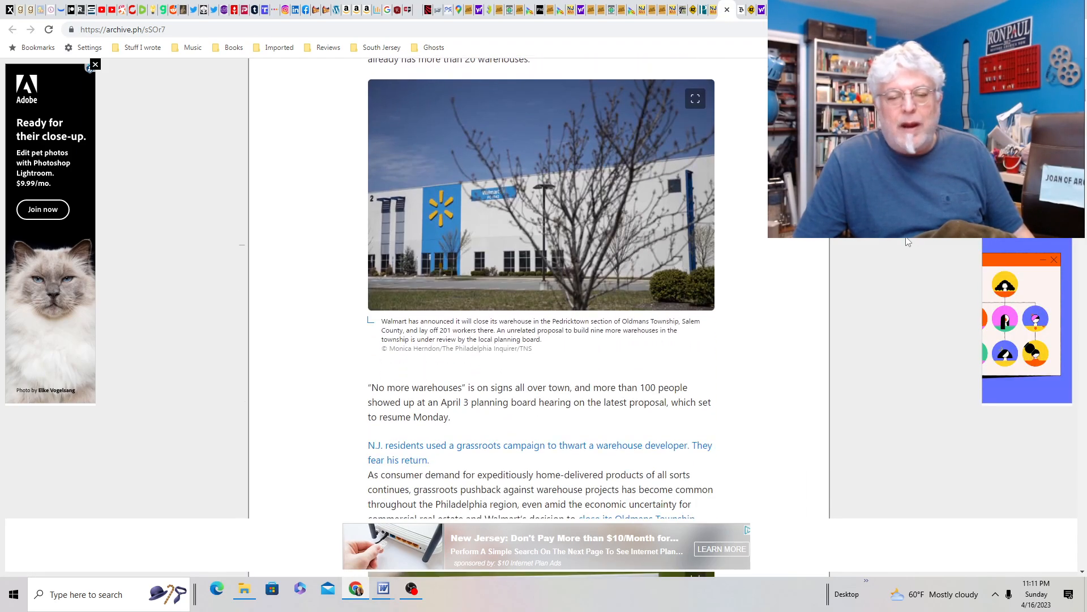
scroll(down, 3)
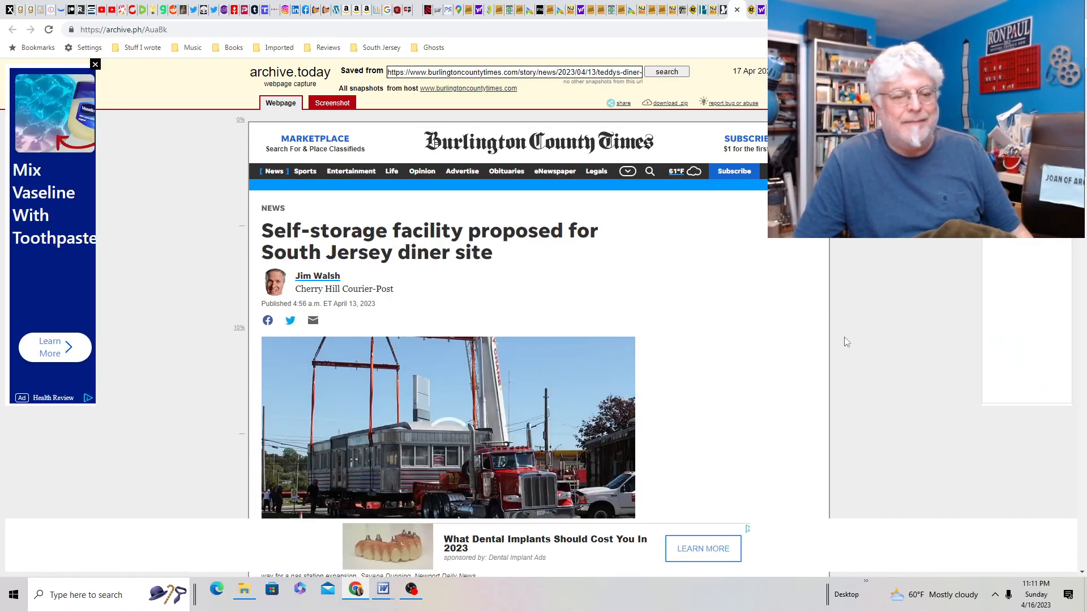
mouse_move(854, 374)
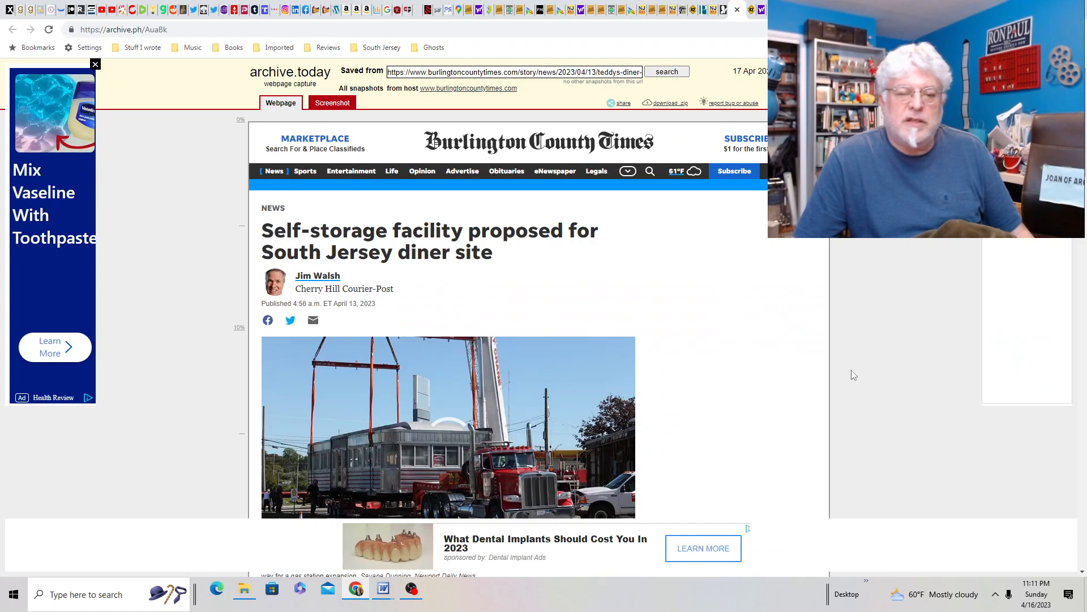
Read the diner self-storage article through the Route 130 diners section.
scroll(down, 3)
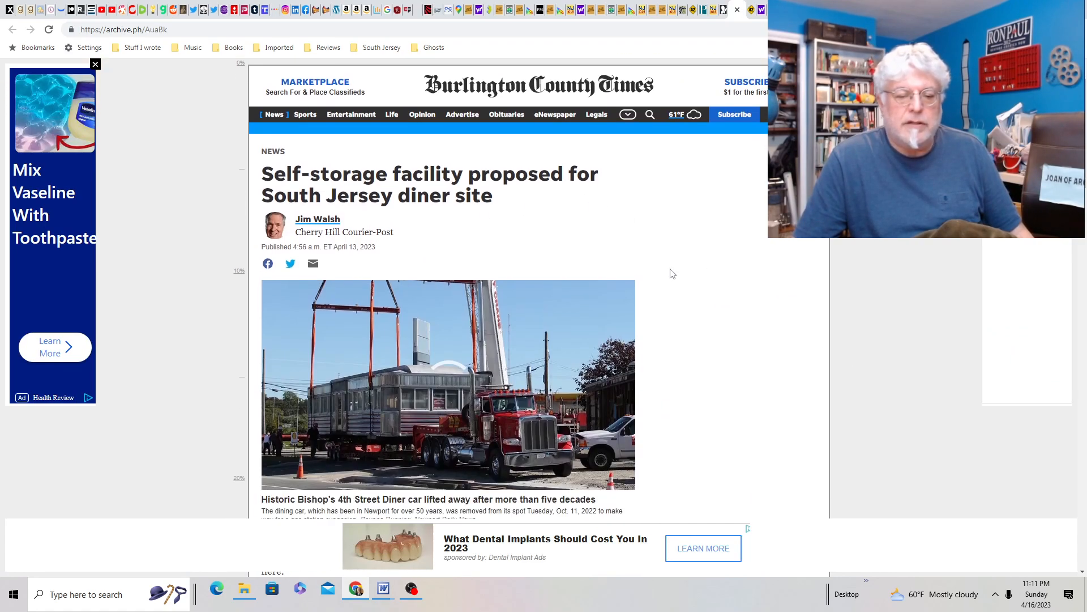
scroll(down, 3)
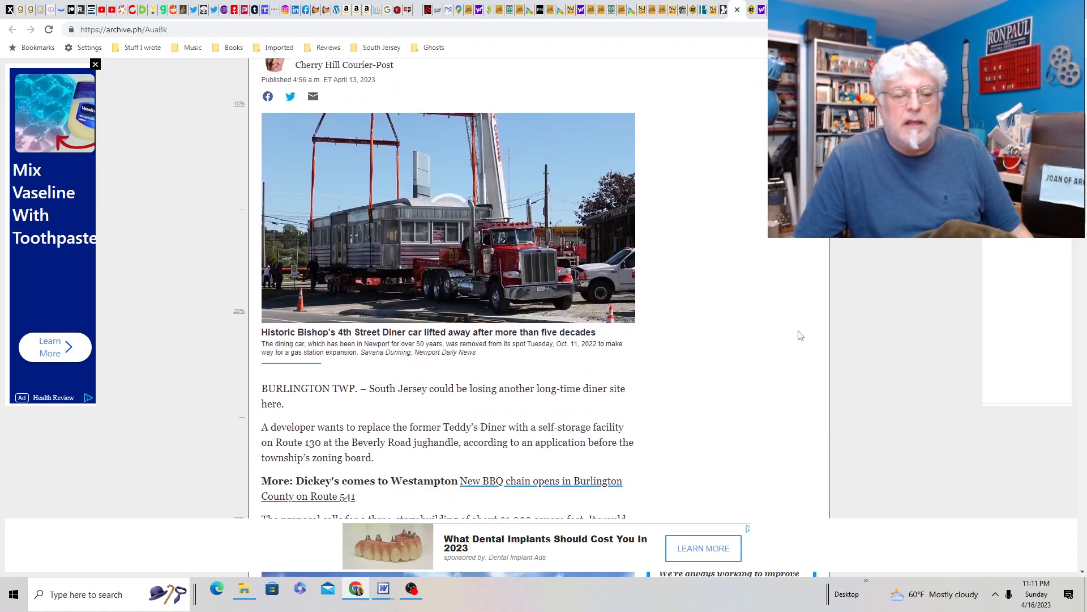
scroll(down, 3)
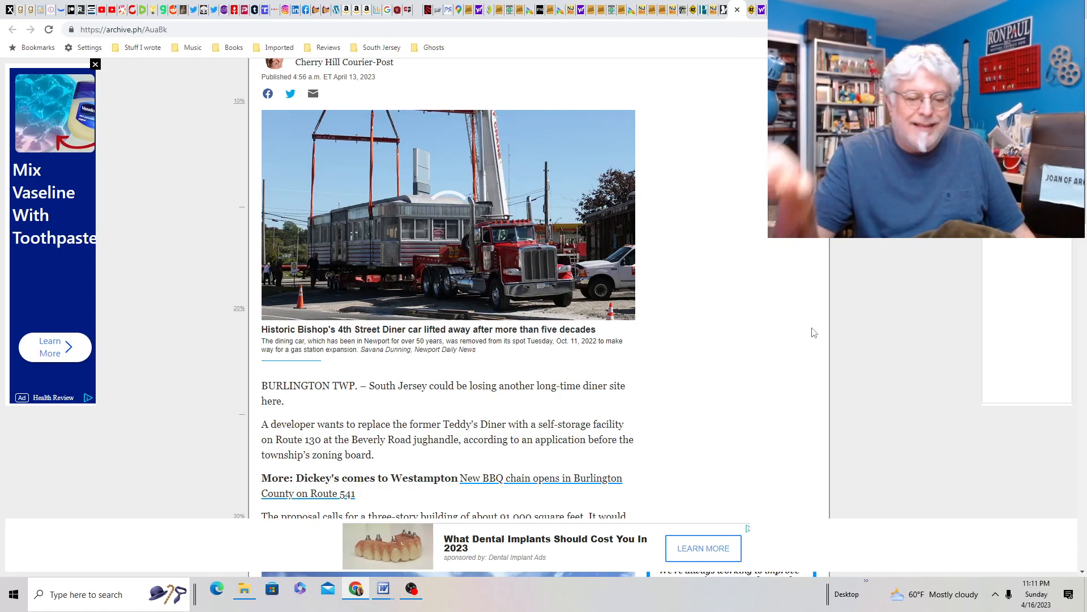
scroll(down, 3)
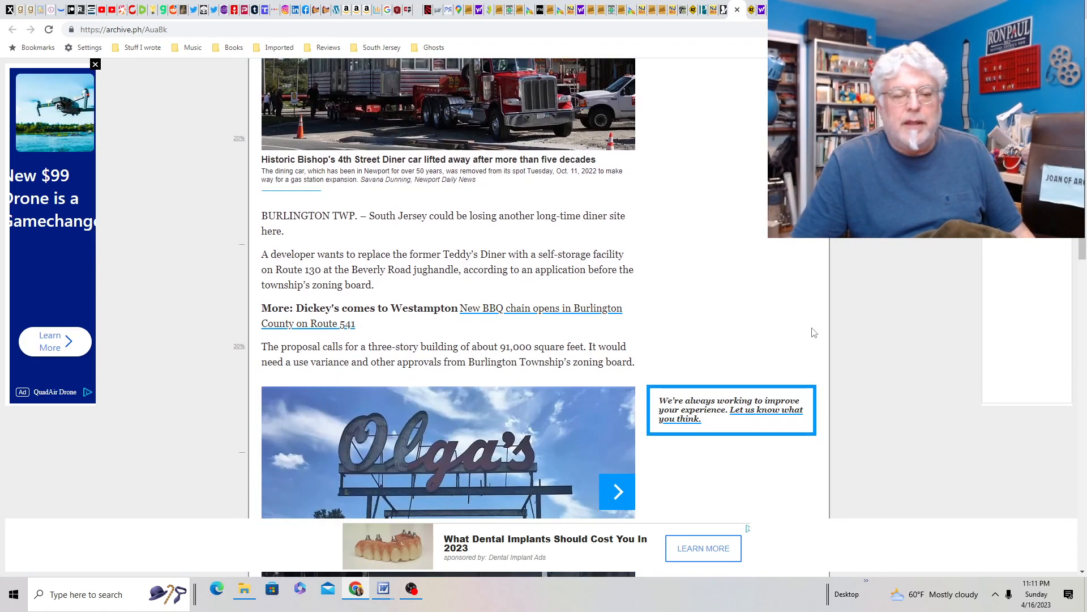
scroll(down, 3)
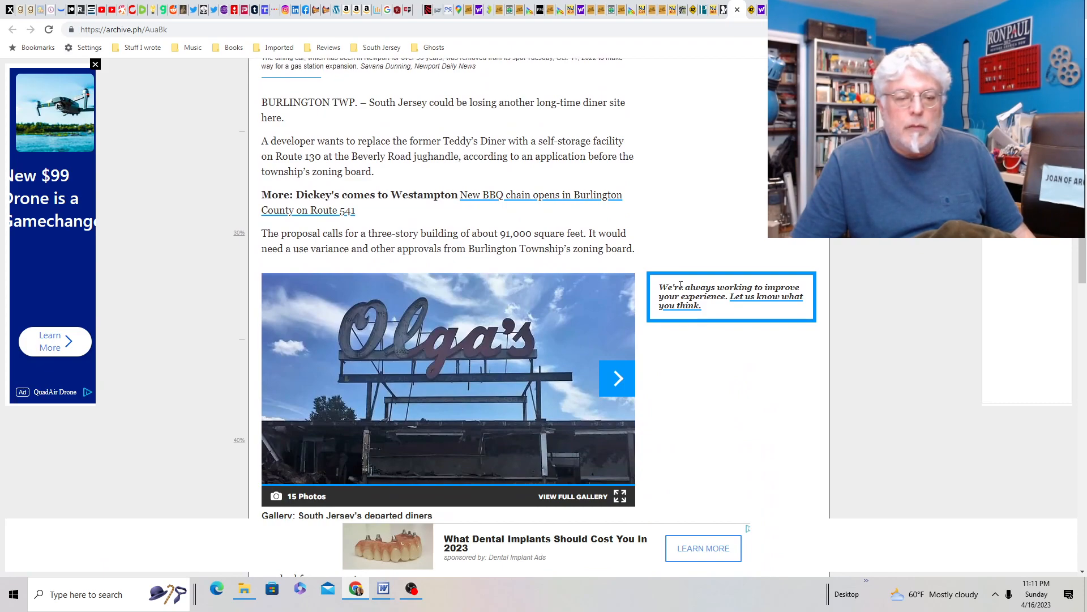
scroll(down, 3)
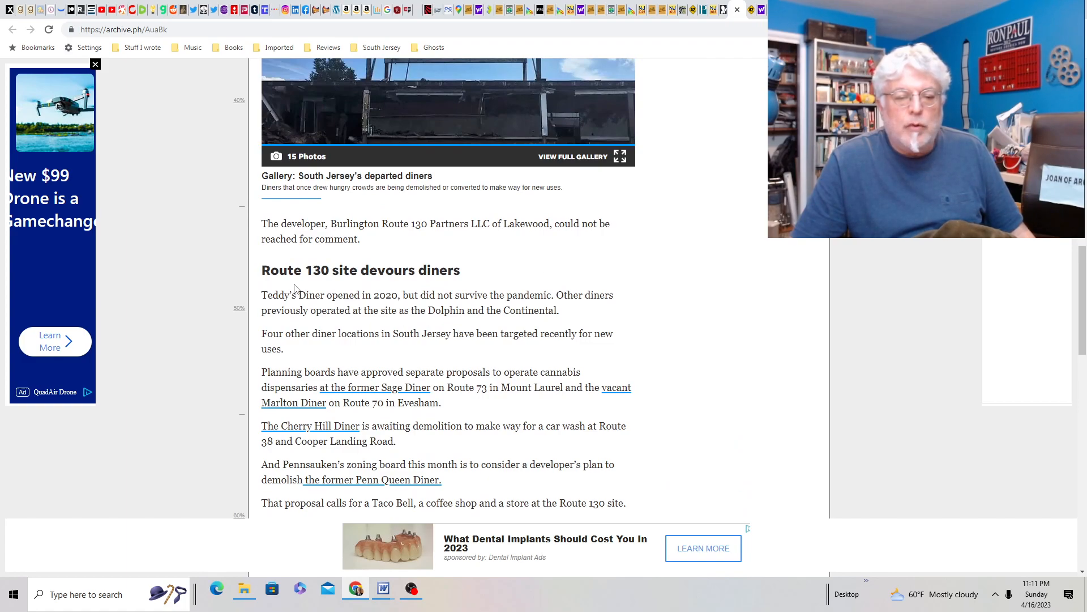
mouse_move(362, 331)
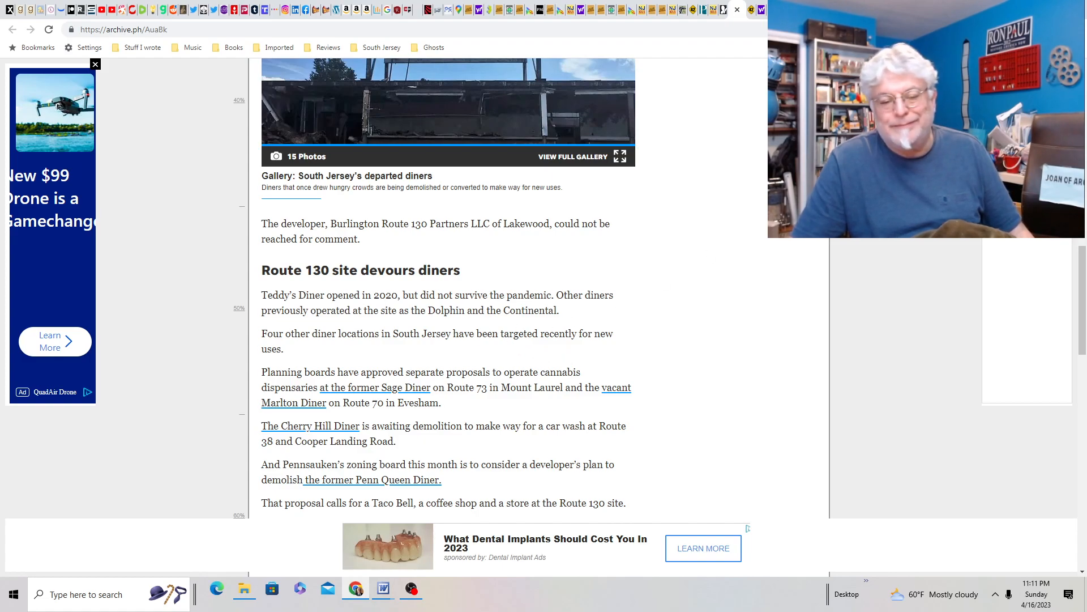
scroll(down, 3)
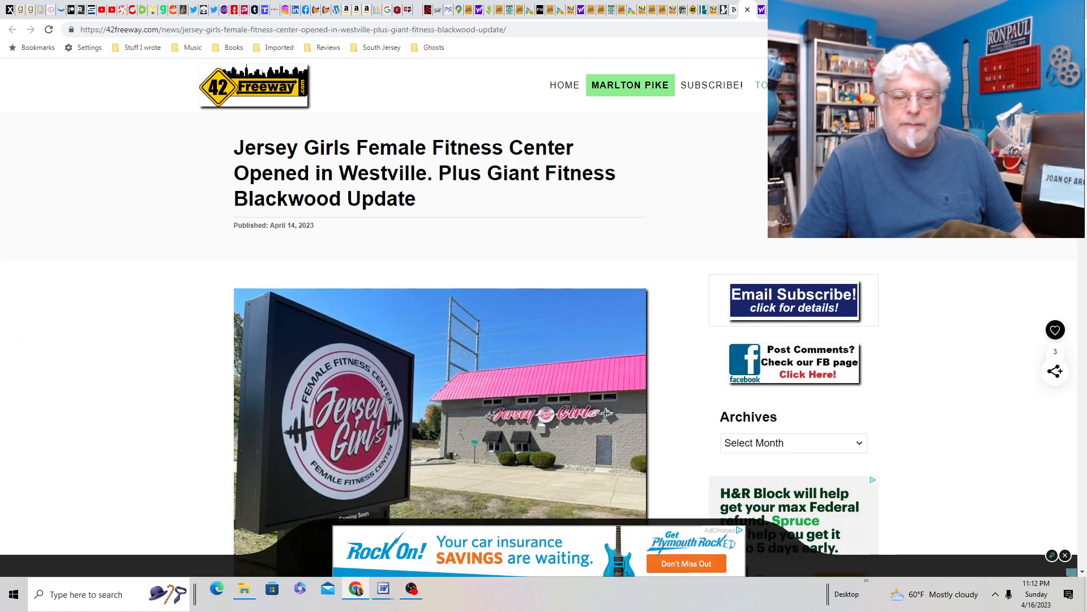
mouse_move(723, 164)
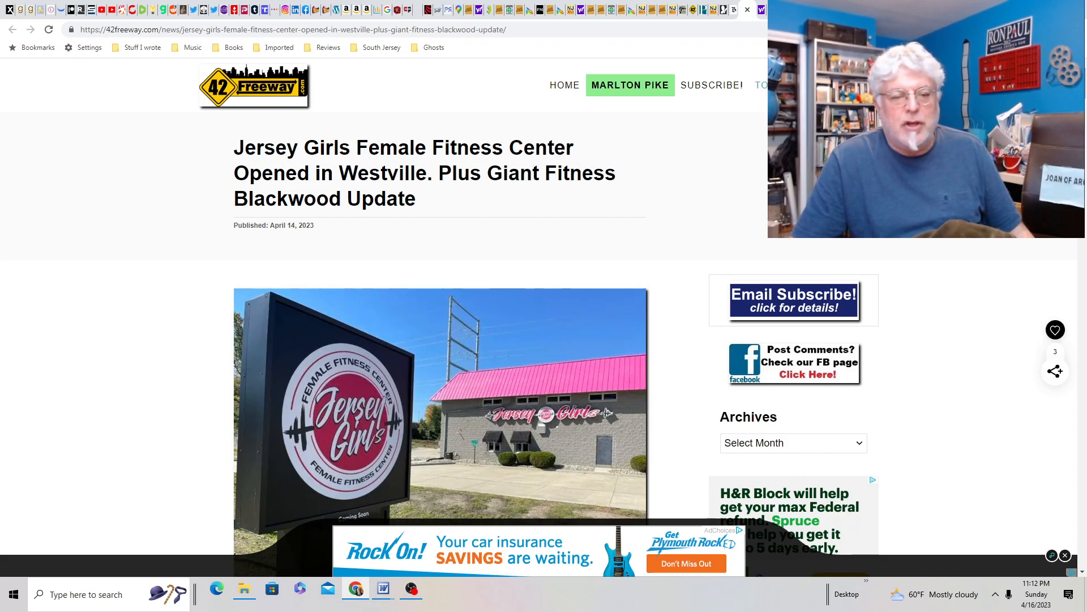
Scroll the 42Freeway Jersey Girls fitness-center story.
scroll(down, 3)
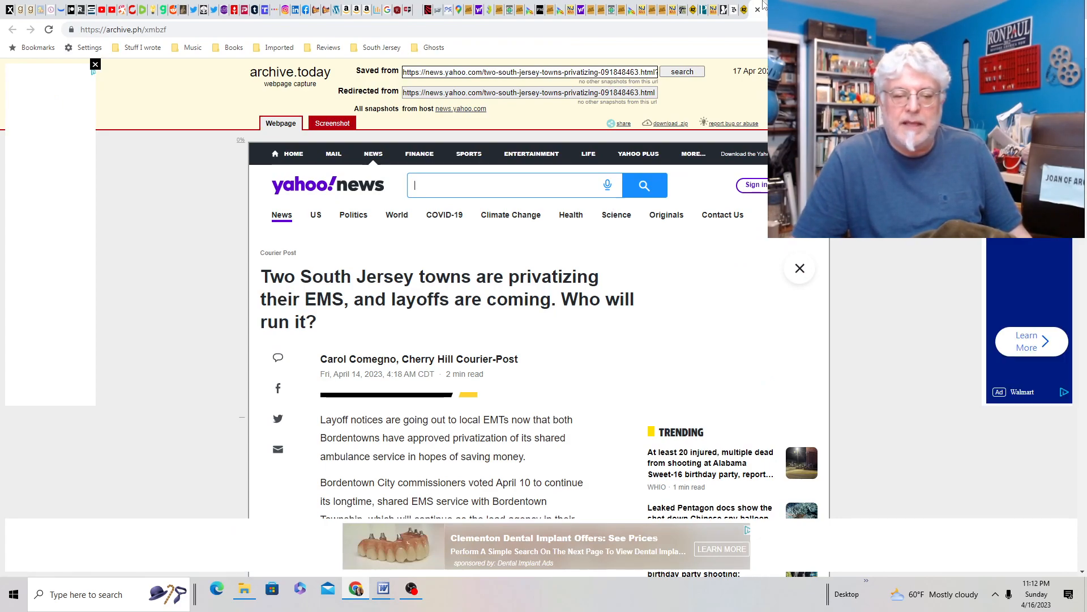
Scroll the EMS privatization capture down to RWJBarnabas as the state's largest emergency provider.
scroll(down, 3)
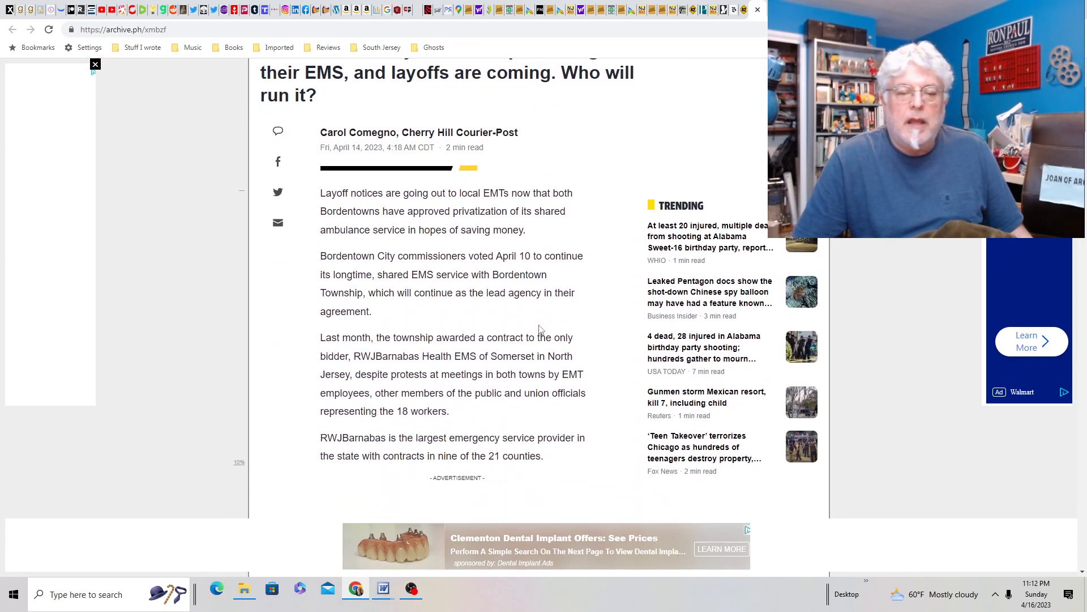
mouse_move(568, 290)
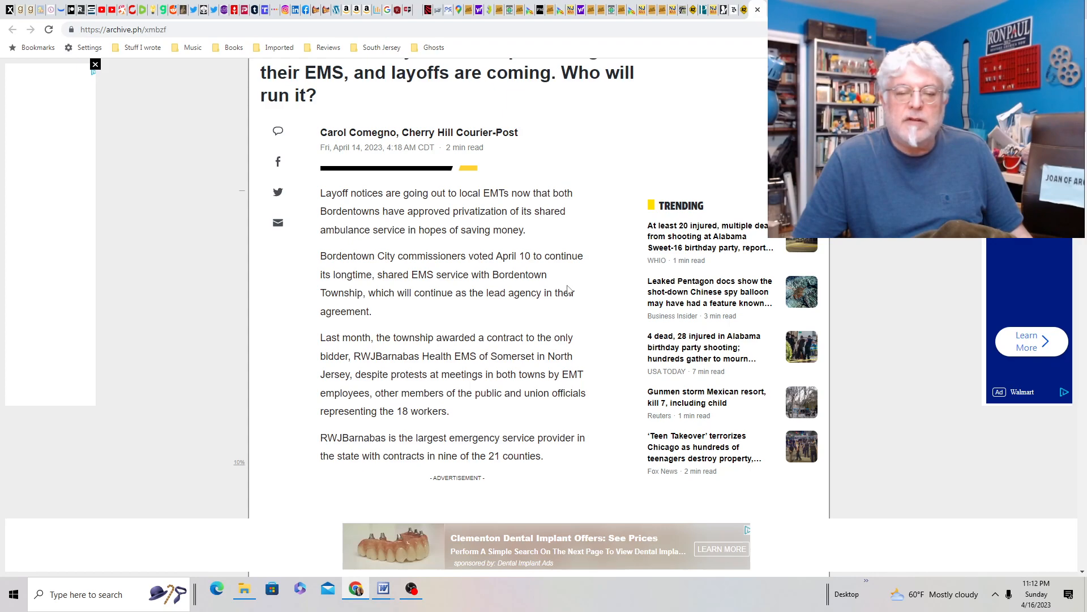
mouse_move(642, 144)
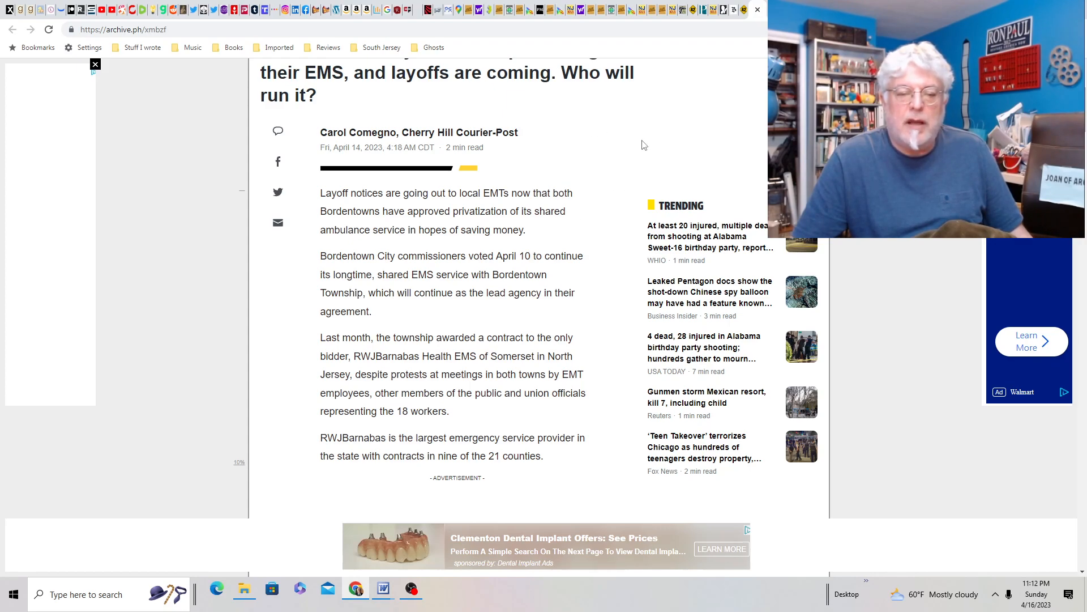
mouse_move(567, 143)
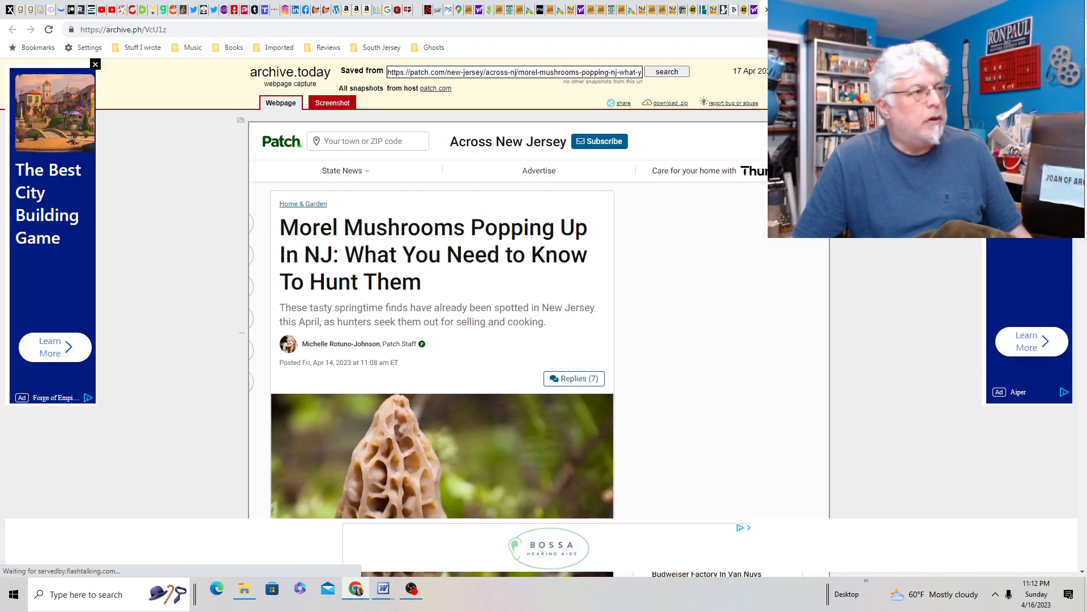
Scroll through the Patch story on hunting morel mushrooms in NJ.
scroll(down, 3)
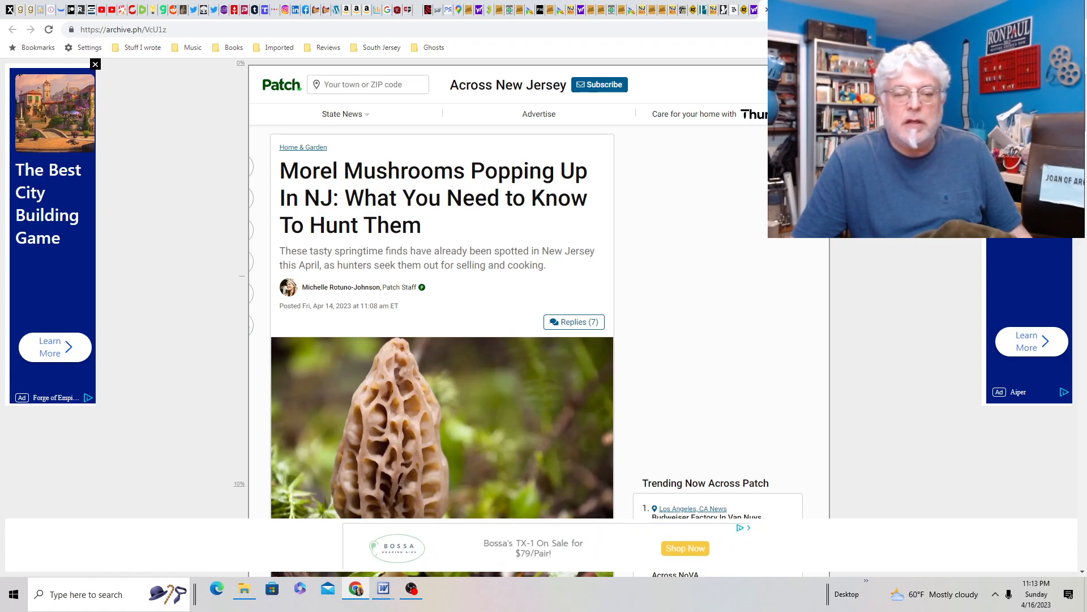
scroll(down, 3)
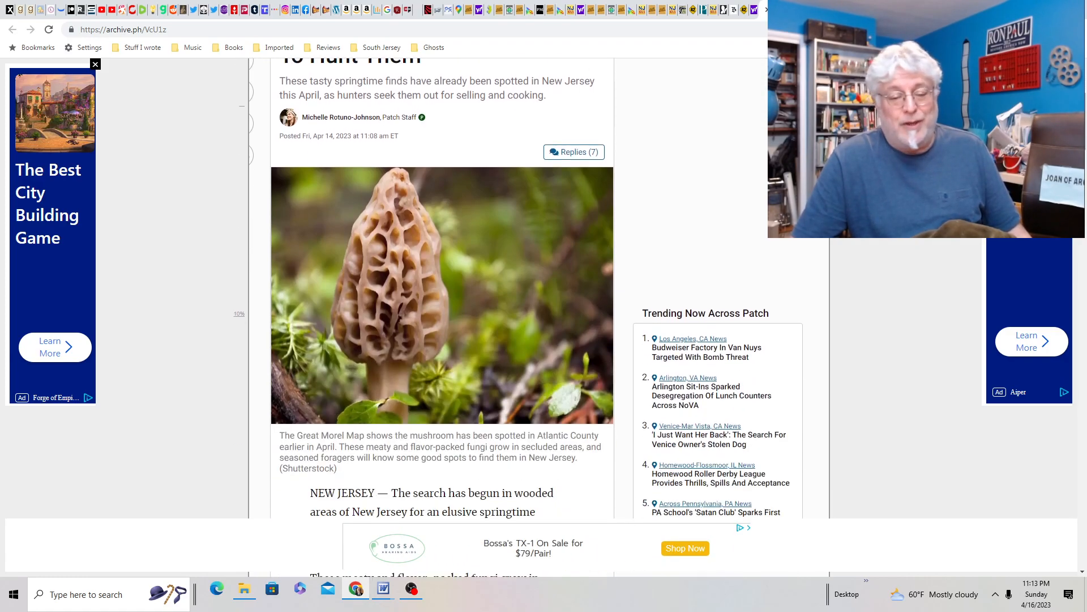
scroll(down, 3)
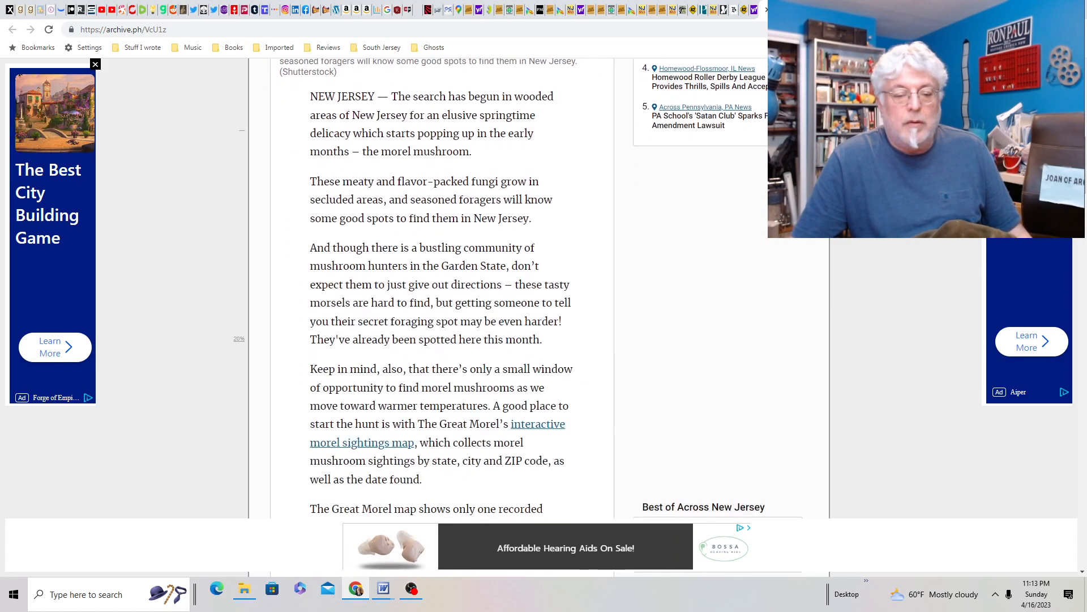
scroll(down, 3)
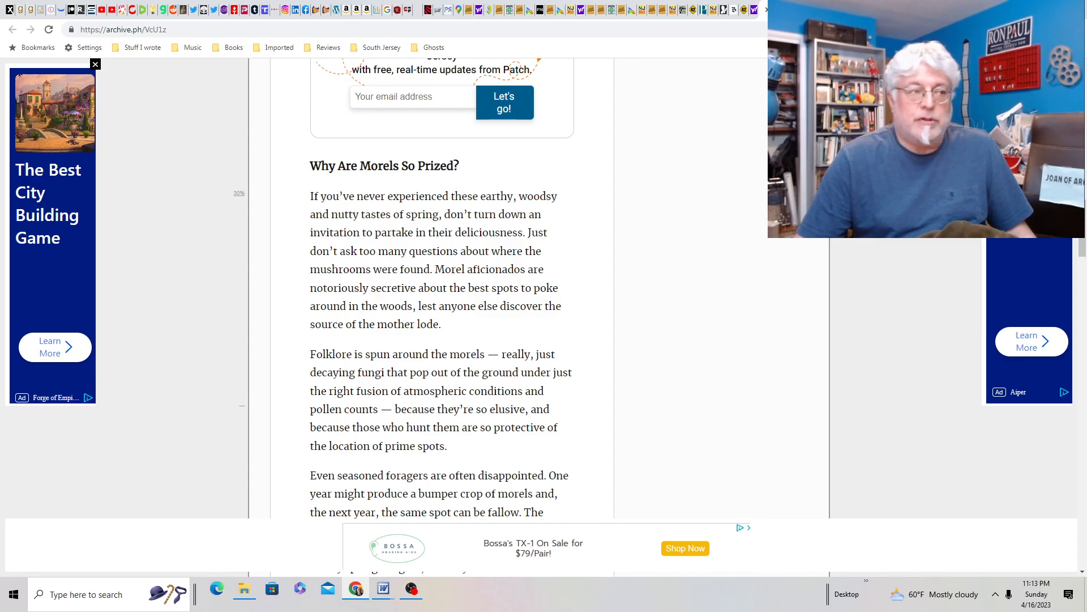
scroll(down, 3)
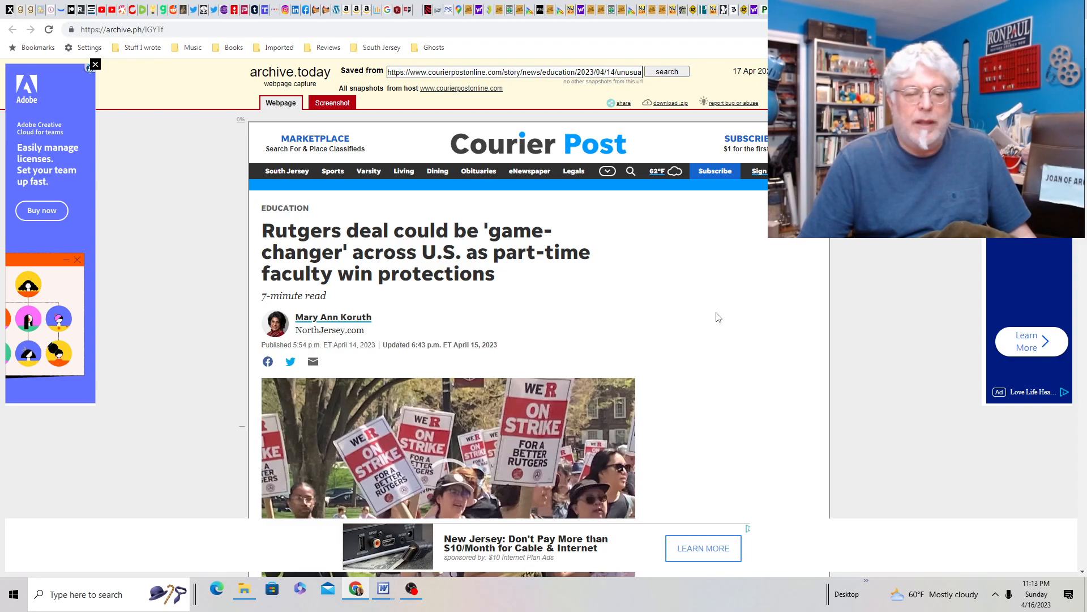
Scroll down the Courier Post capture on Rutgers part-time faculty protections.
scroll(down, 3)
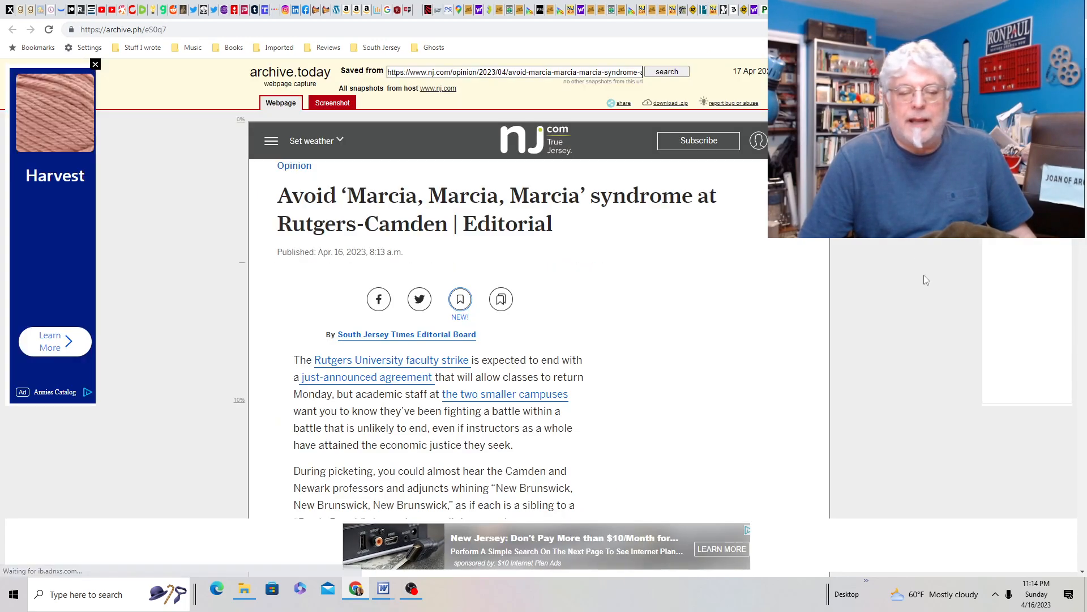
mouse_move(924, 266)
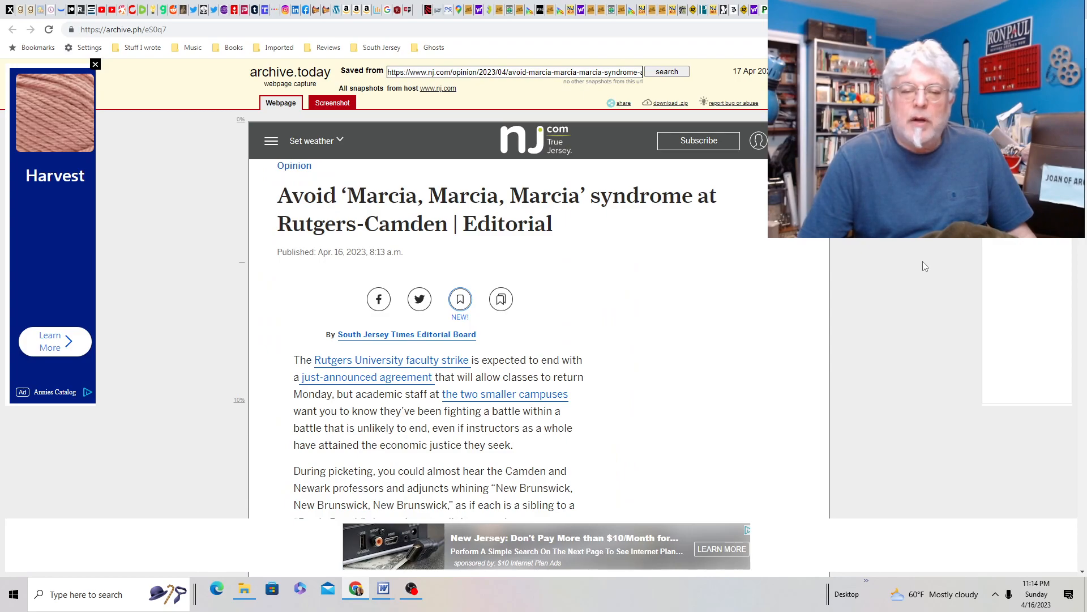
Read through the 'Avoid Marcia, Marcia, Marcia syndrome at Rutgers-Camden' editorial.
scroll(down, 3)
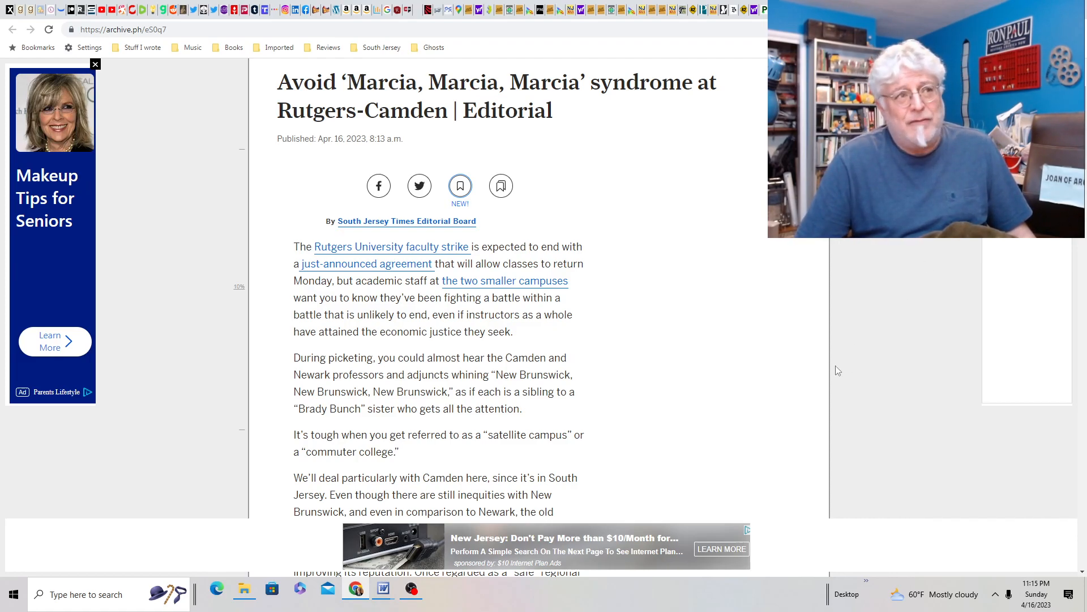
mouse_move(725, 319)
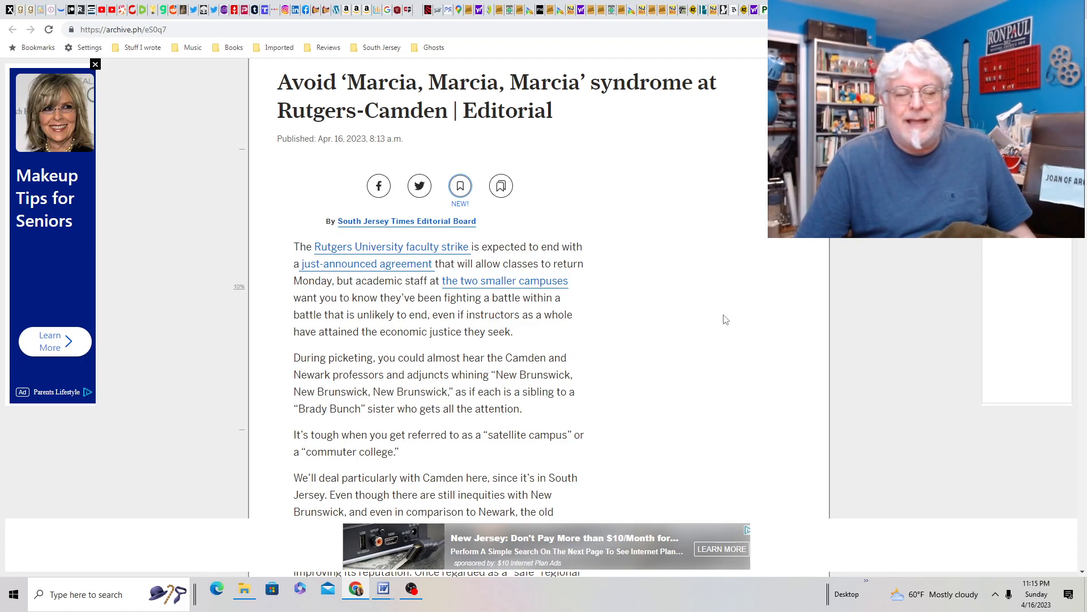
scroll(down, 3)
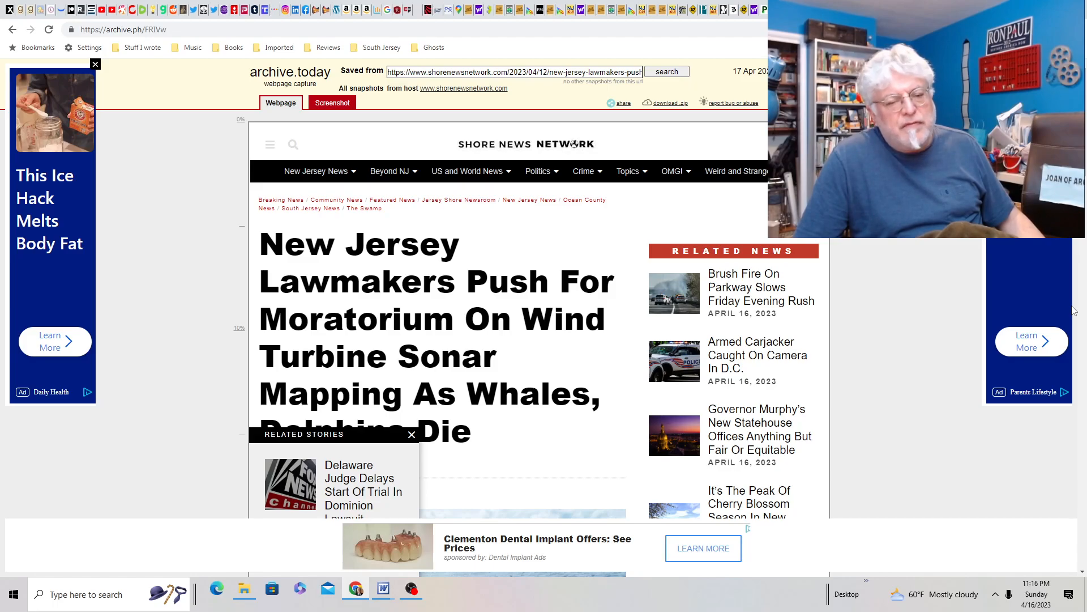
scroll(down, 3)
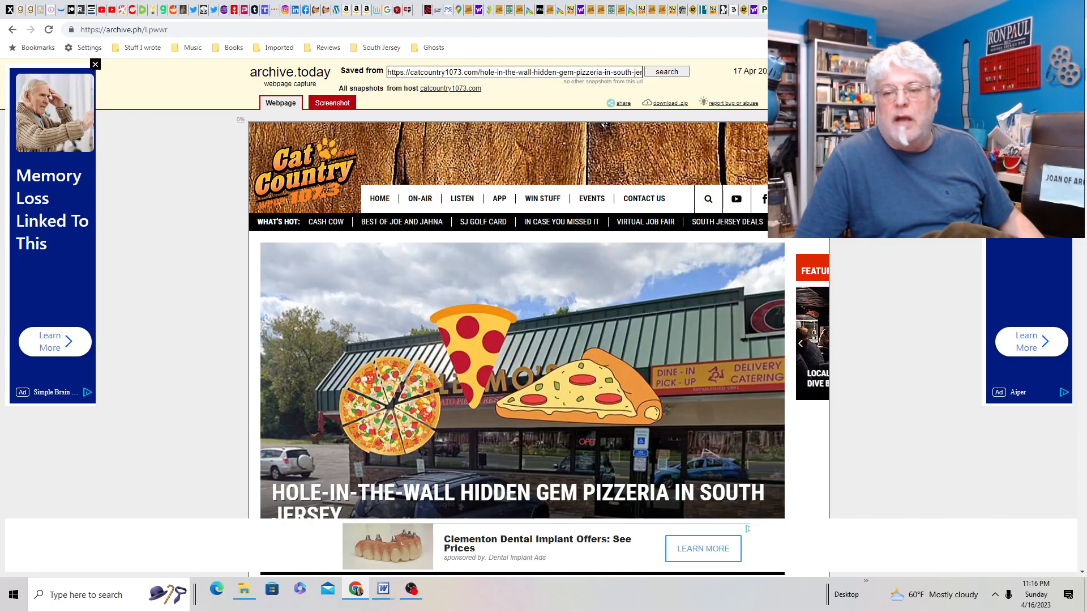
Read the opening paragraphs of the Palermo's Bordentown pizzeria capture.
scroll(down, 3)
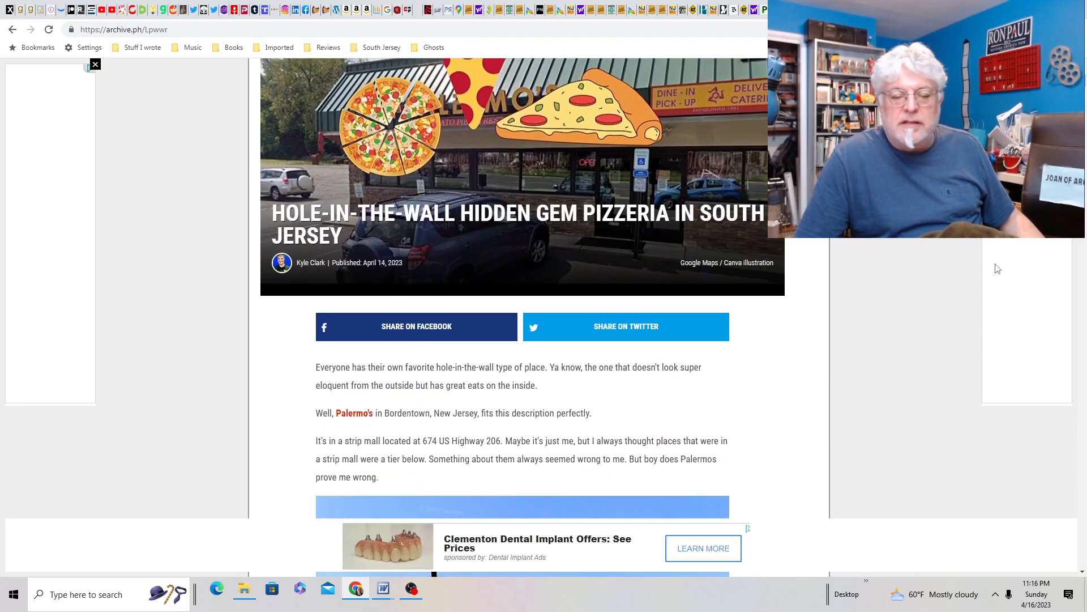
scroll(down, 3)
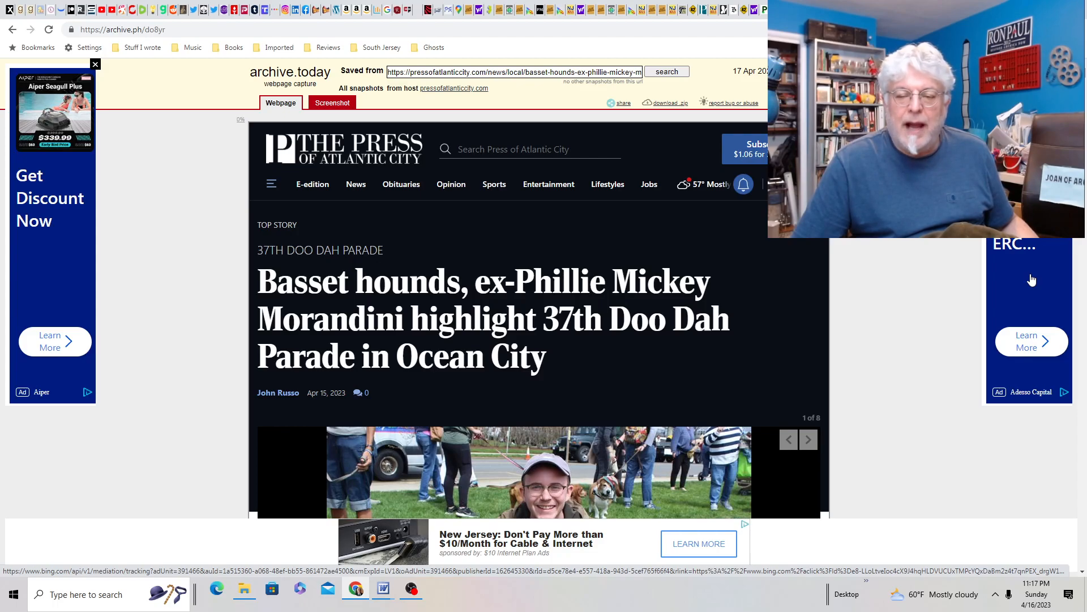
Read the Doo Dah Parade basset hound article through its 1986 tax-season origins.
scroll(down, 3)
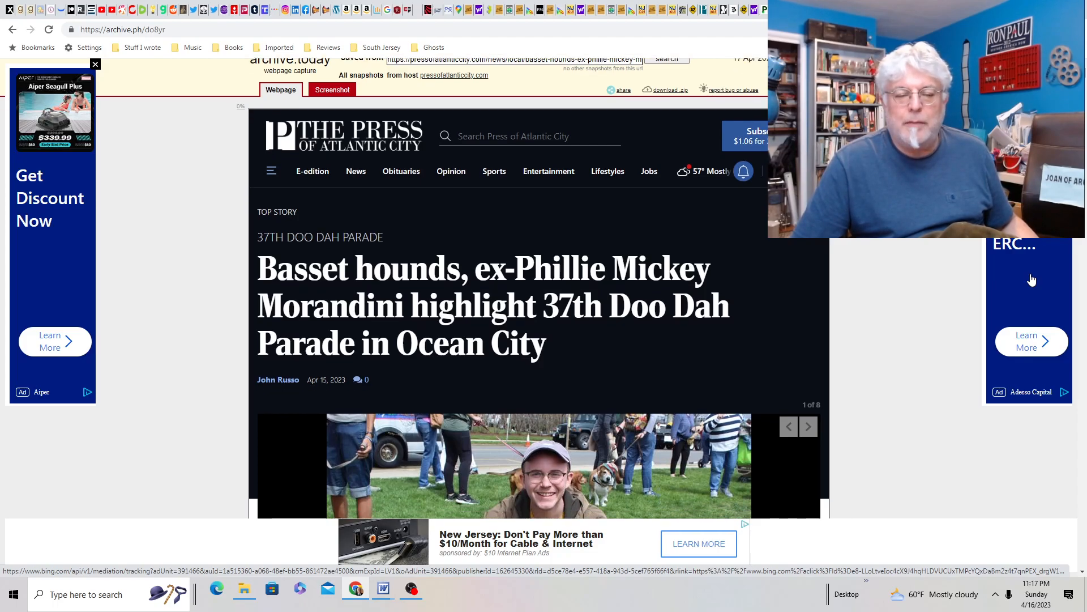
scroll(down, 3)
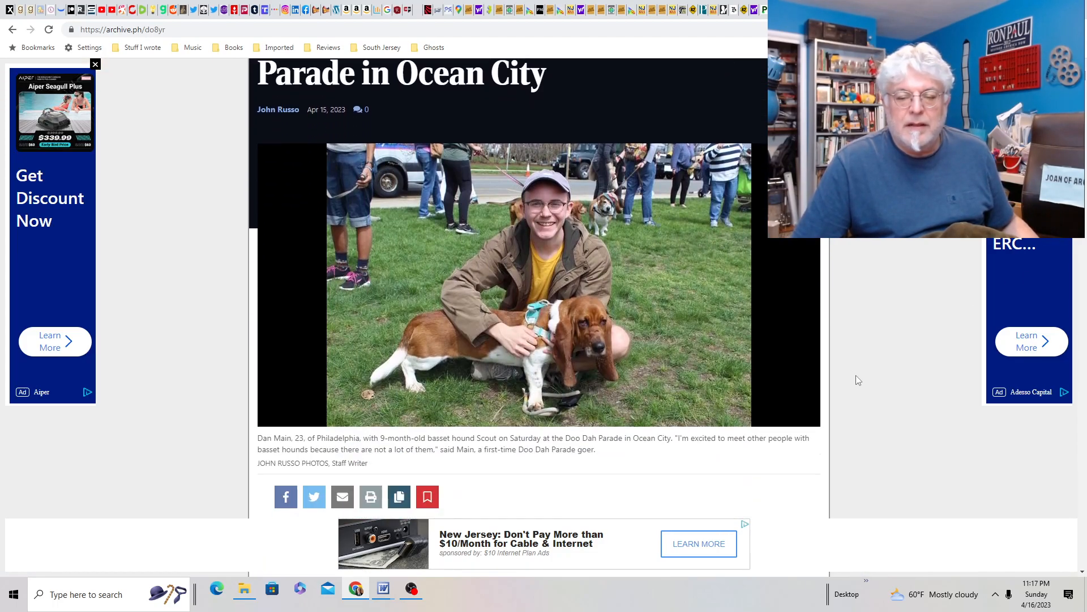
scroll(down, 3)
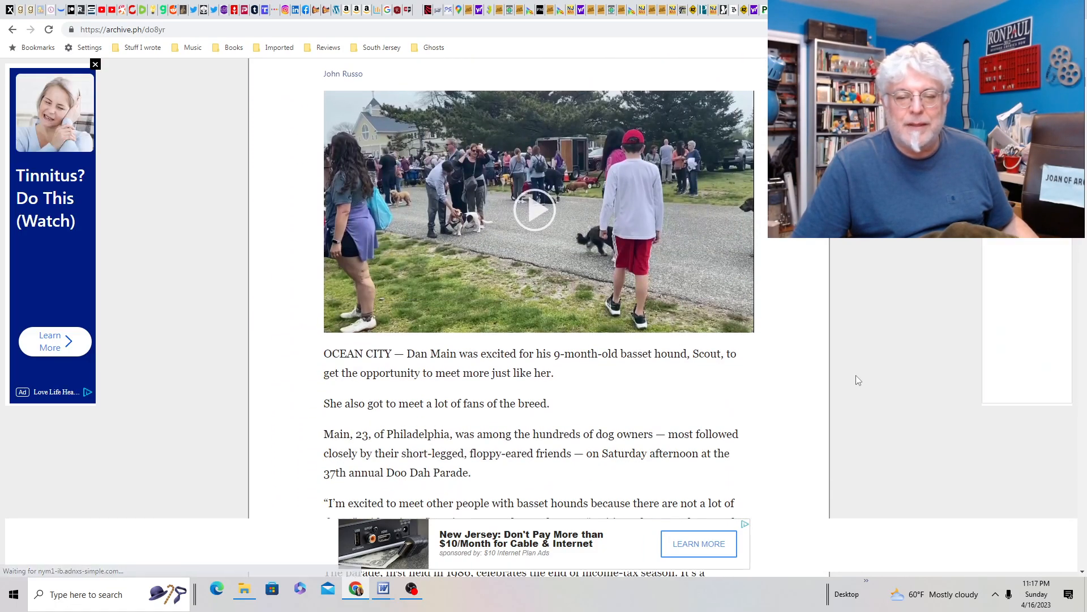
scroll(down, 3)
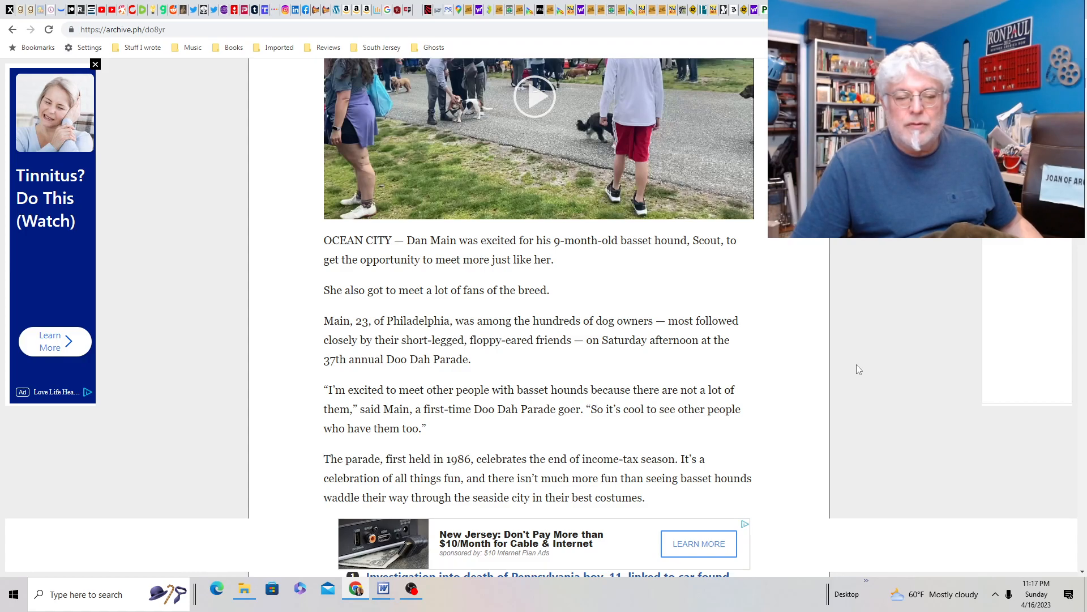
scroll(down, 3)
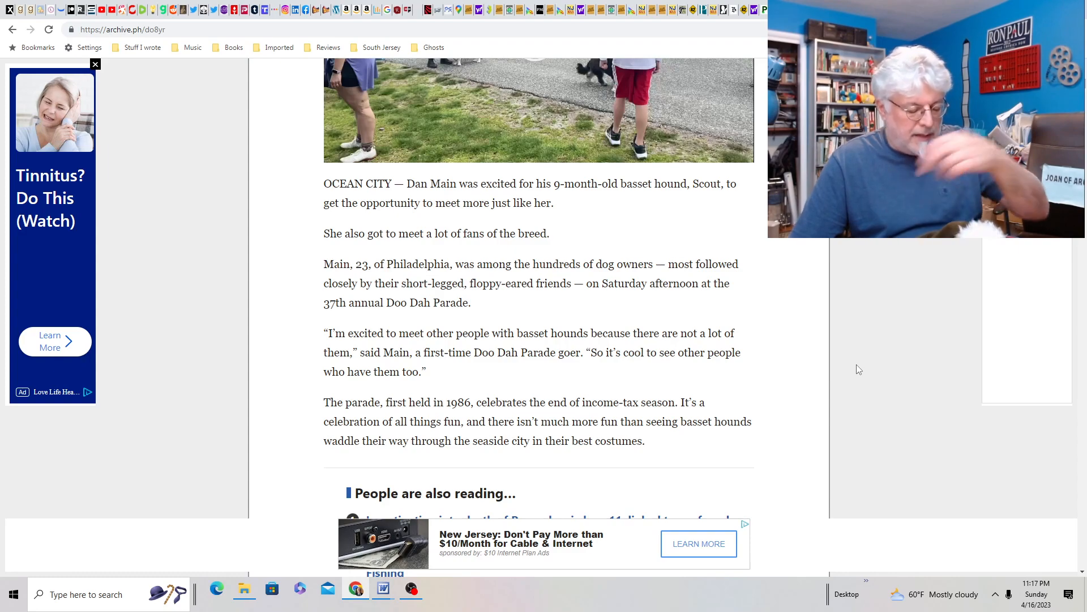
mouse_move(896, 358)
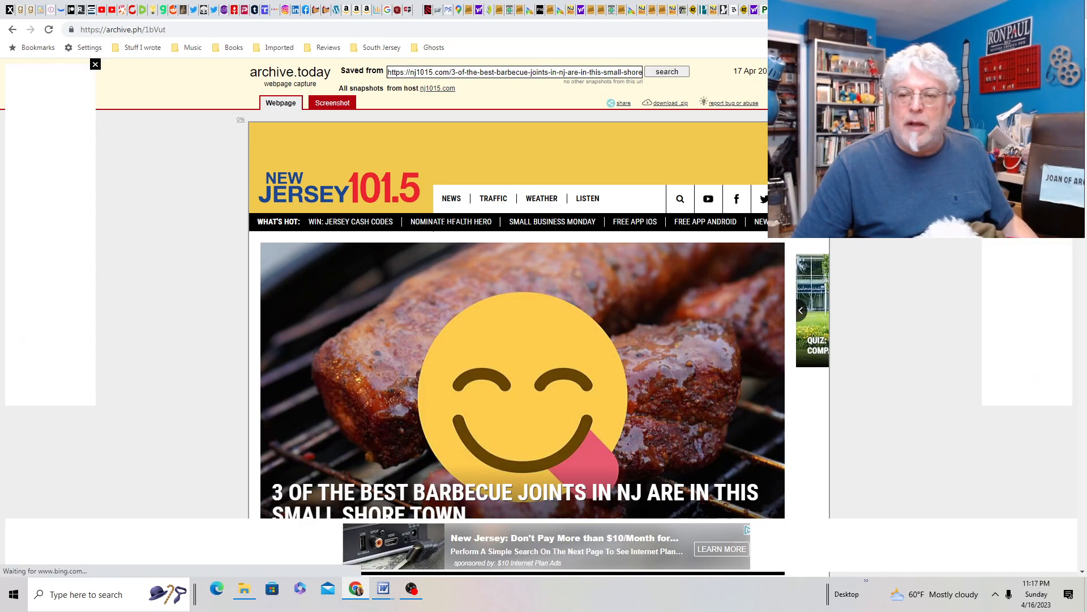
Scroll the Point Pleasant BBQ capture past Jersey Shore Barbecue and Shore Points Barbeque.
scroll(down, 3)
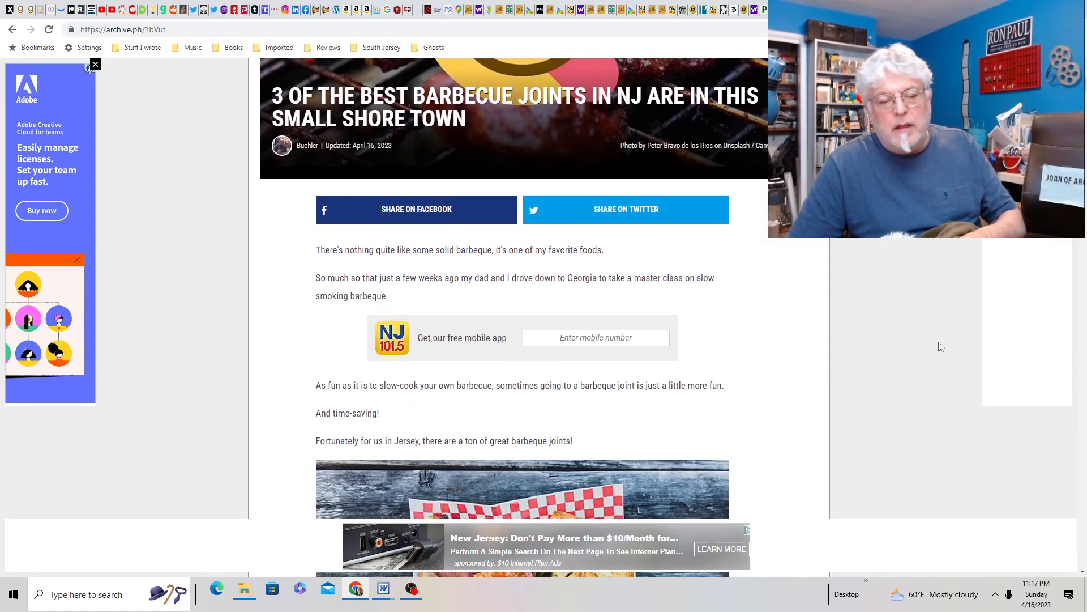
scroll(down, 3)
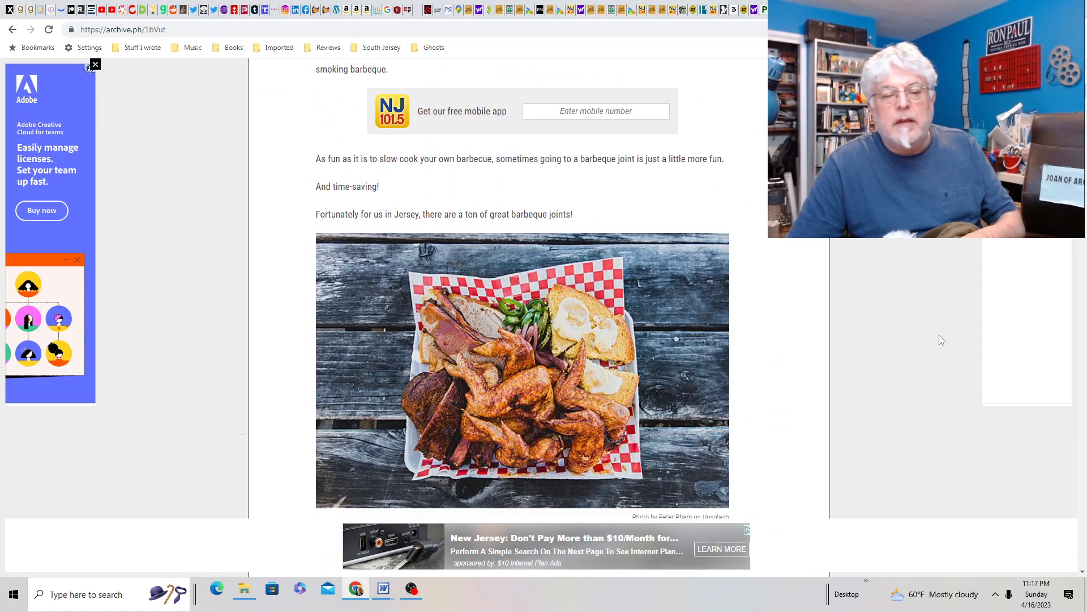
scroll(down, 3)
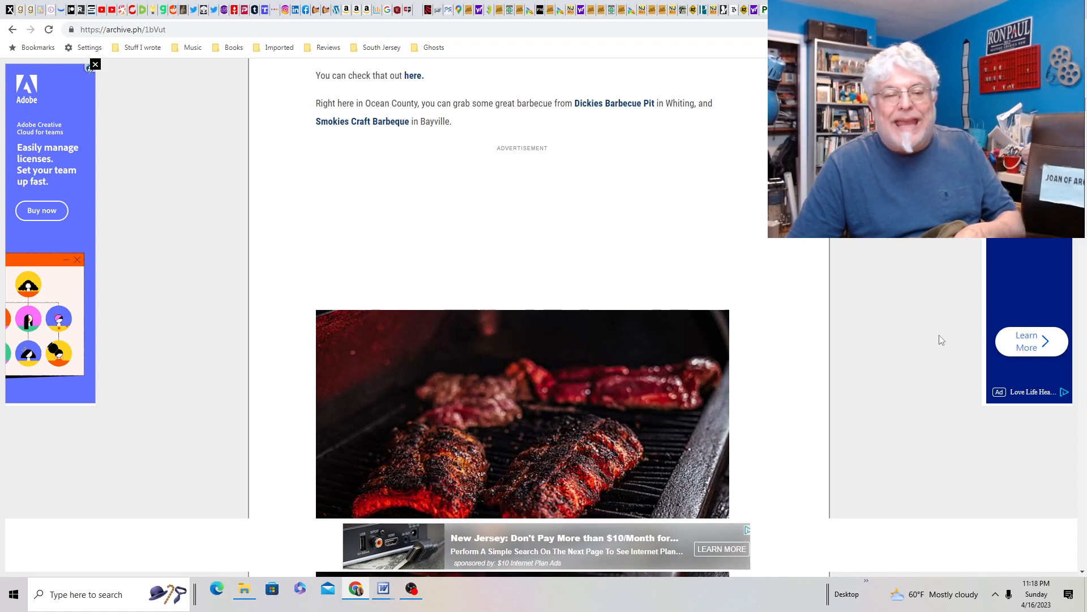
scroll(down, 3)
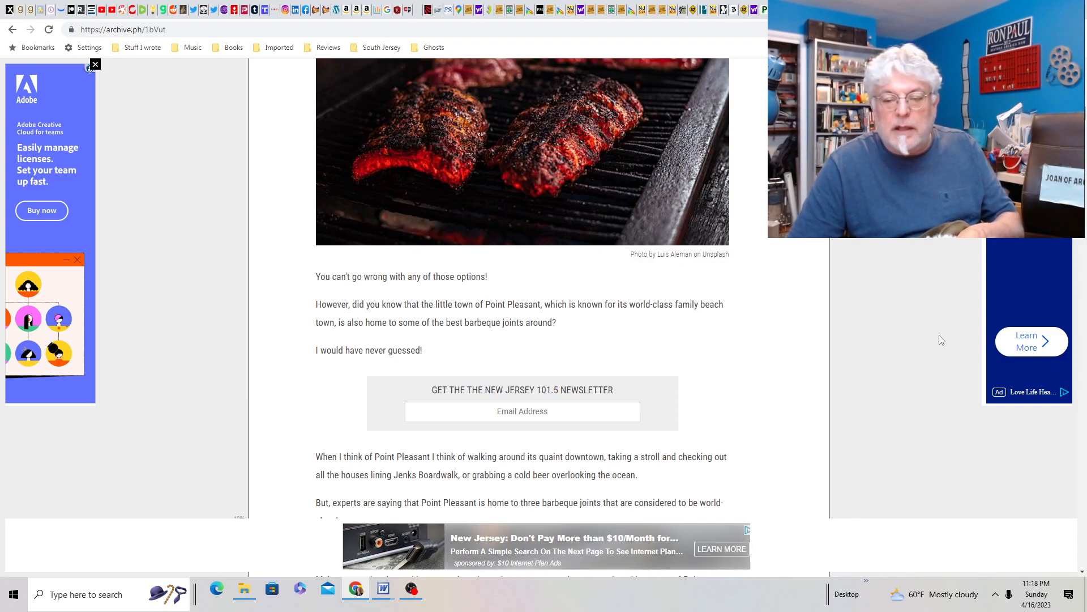
scroll(down, 3)
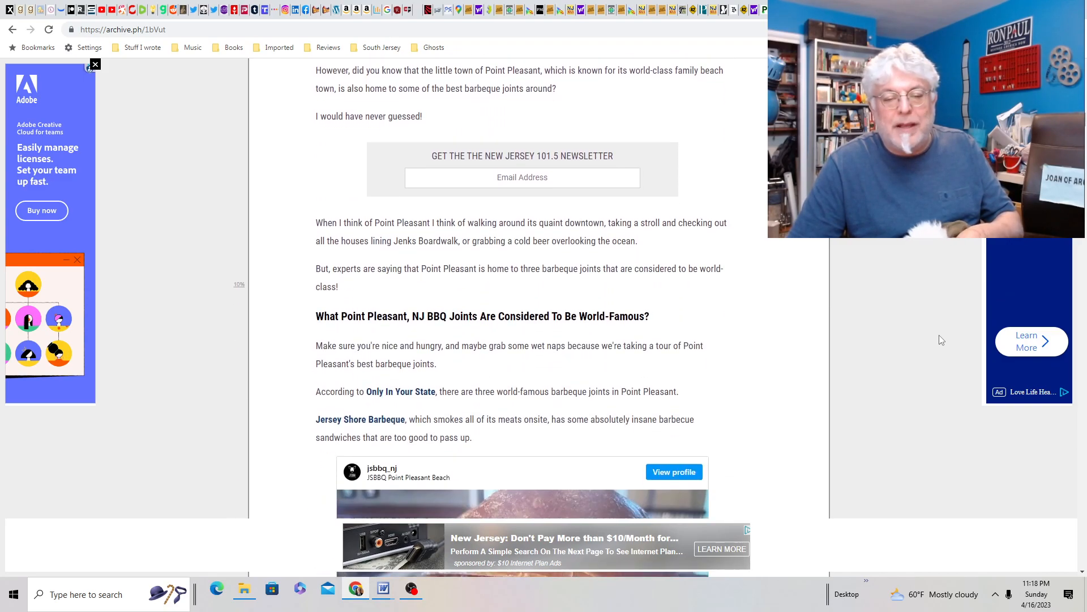
scroll(down, 3)
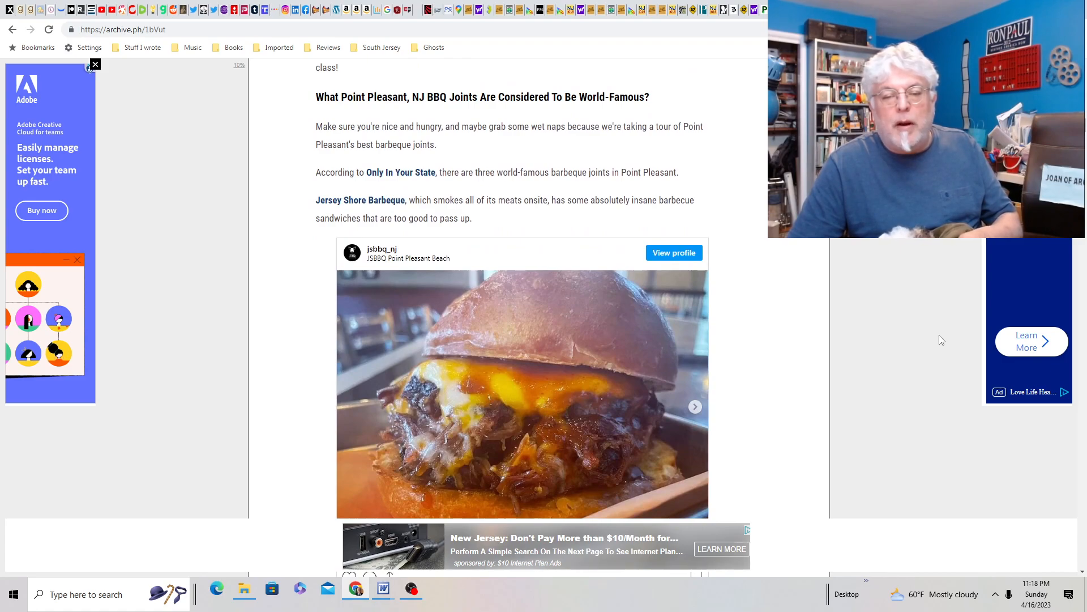
scroll(down, 3)
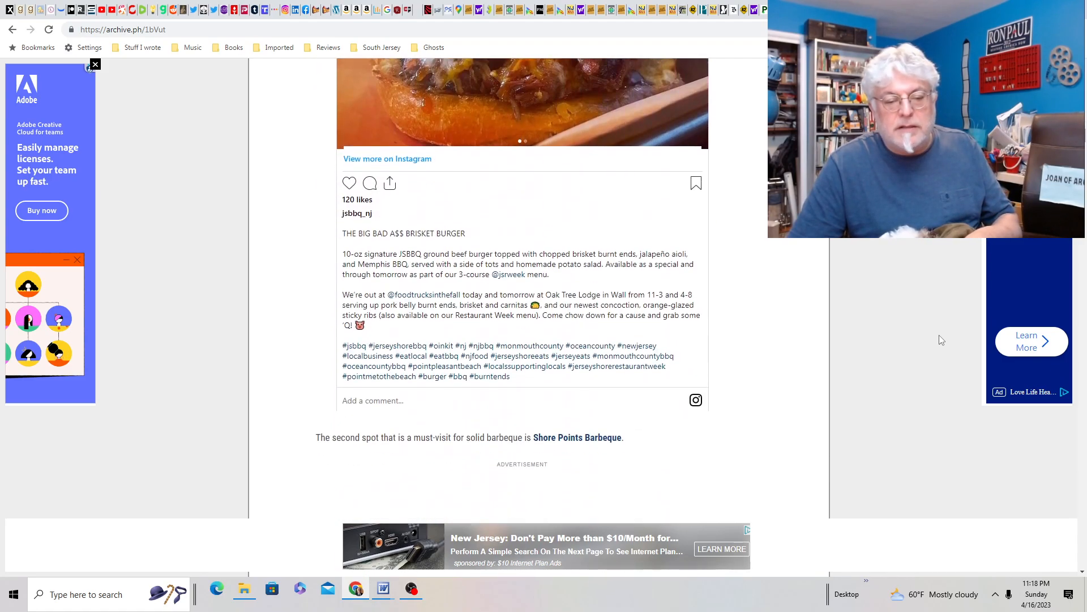
scroll(down, 3)
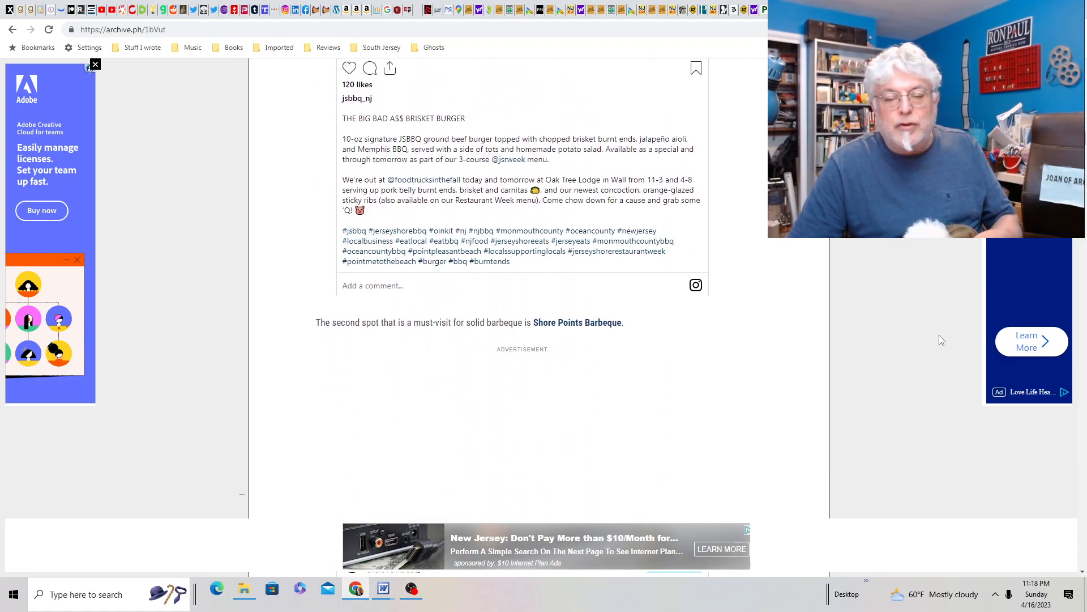
scroll(down, 3)
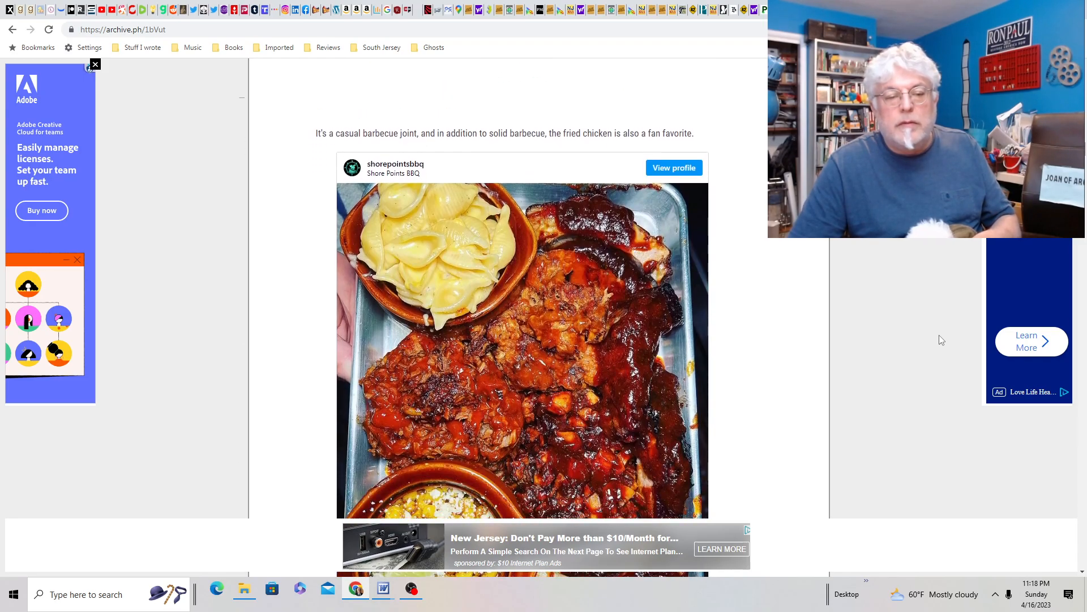
scroll(down, 3)
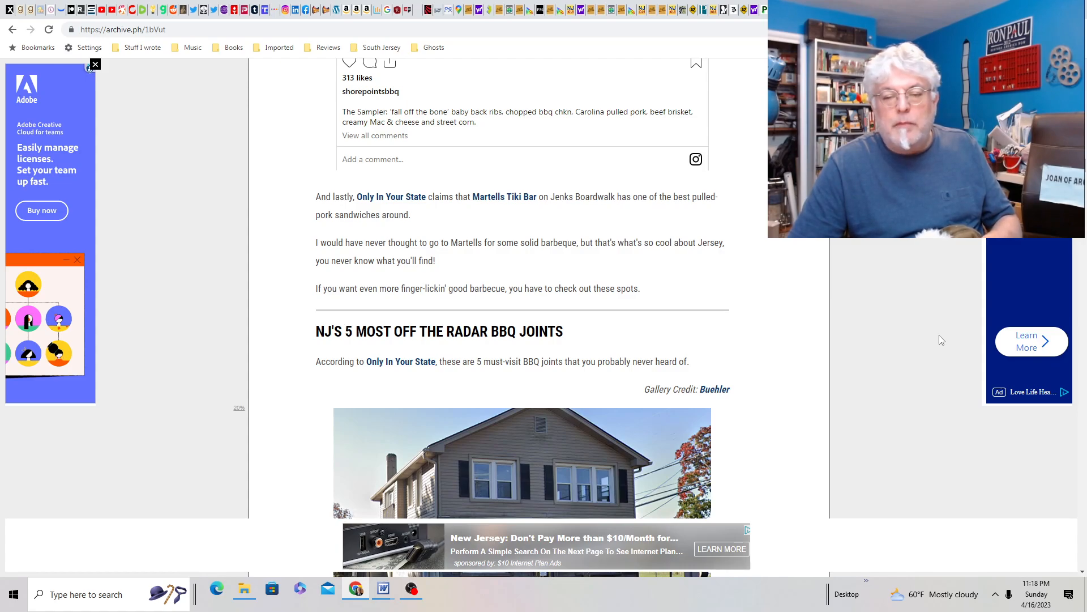
scroll(down, 3)
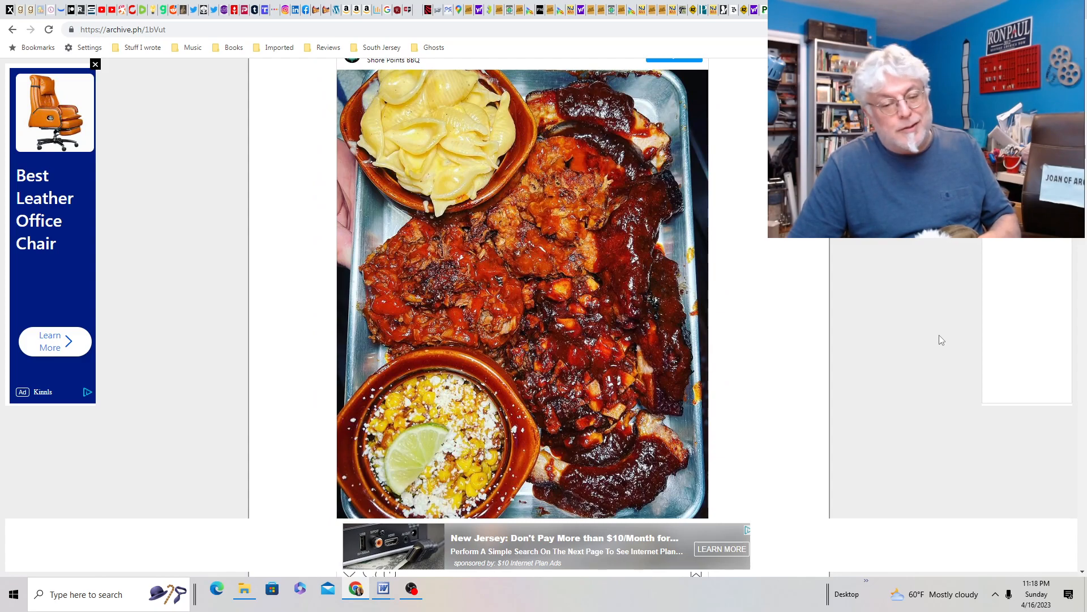
scroll(down, 3)
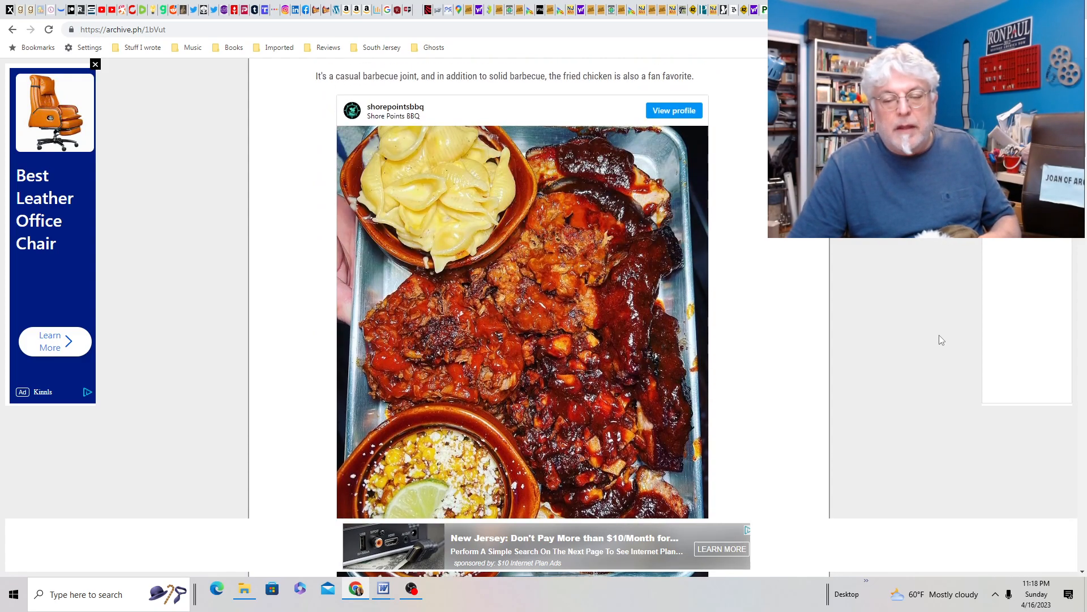
scroll(down, 3)
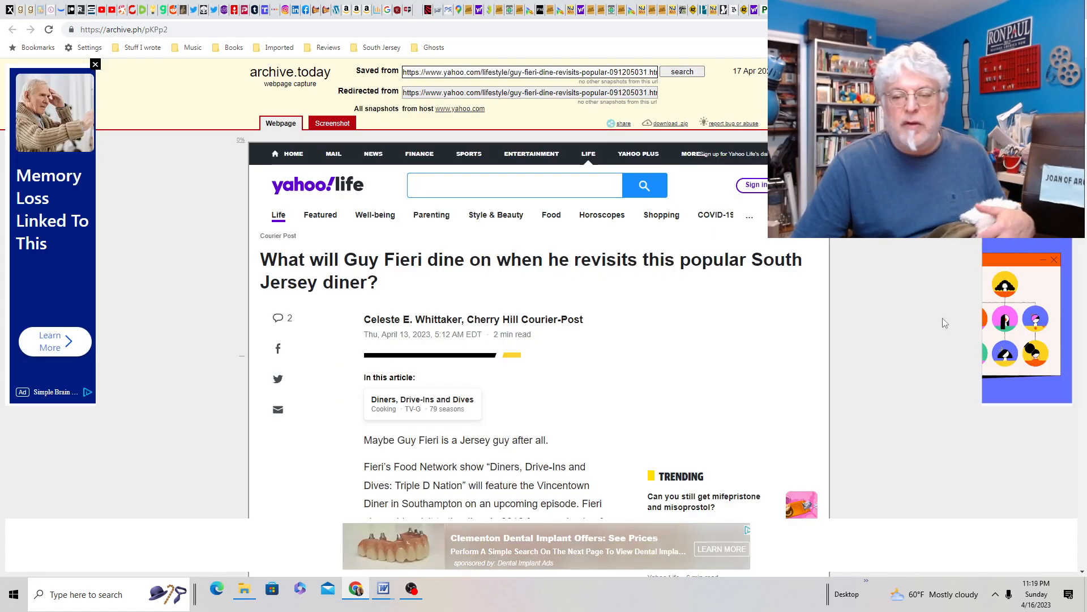
Read the Vincentown Diner Guy Fieri article through 'The Aristocrat' sandwich details.
scroll(down, 3)
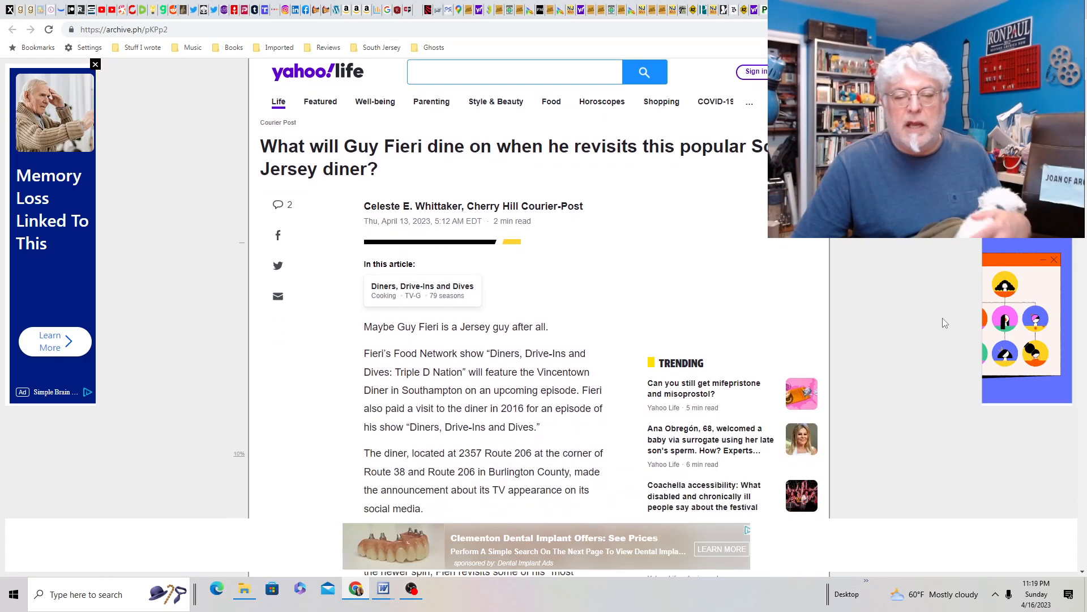
scroll(down, 3)
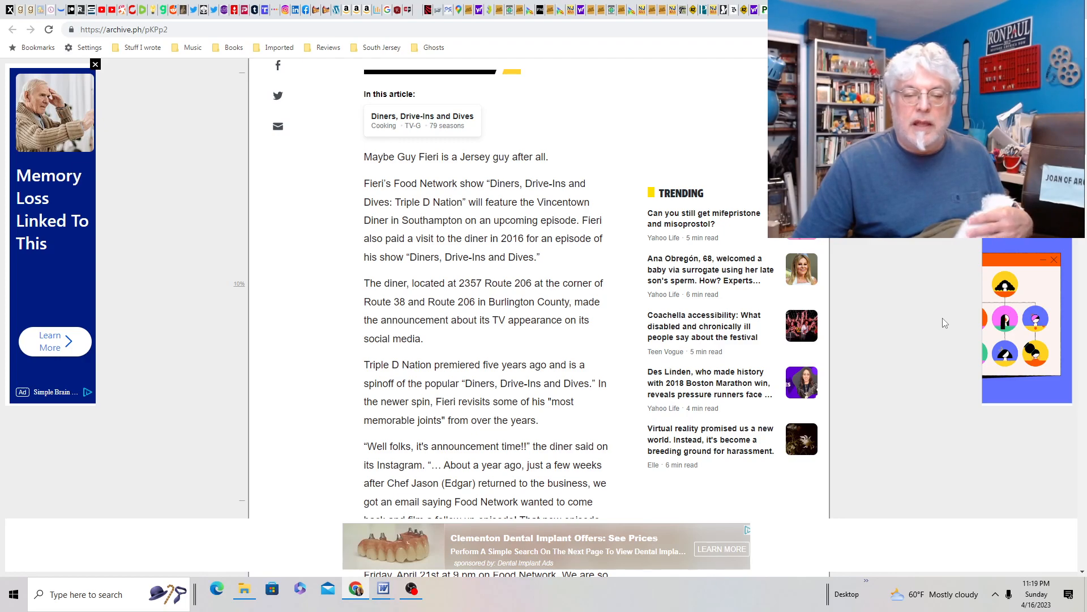
scroll(down, 3)
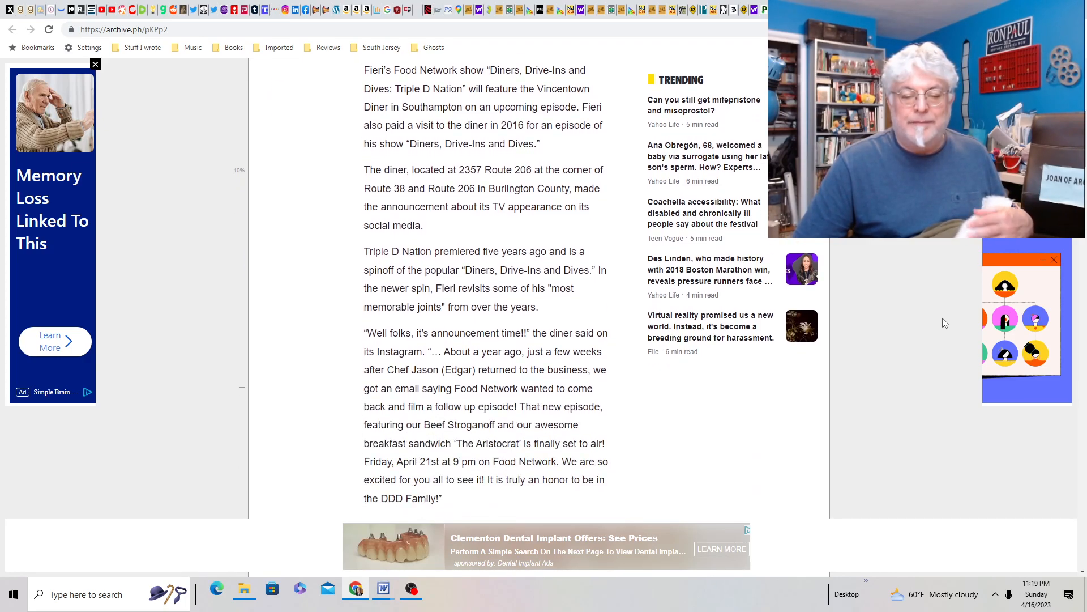
scroll(down, 3)
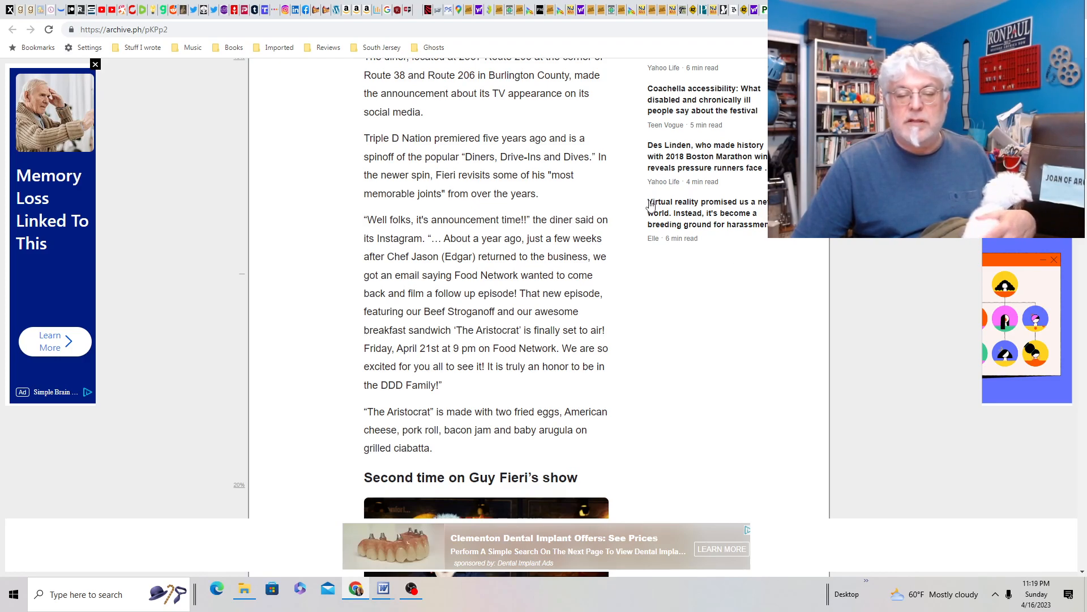
scroll(down, 3)
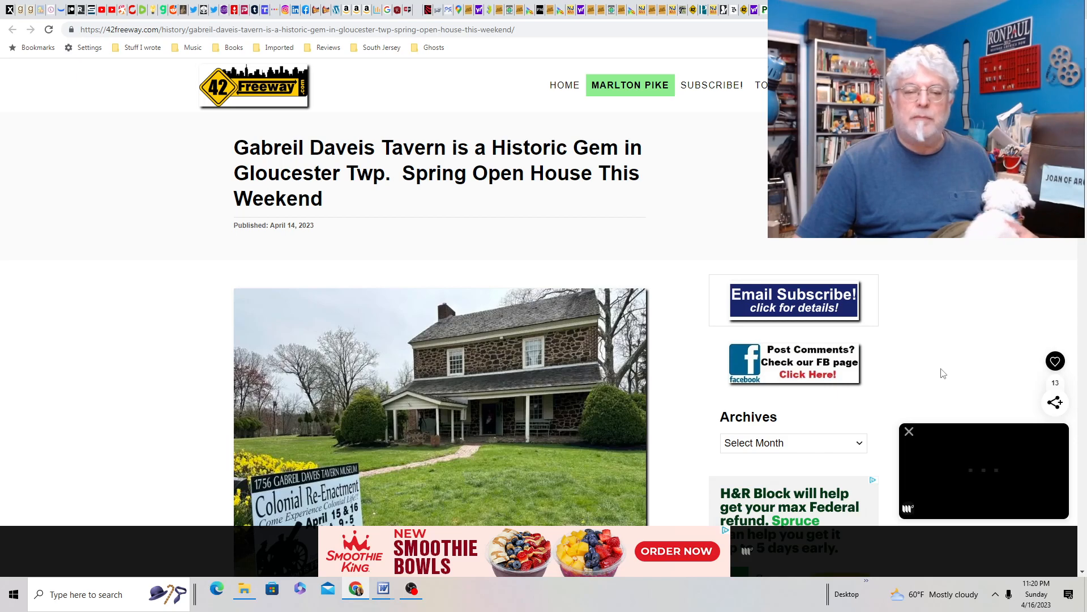
Scroll the Gabreil Daveis Tavern article to the reenactment photo and Subscribe box.
scroll(down, 3)
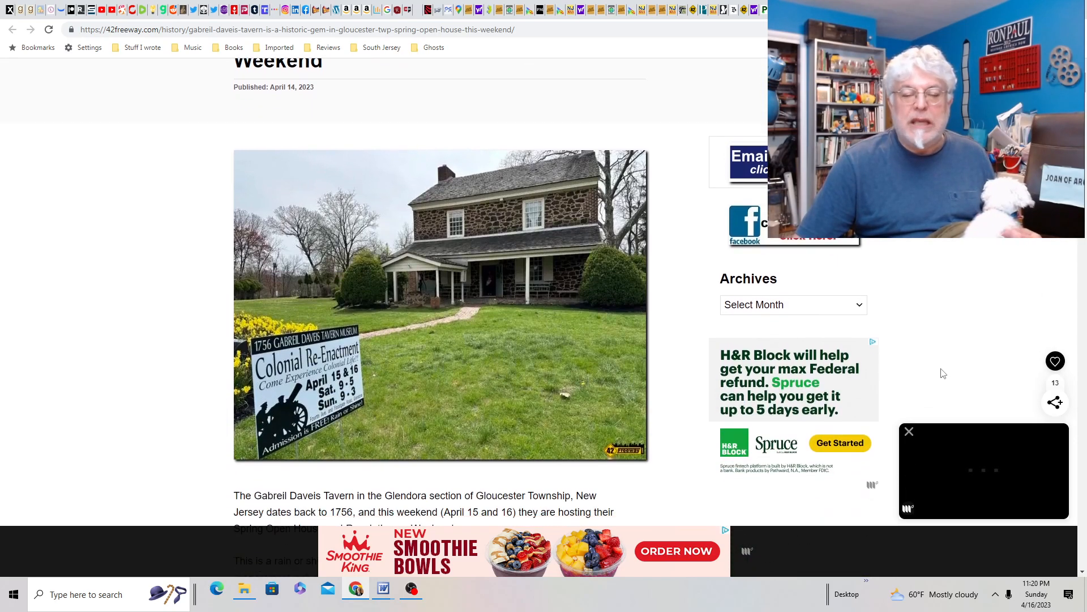
scroll(down, 3)
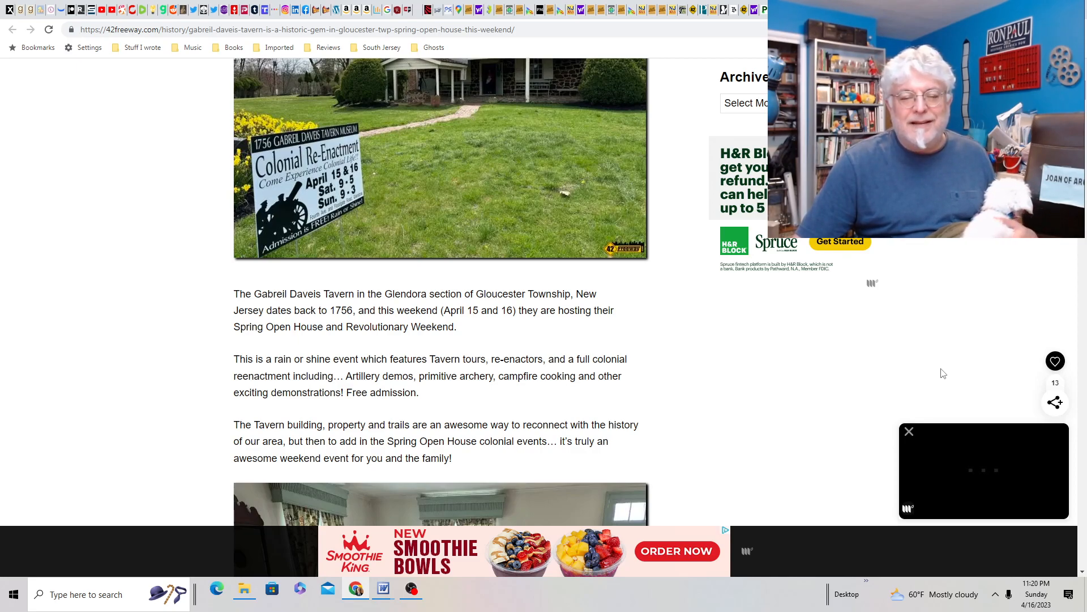
scroll(up, 3)
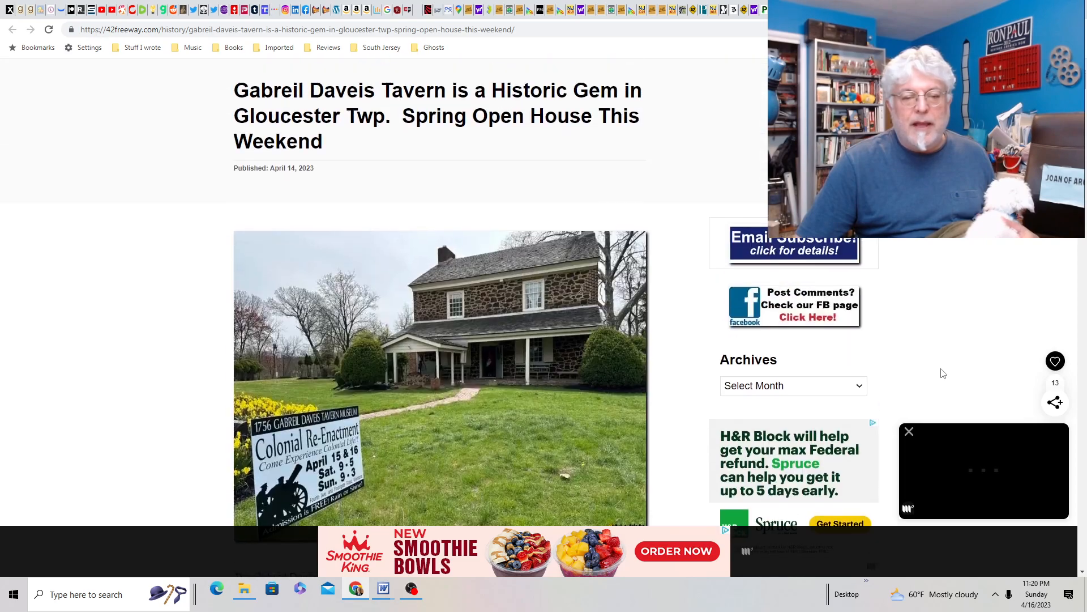
scroll(down, 3)
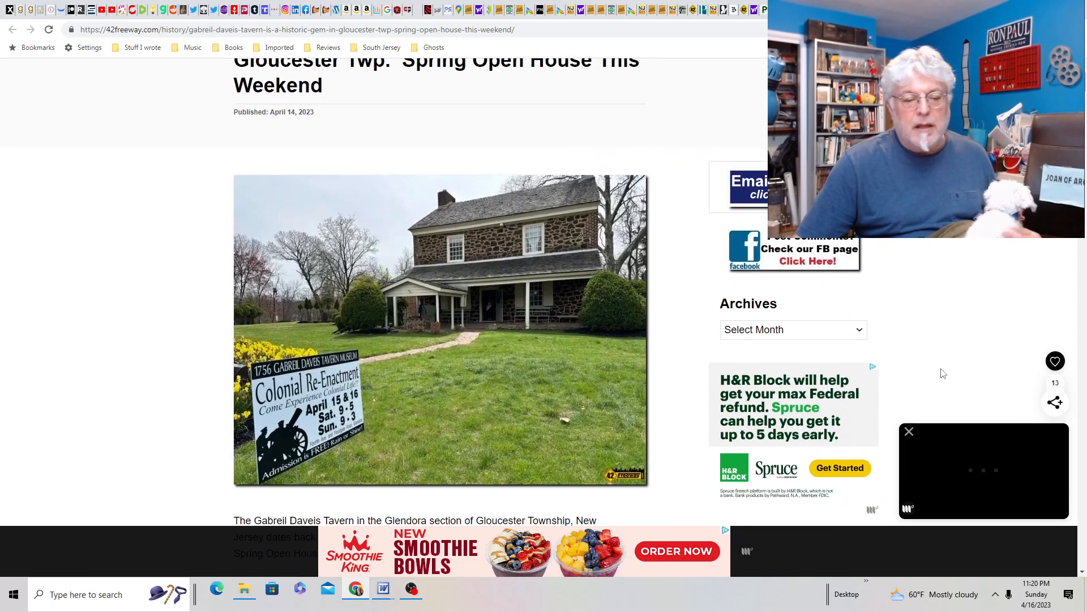
scroll(down, 3)
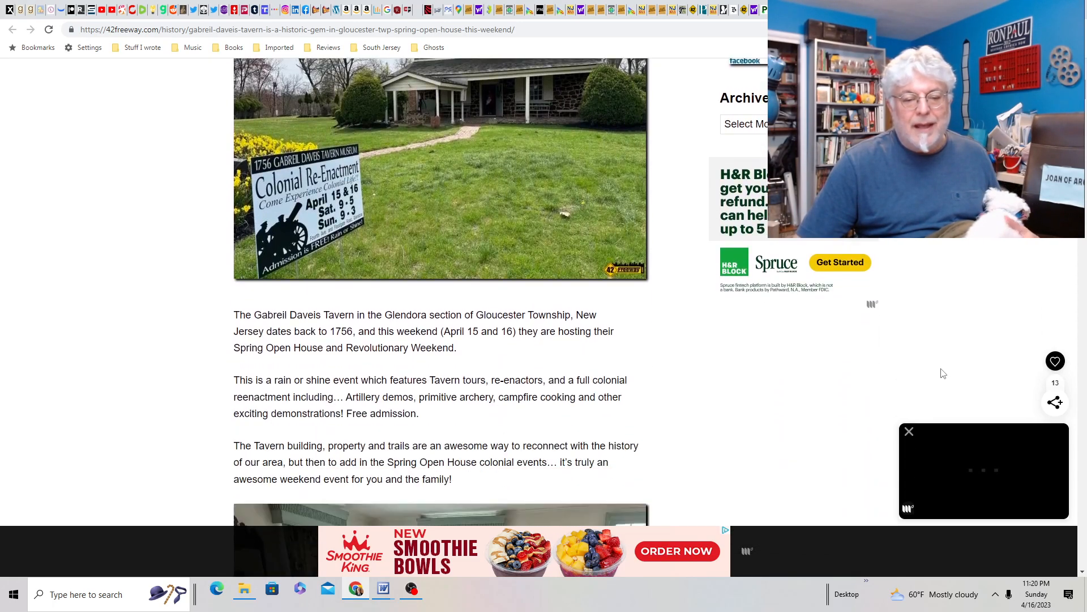
scroll(down, 3)
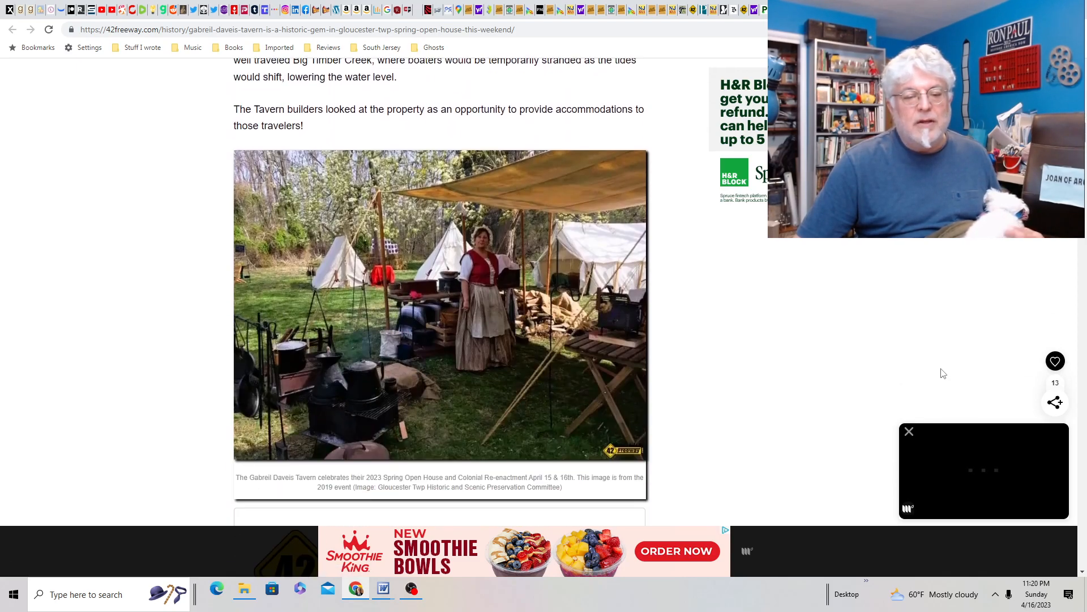
scroll(down, 3)
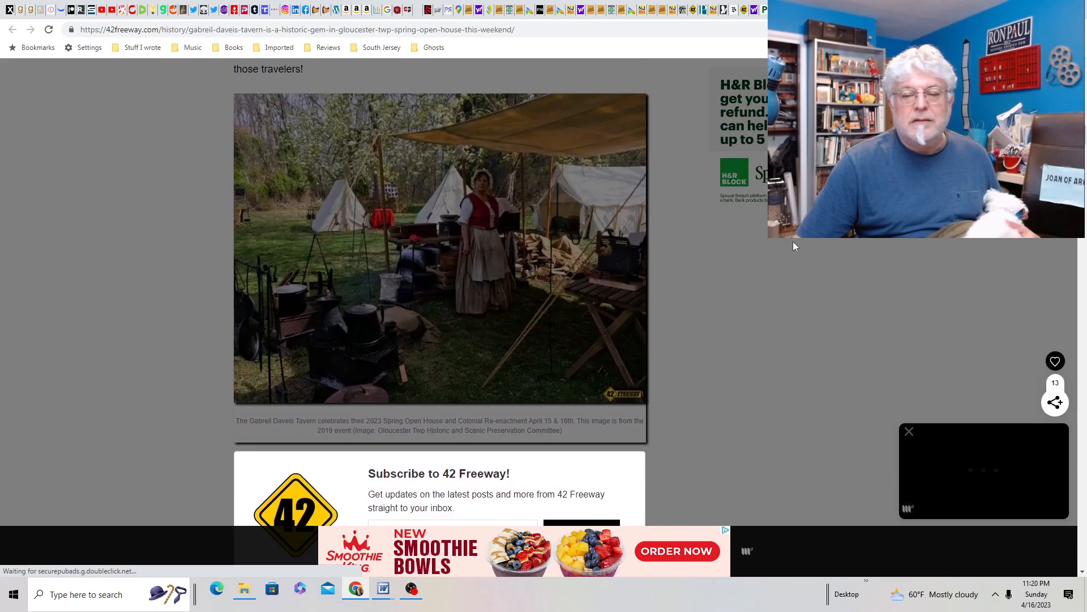
scroll(down, 3)
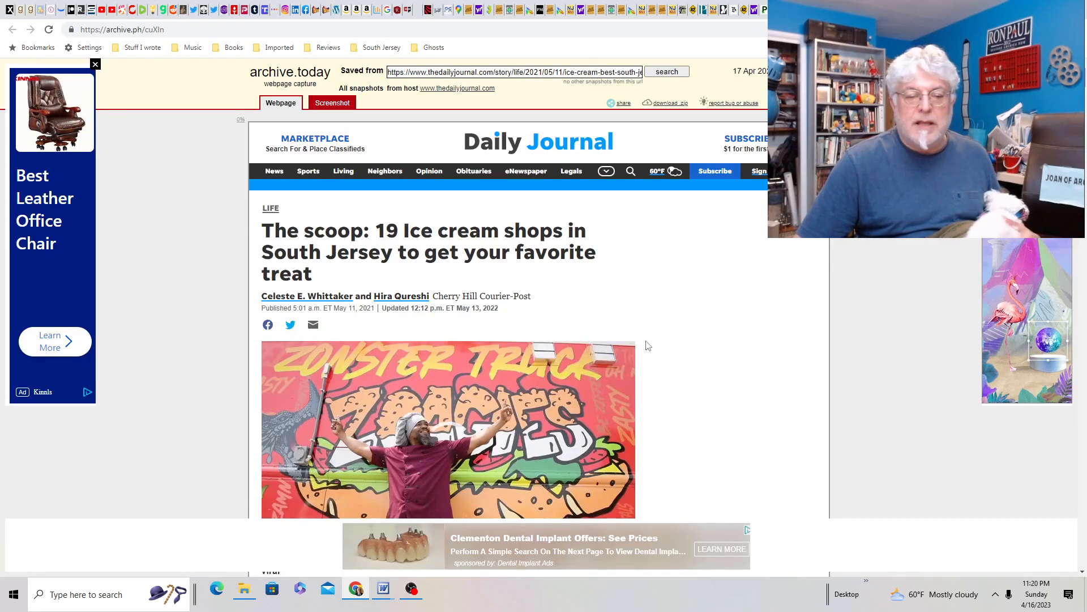
Read past Cool Scoops, Dippy's and Duffer's down to The Hobby Horse in Ocean City.
scroll(down, 3)
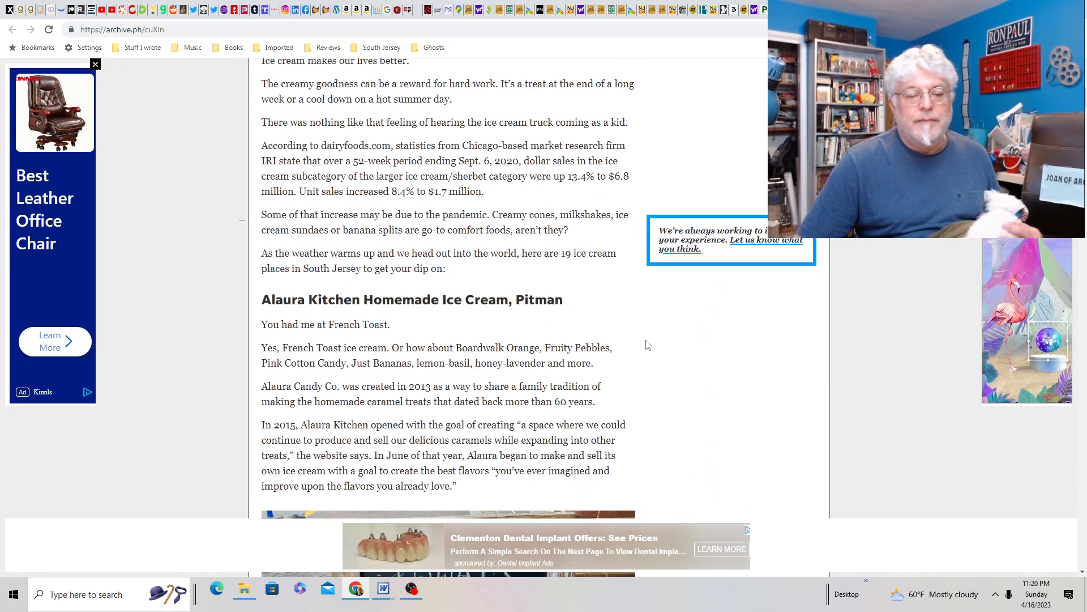
scroll(down, 3)
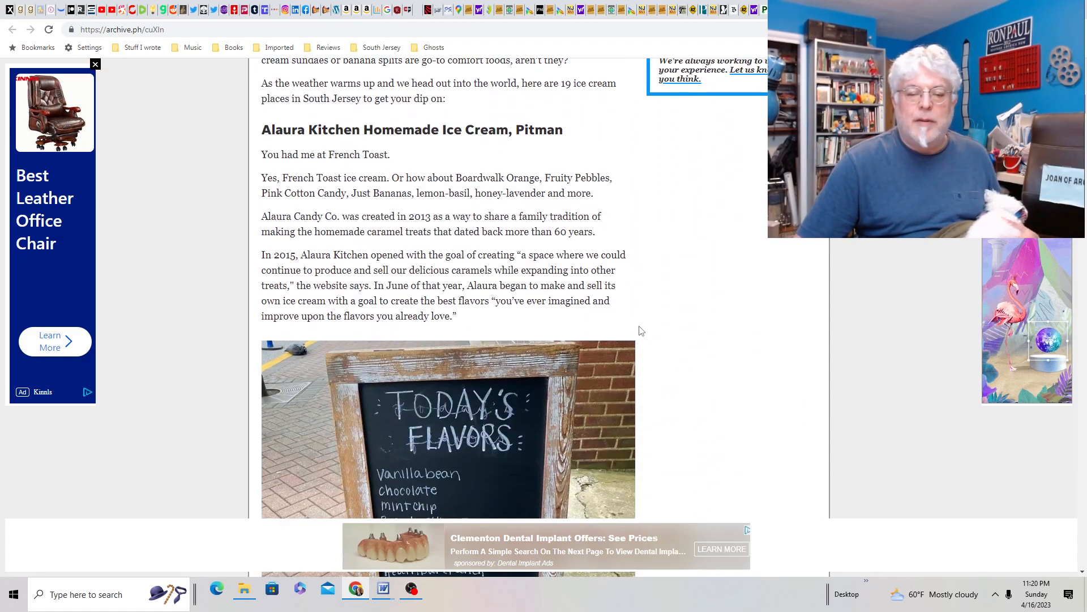
scroll(down, 3)
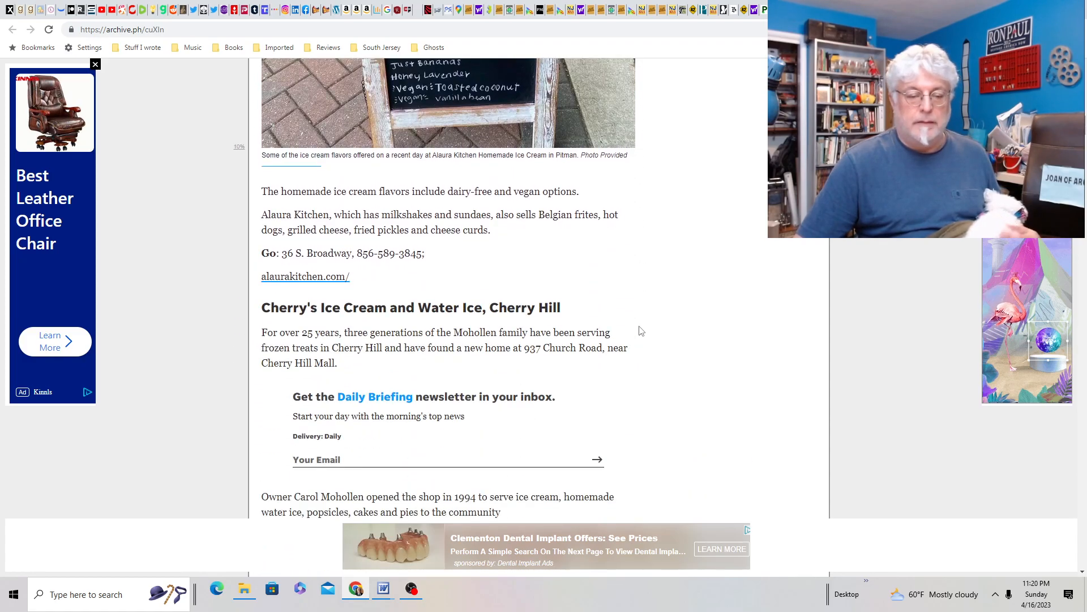
scroll(down, 3)
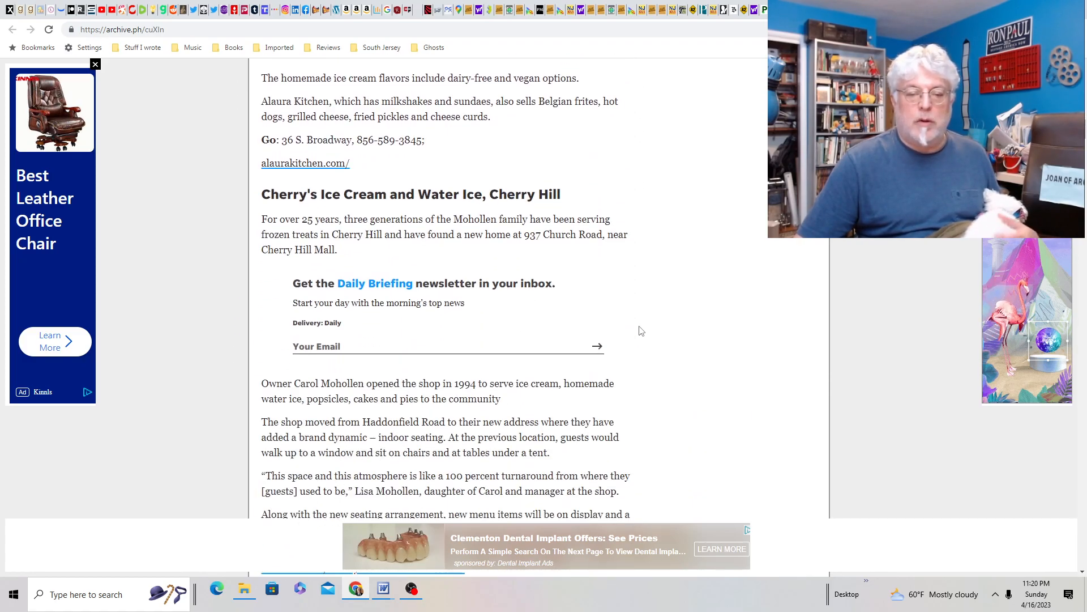
scroll(down, 3)
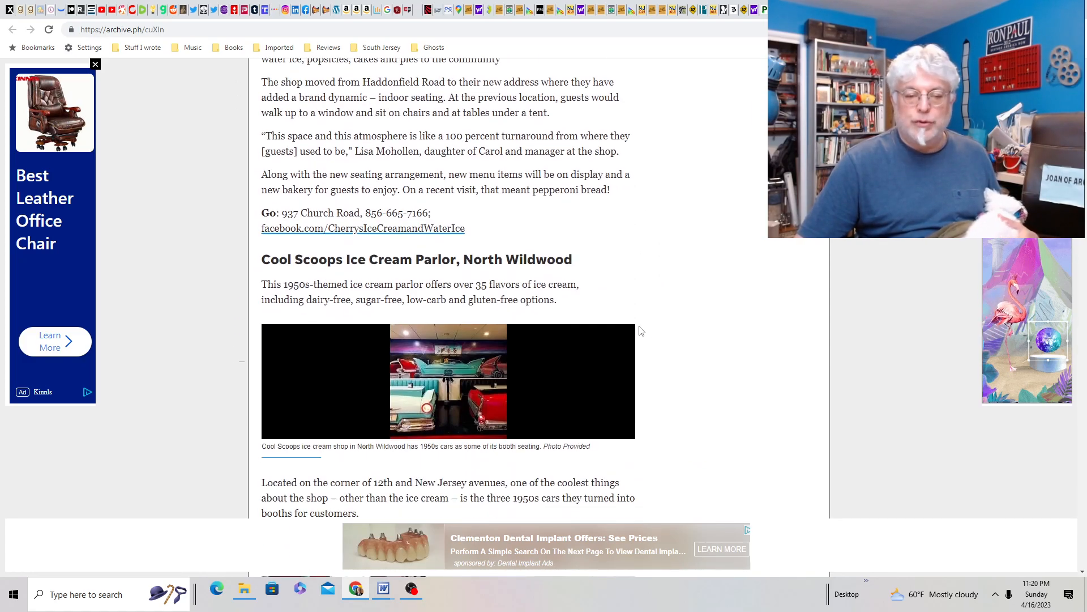
scroll(down, 3)
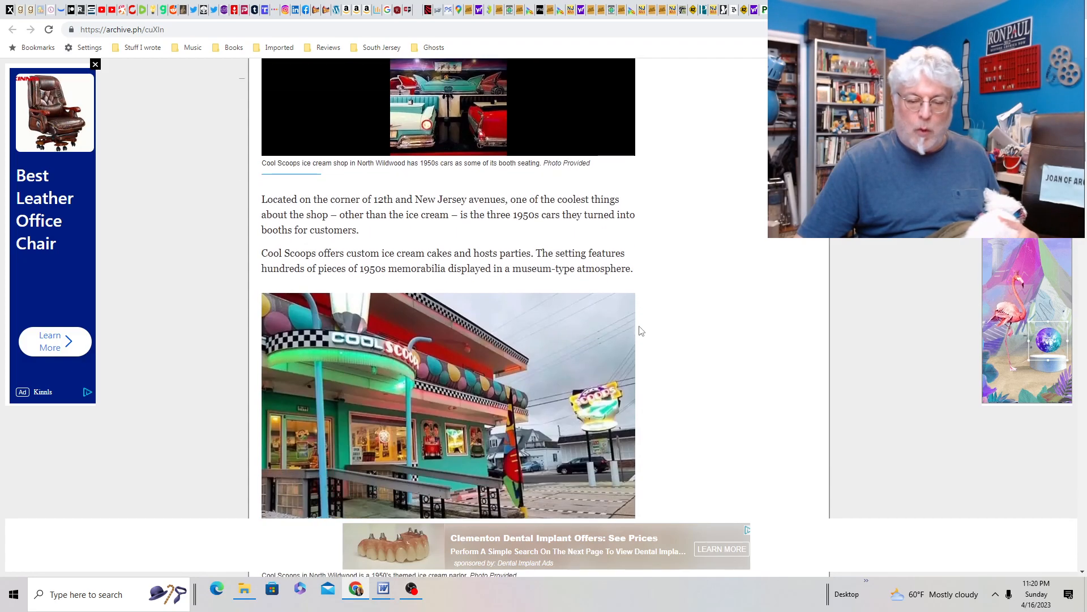
scroll(down, 3)
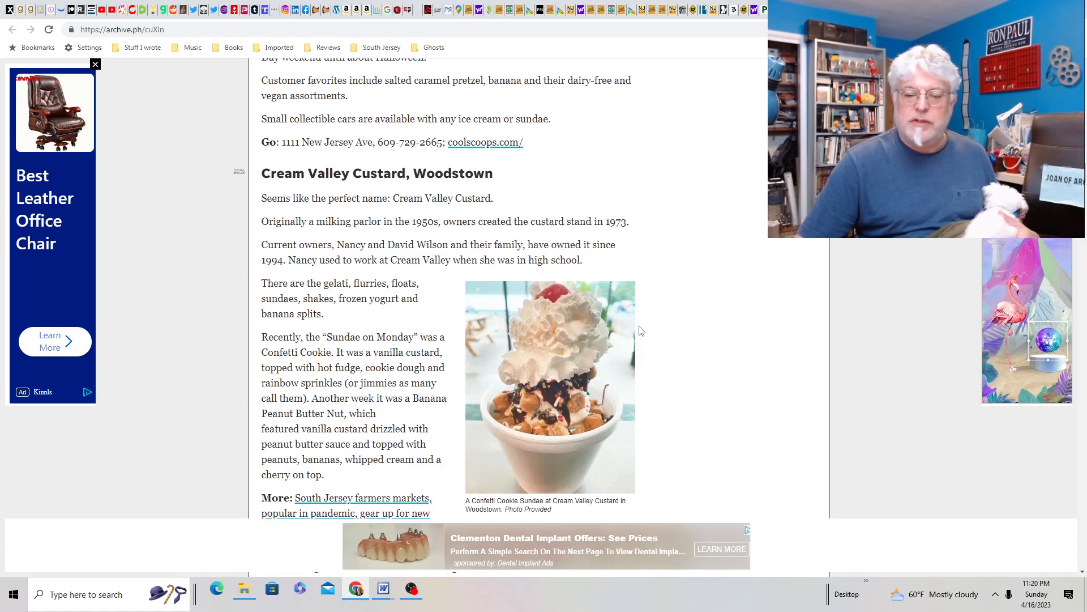
scroll(down, 3)
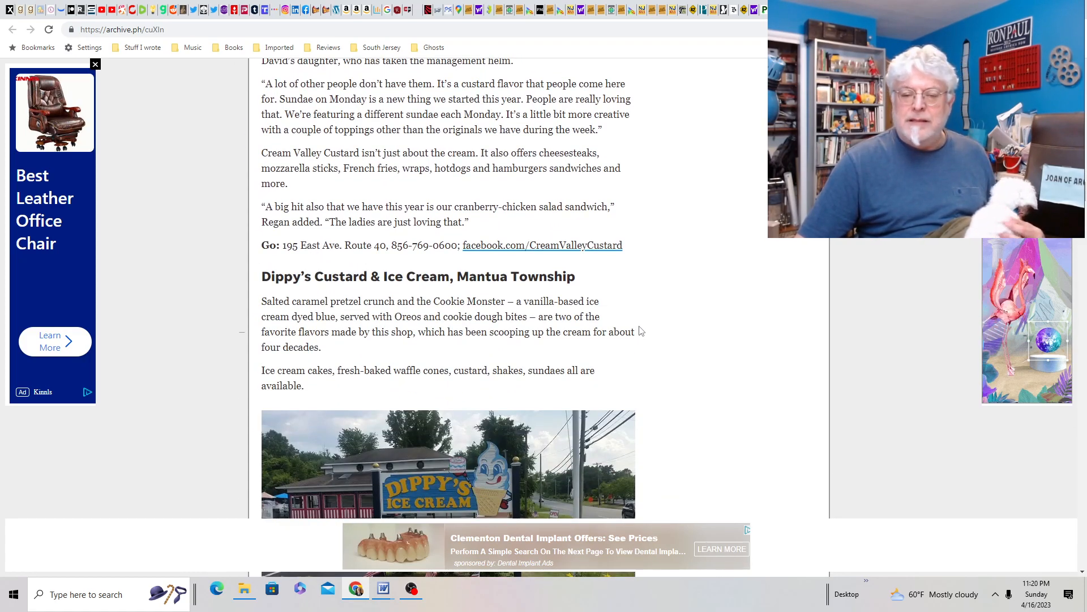
scroll(down, 3)
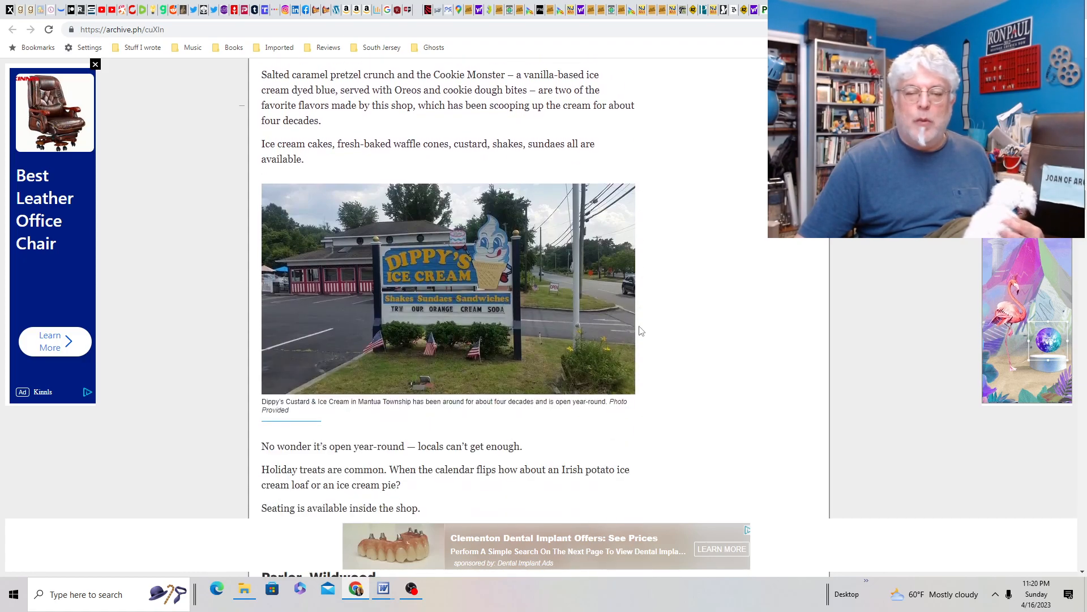
scroll(down, 3)
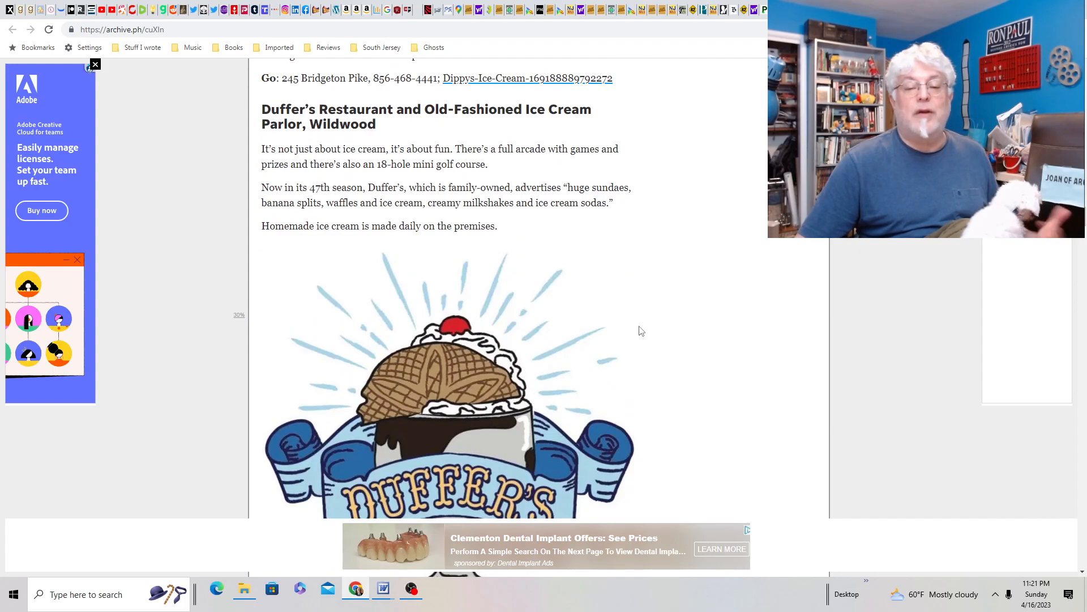
scroll(down, 3)
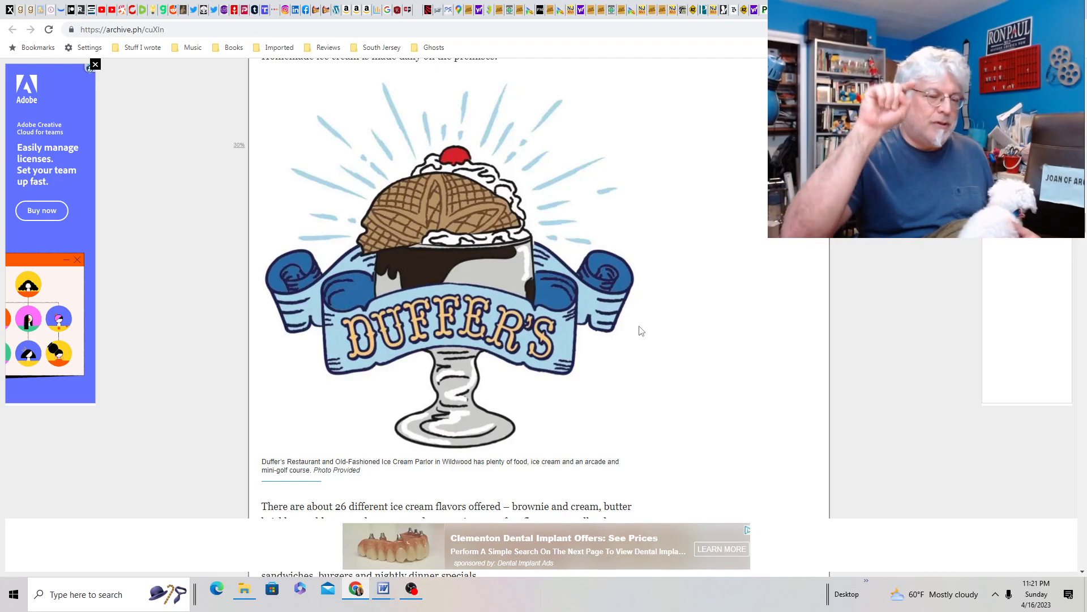
scroll(down, 3)
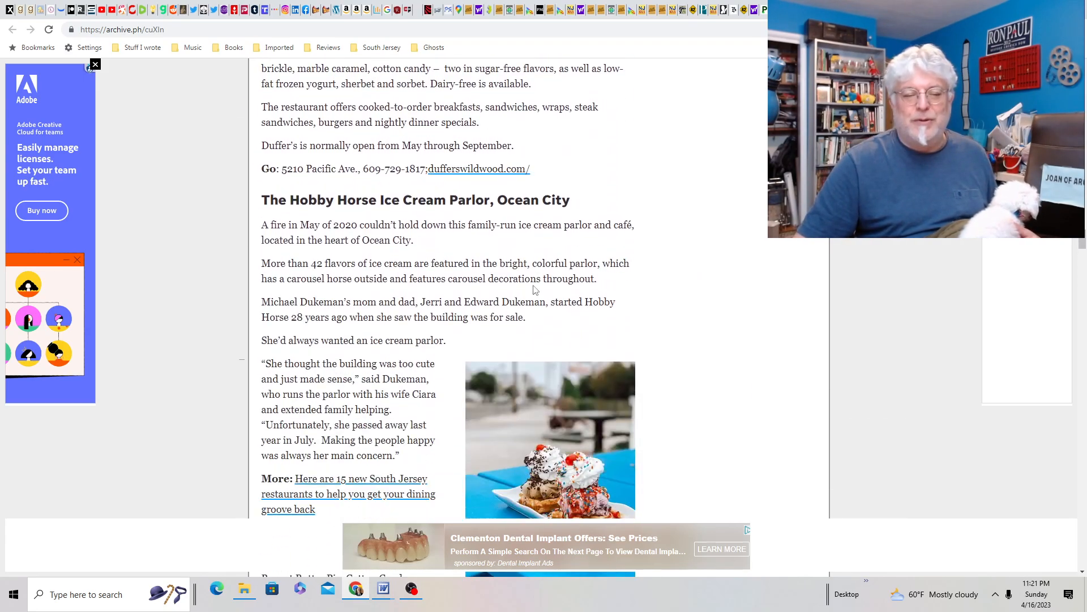
mouse_move(839, 401)
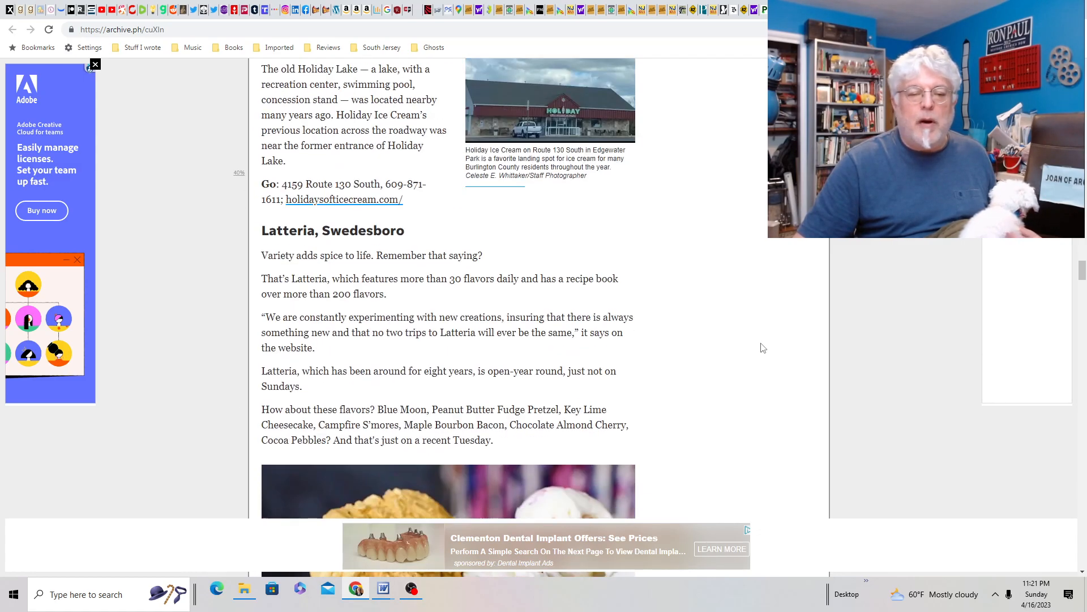
Scroll the ice cream shop list past Latteria, Margate Dairy Bar and Royale Crown to Scoopy's in Sewell.
scroll(down, 3)
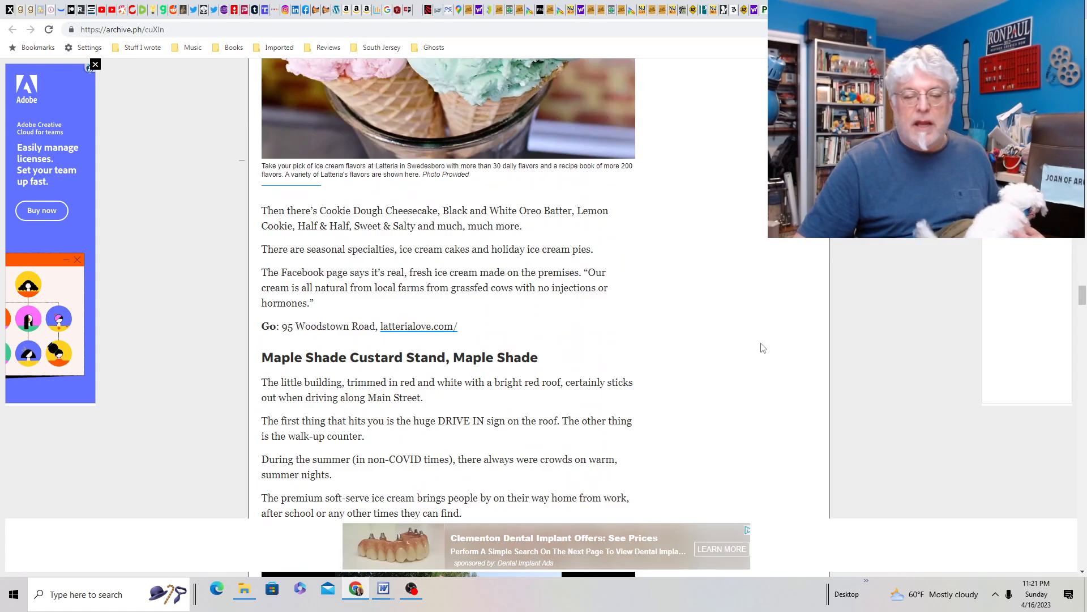
scroll(down, 3)
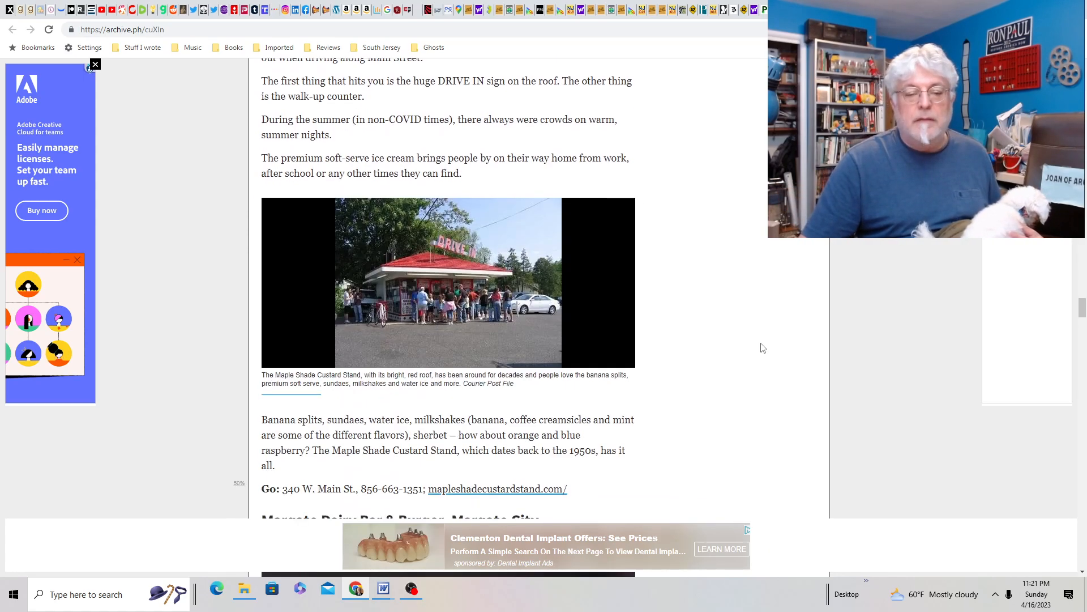
scroll(down, 3)
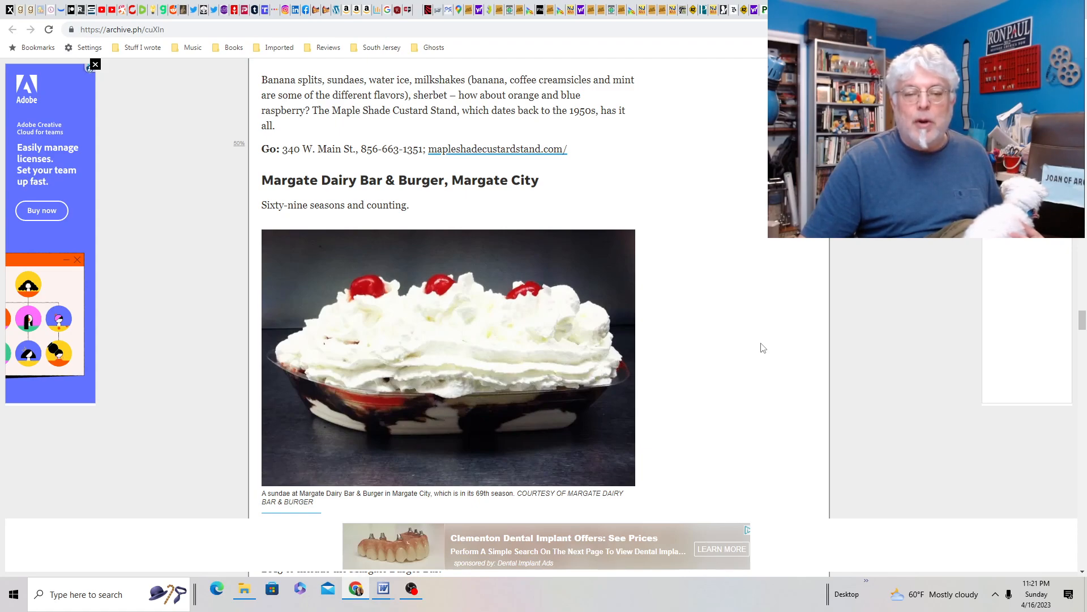
scroll(down, 3)
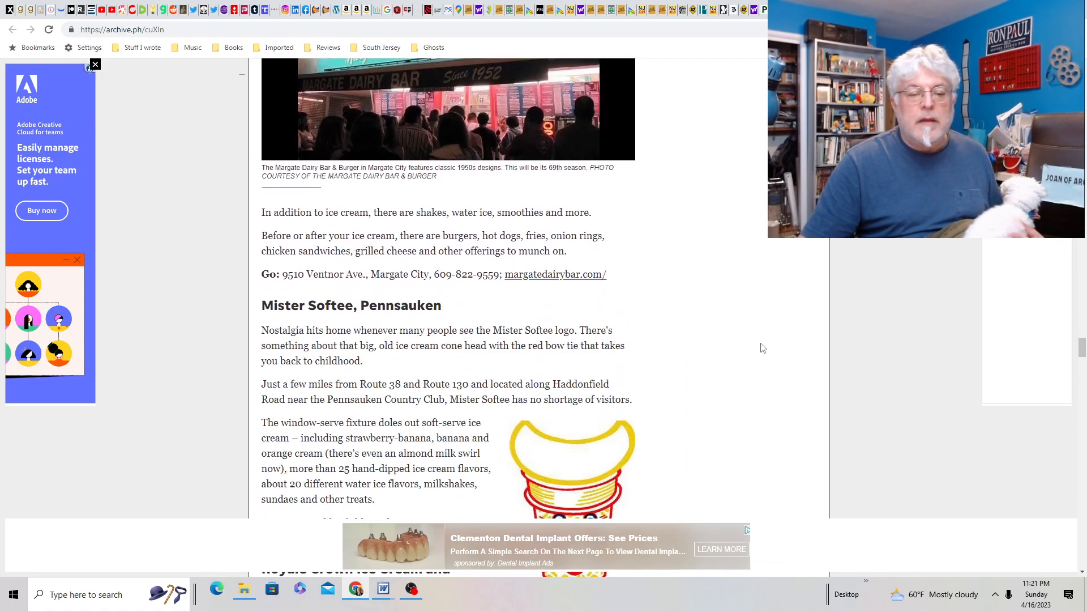
scroll(down, 3)
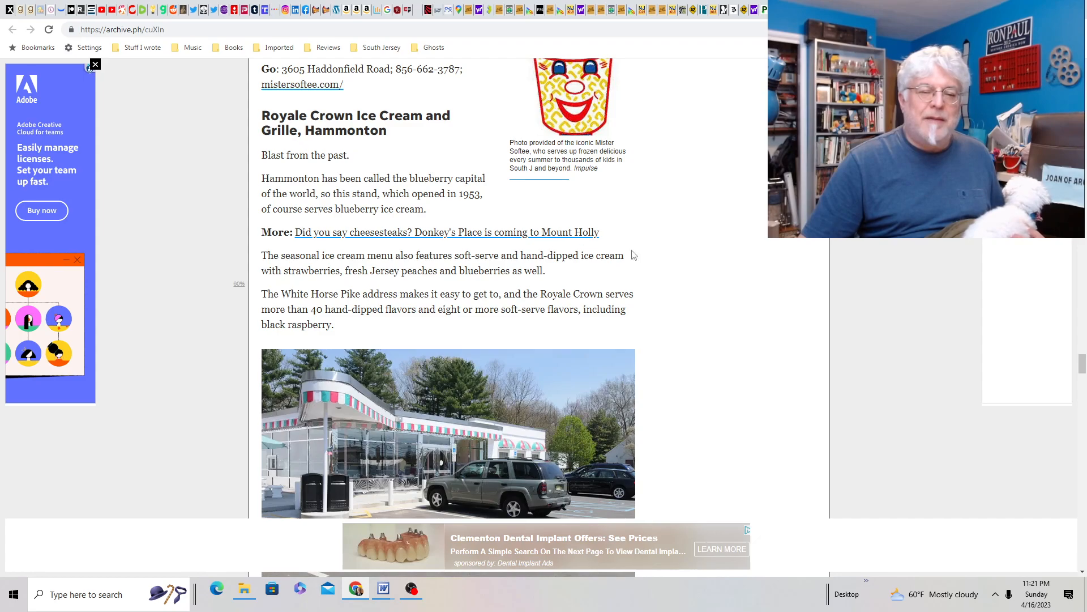
scroll(down, 3)
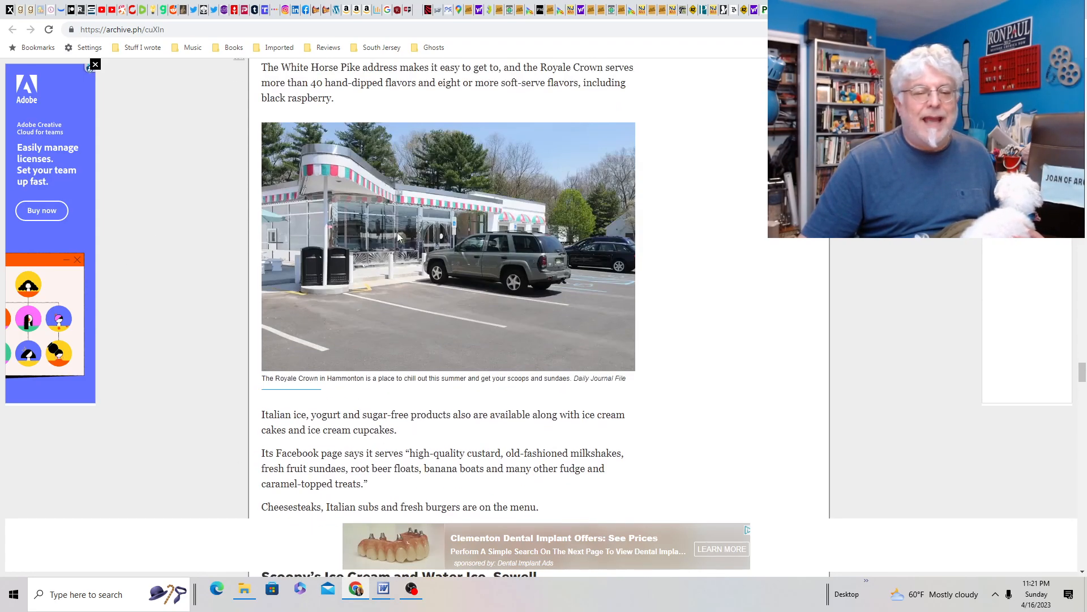
scroll(down, 3)
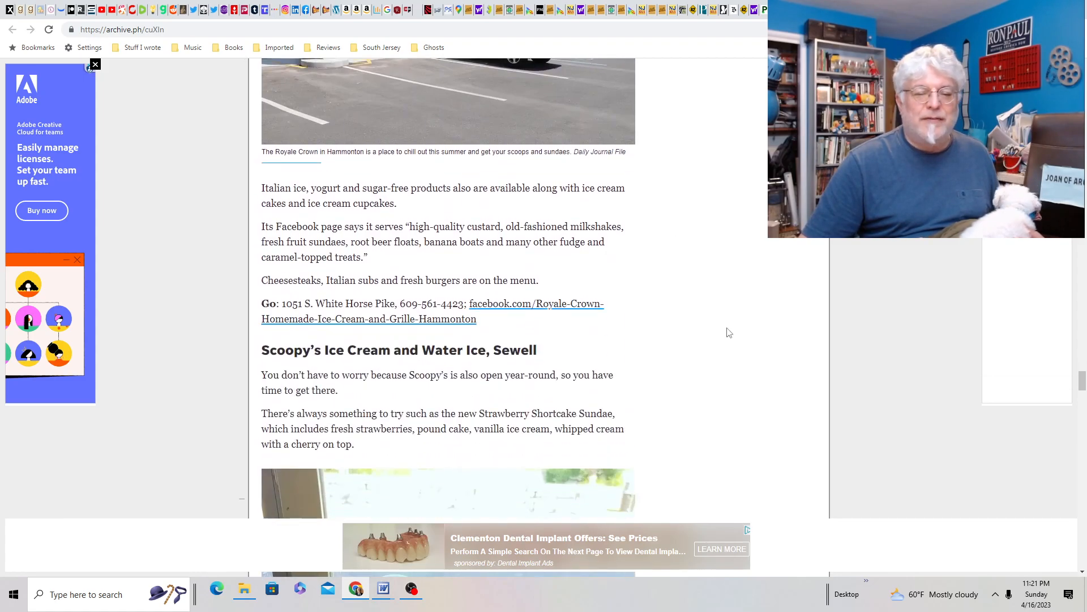
Read past Verona Custard and Vincent's in Mount Holly to the article's author note.
scroll(down, 3)
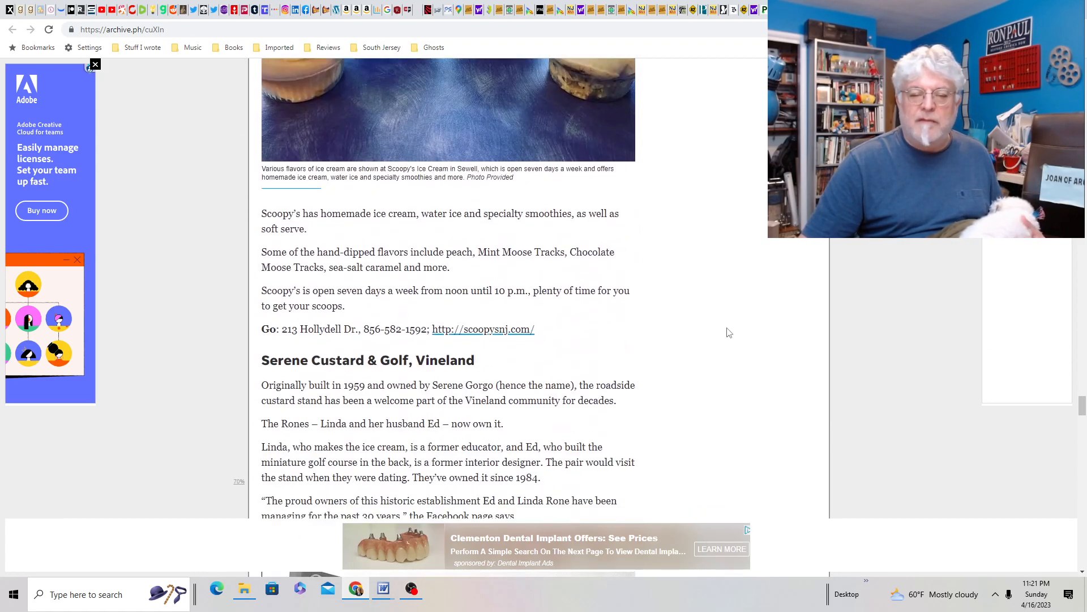
scroll(down, 3)
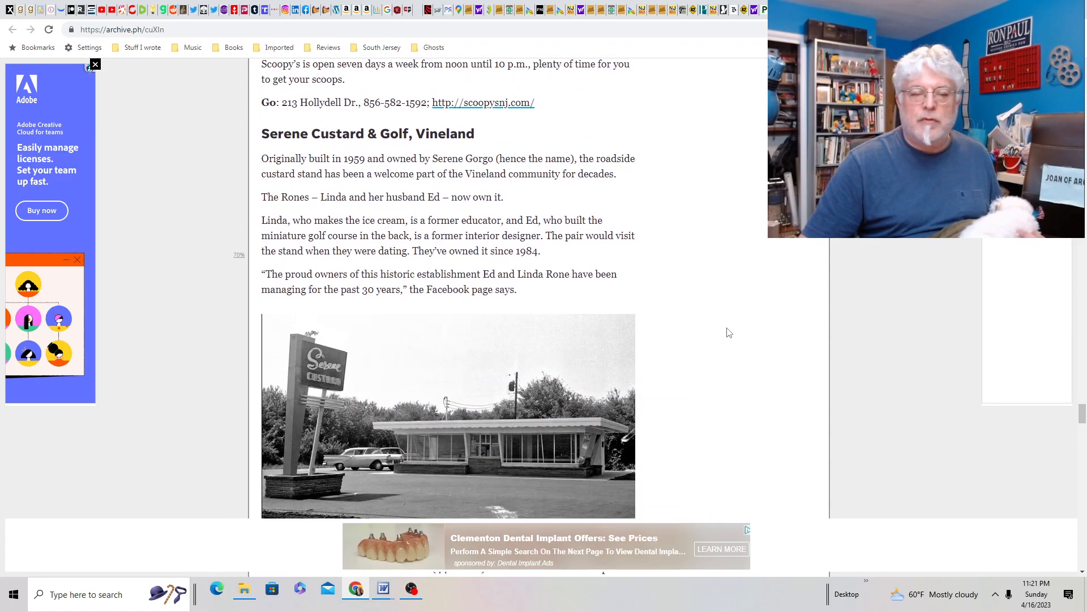
scroll(down, 3)
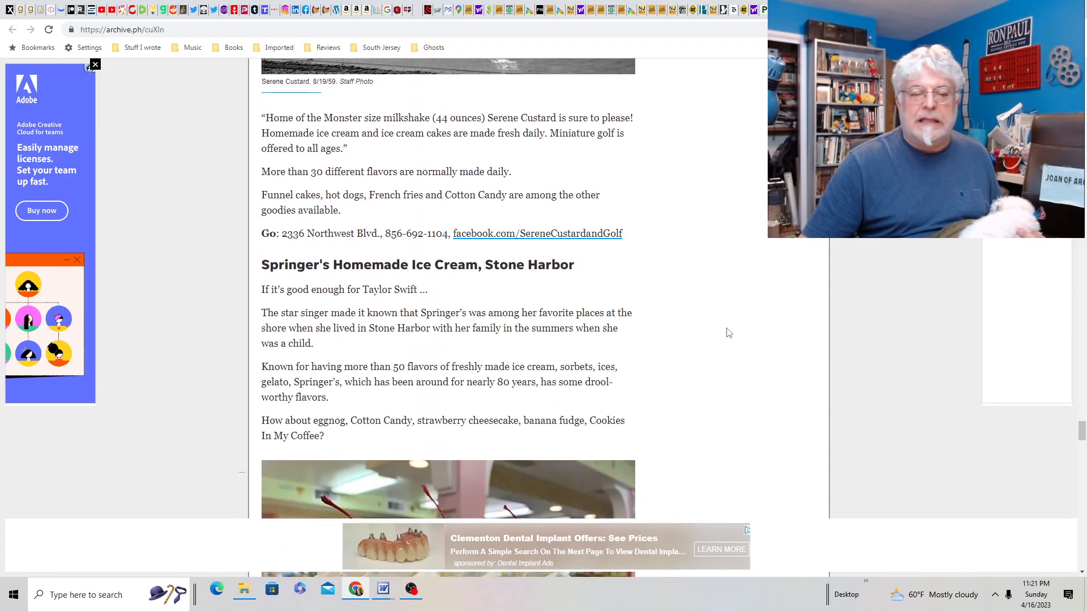
scroll(down, 3)
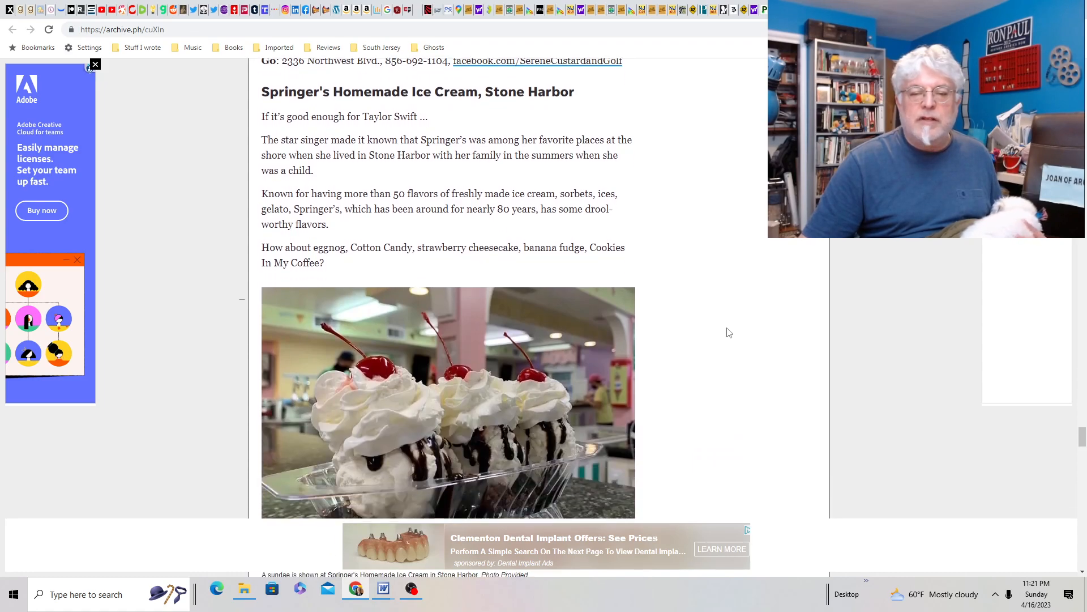
scroll(down, 3)
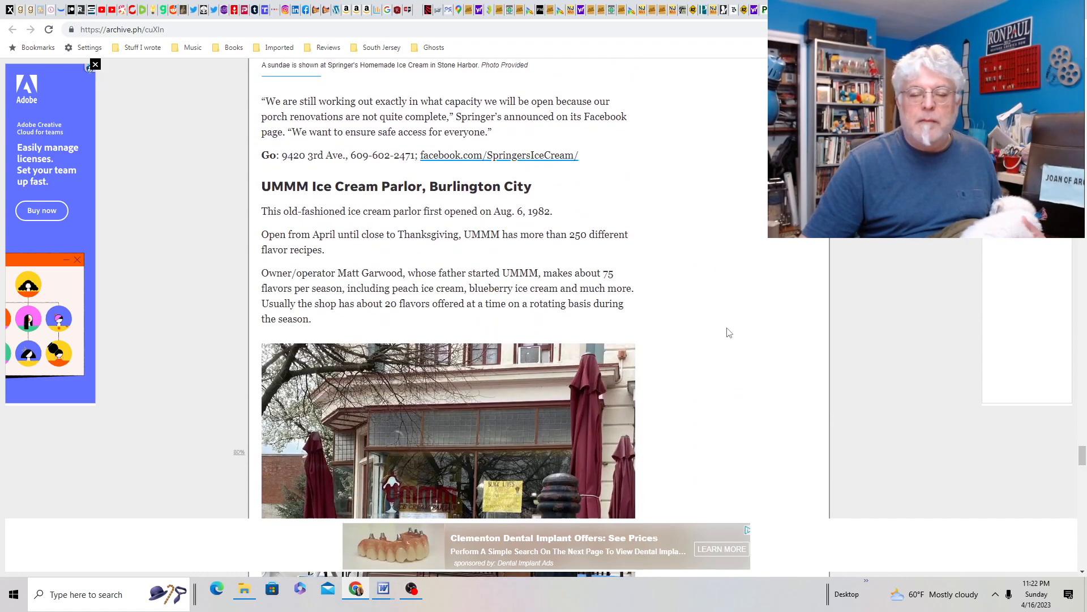
scroll(down, 3)
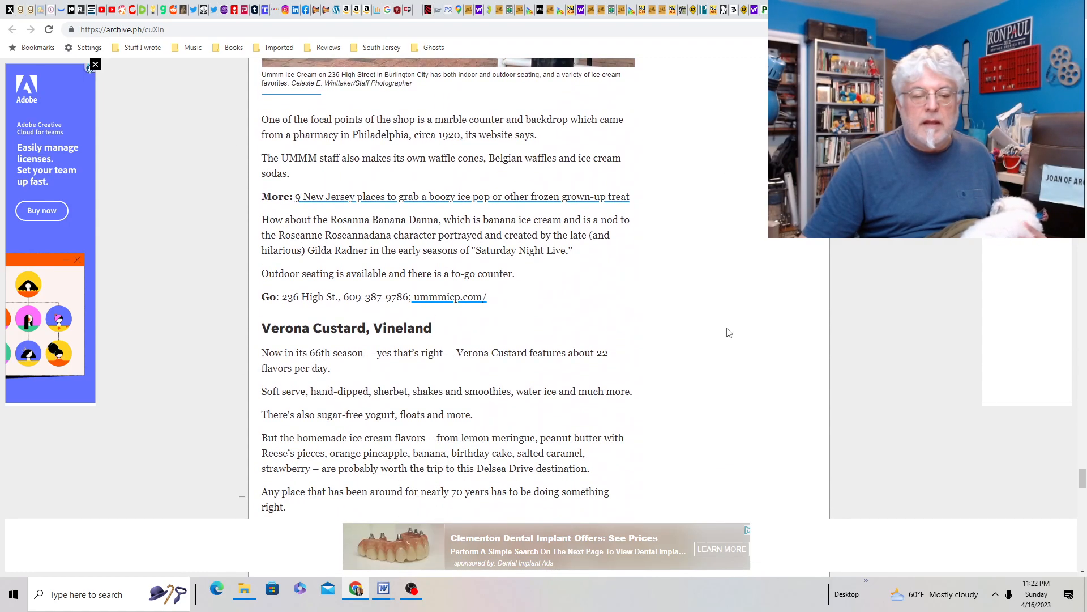
scroll(down, 3)
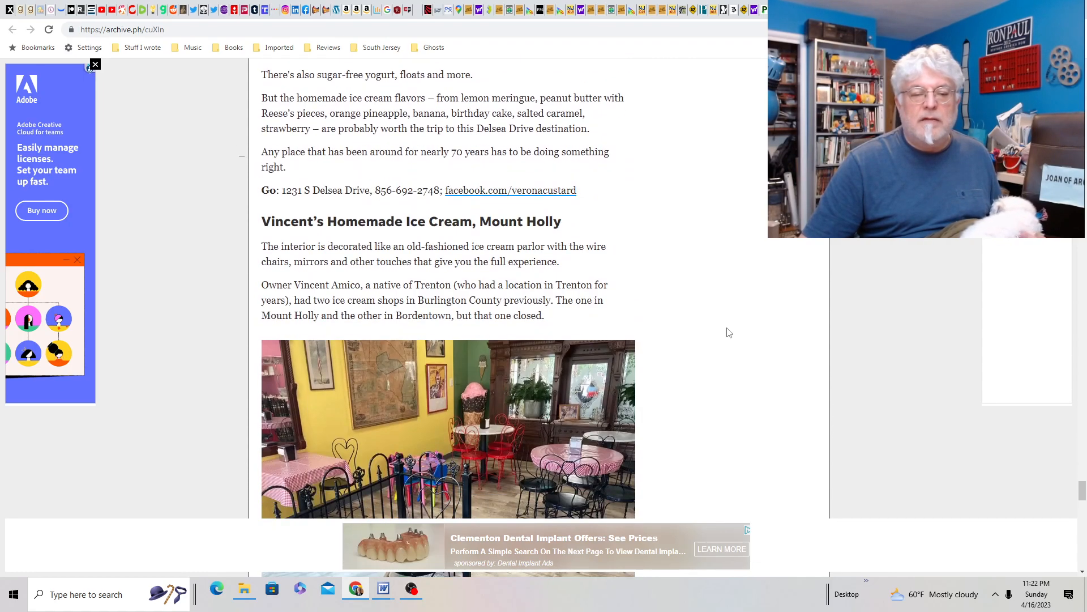
scroll(down, 3)
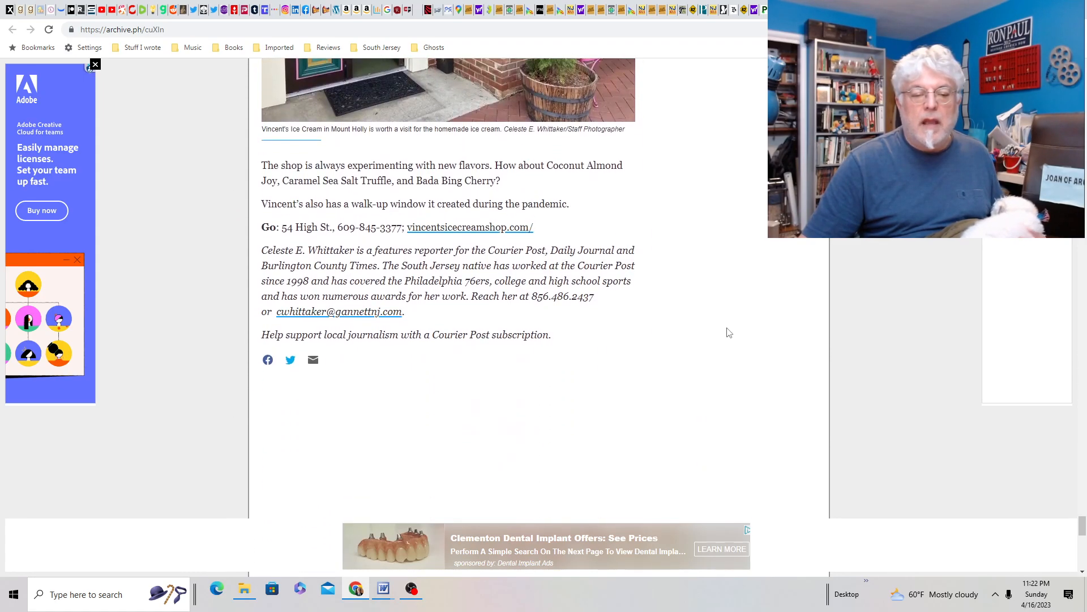
scroll(down, 3)
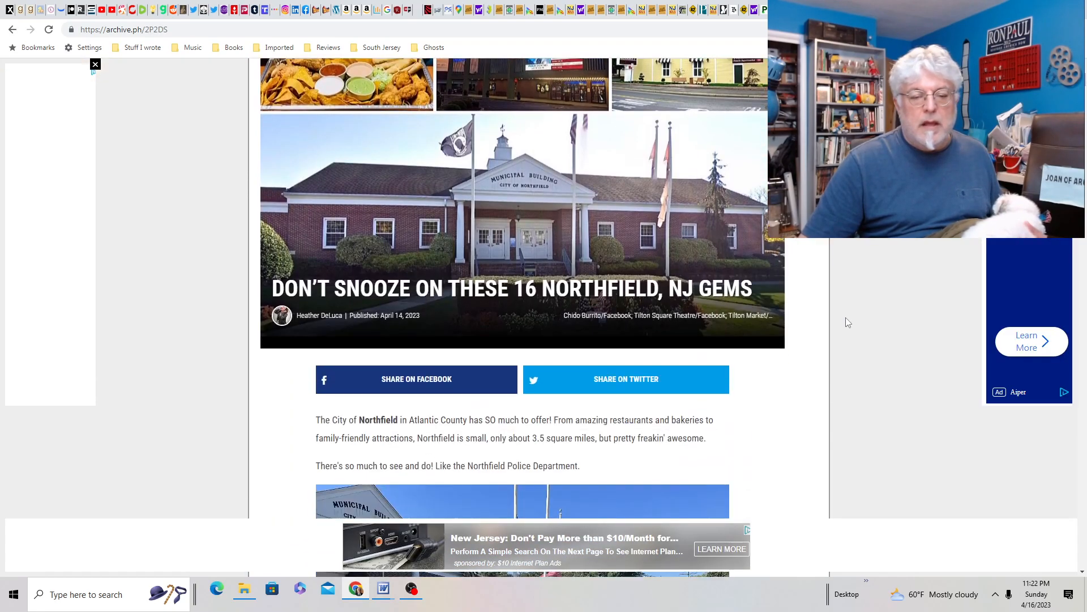
Read the Northfield gems capture past Birch Grove Park to Bootlegger's Liquor Outlet.
scroll(down, 3)
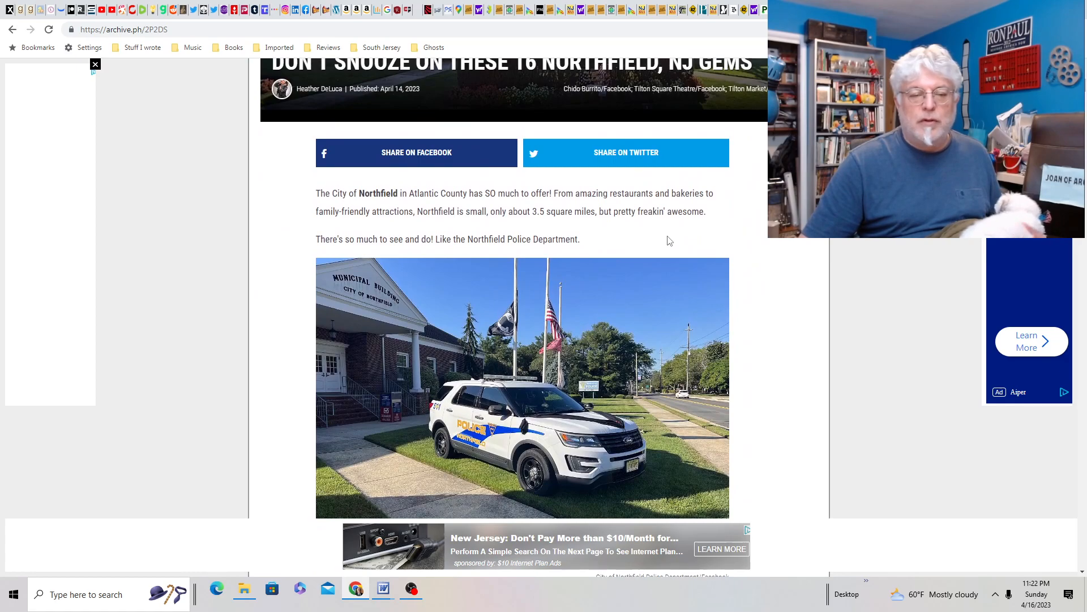
scroll(down, 3)
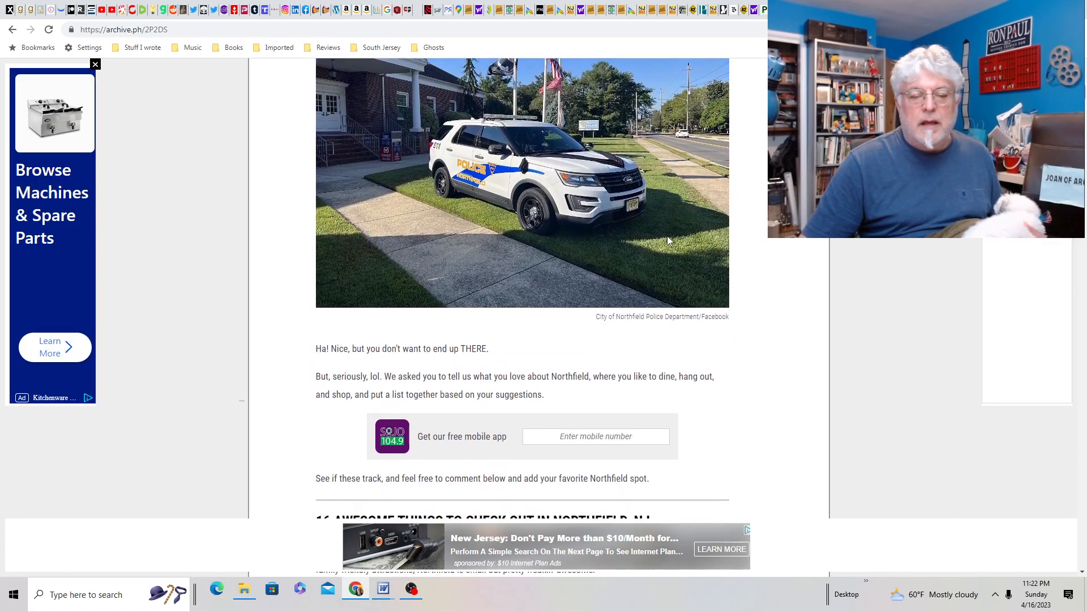
scroll(down, 3)
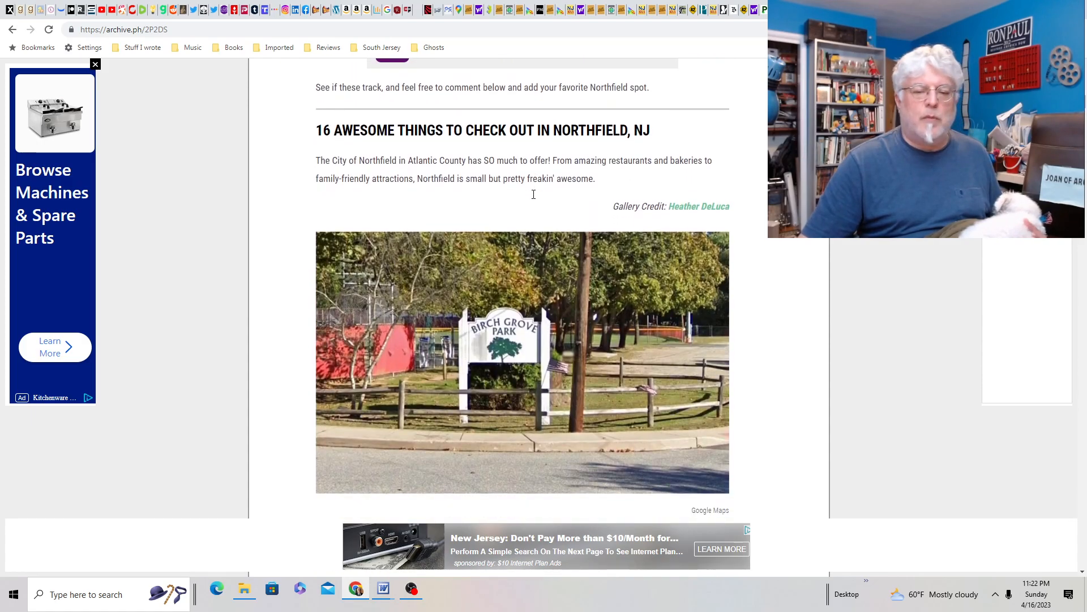
scroll(down, 3)
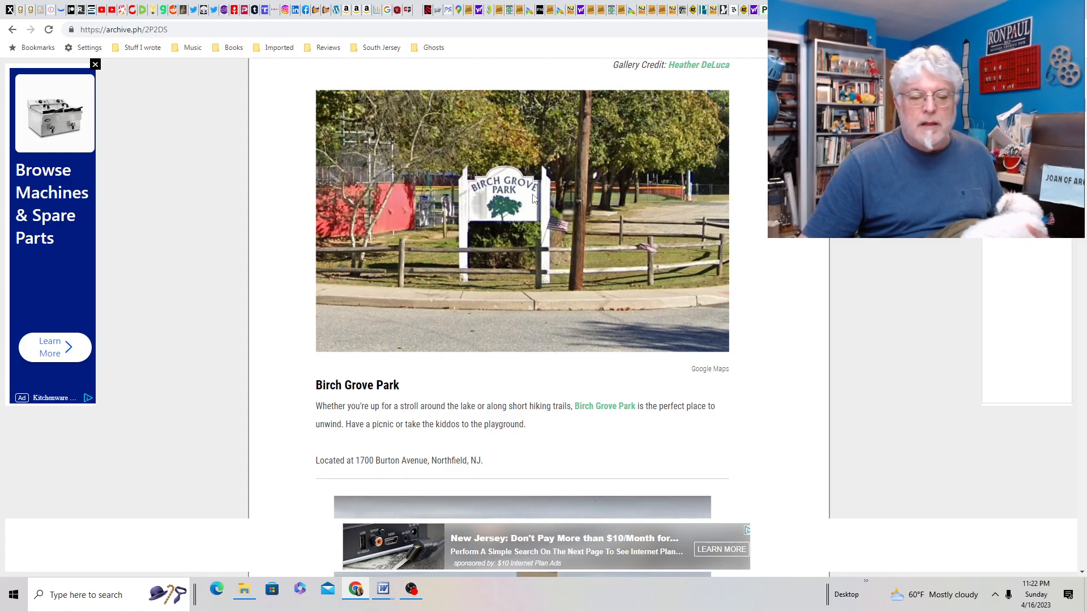
scroll(down, 3)
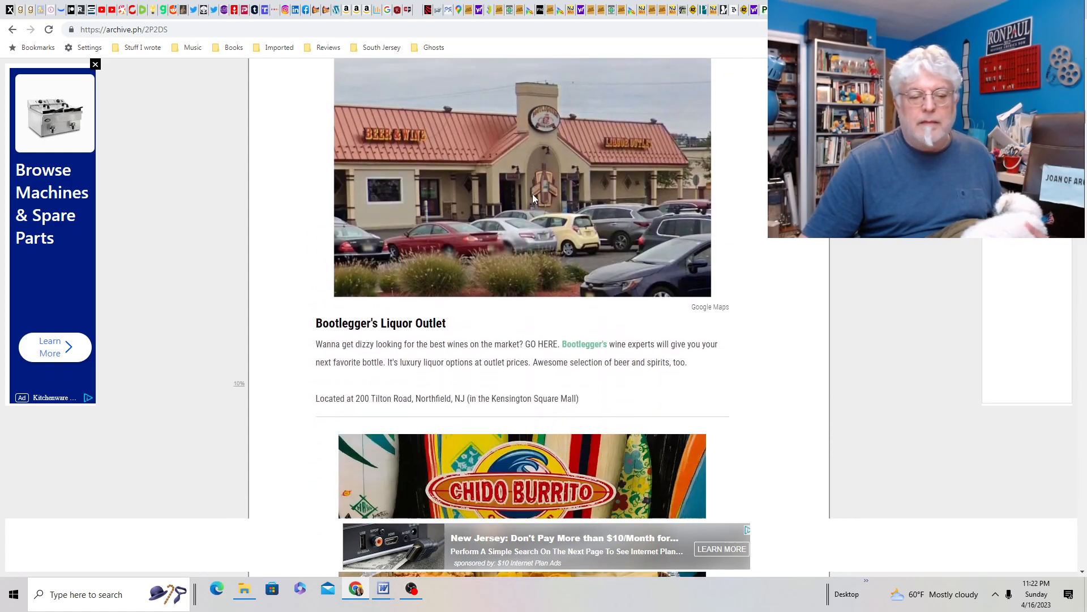
scroll(down, 3)
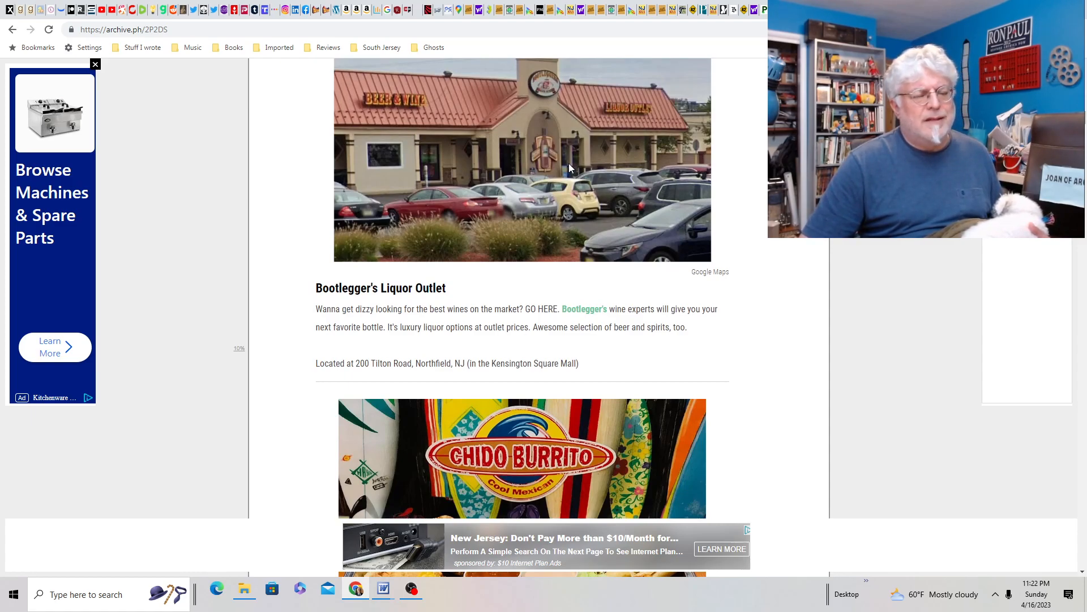
Scroll the remaining Northfield gems to the final entry, Valentina's, reaching the beautiful NJ restaurant story.
scroll(down, 3)
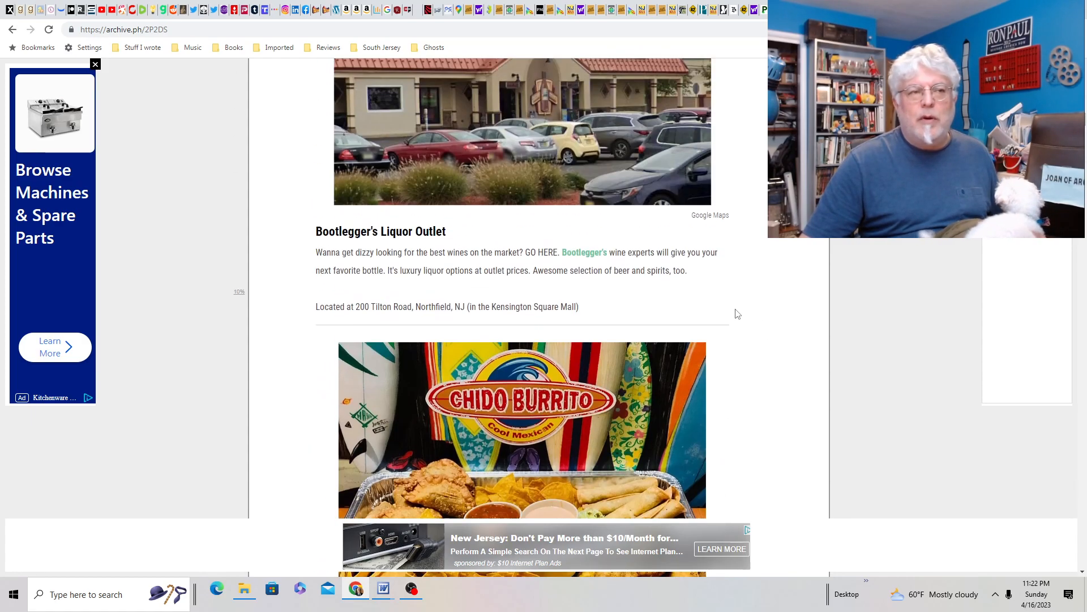
scroll(down, 3)
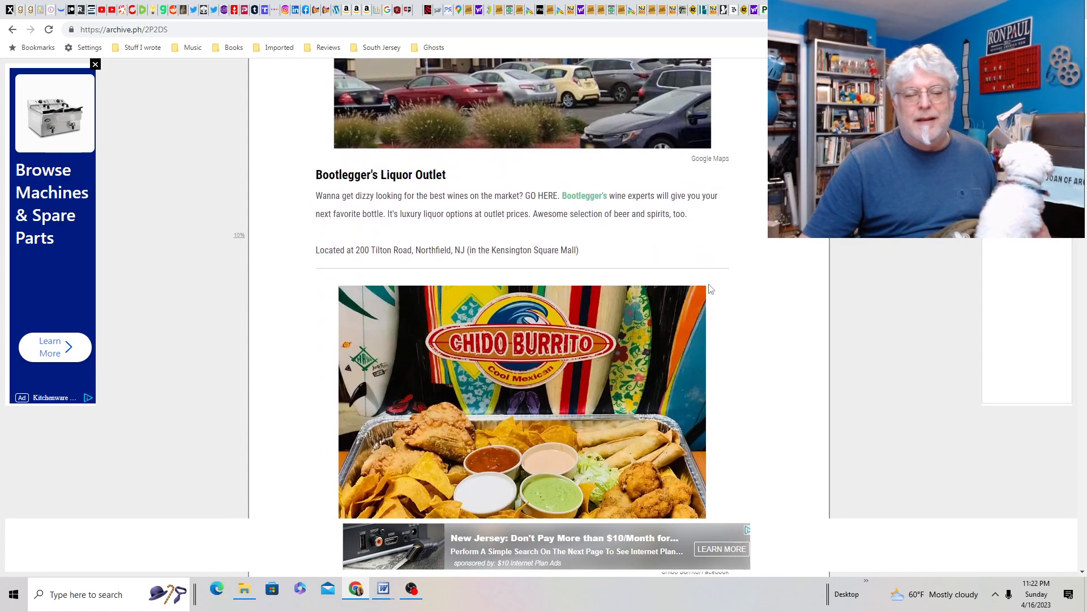
scroll(down, 3)
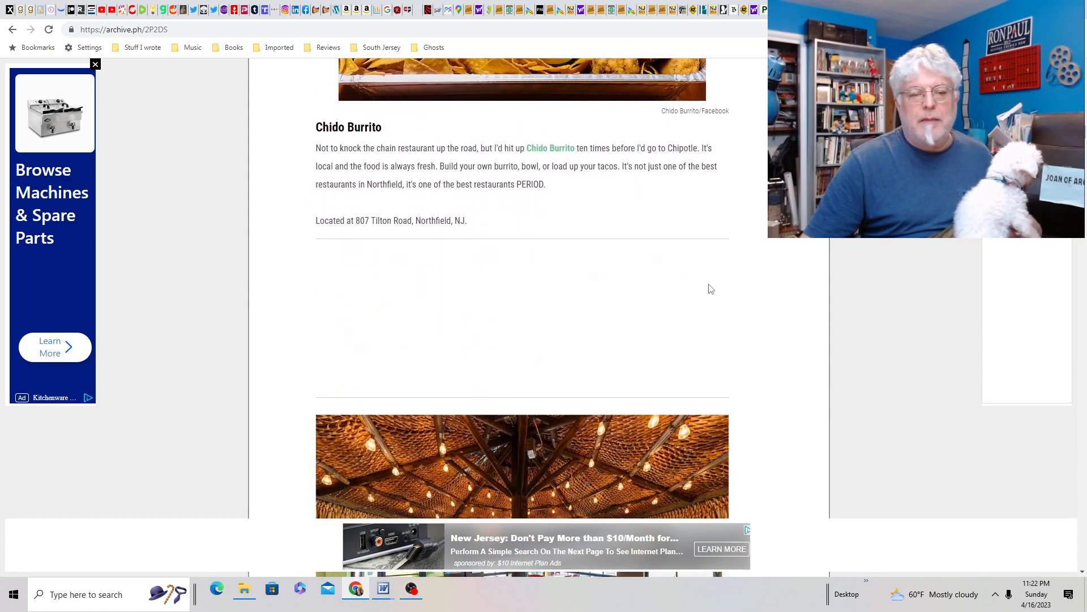
scroll(down, 3)
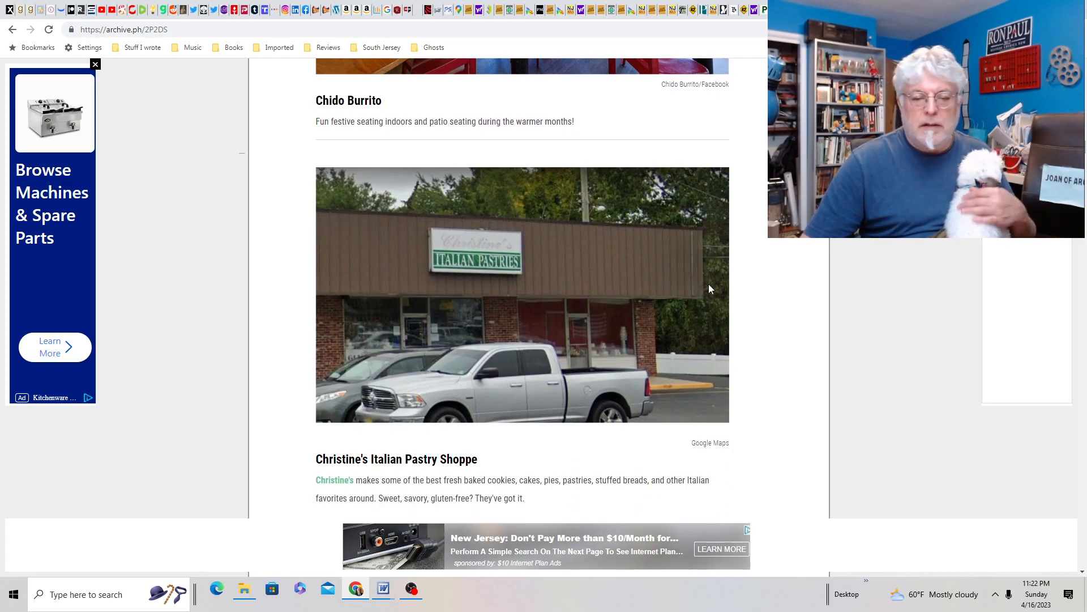
scroll(down, 3)
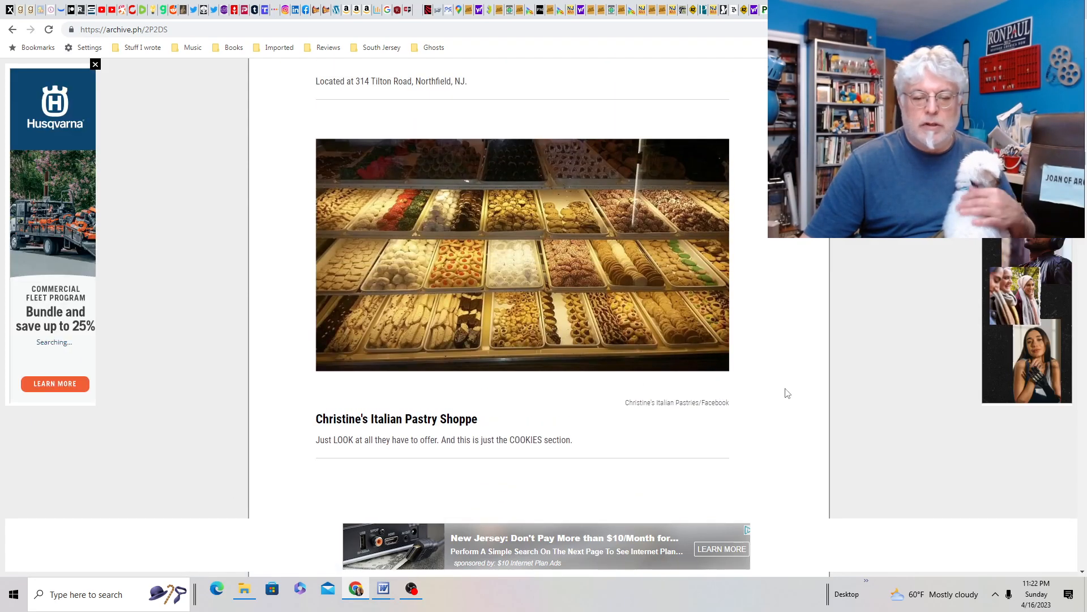
scroll(down, 3)
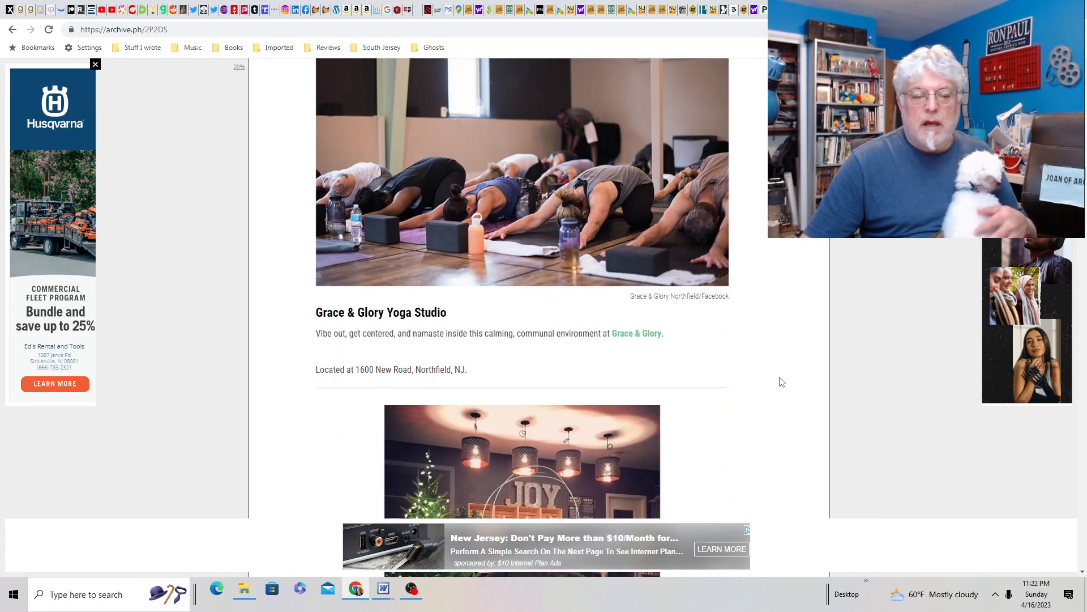
scroll(down, 3)
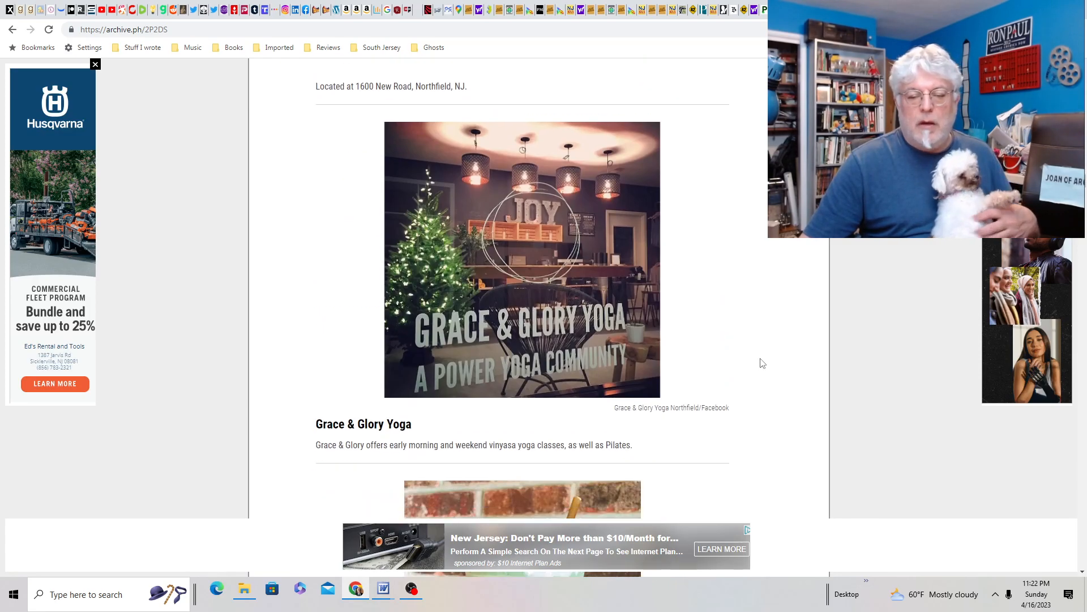
scroll(down, 3)
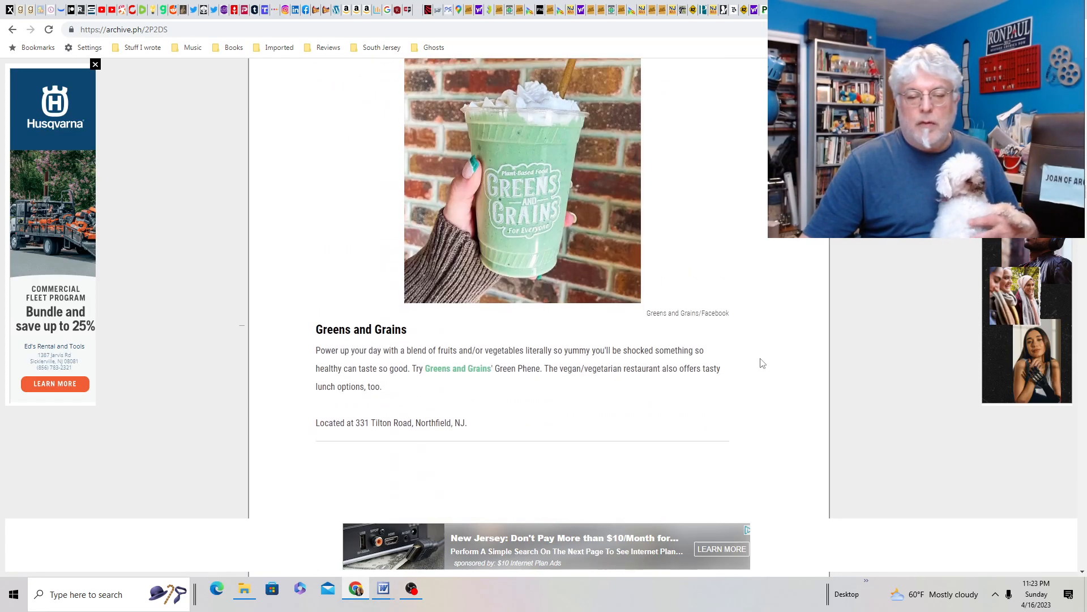
scroll(down, 3)
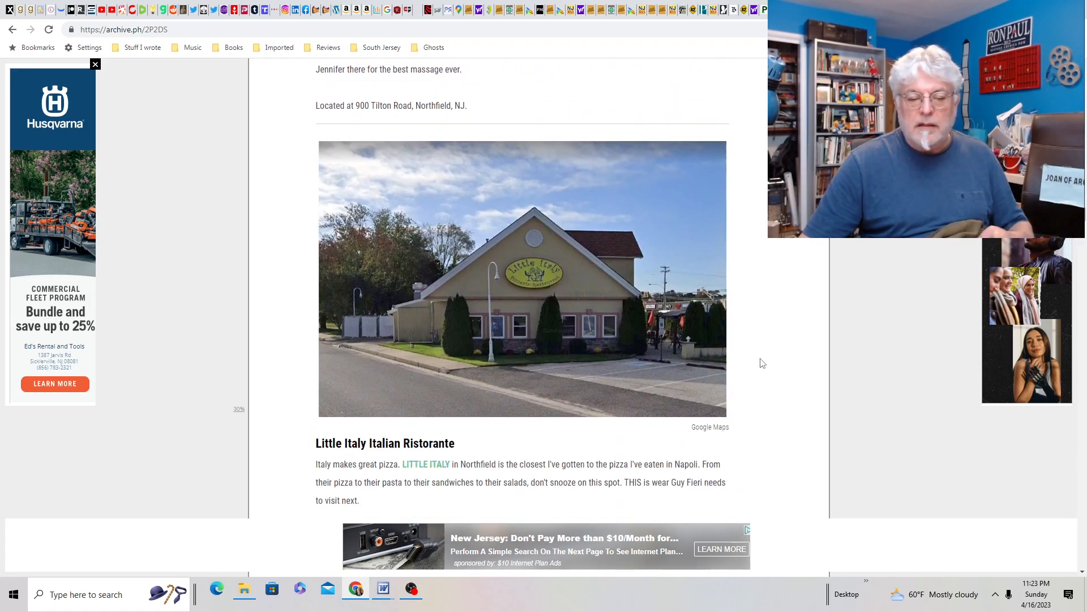
scroll(down, 3)
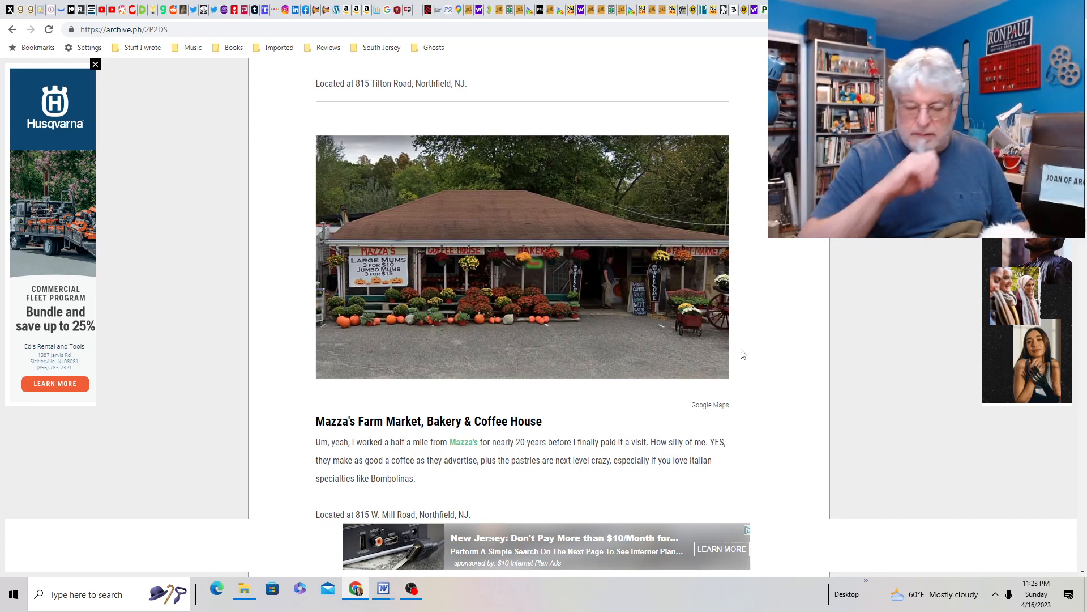
scroll(down, 3)
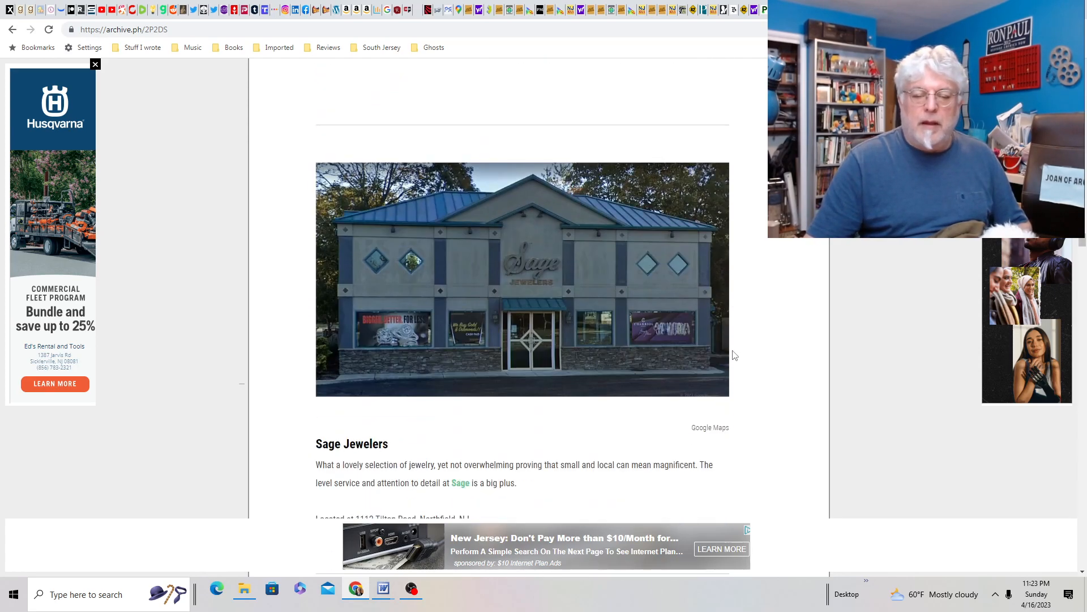
scroll(down, 3)
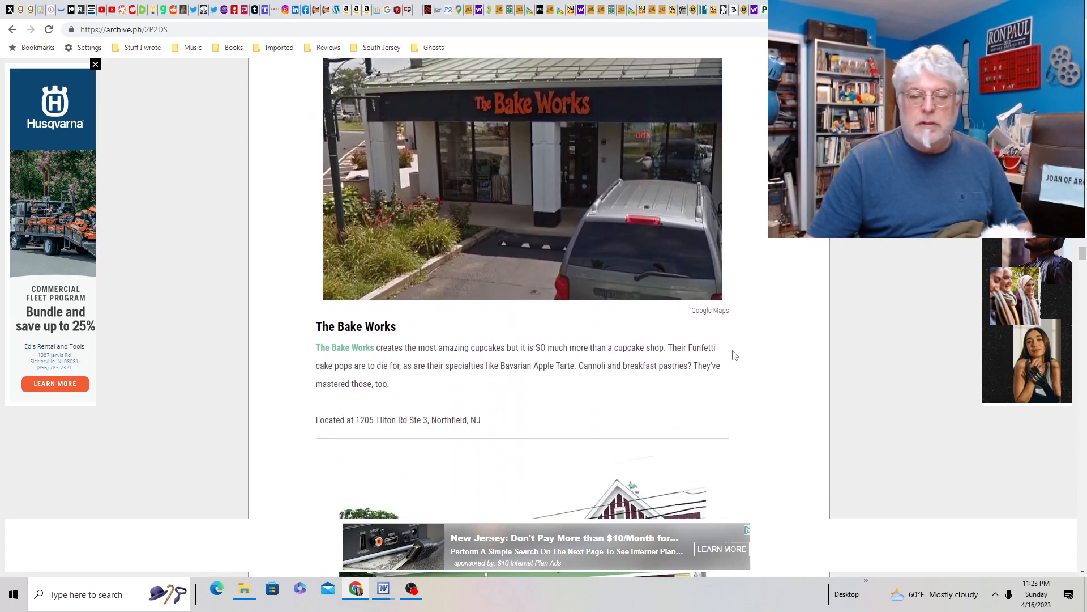
scroll(down, 3)
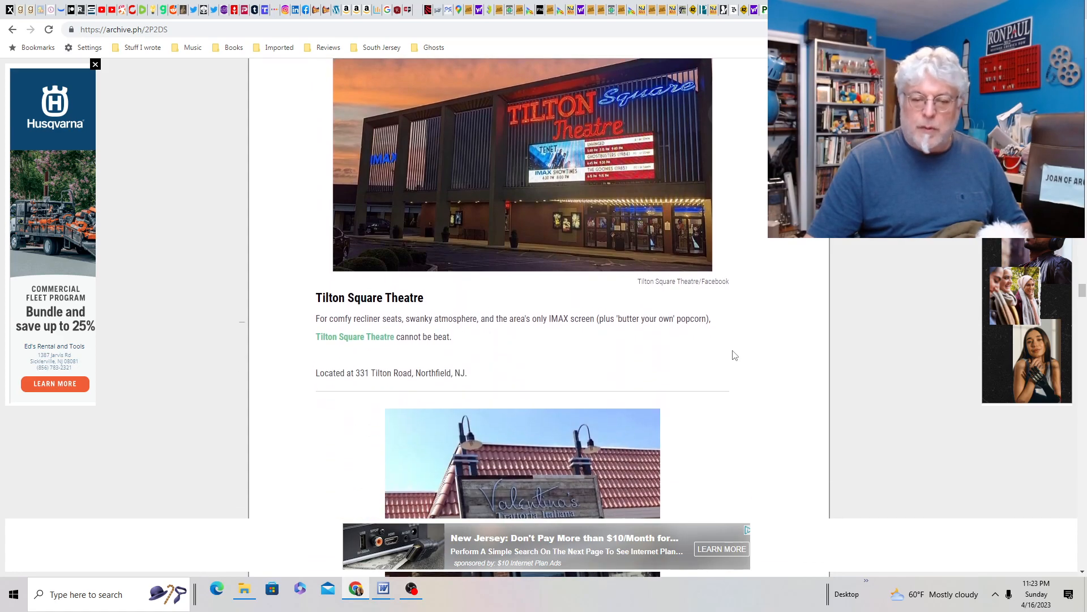
scroll(down, 3)
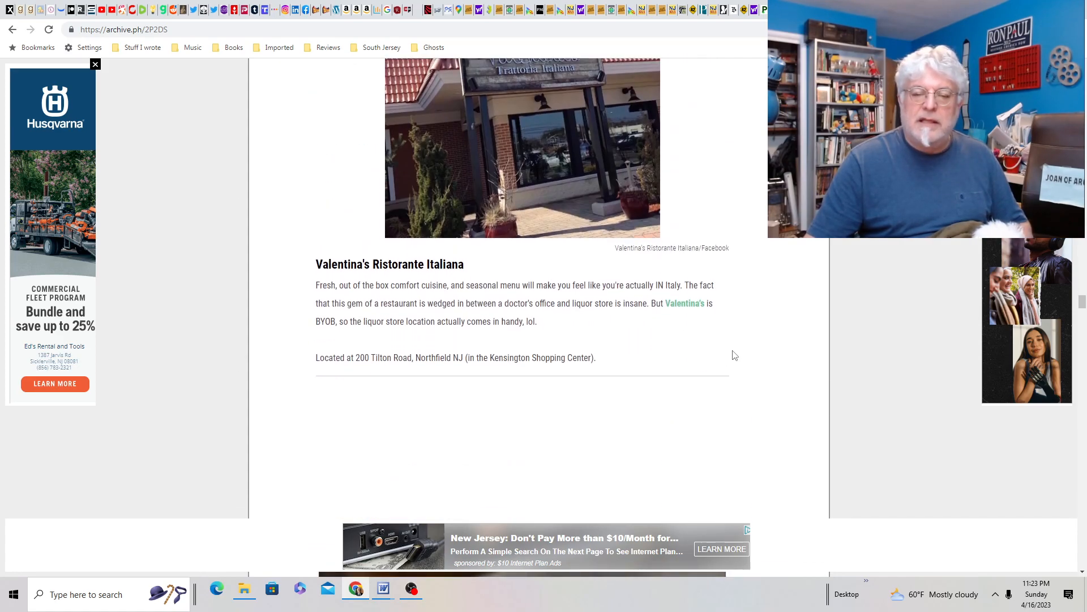
scroll(down, 3)
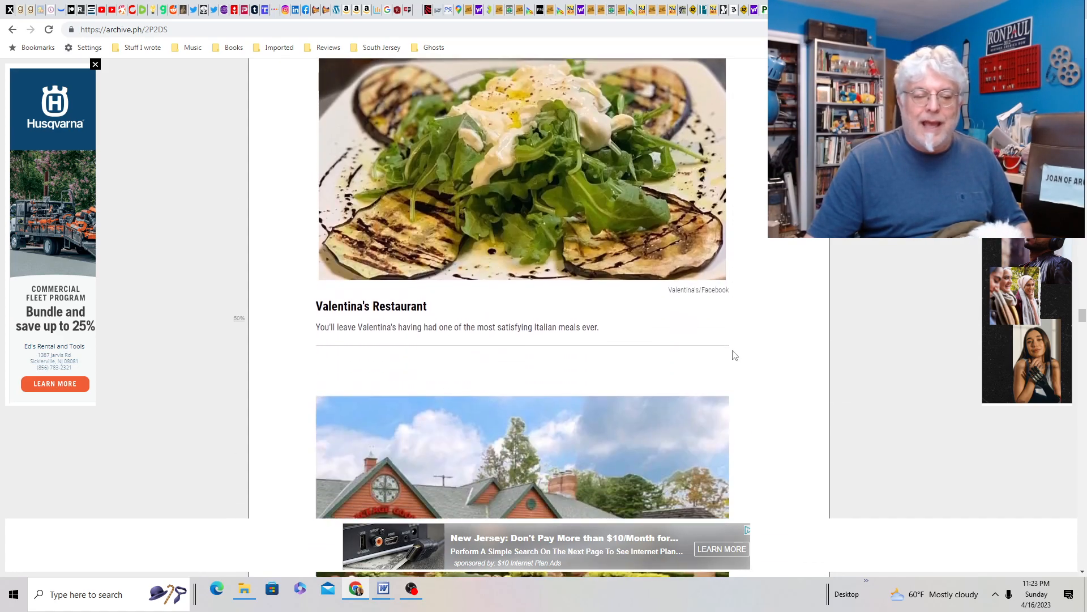
scroll(down, 3)
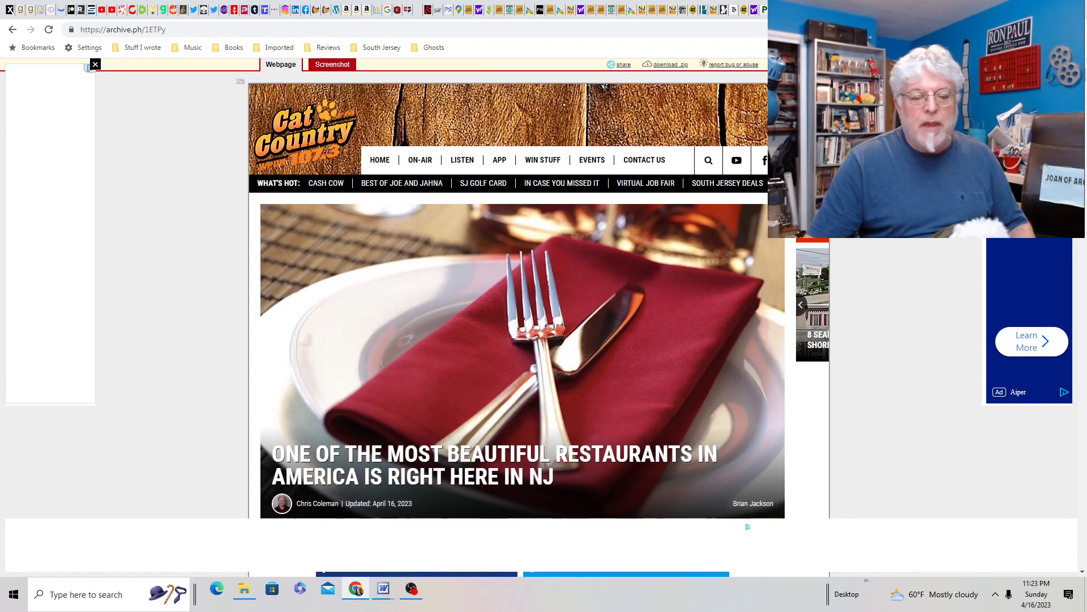
Read the beautiful-restaurant countdown to number one, Caffe Aldo Lamberti, reaching the Teen Arts Festival snapshot.
scroll(down, 3)
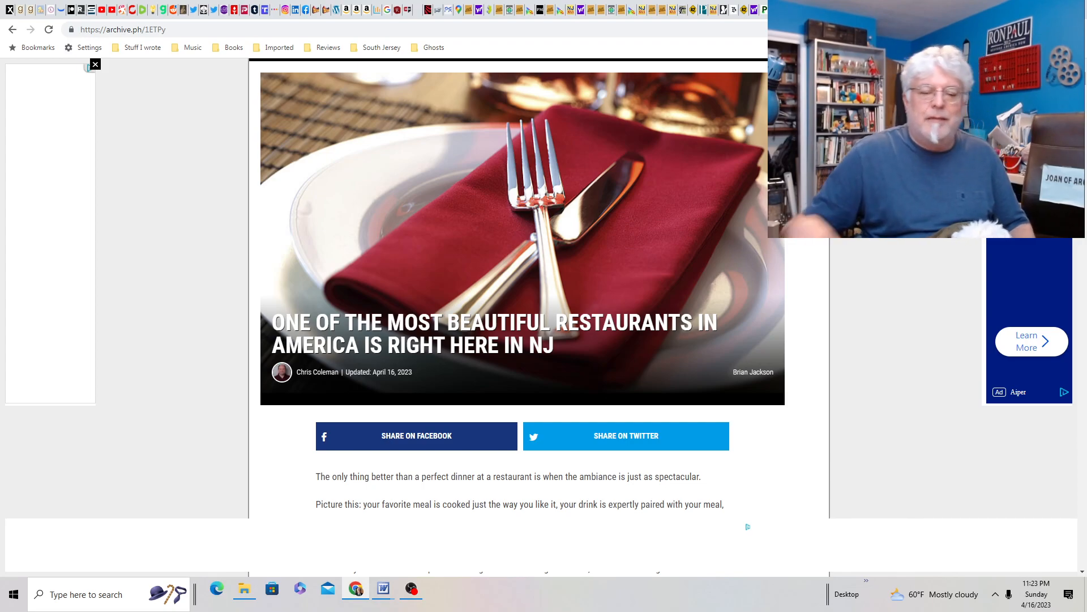
scroll(down, 3)
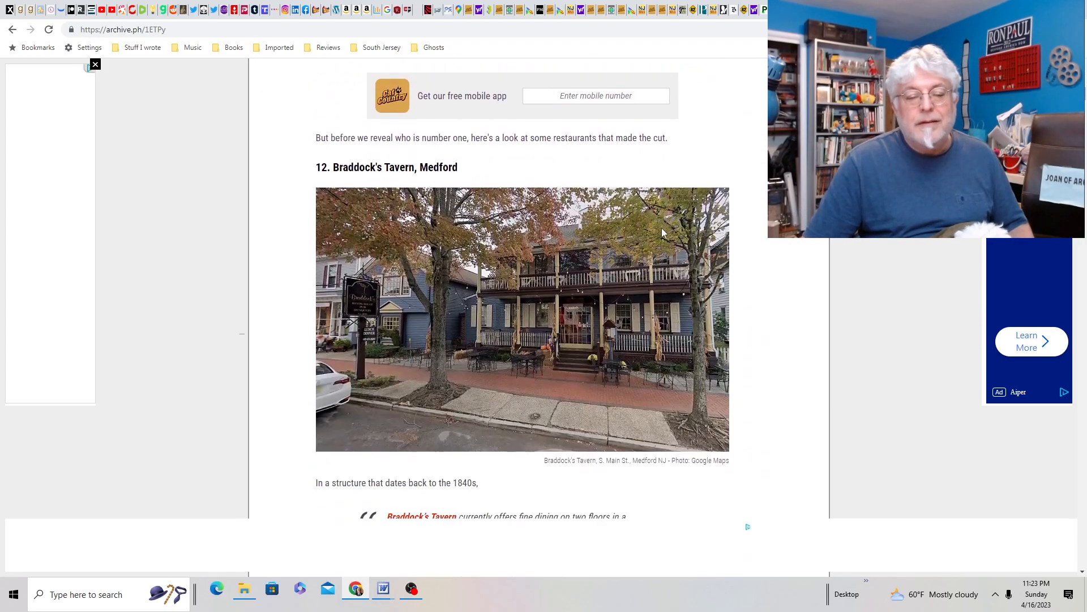
scroll(down, 3)
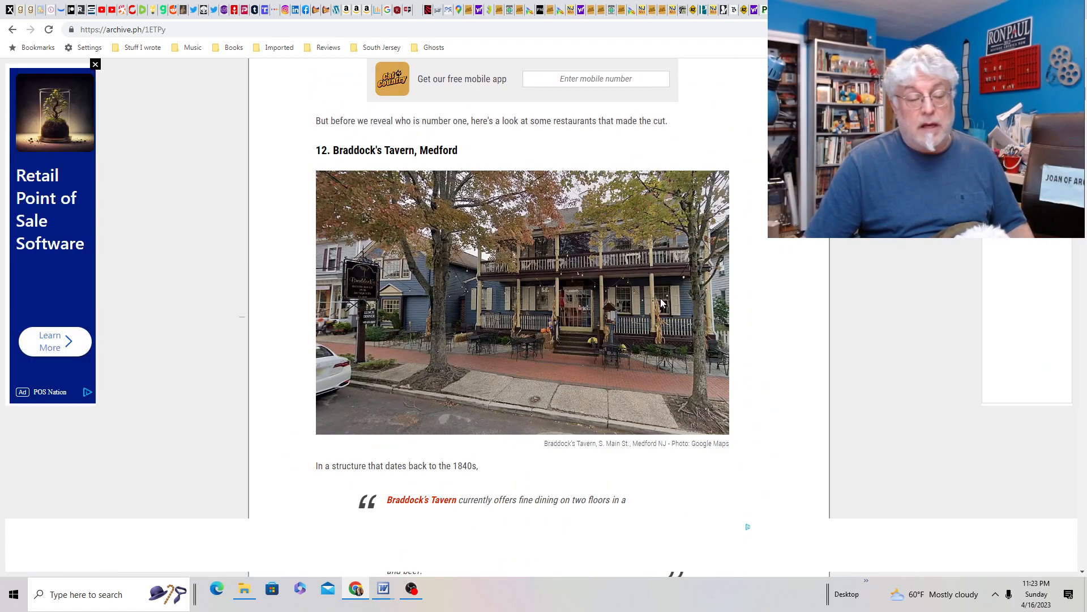
scroll(down, 3)
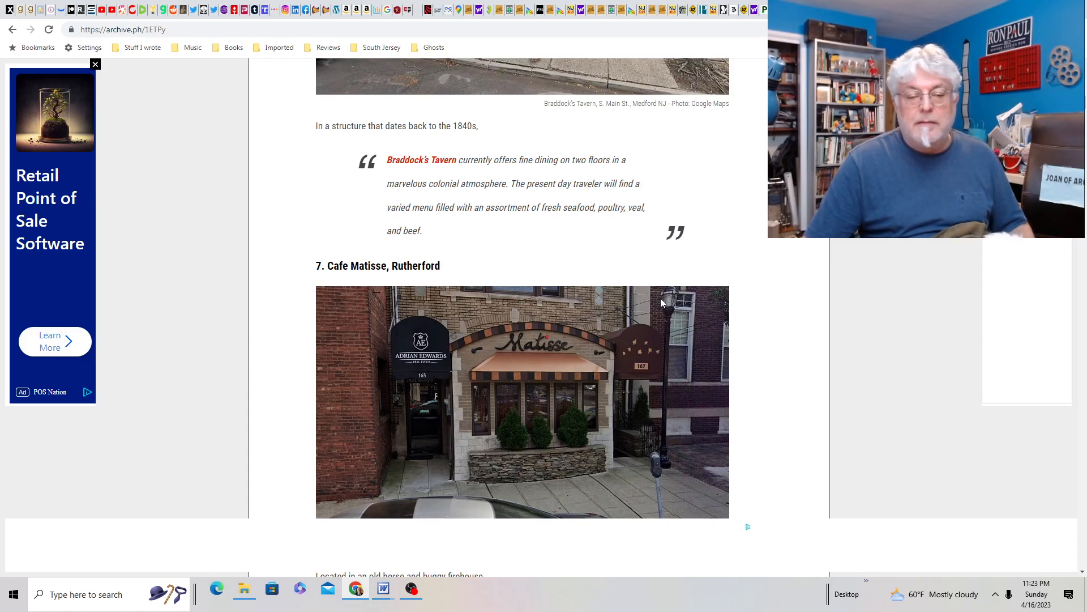
scroll(down, 3)
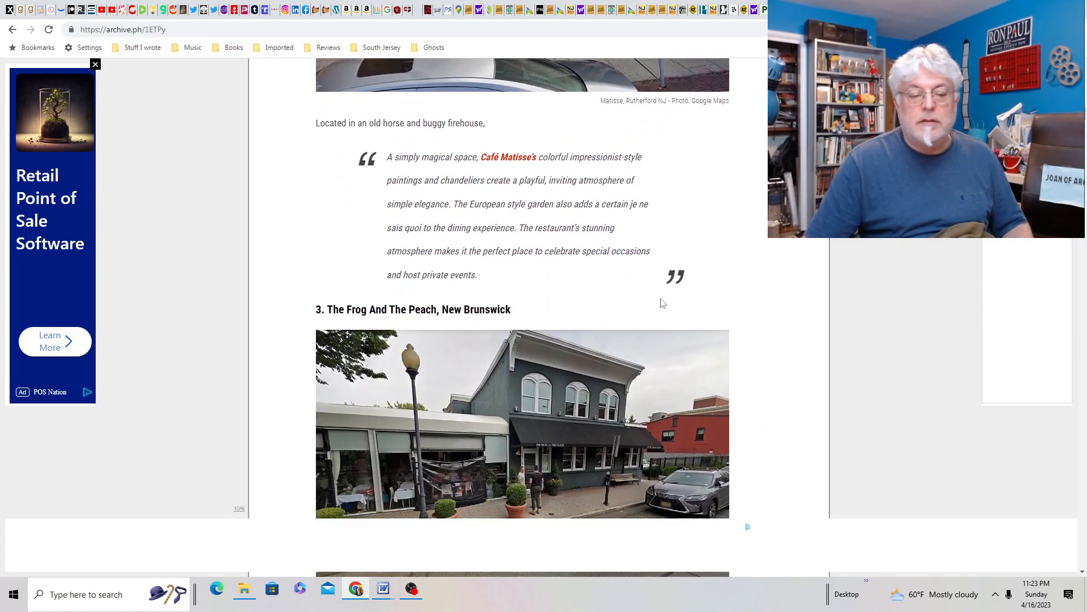
scroll(down, 3)
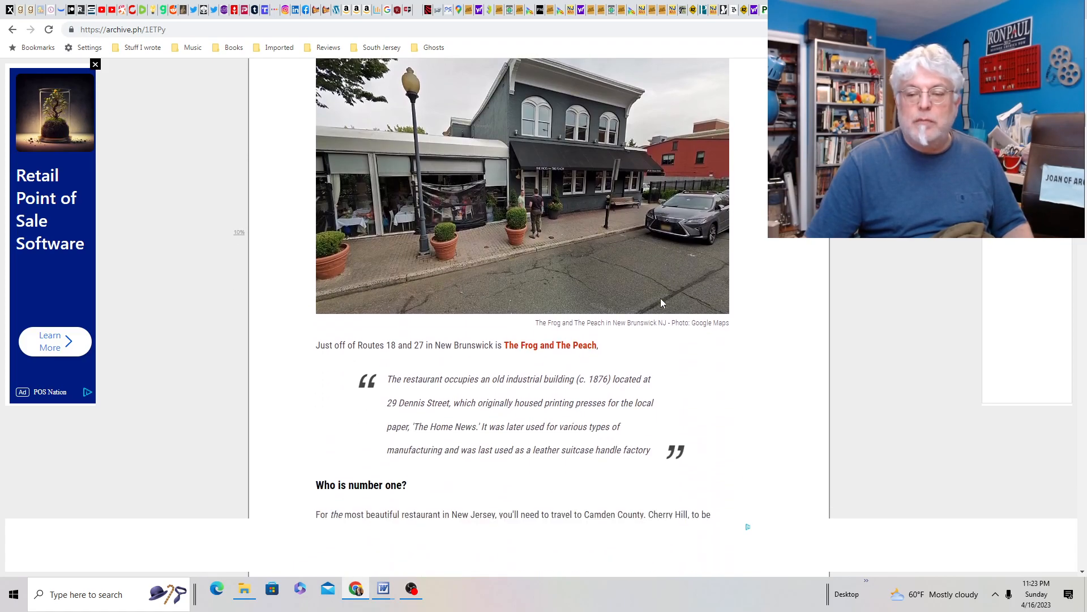
scroll(down, 3)
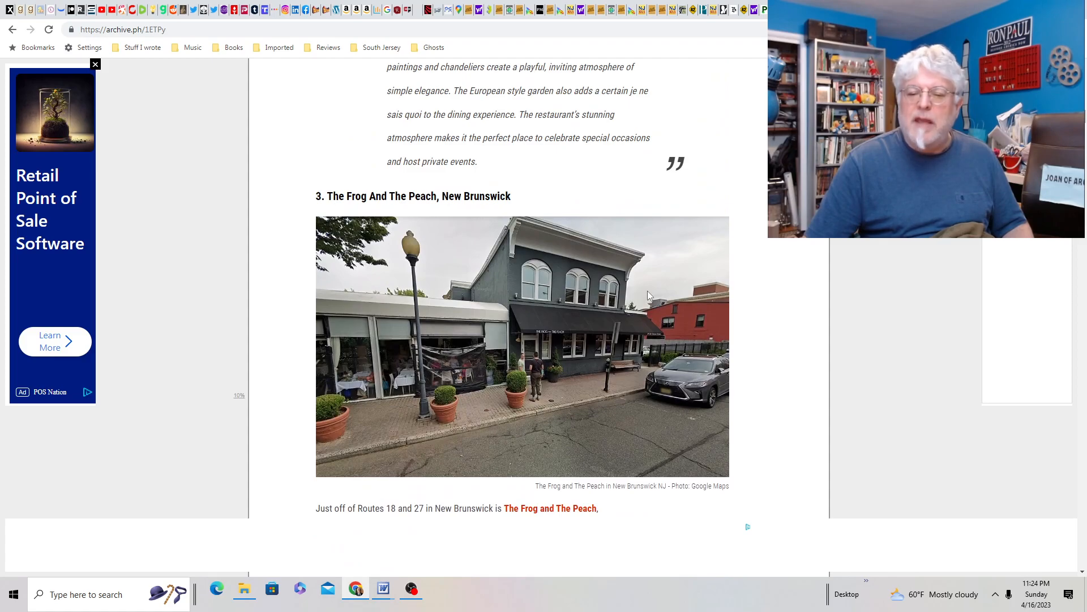
scroll(down, 3)
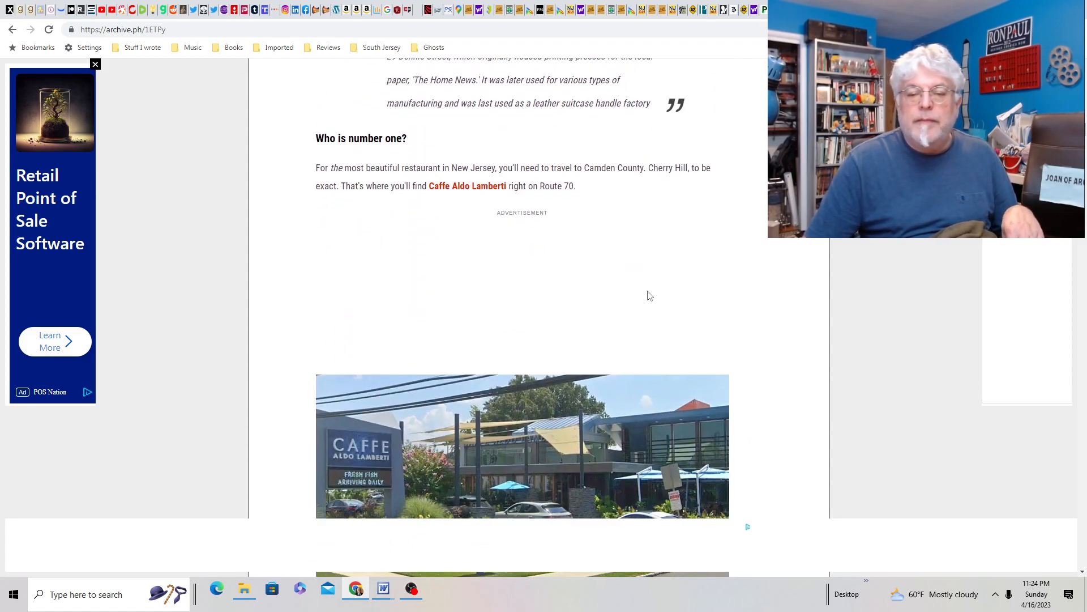
scroll(down, 3)
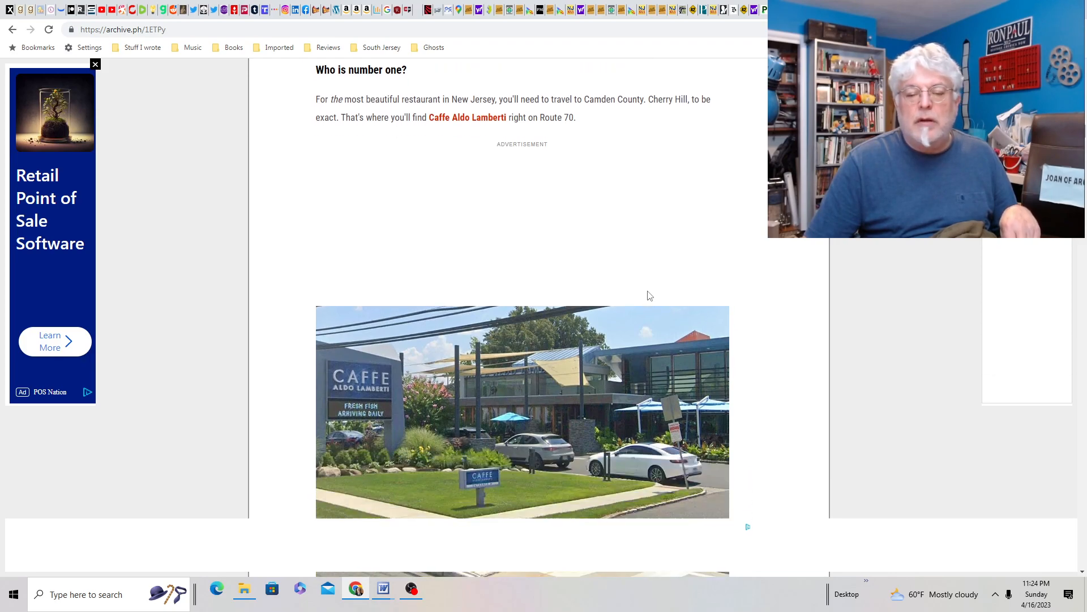
scroll(down, 3)
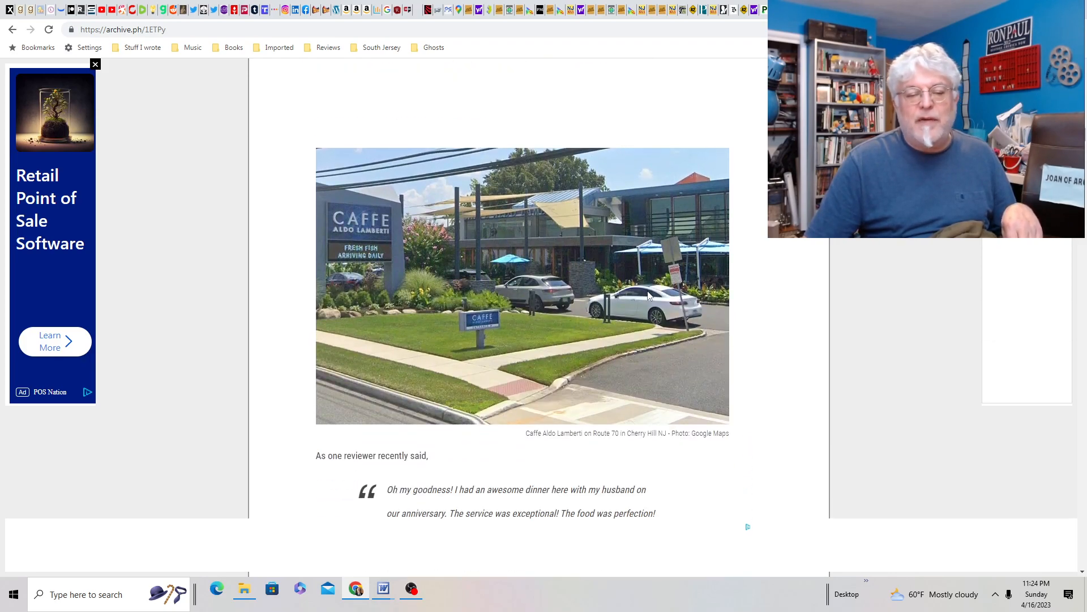
scroll(up, 3)
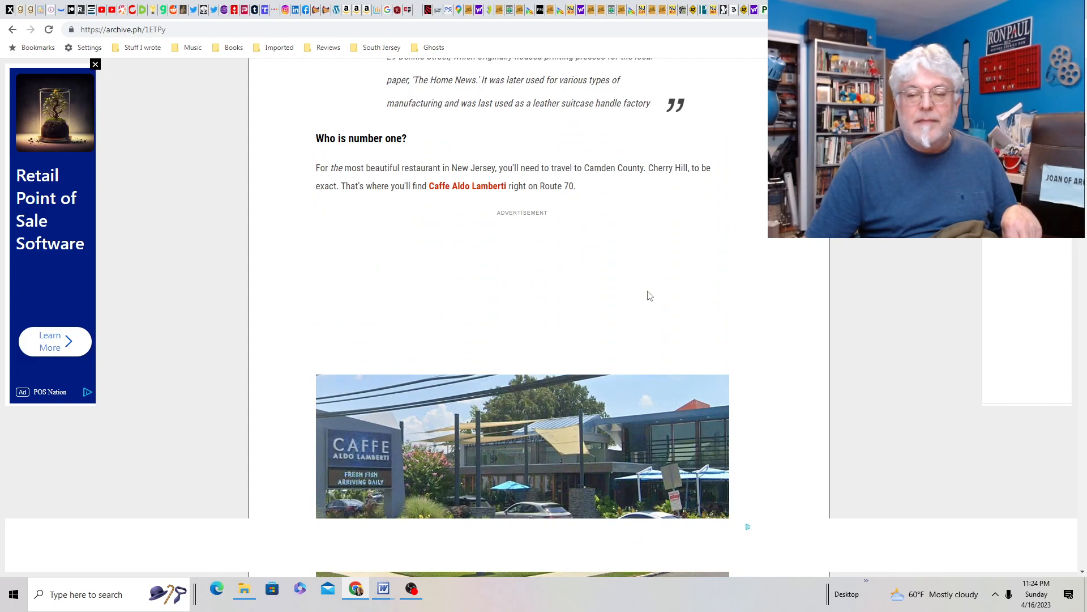
scroll(down, 3)
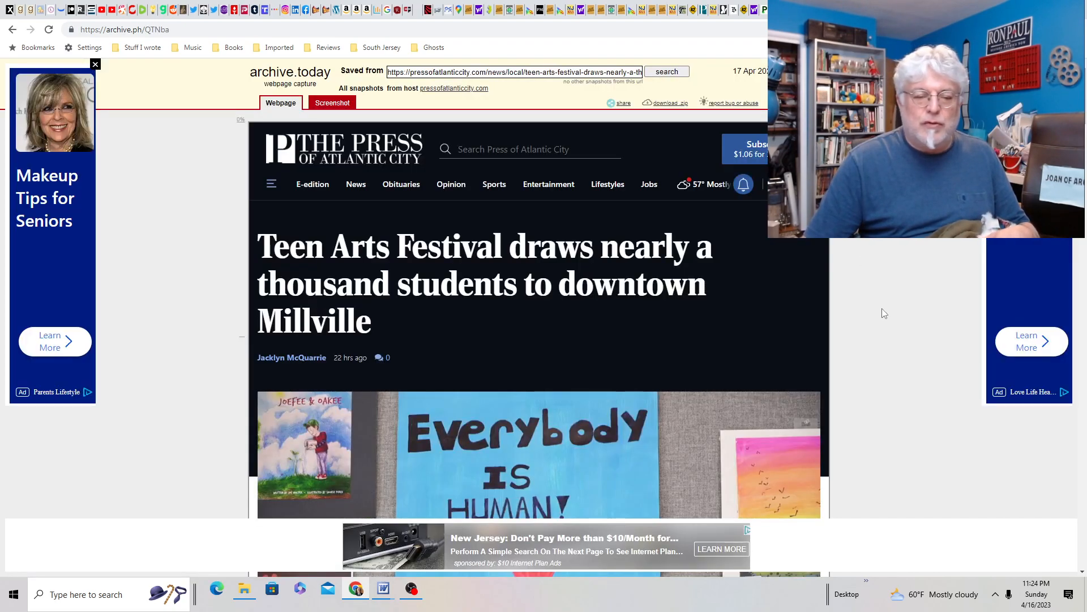
Briefly scroll the Teen Arts Festival capture before moving to the Breitbart pier article.
scroll(down, 3)
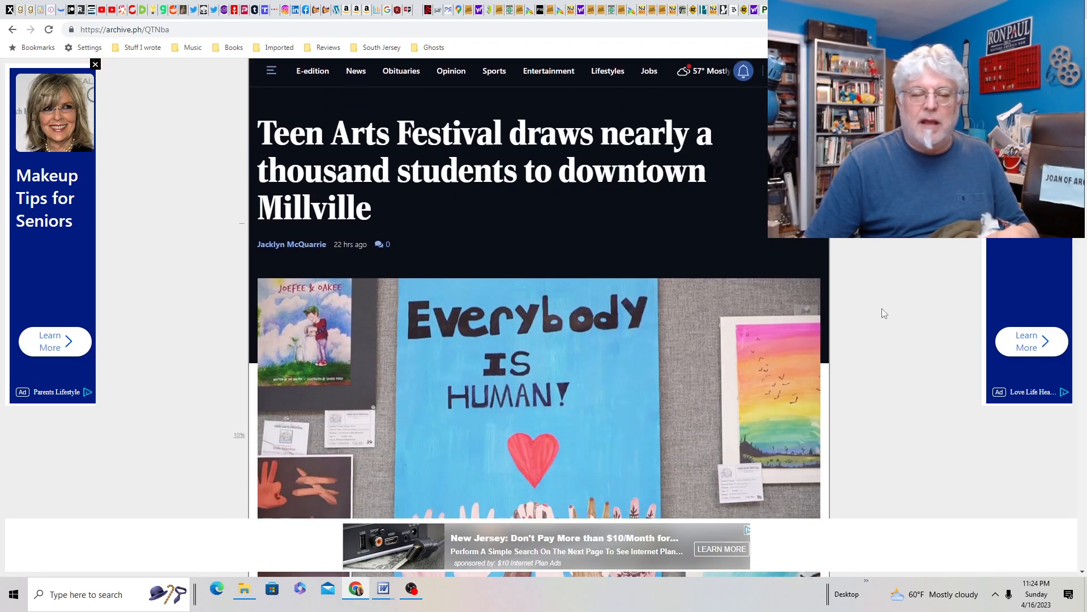
scroll(down, 3)
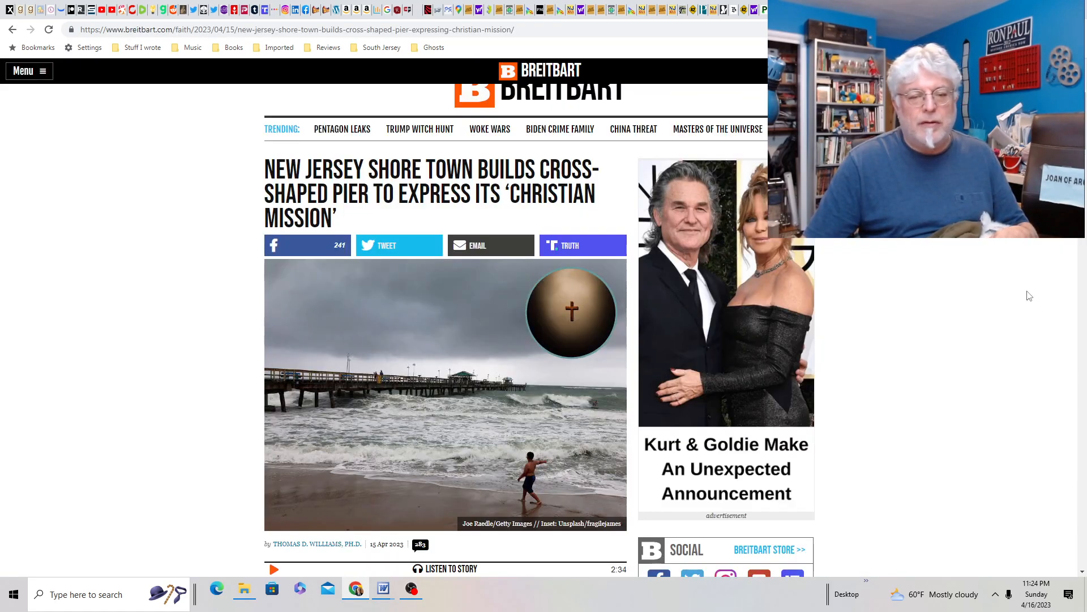
scroll(down, 3)
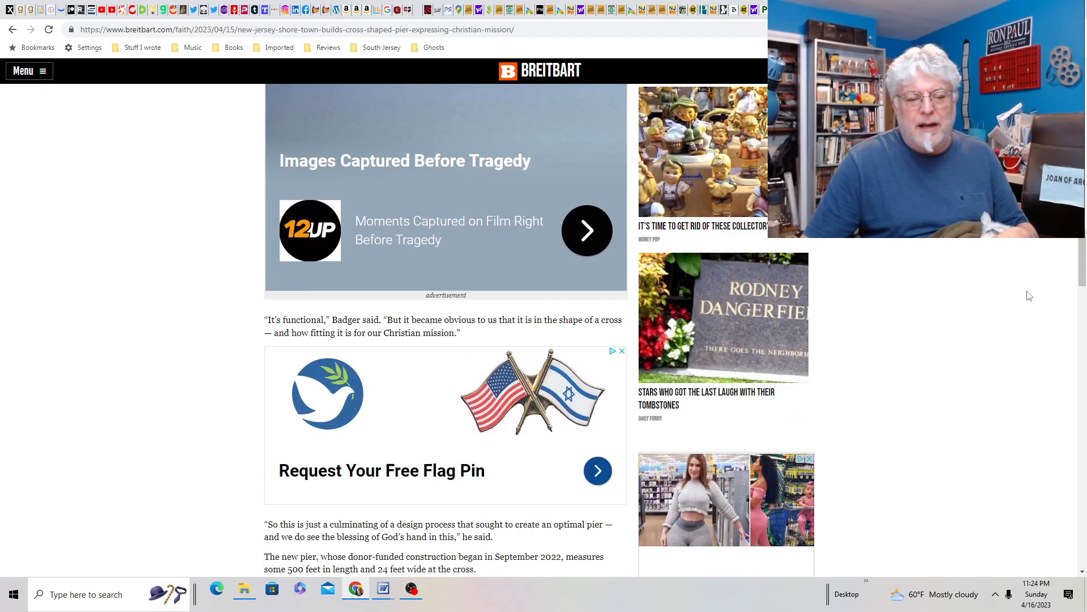
scroll(down, 3)
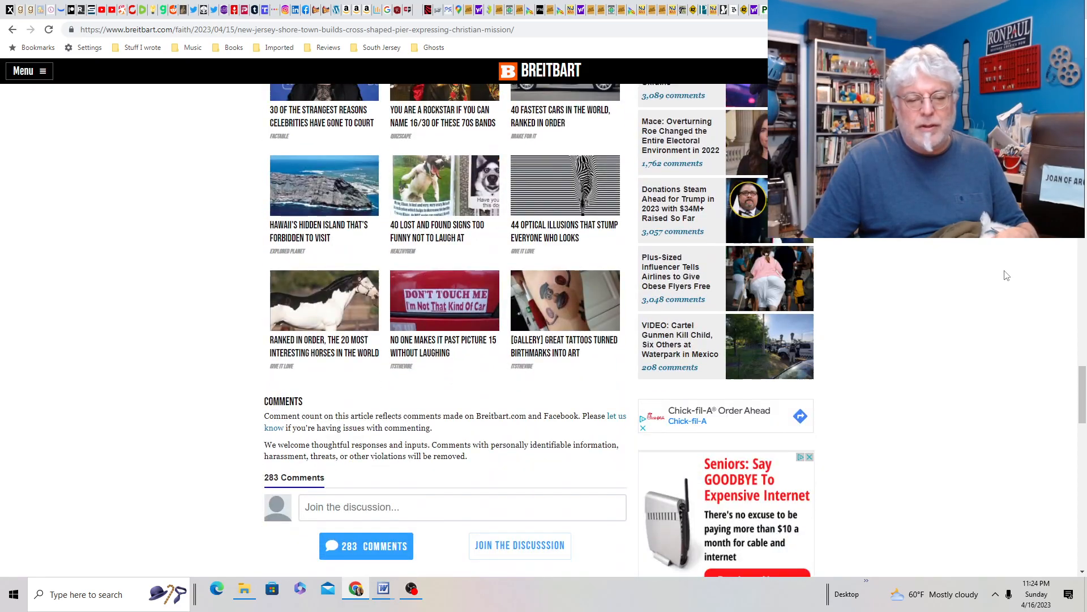
scroll(up, 3)
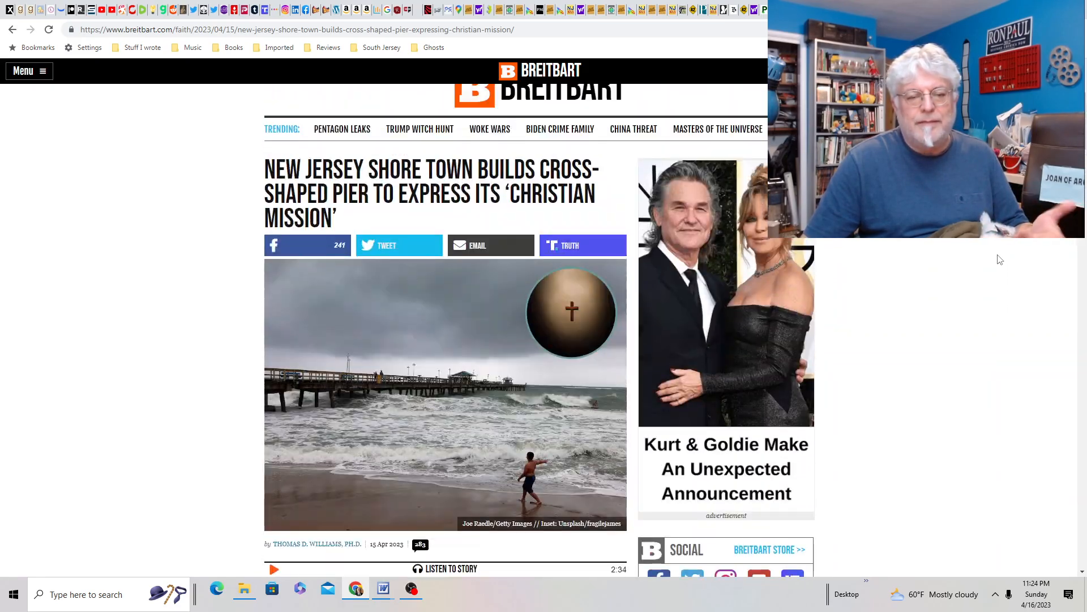
scroll(down, 3)
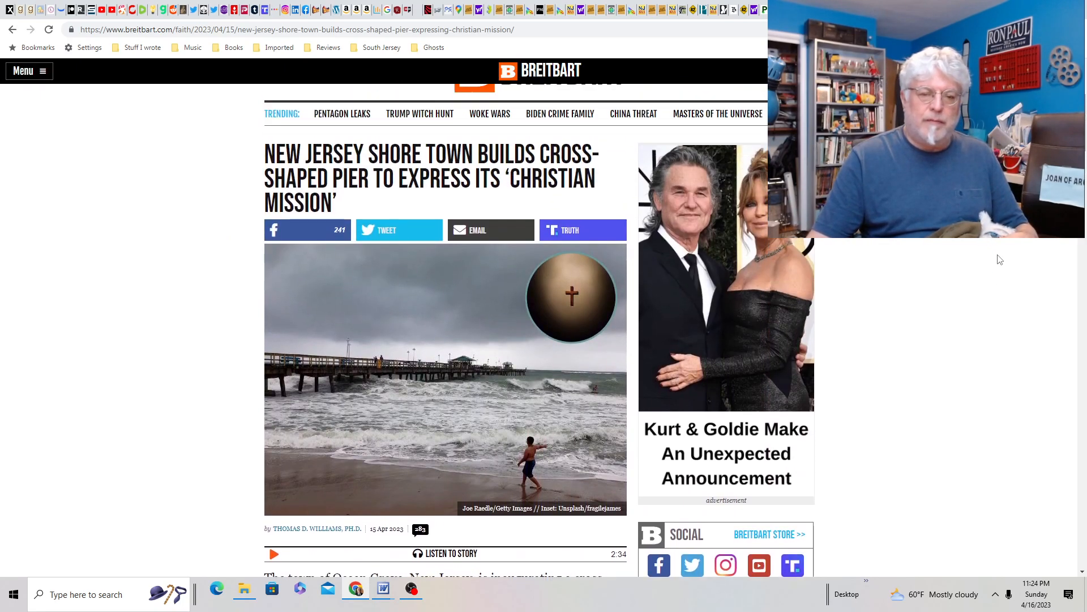
scroll(down, 3)
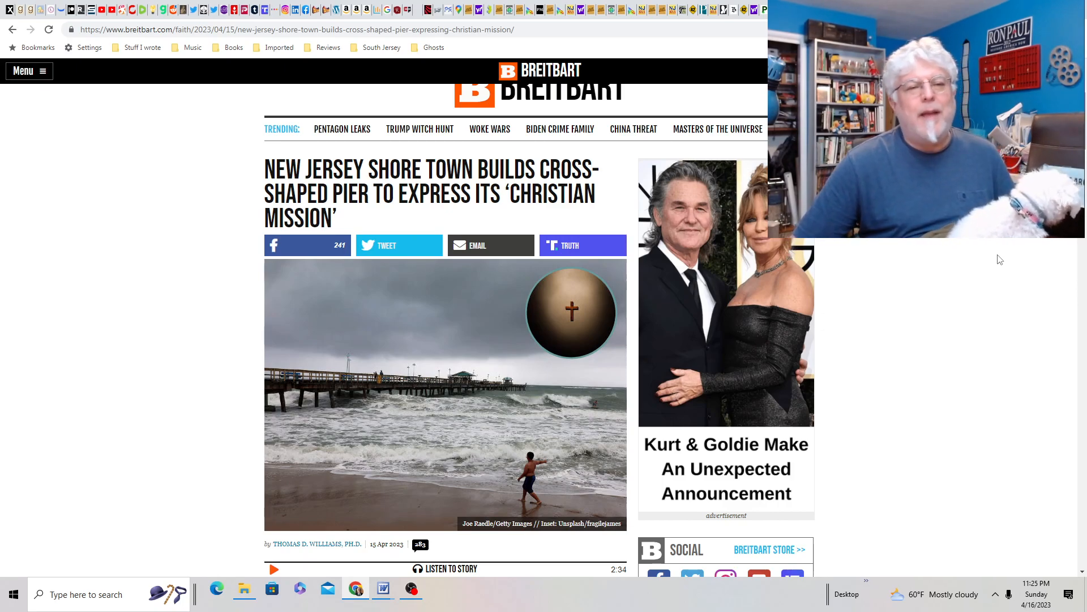
scroll(down, 3)
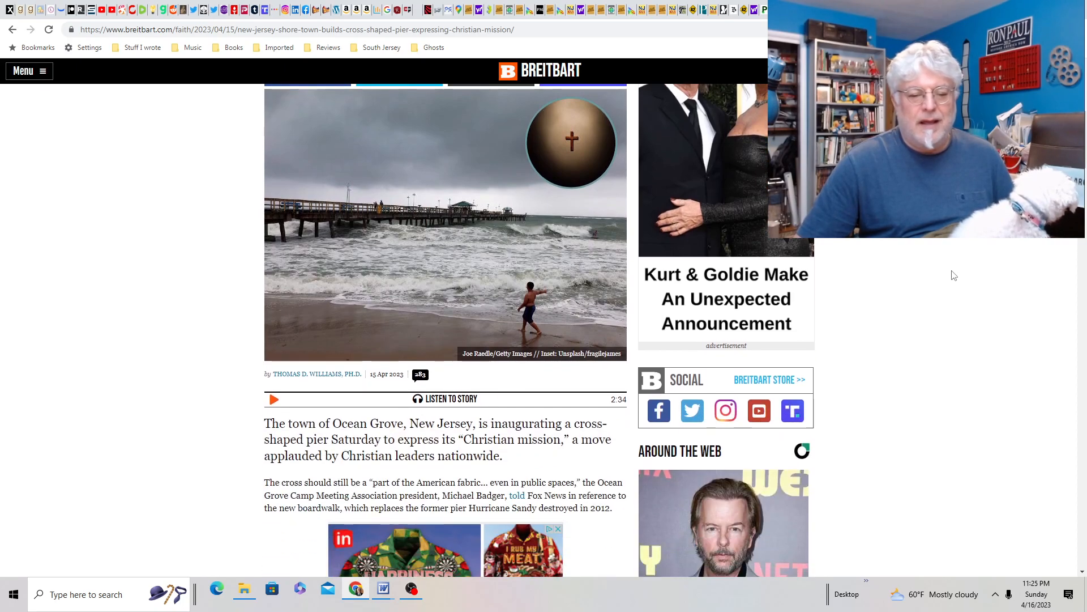
scroll(down, 3)
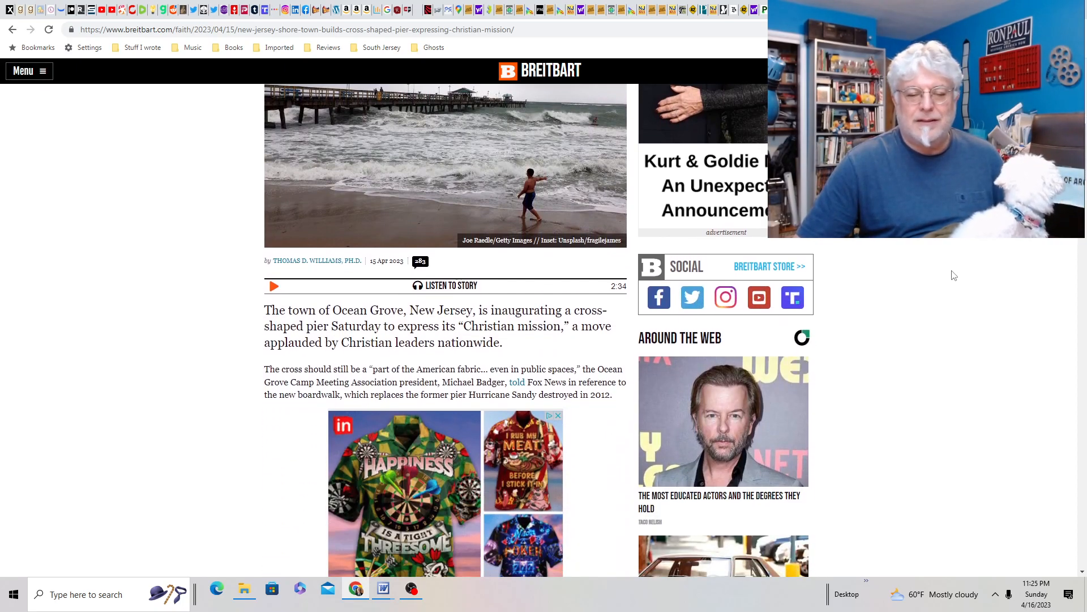